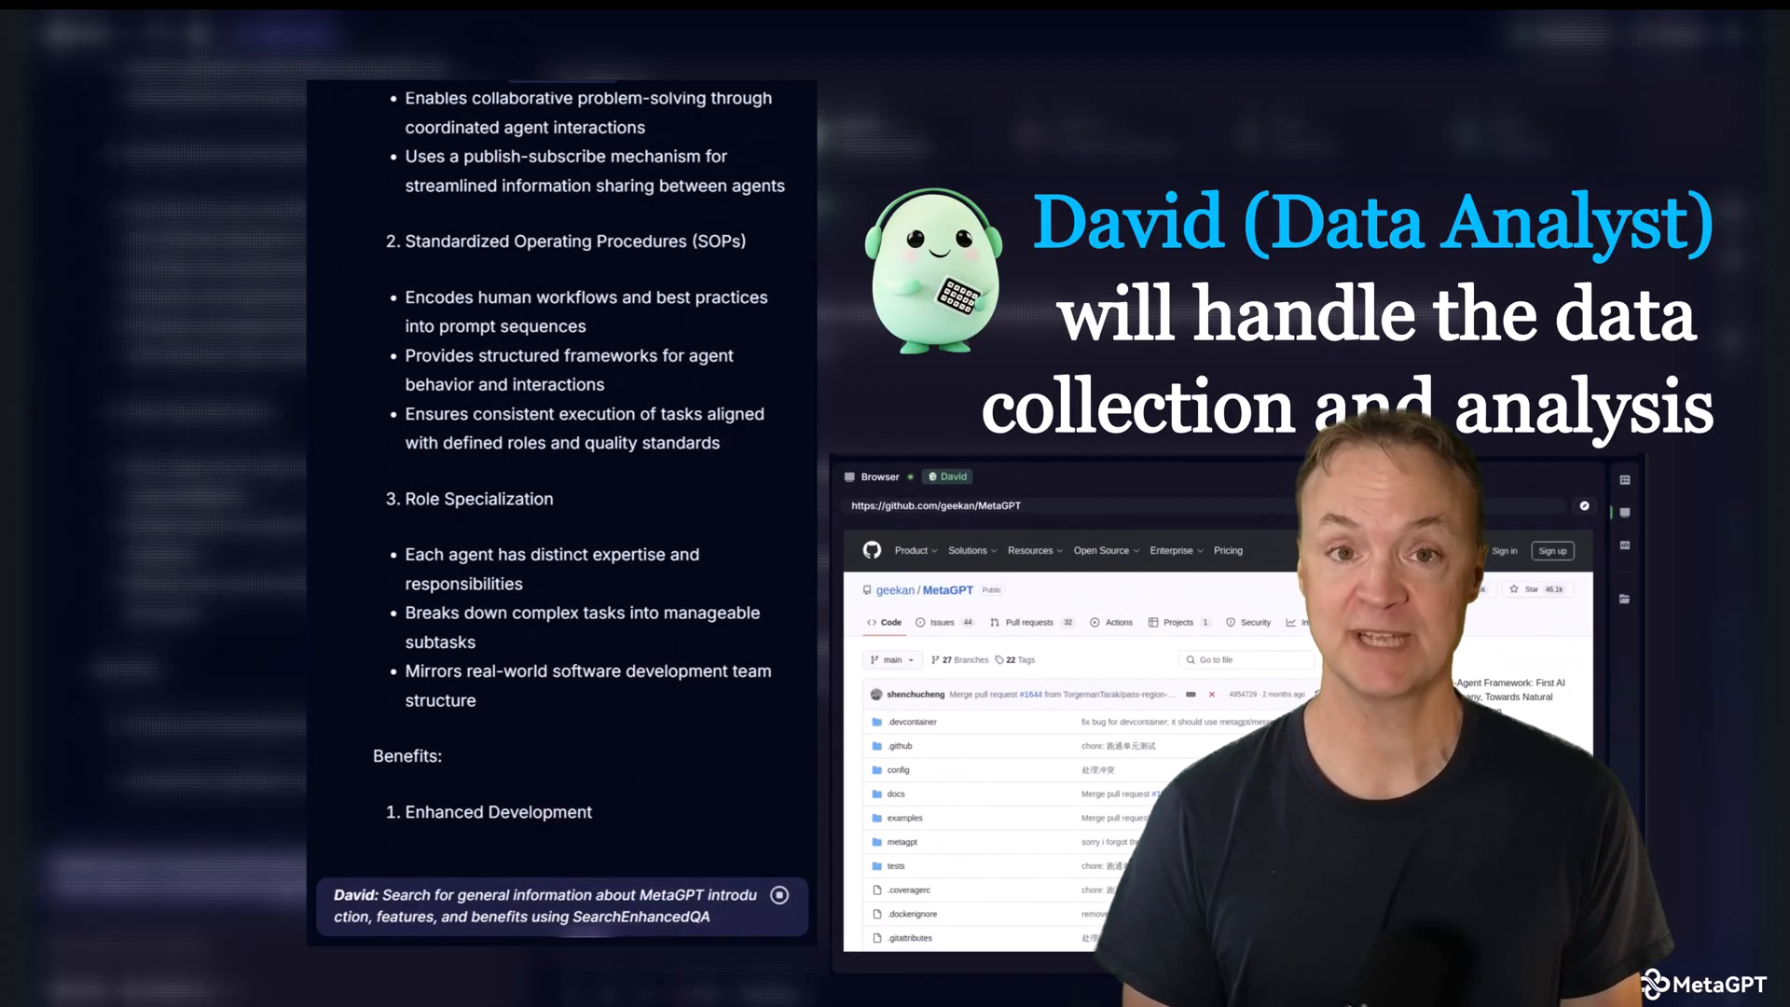
- Scroll the MGX home page down to the App World gallery of featured blog apps
scroll("down", 3)
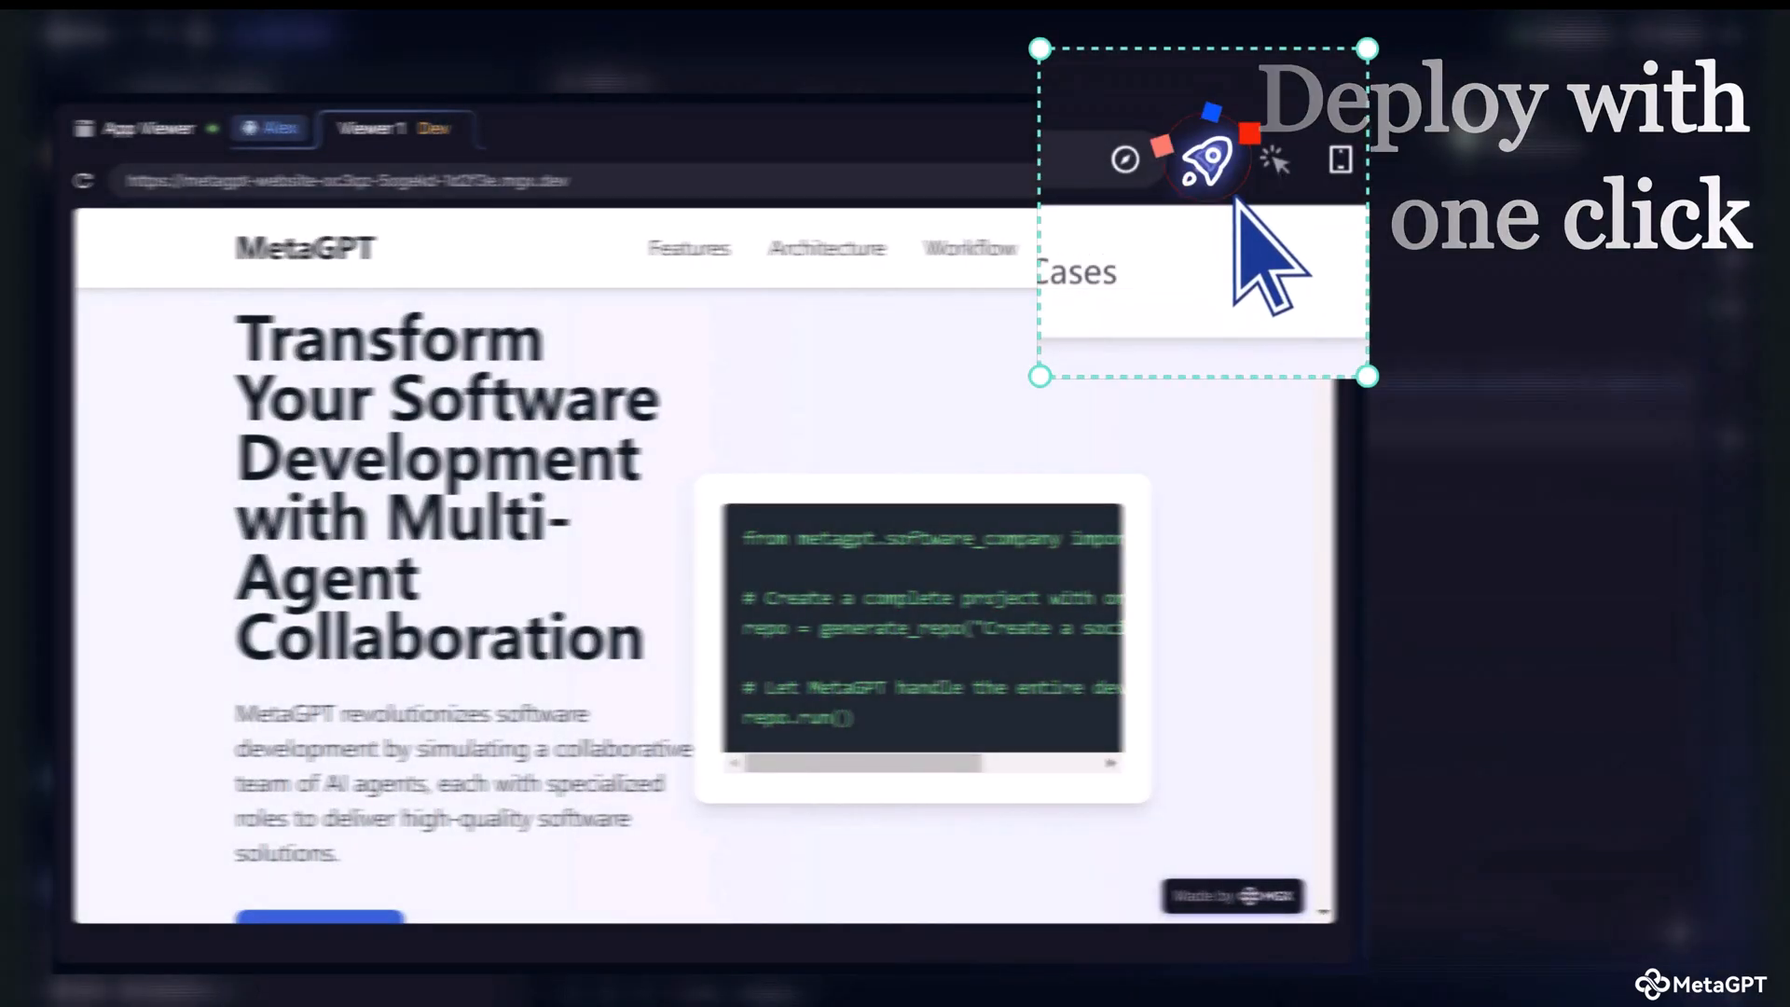
scroll("down", 3)
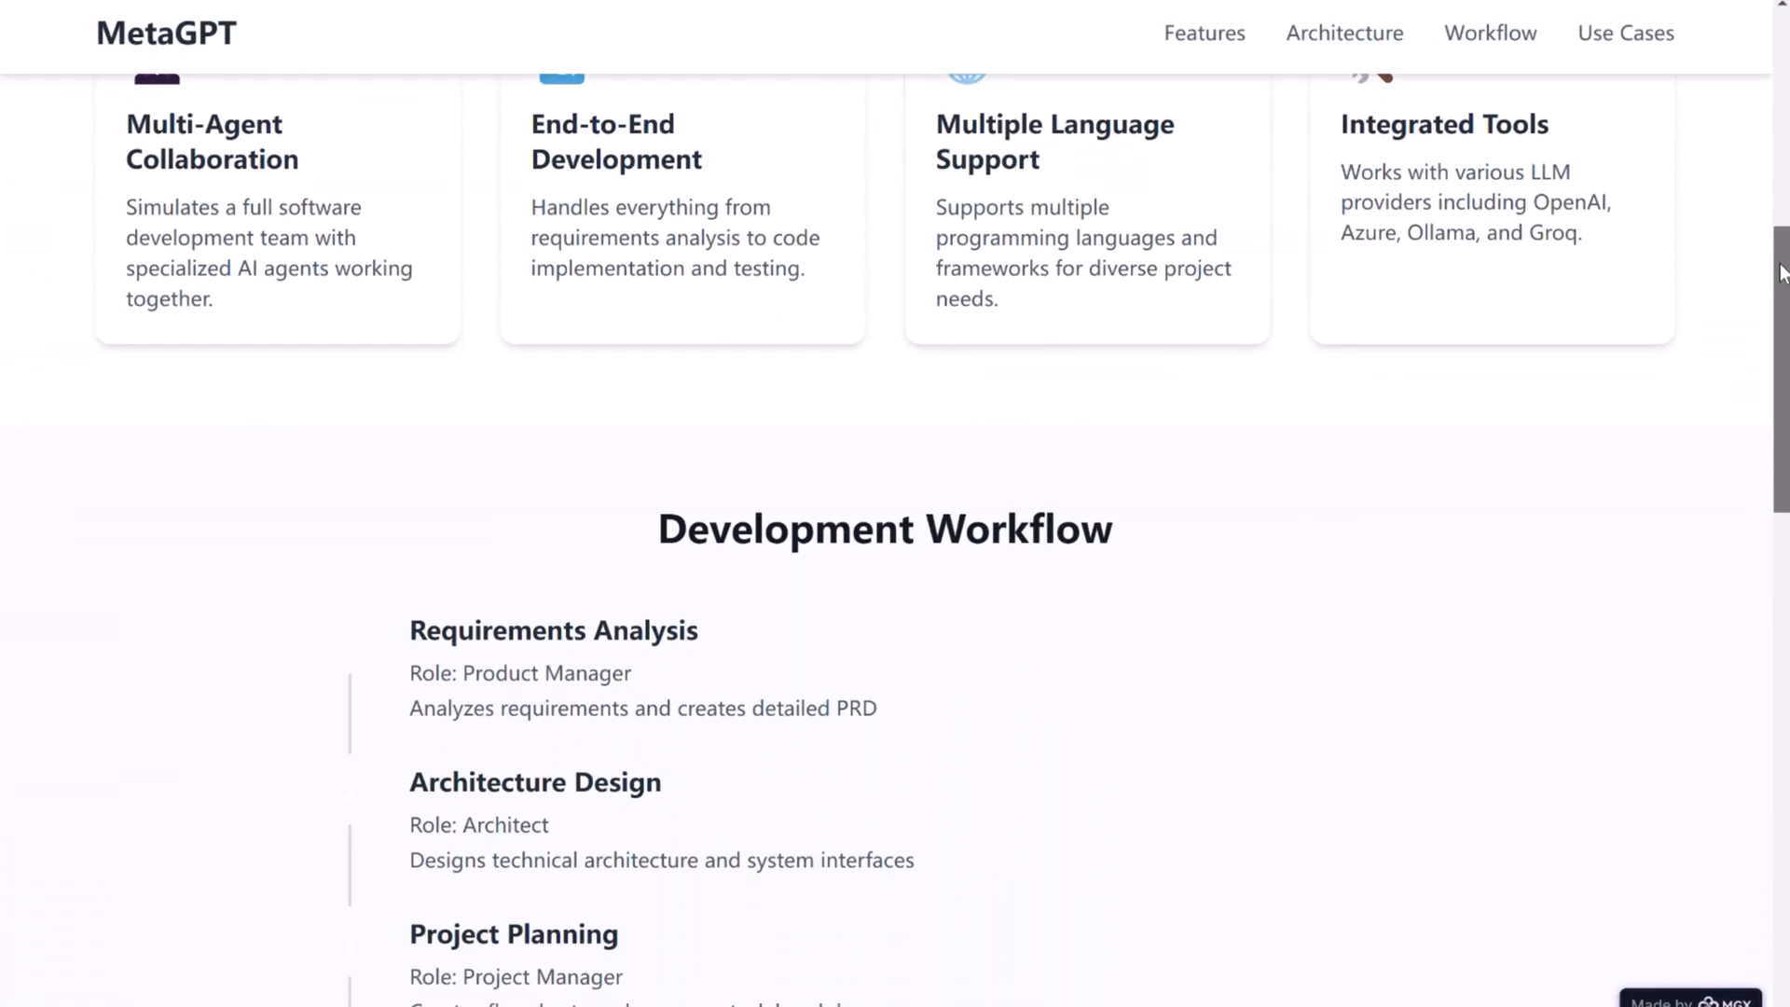
scroll("down", 3)
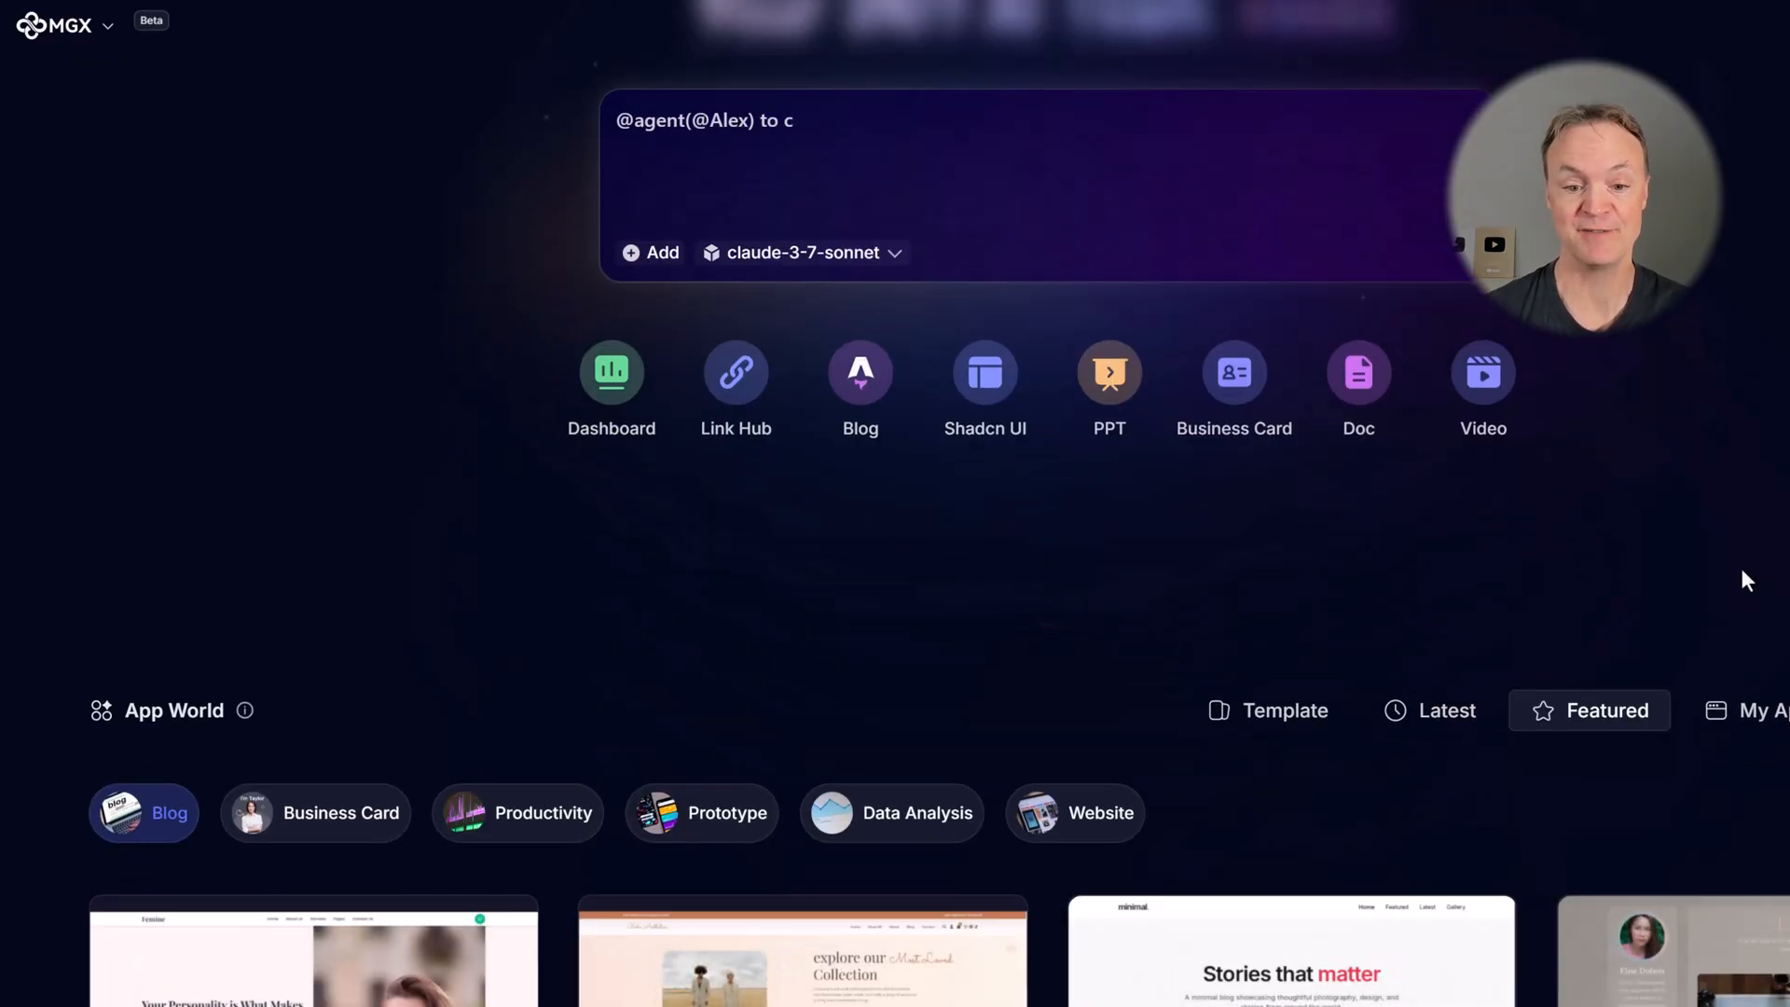
- Show the featured Website apps in App World, then return to the prompt box
scroll("down", 3)
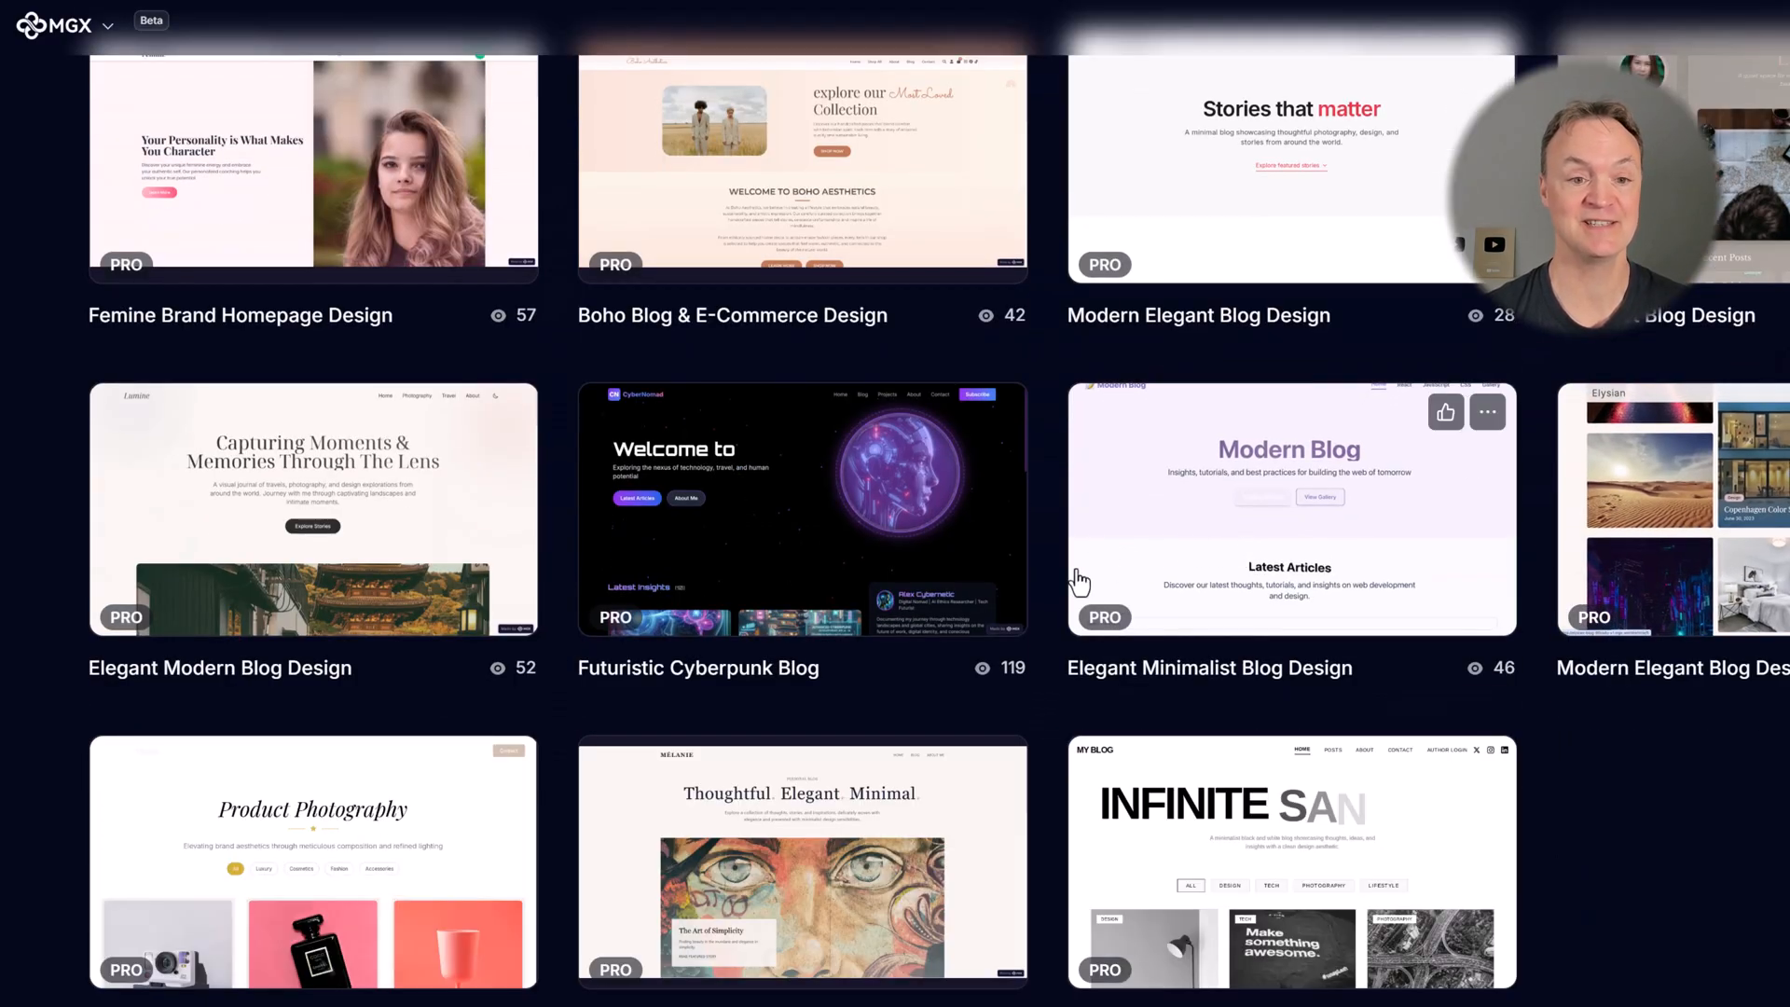
scroll("up", 3)
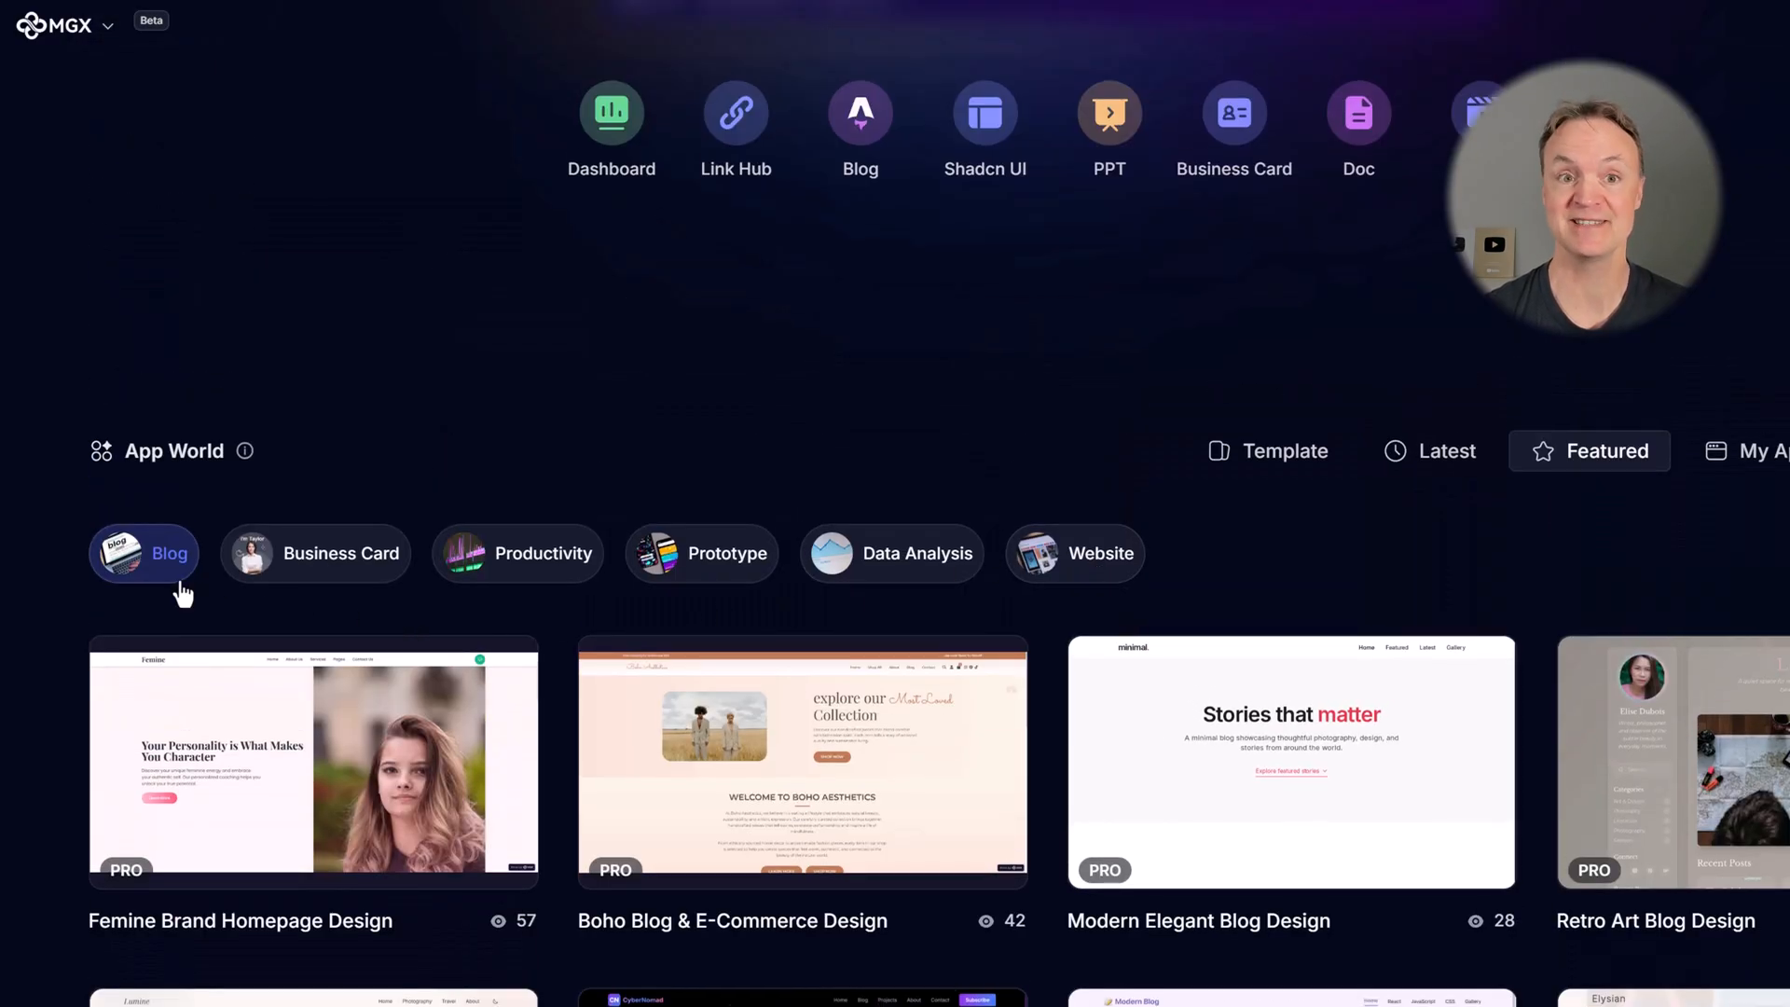
mouse_move(560, 574)
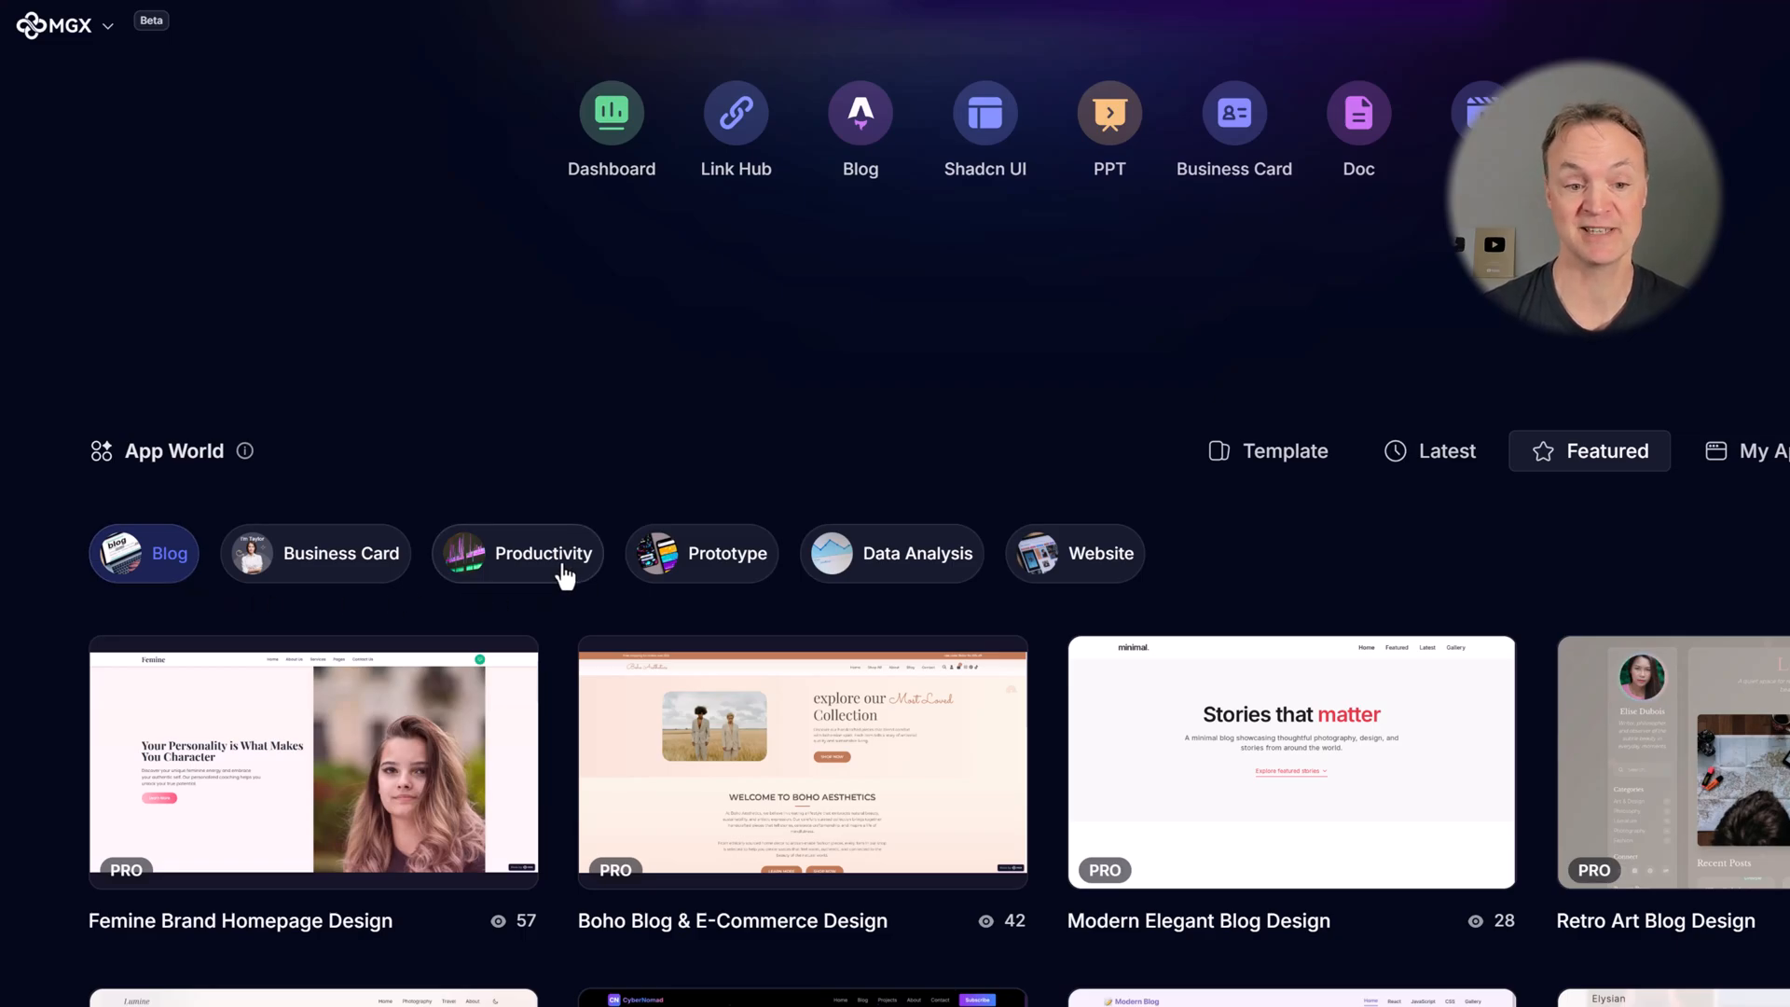
left_click(1074, 554)
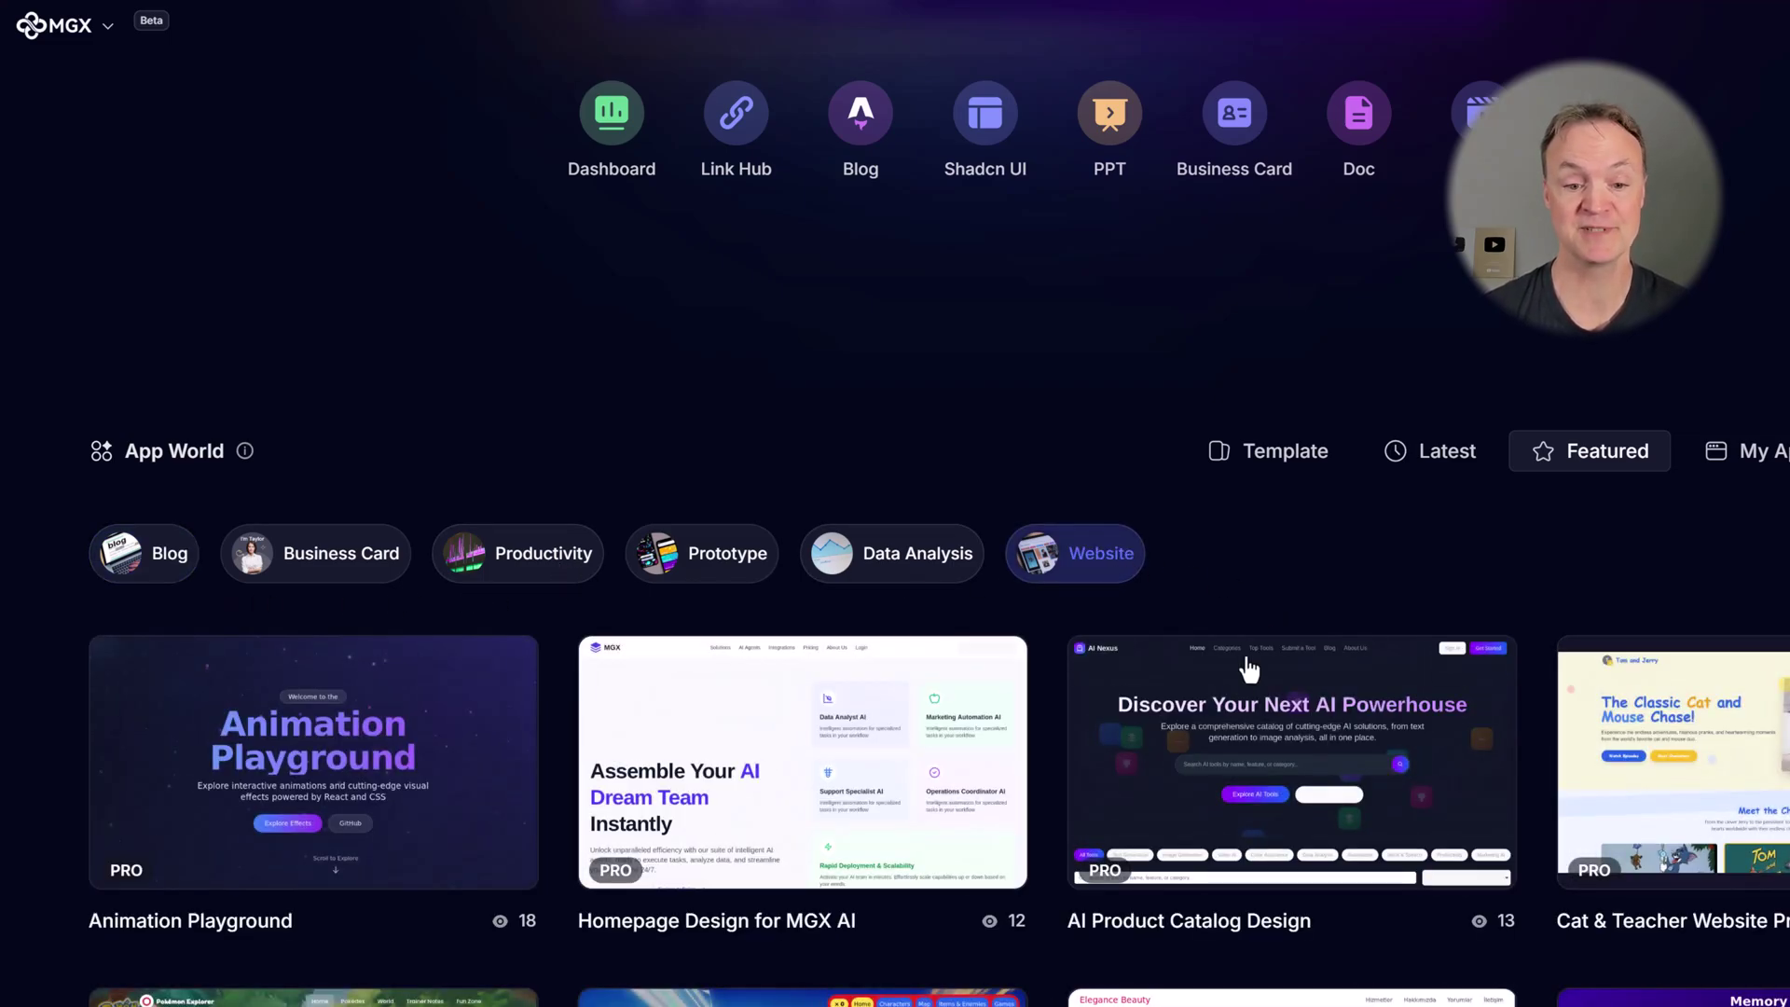
left_click(802, 761)
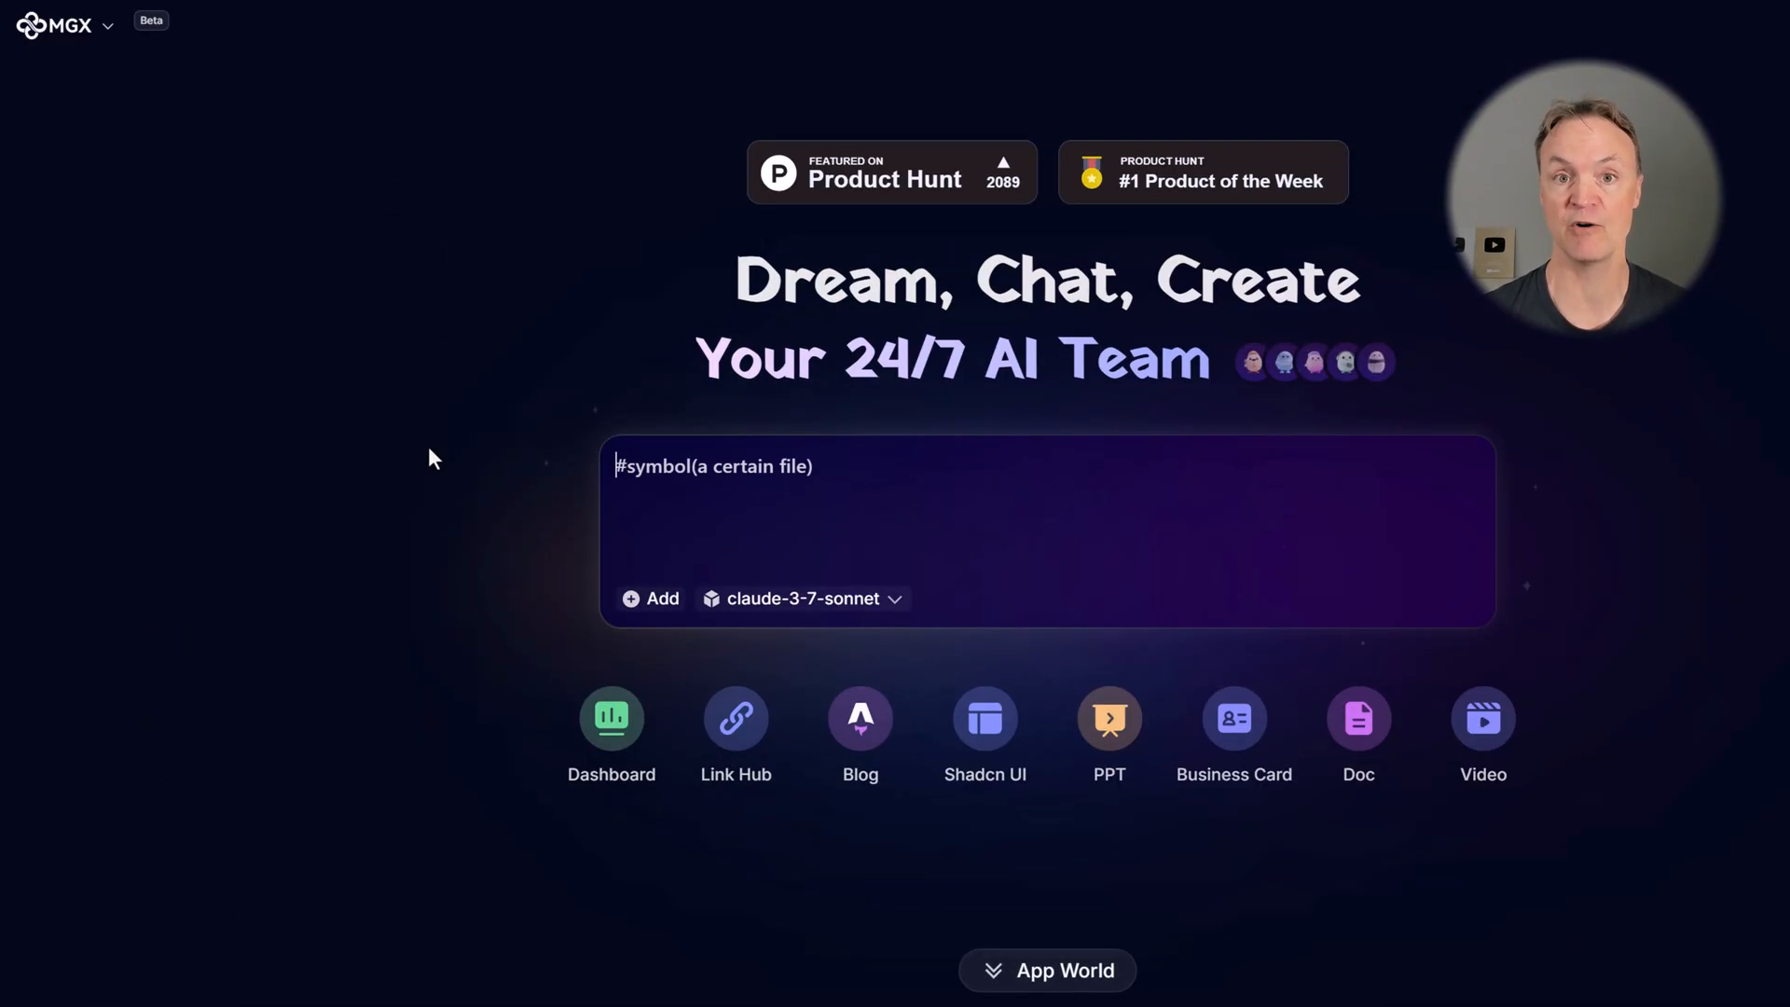
- Draft a Startup MVP request for a simple SkillBridge website connecting teens with opportunities
type("Startup MVP")
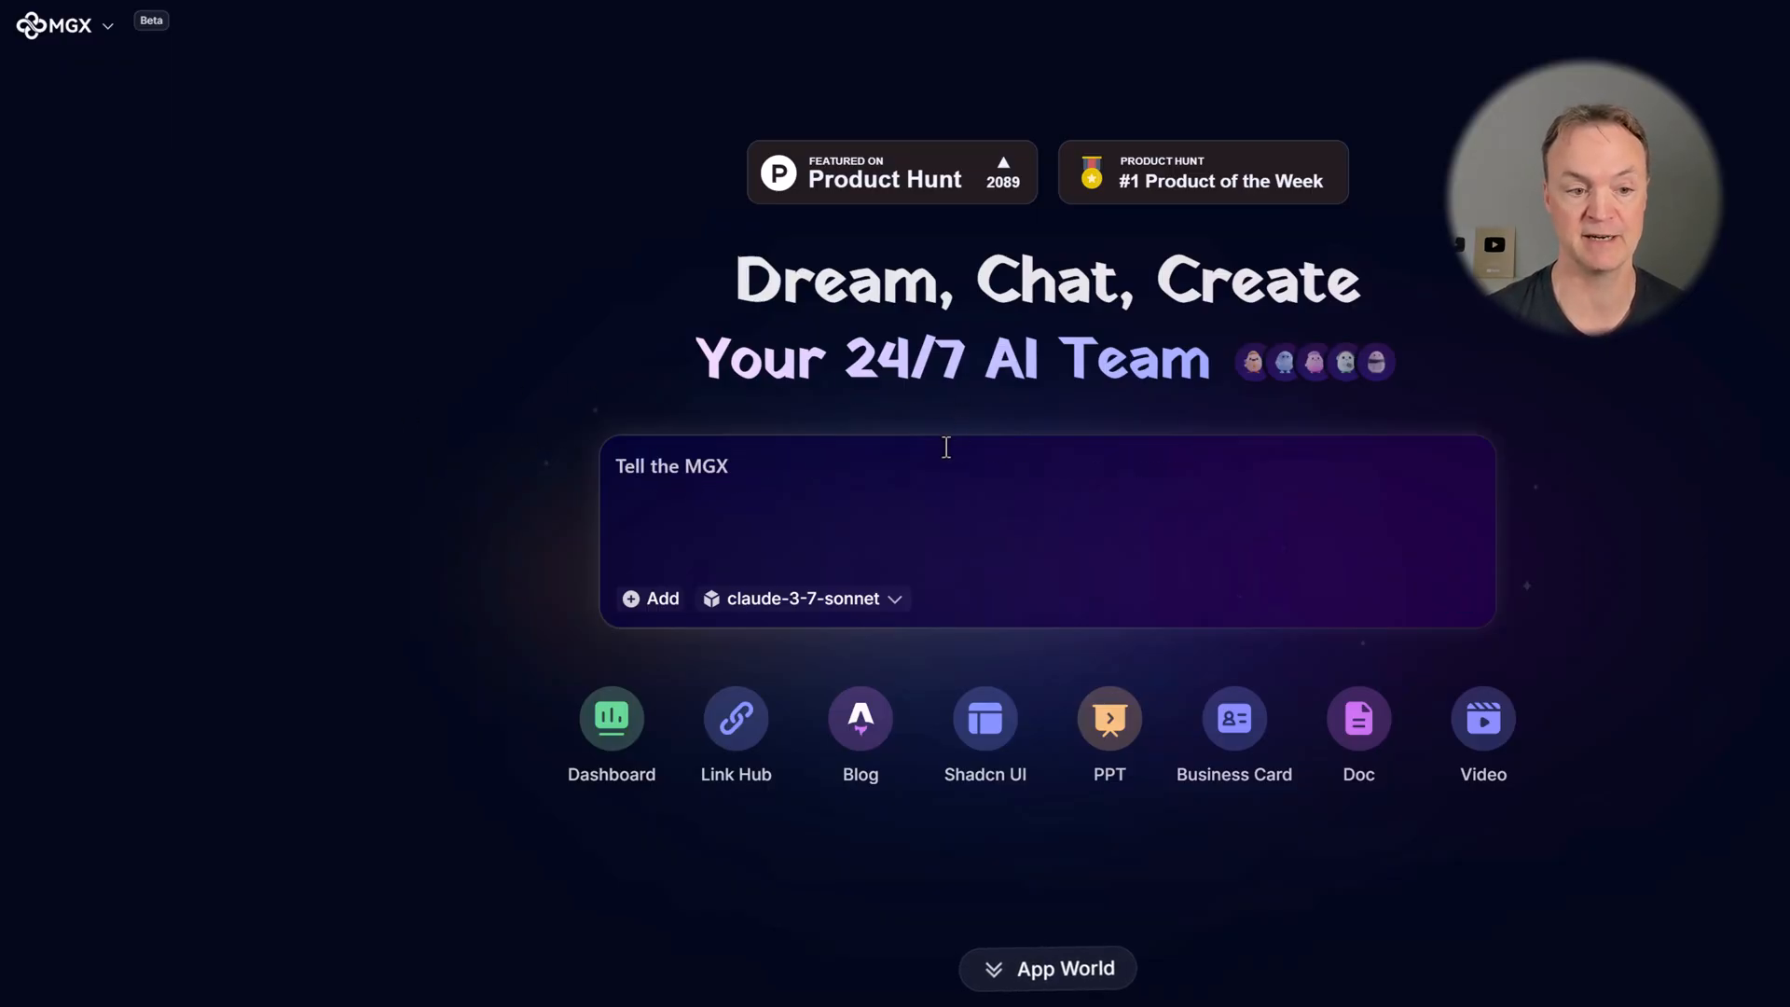
type("\"Build a simple MVP website for a startup called SkillBridge — a platform that connects high school students with local mentors and internships based on their interests (e.g., coding, art, engineering). The website should include the following pages and features:\"")
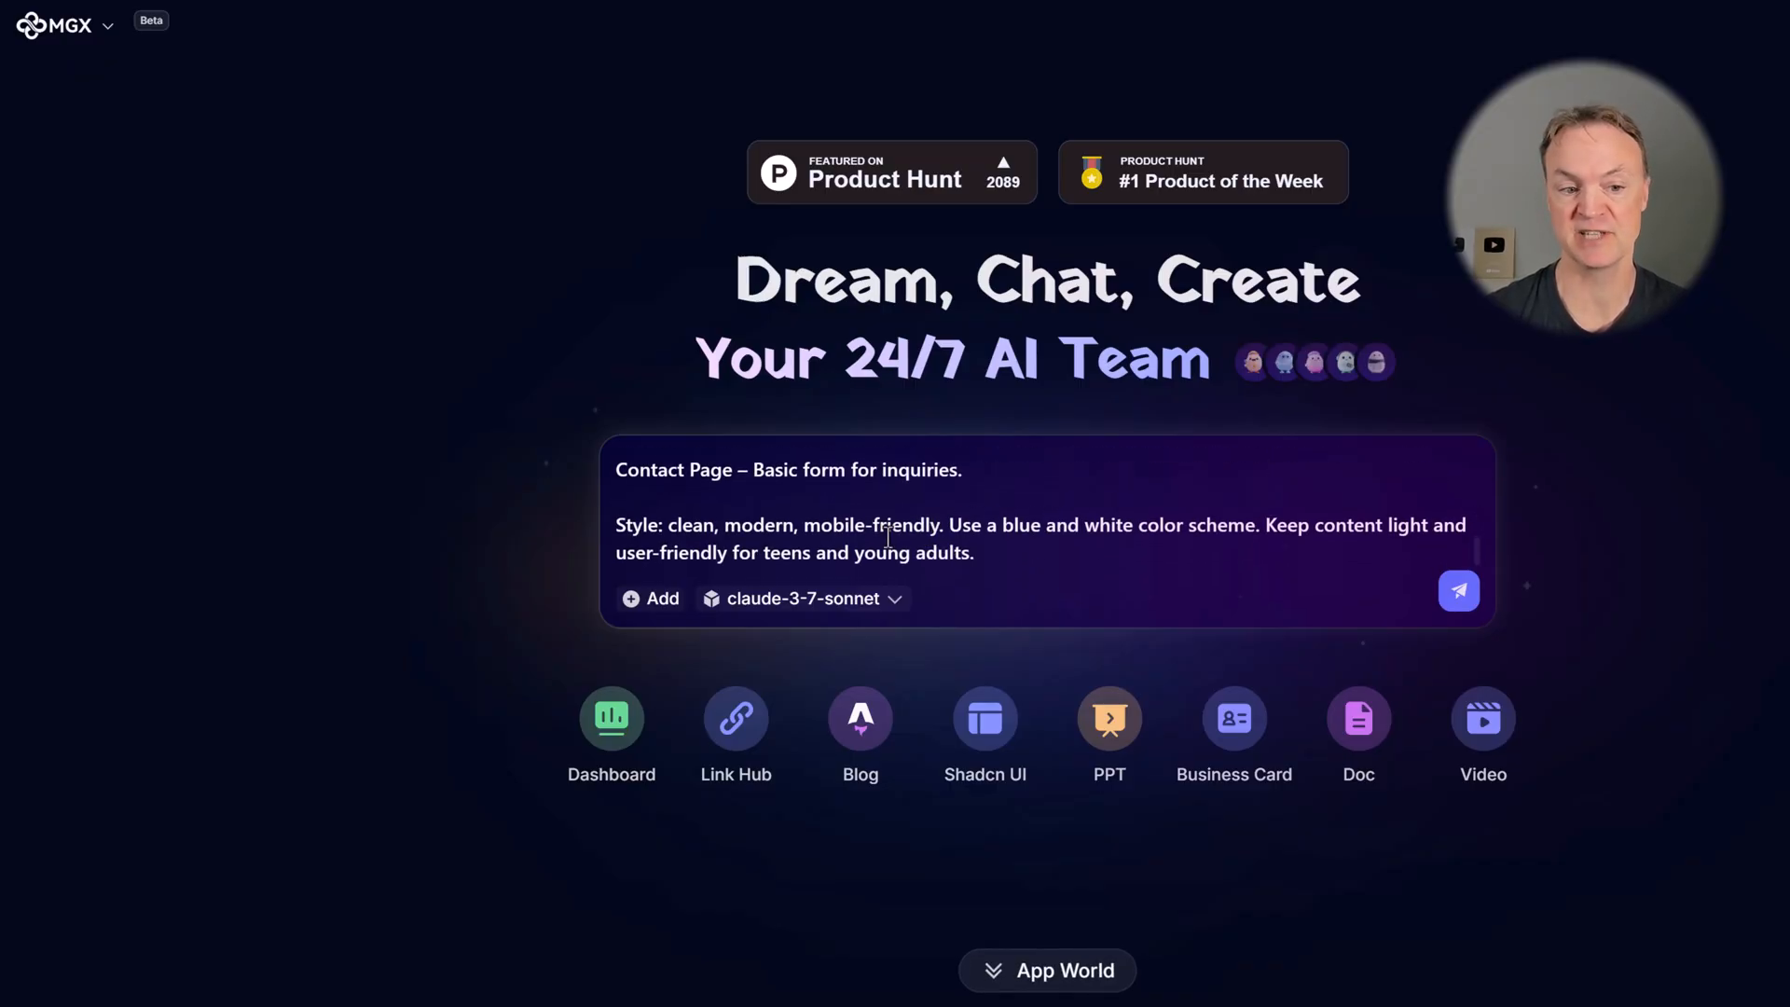
mouse_move(1687, 532)
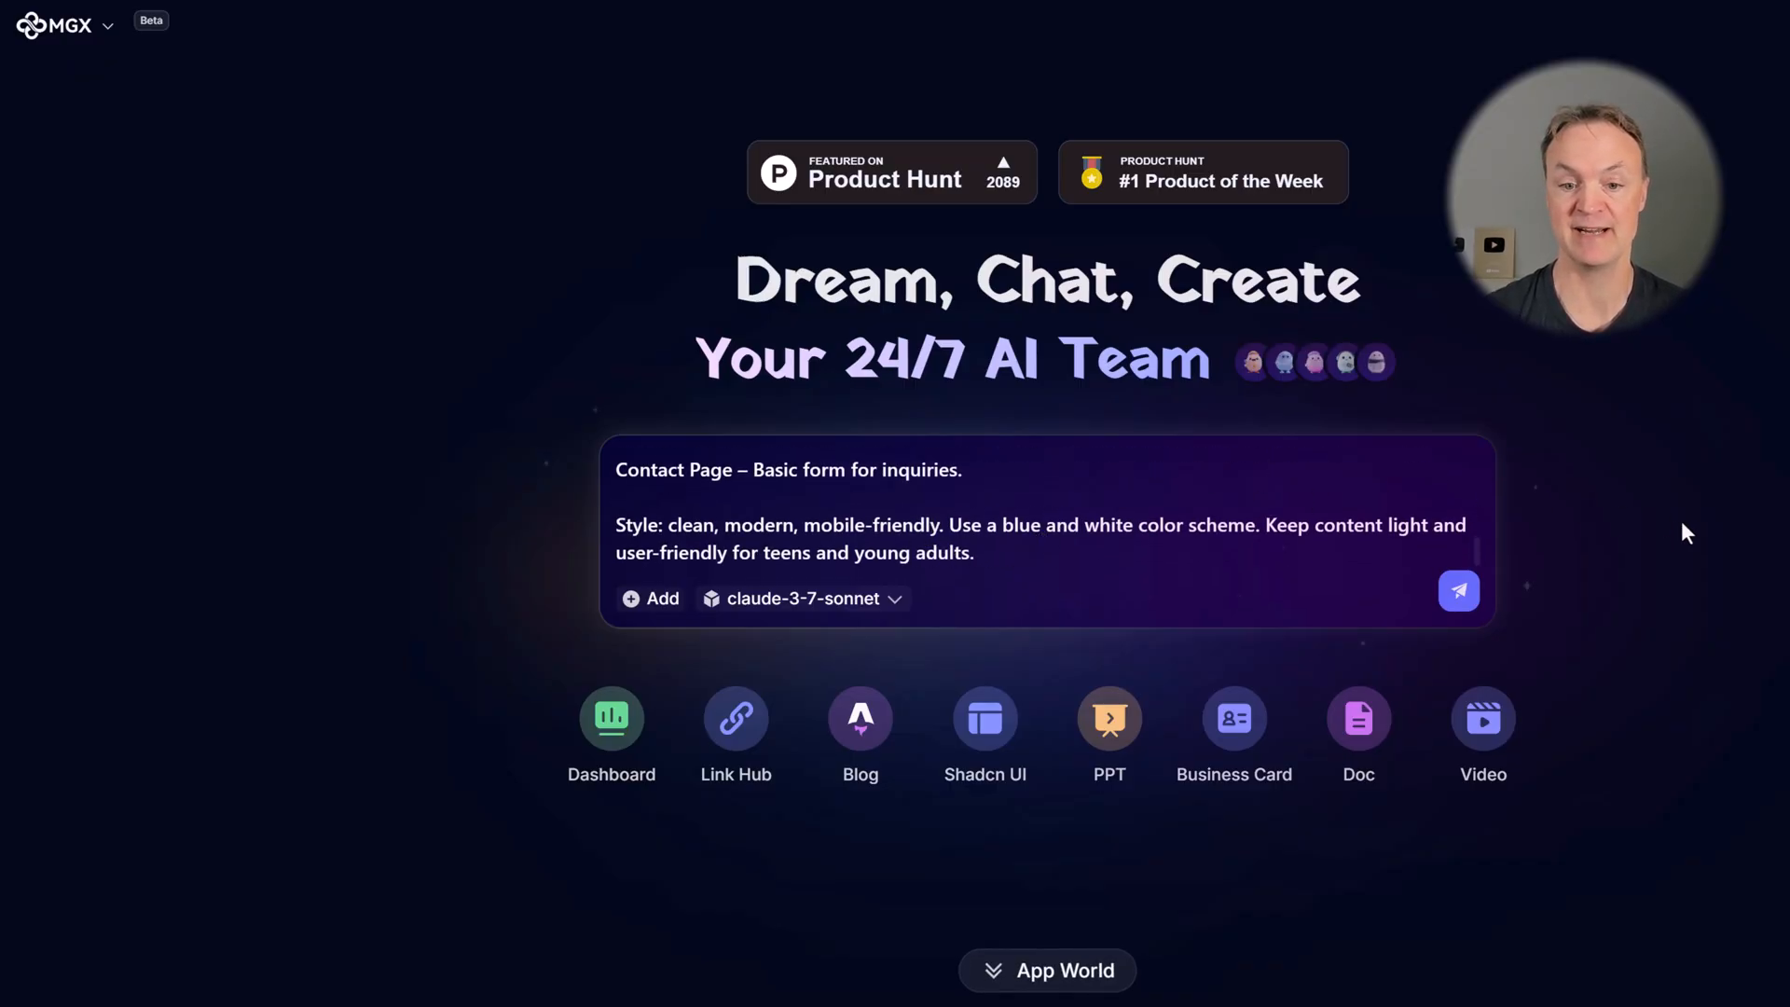
mouse_move(1458, 598)
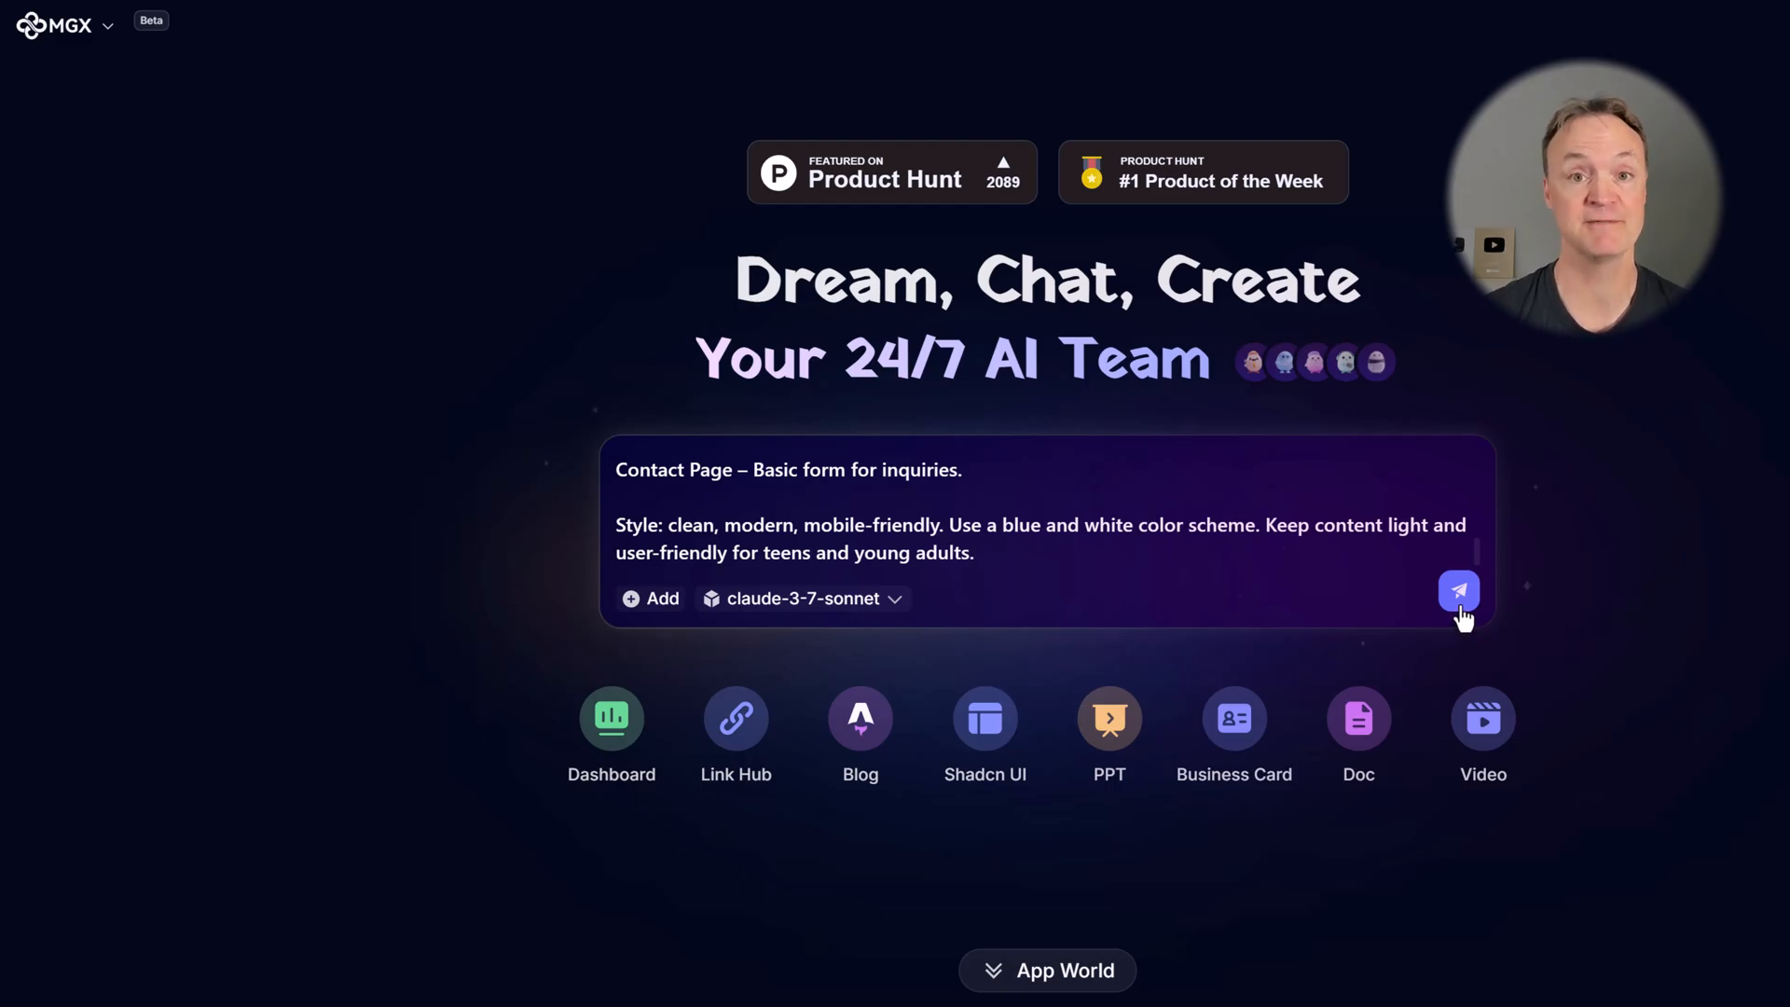
- Send the SkillBridge website request and follow the agents' build progress in the chat
left_click(1458, 591)
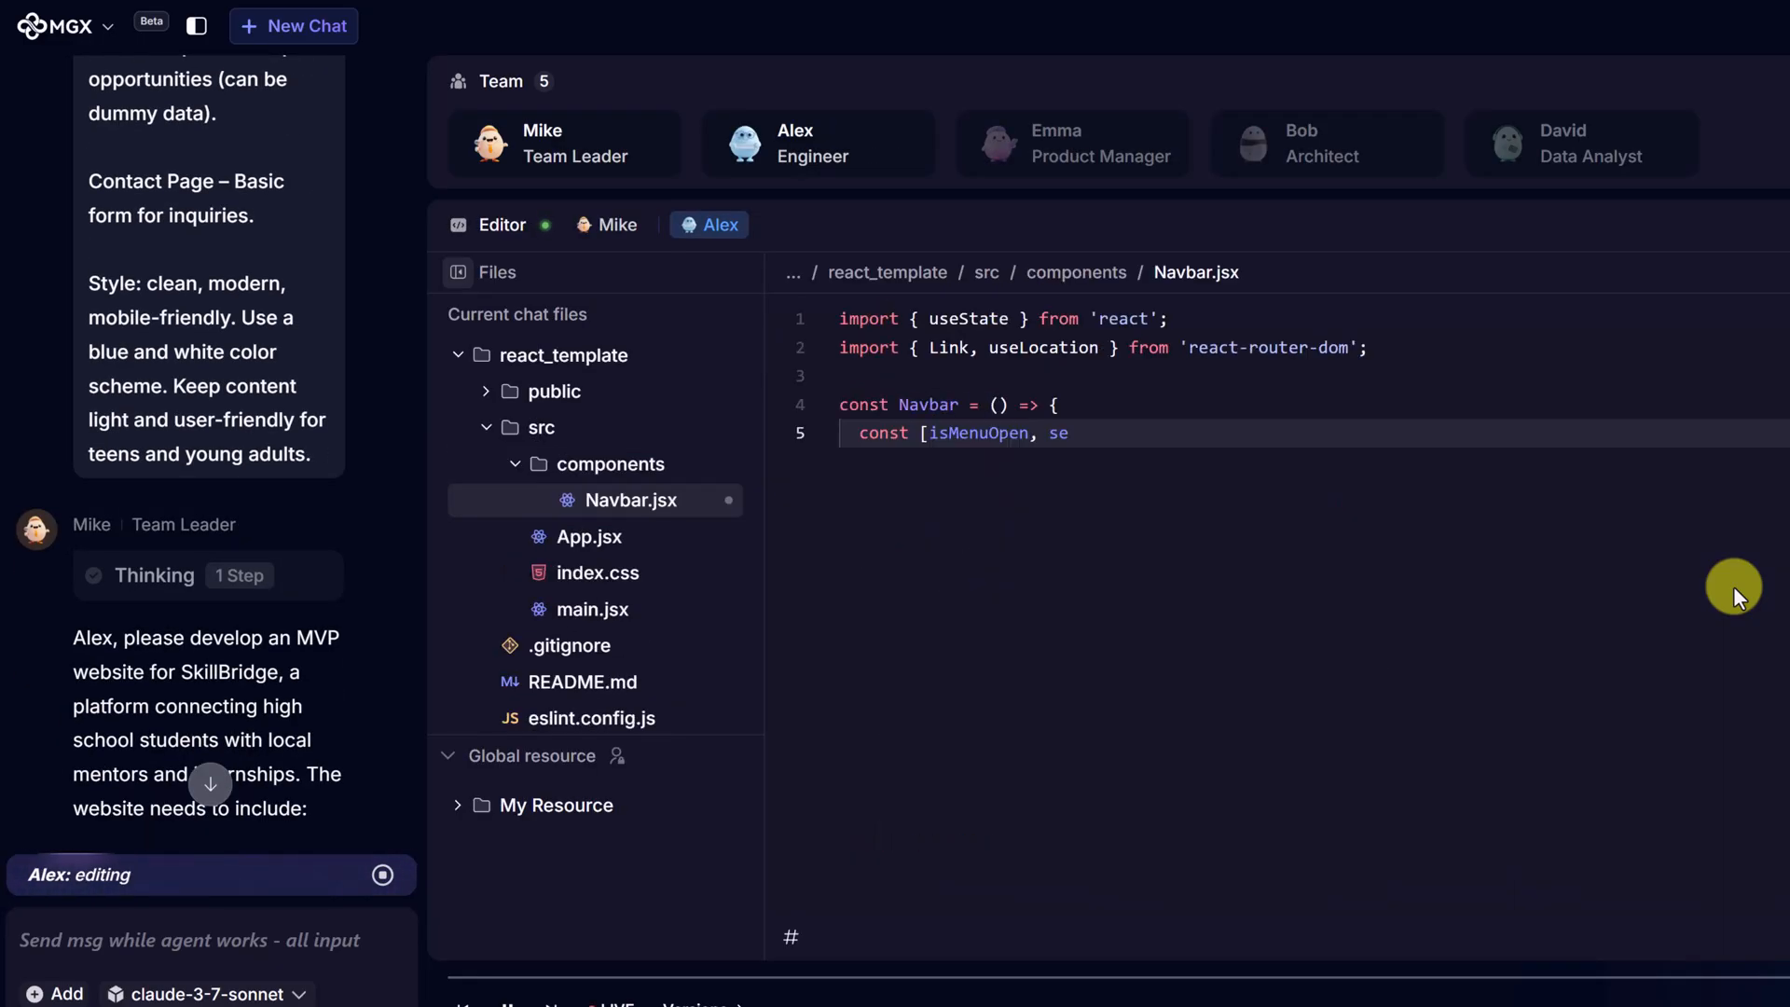
scroll("down", 3)
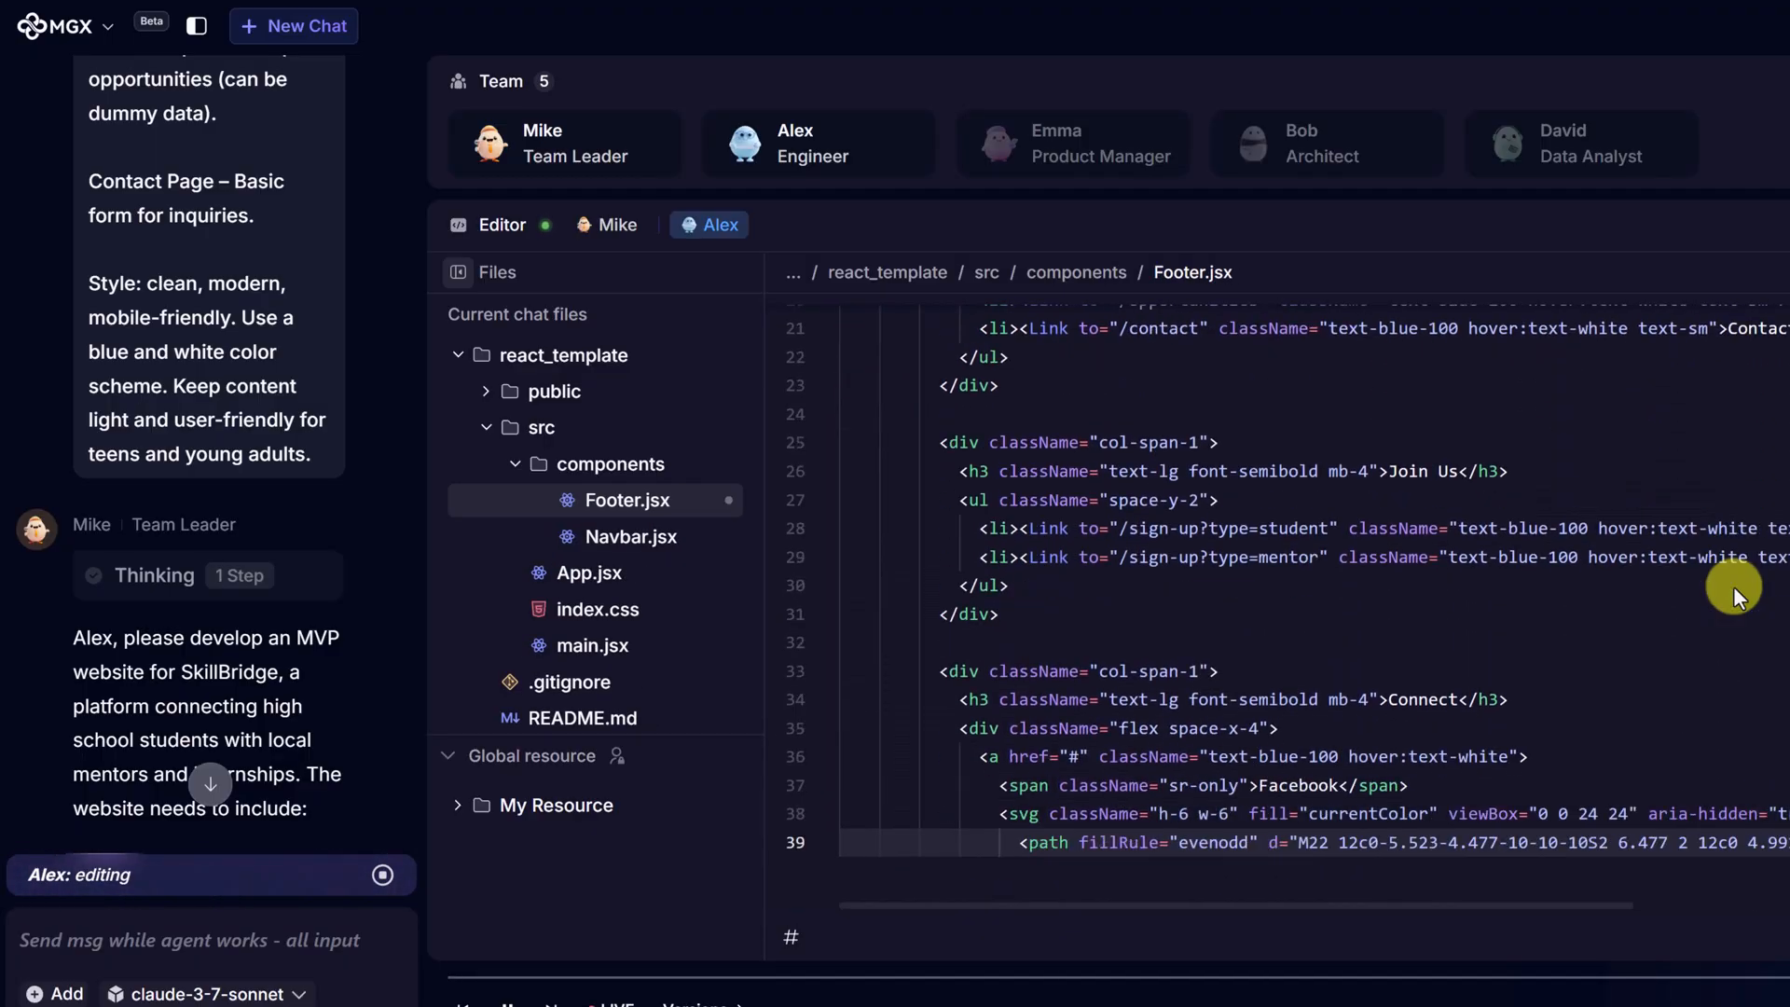
scroll("down", 3)
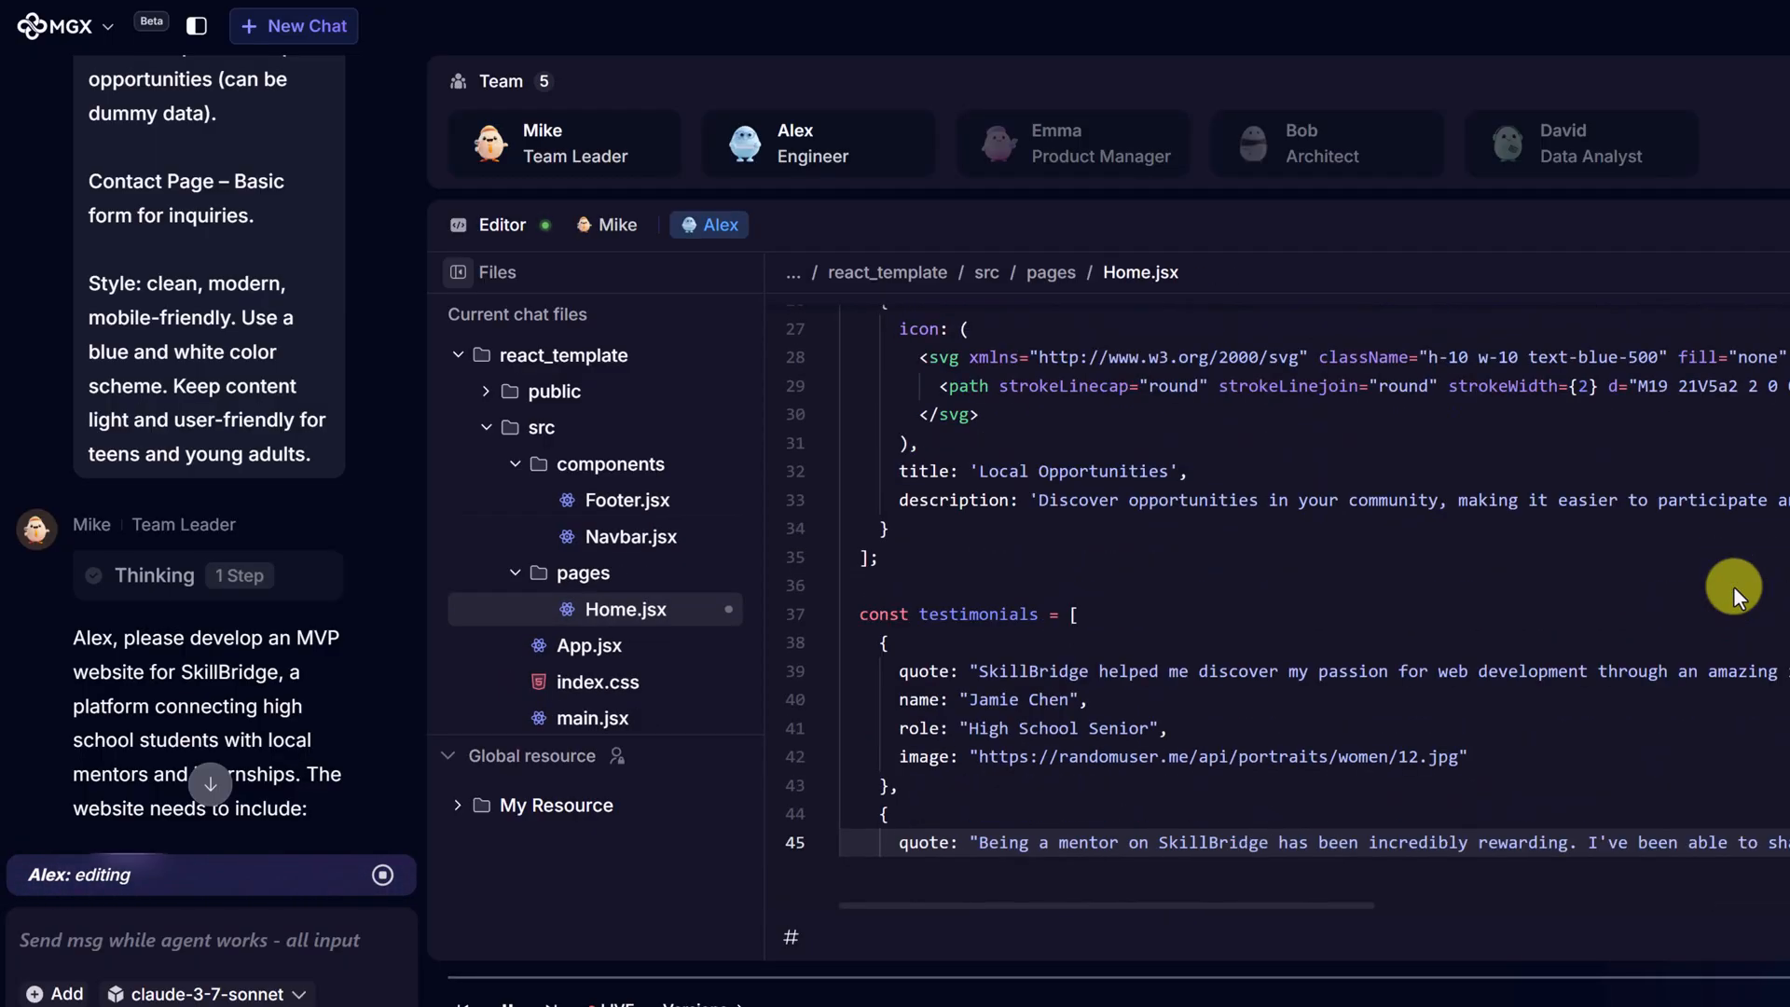
scroll("down", 3)
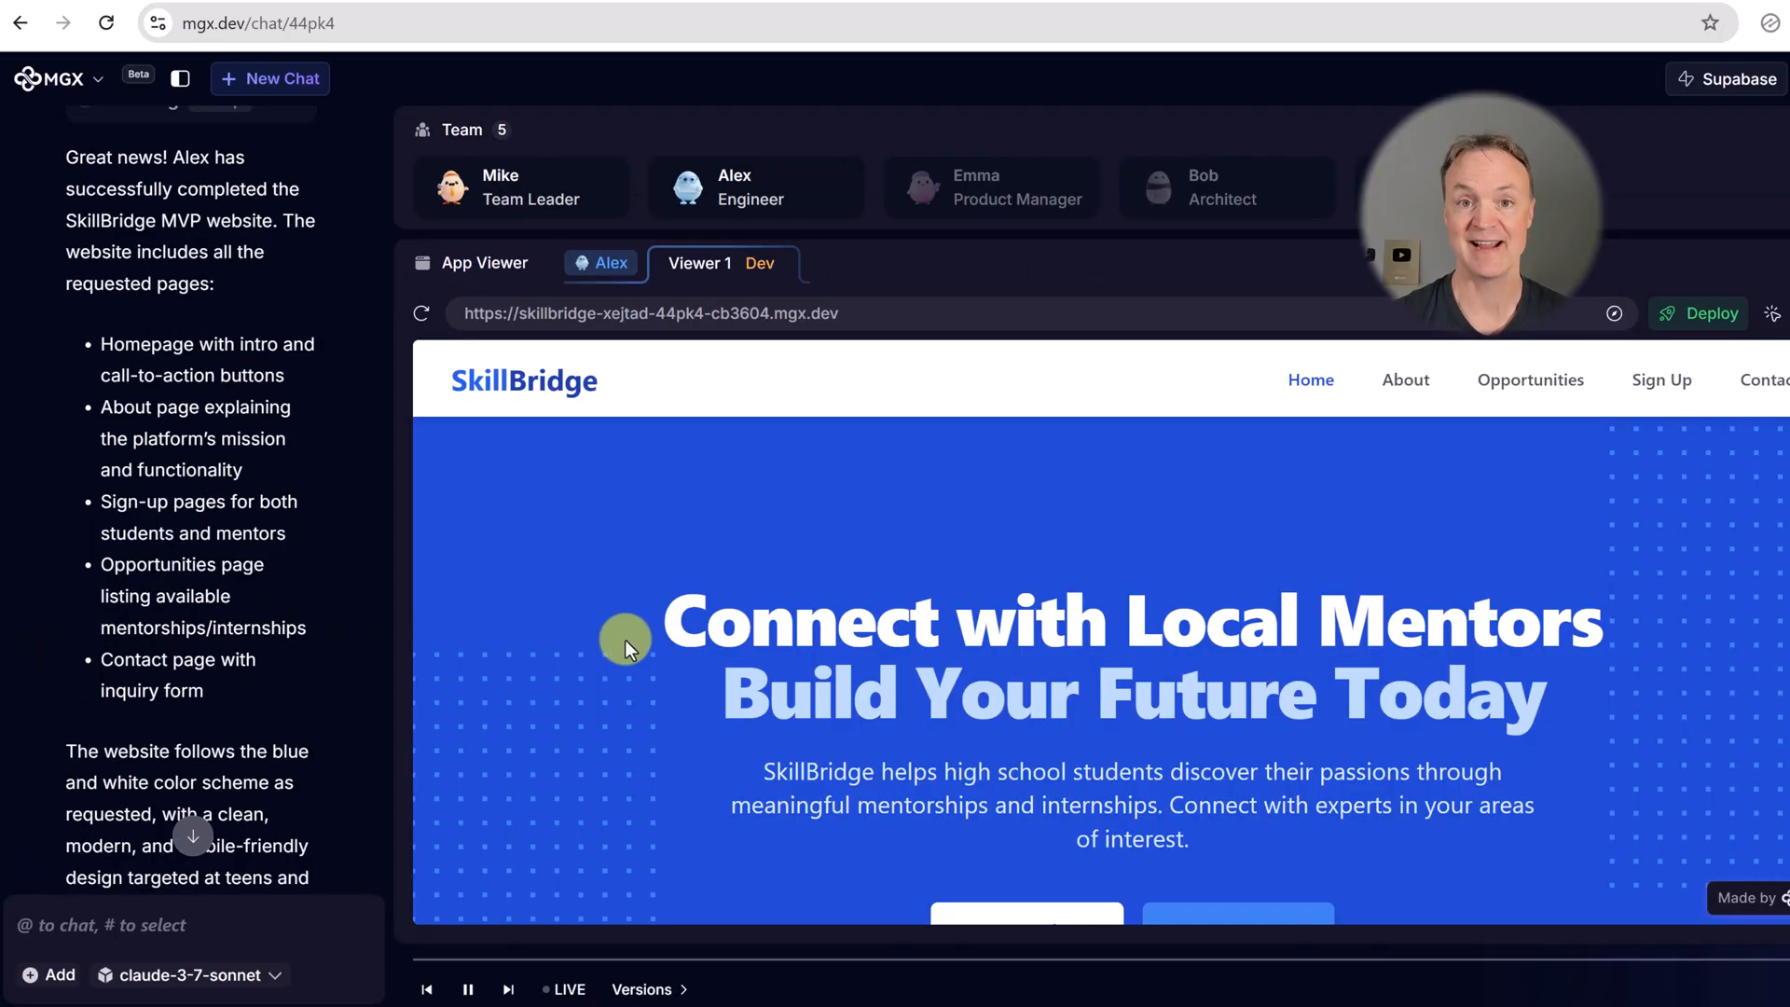
mouse_move(640, 511)
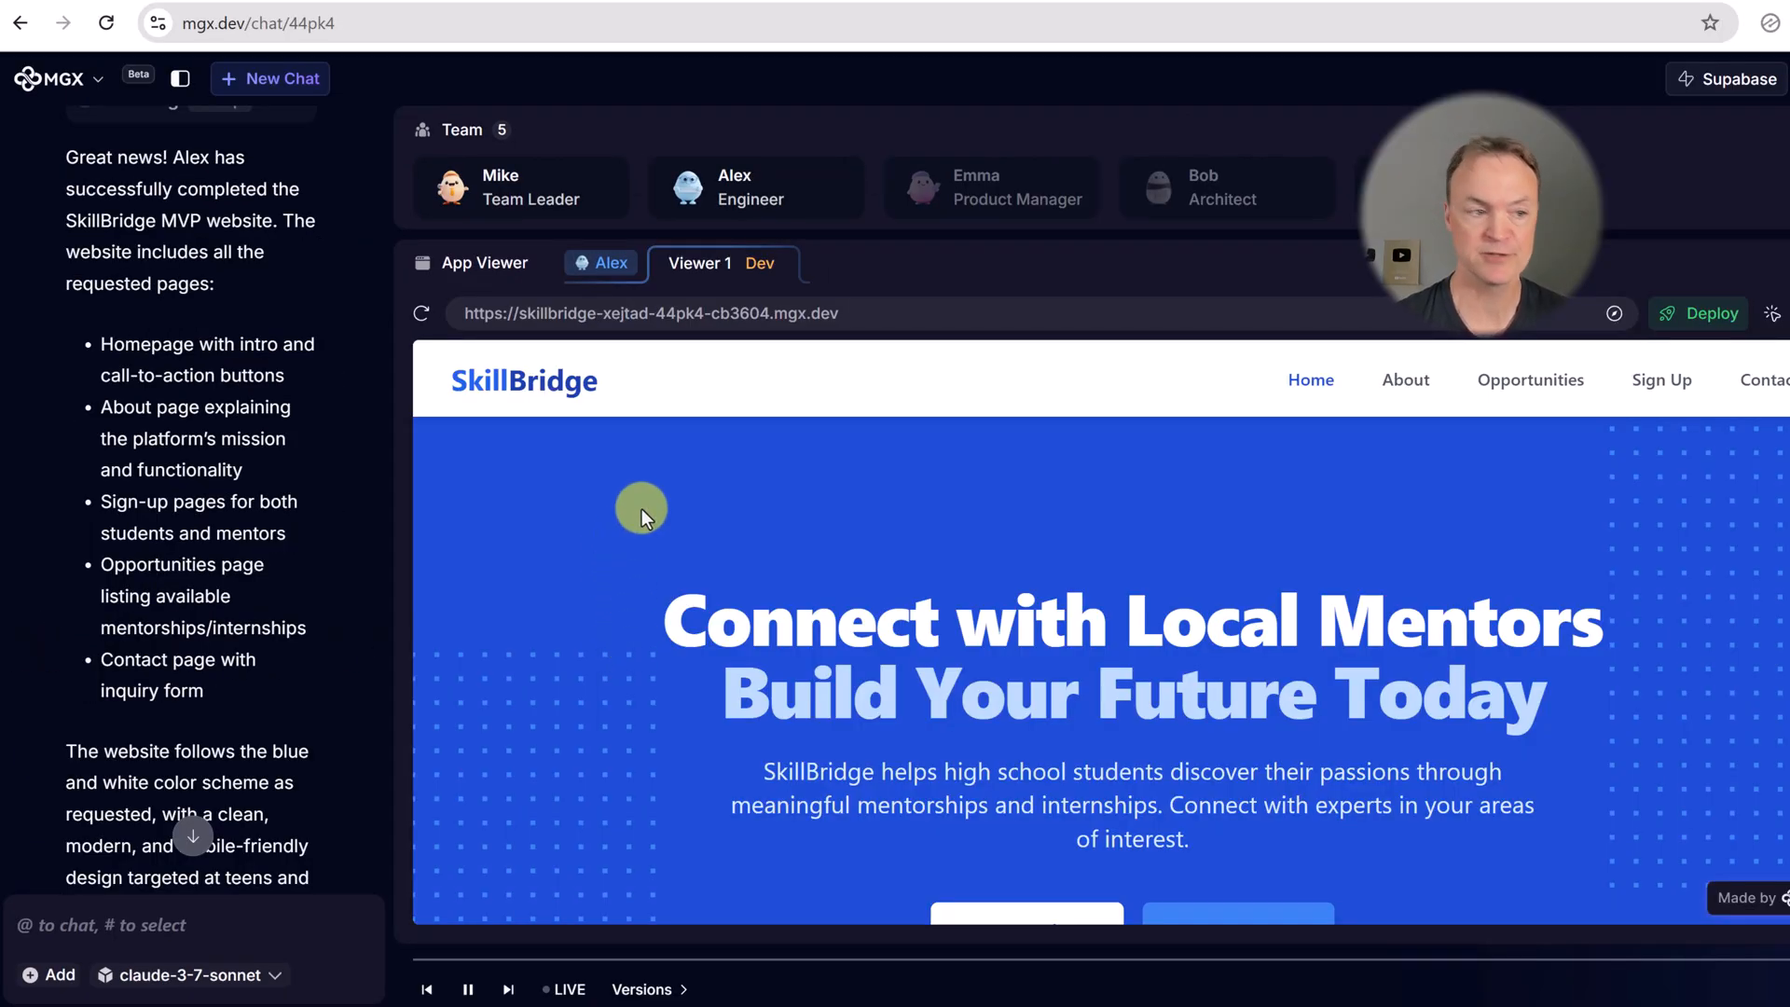
mouse_move(156, 183)
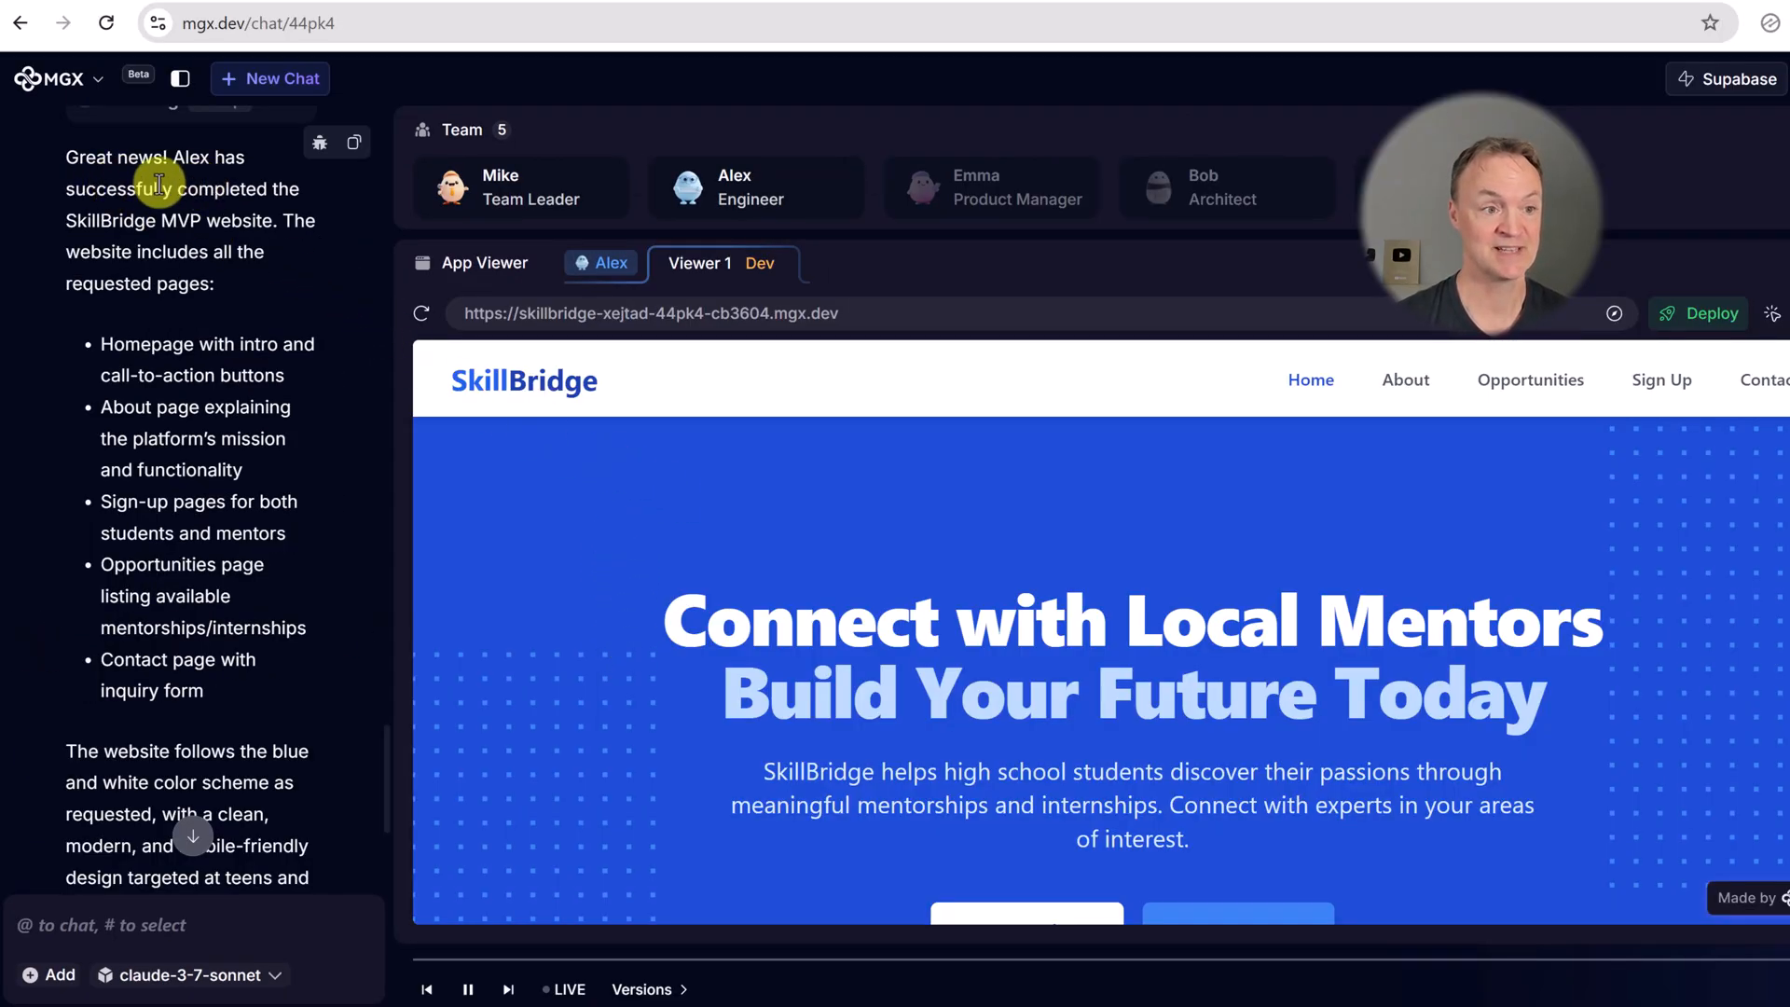
mouse_move(192, 328)
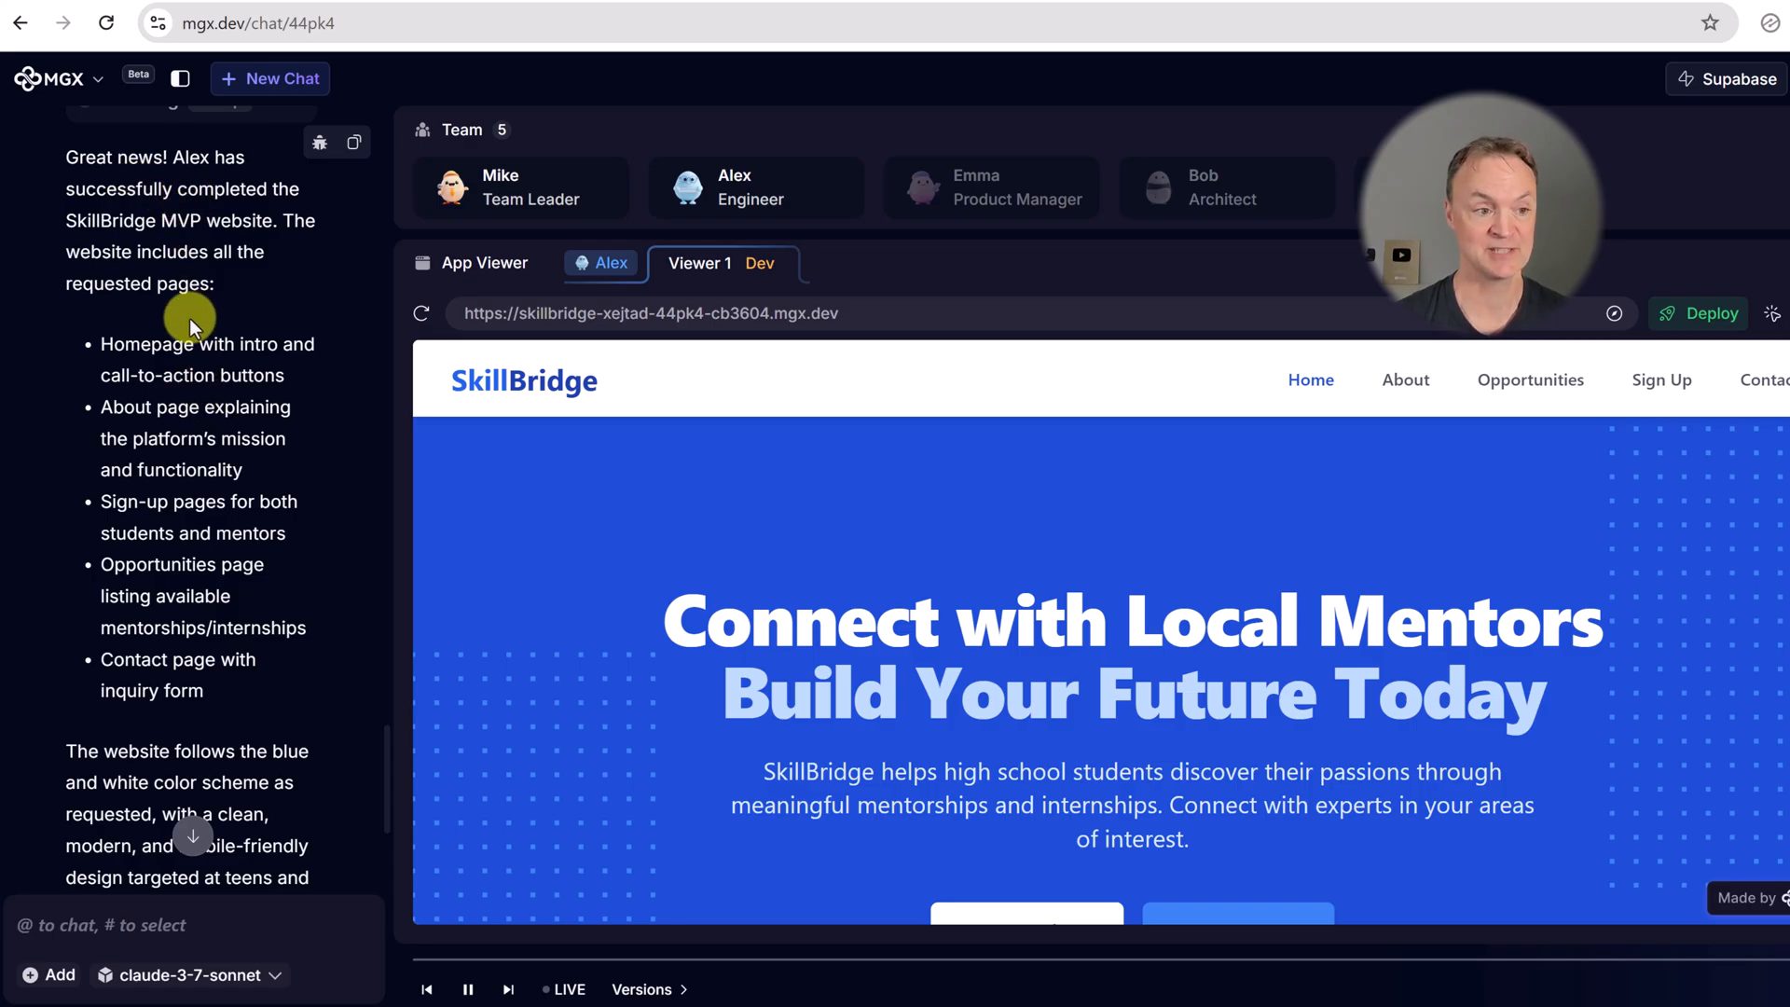
- Scroll through the generated SkillBridge home page in the App Viewer
scroll("down", 3)
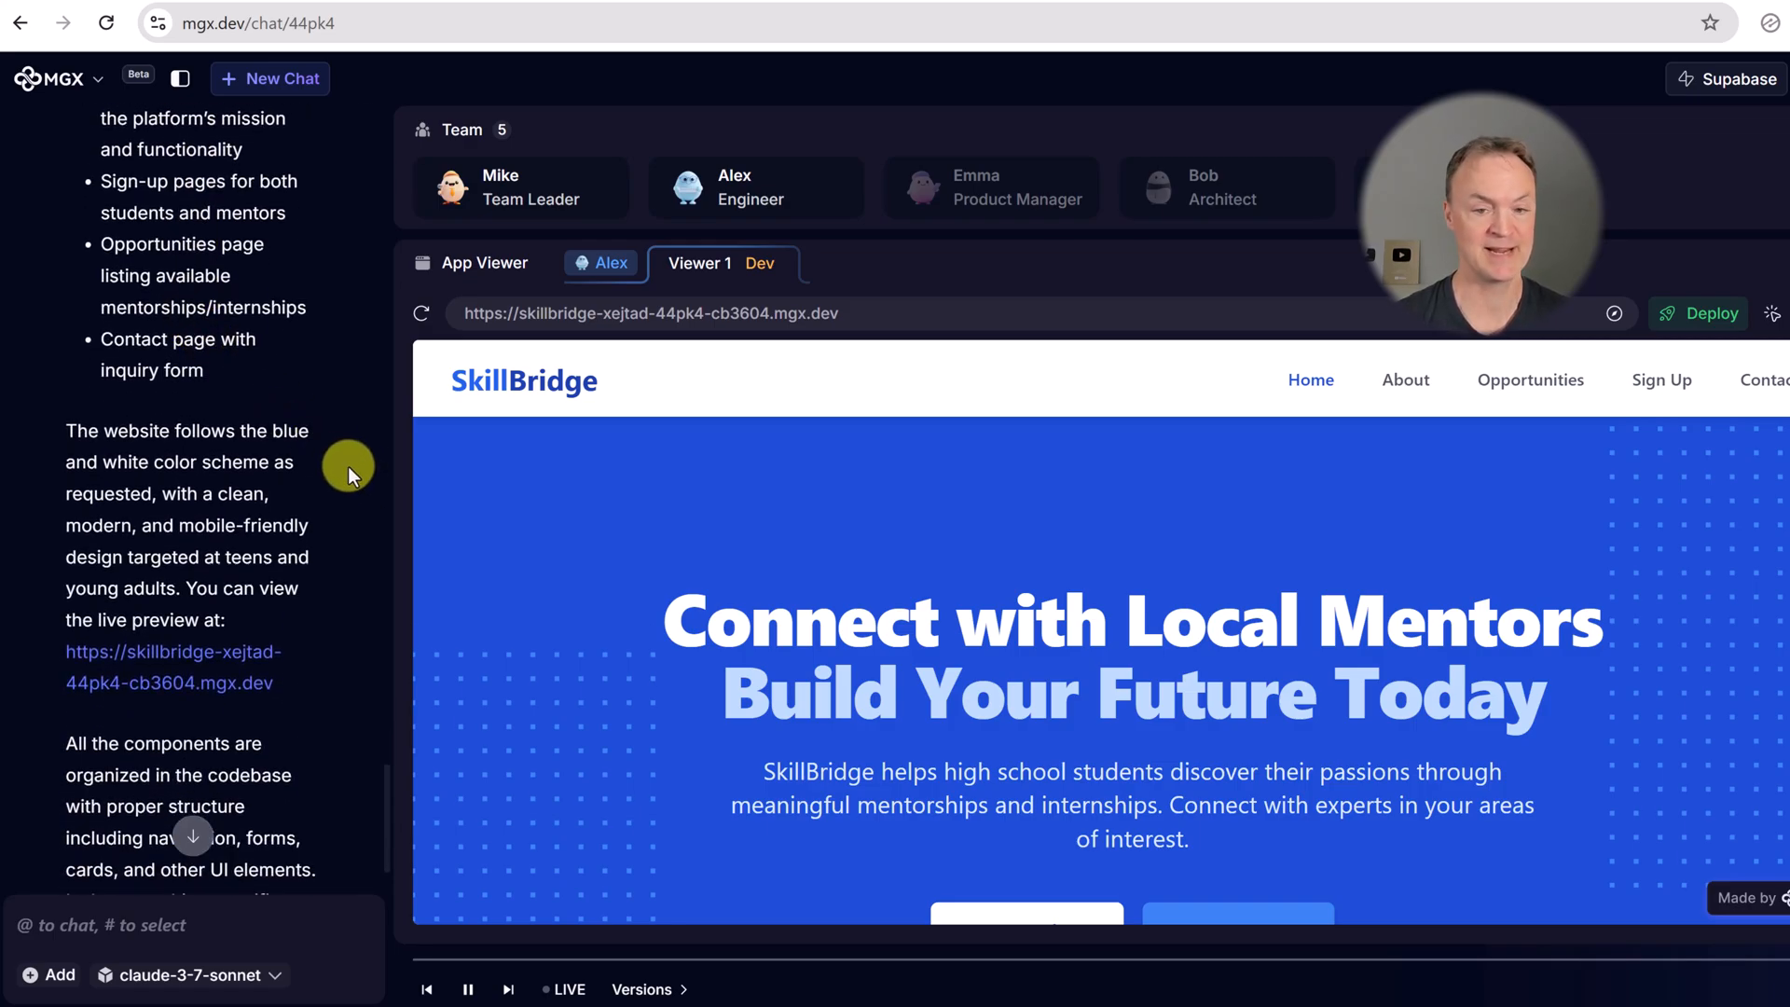
mouse_move(698, 263)
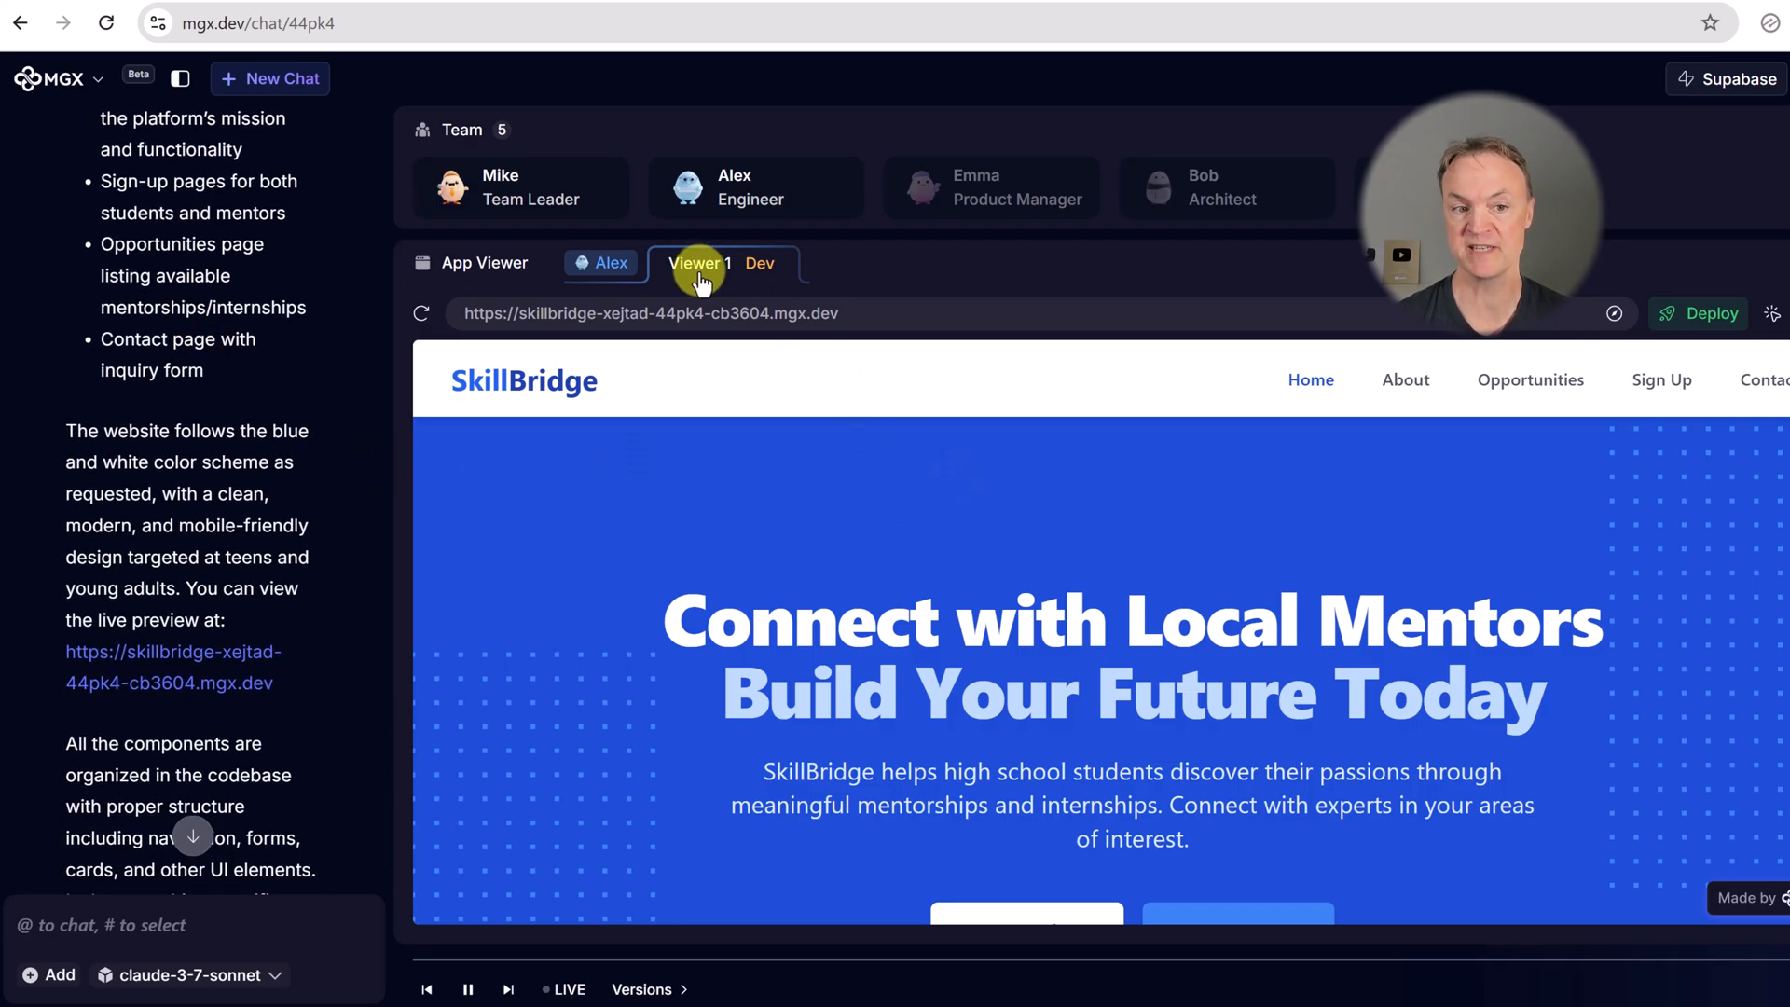
mouse_move(880, 459)
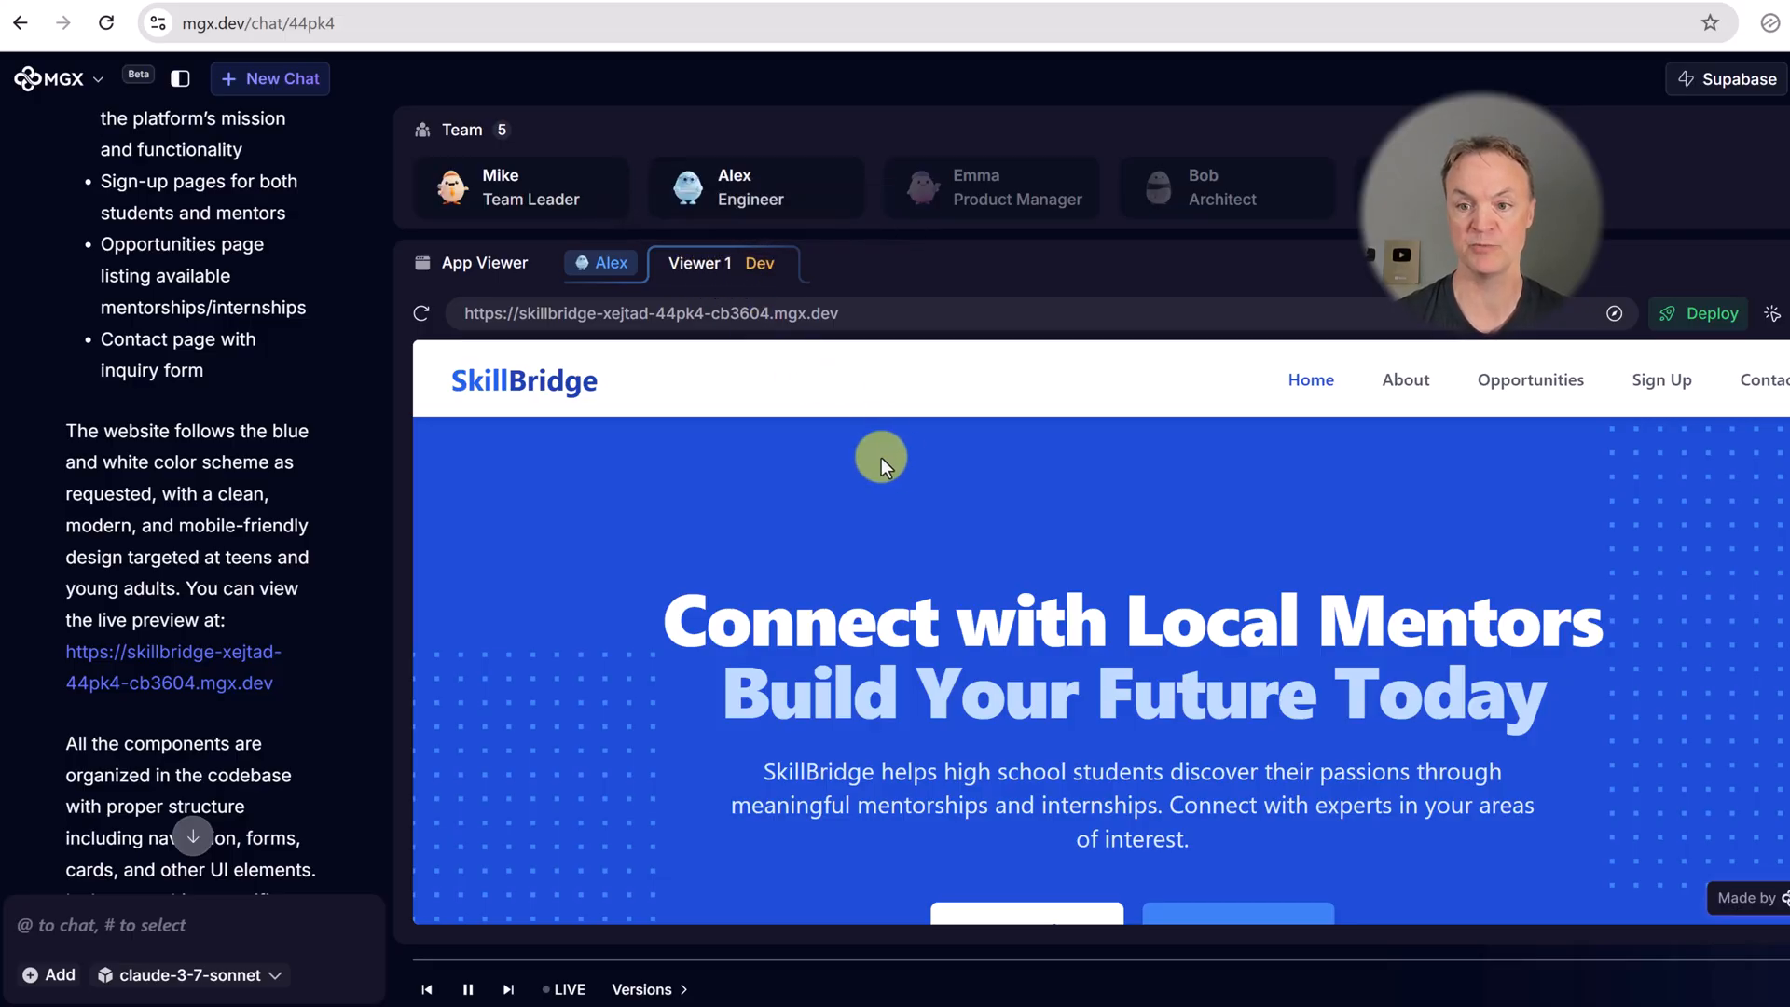
mouse_move(1706, 313)
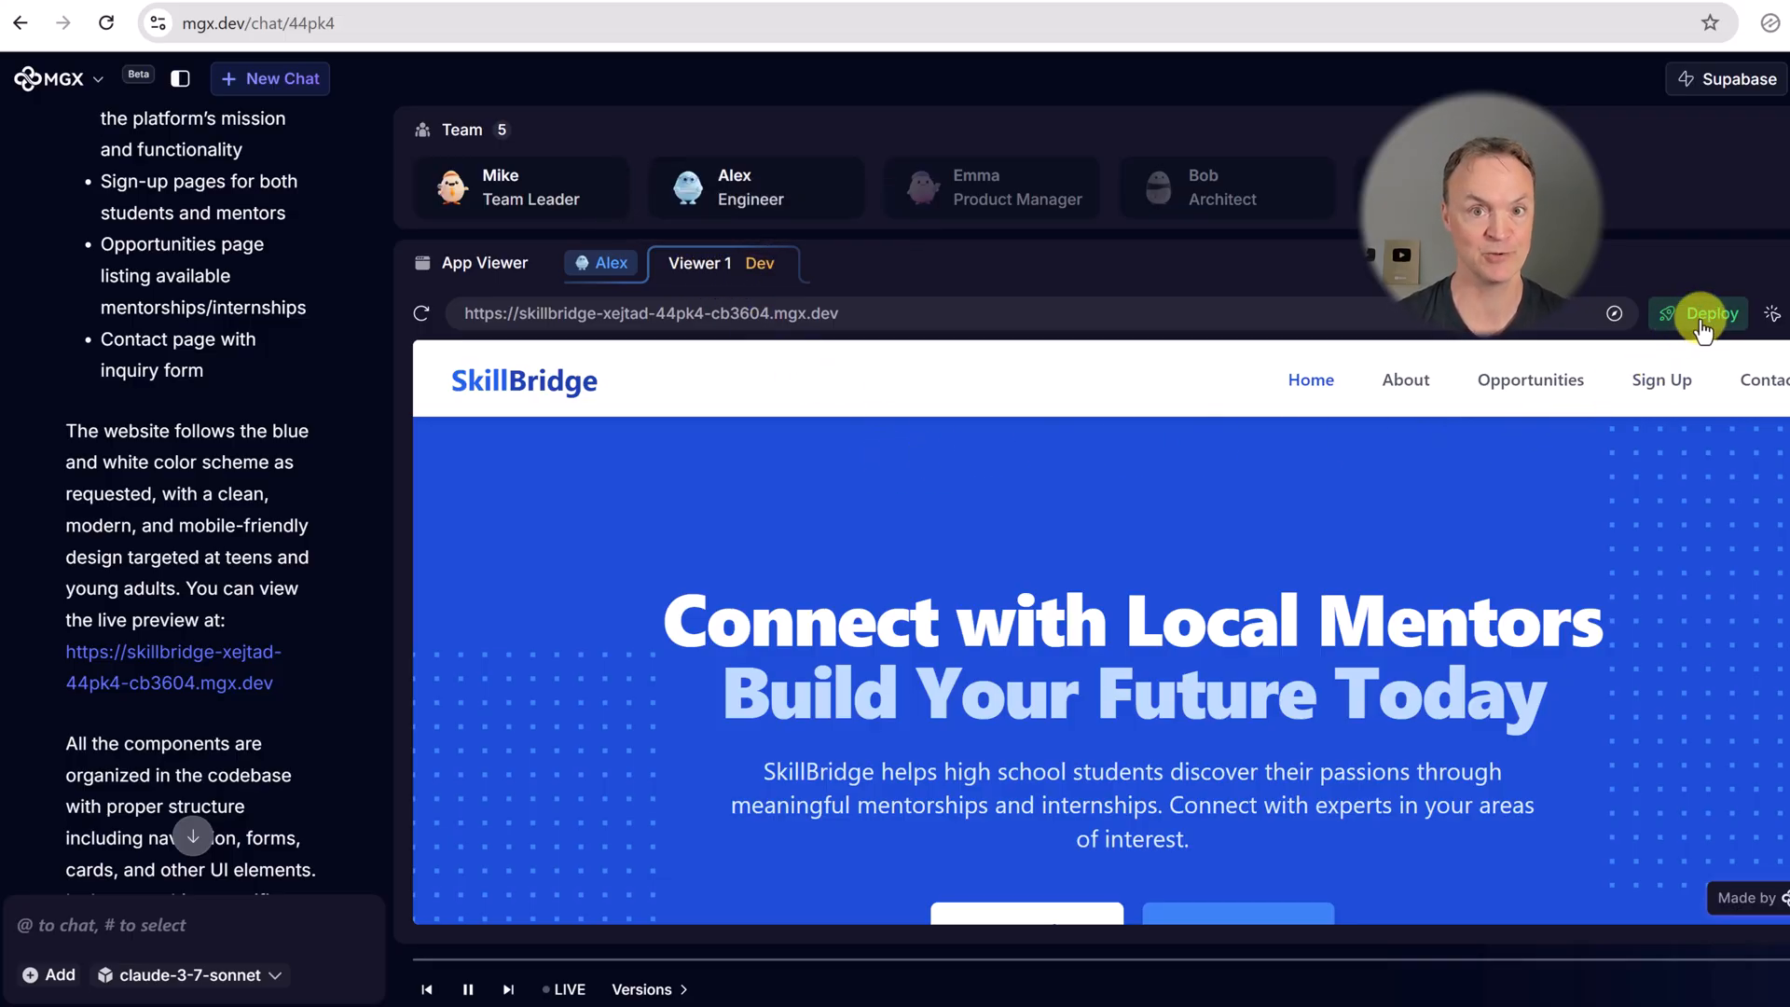
scroll("down", 3)
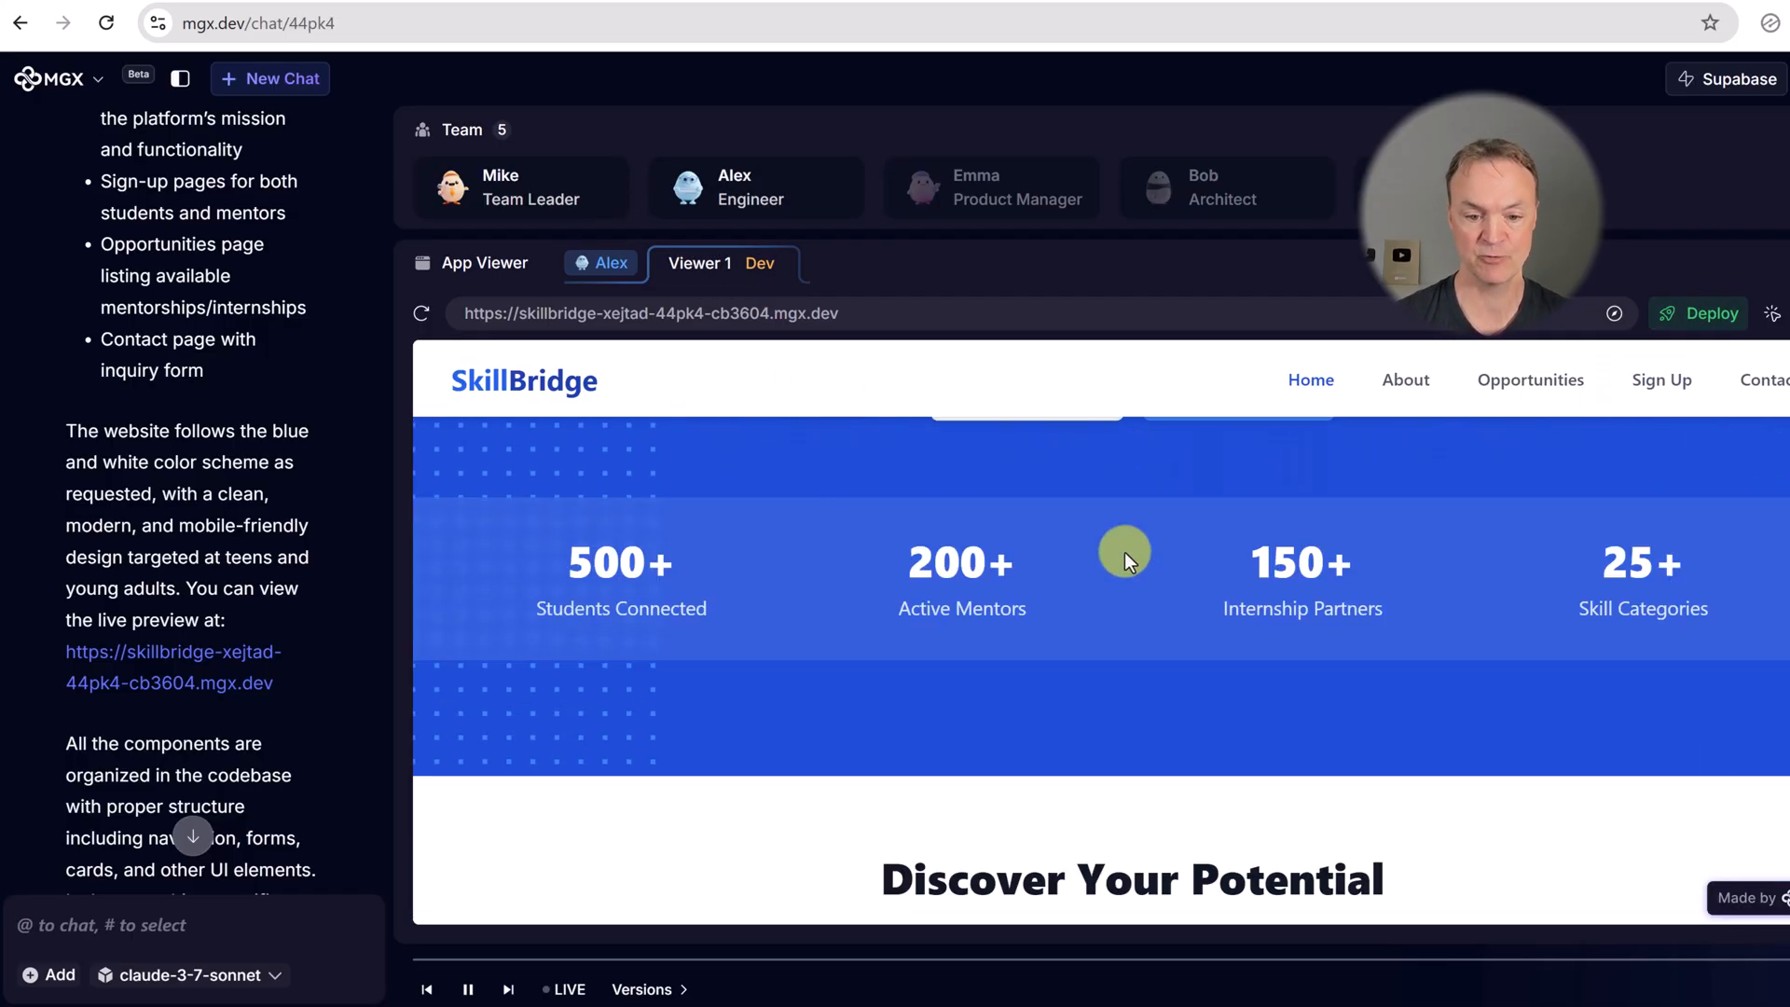
scroll("down", 3)
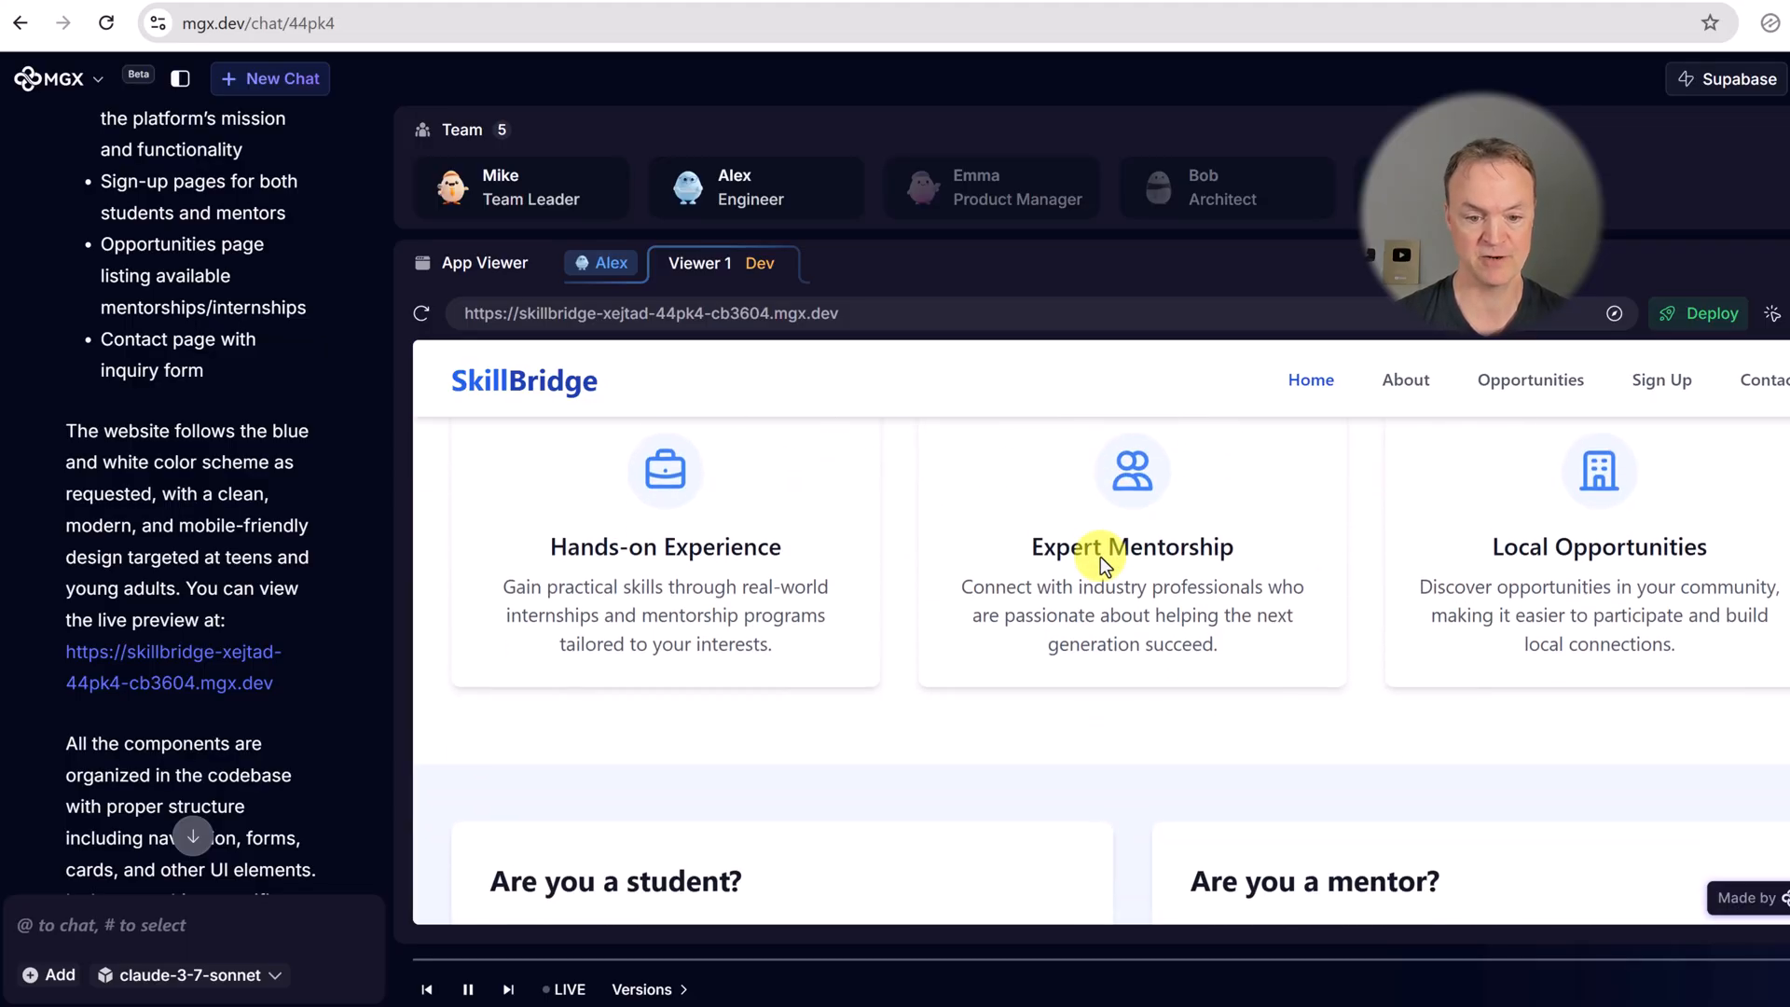
scroll("down", 3)
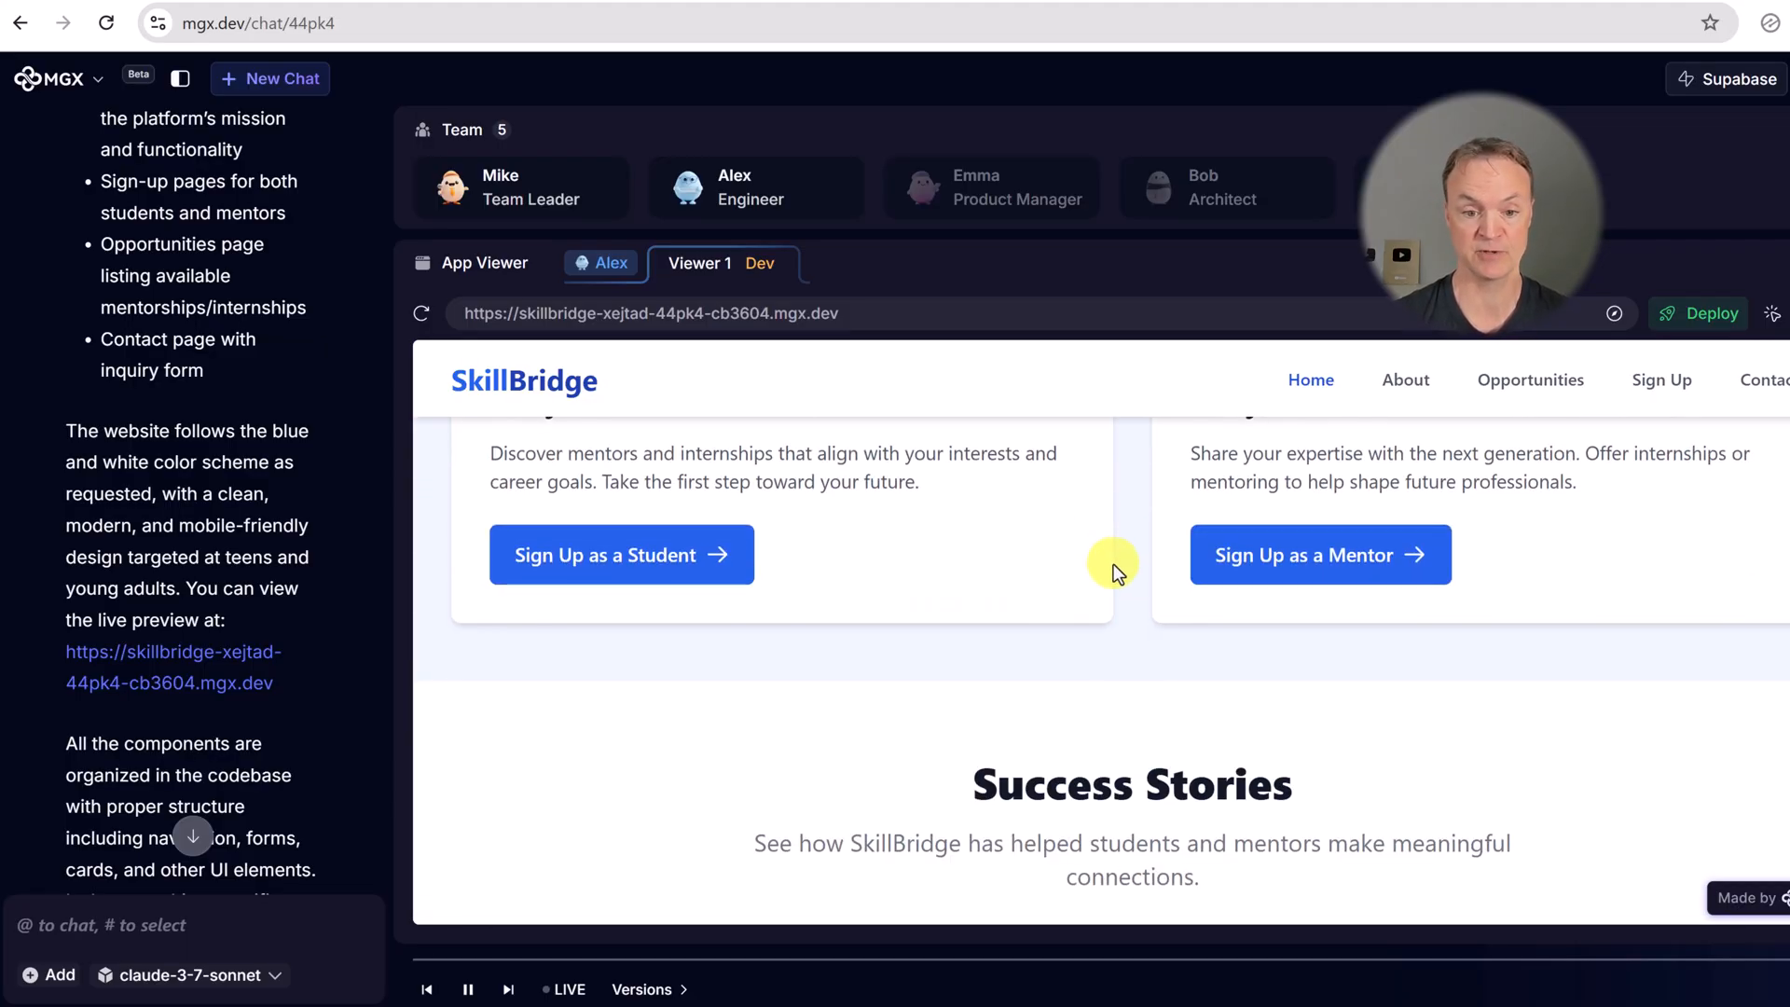
scroll("down", 3)
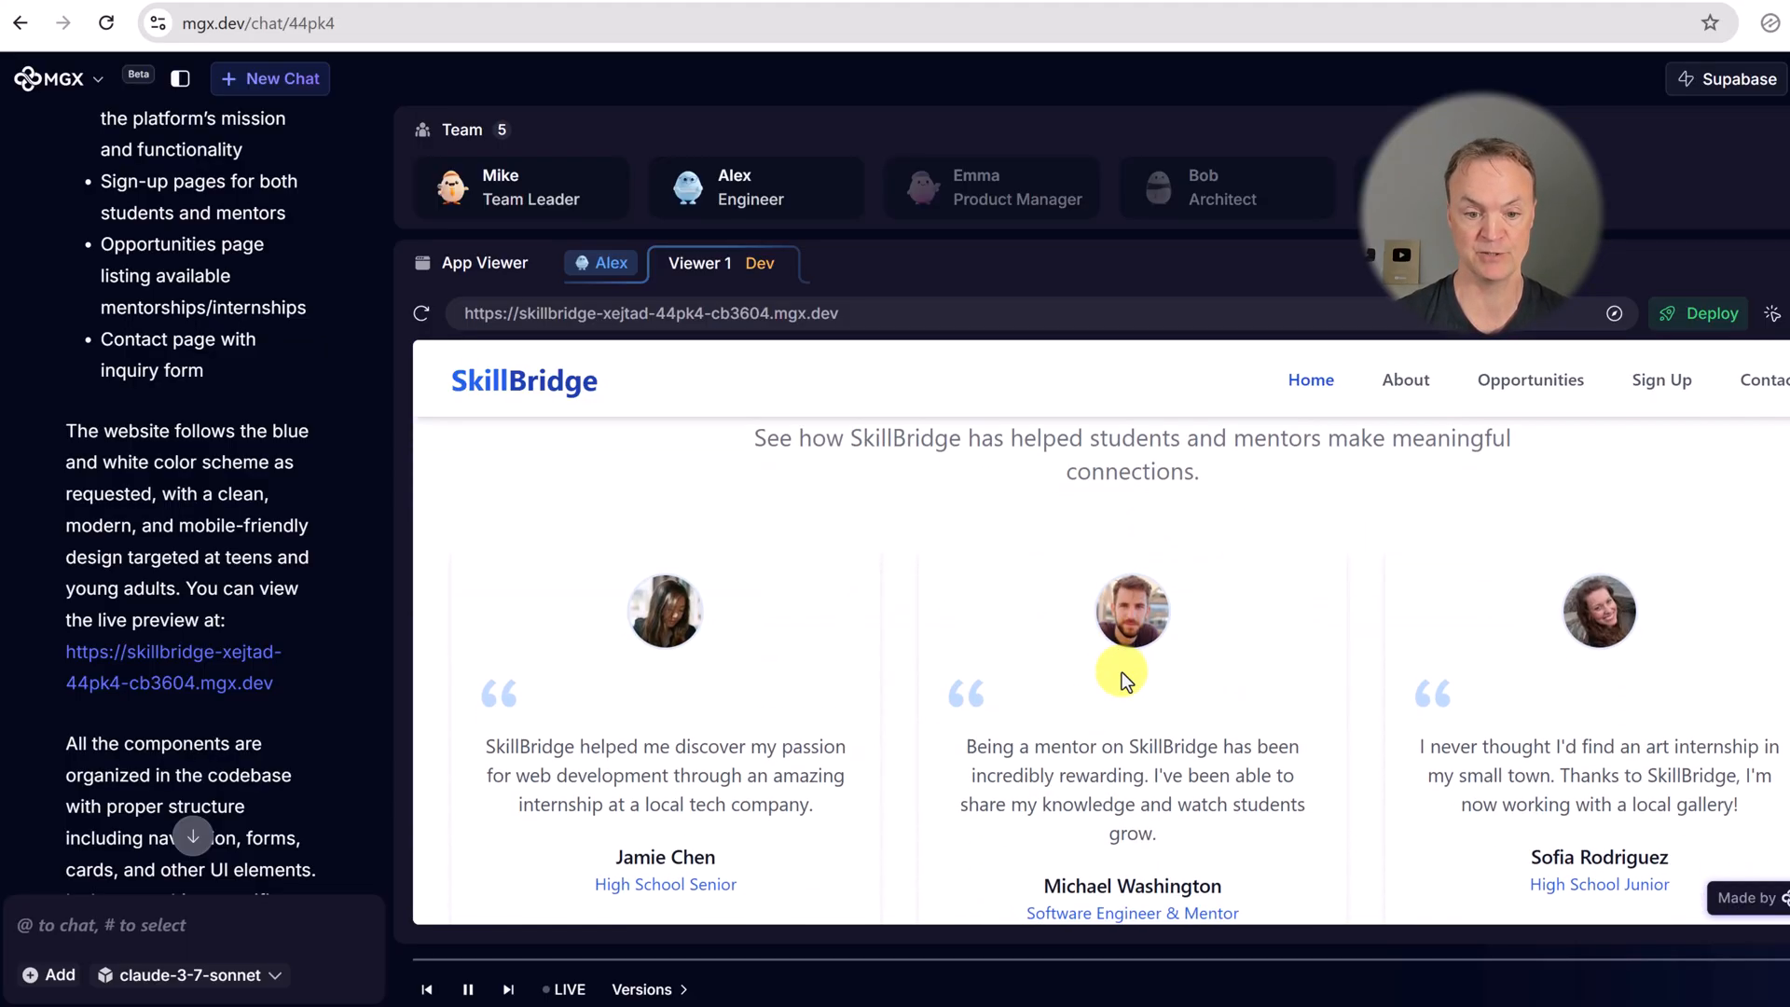
scroll("down", 3)
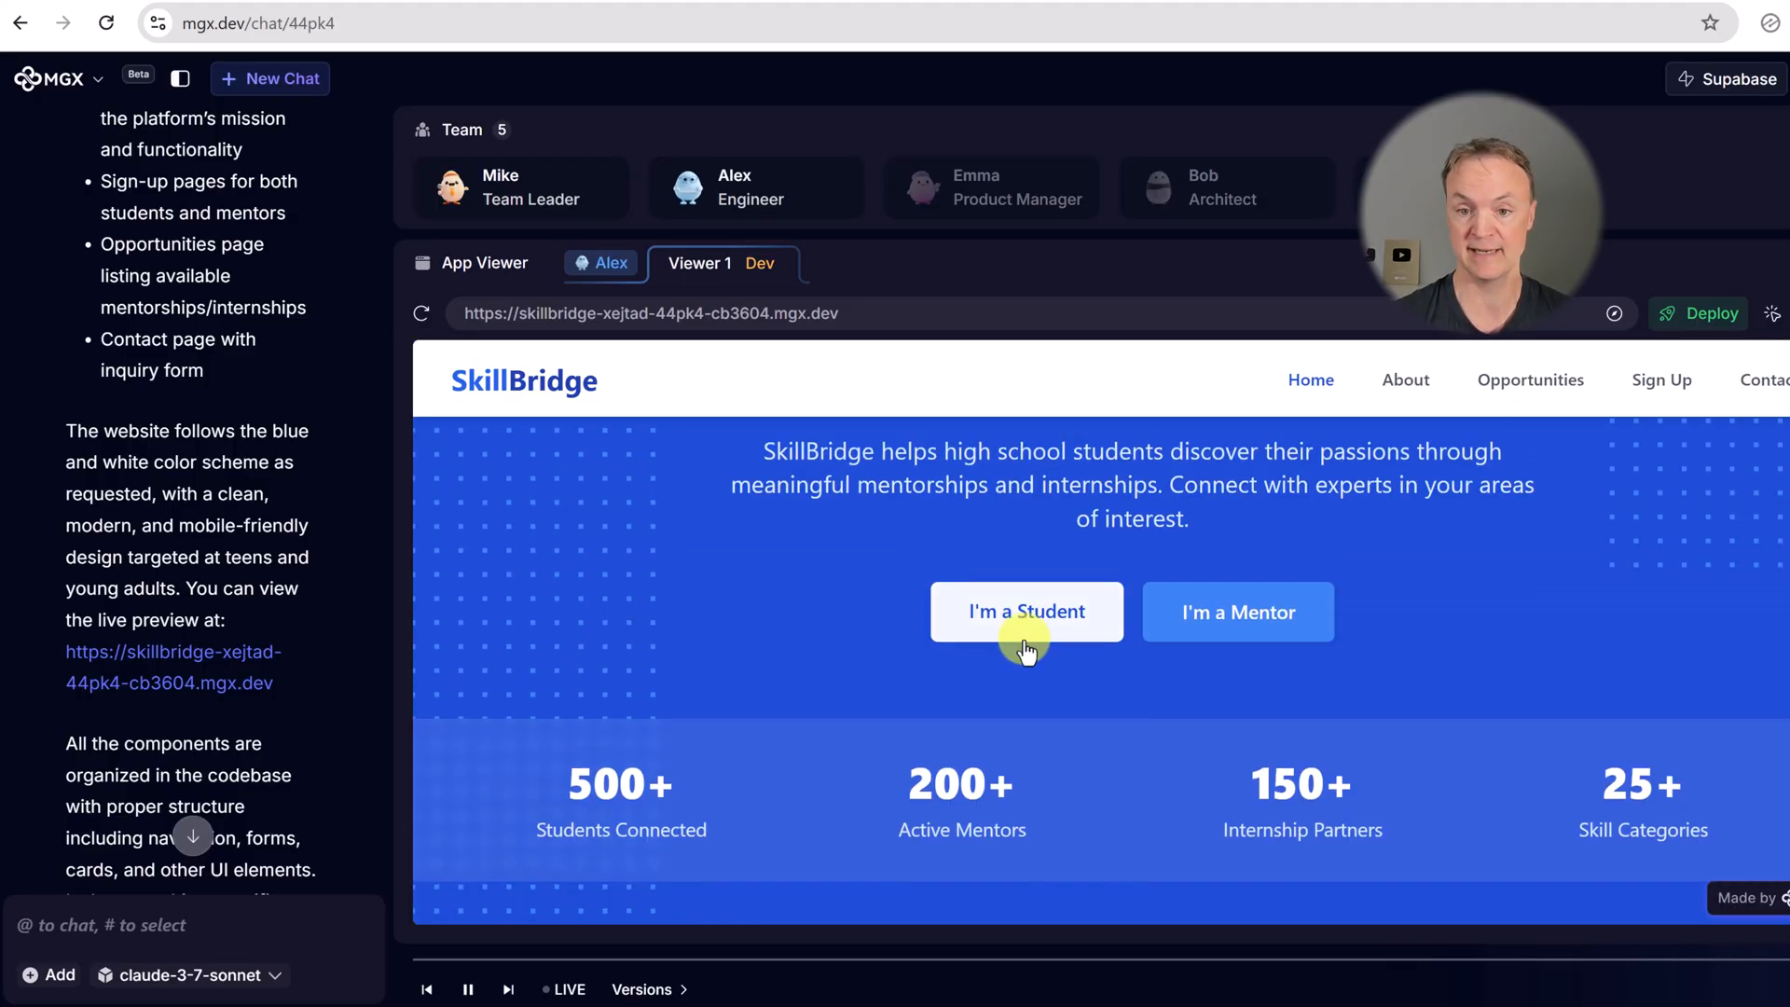
- Review the SkillBridge About page from top to bottom
left_click(1406, 379)
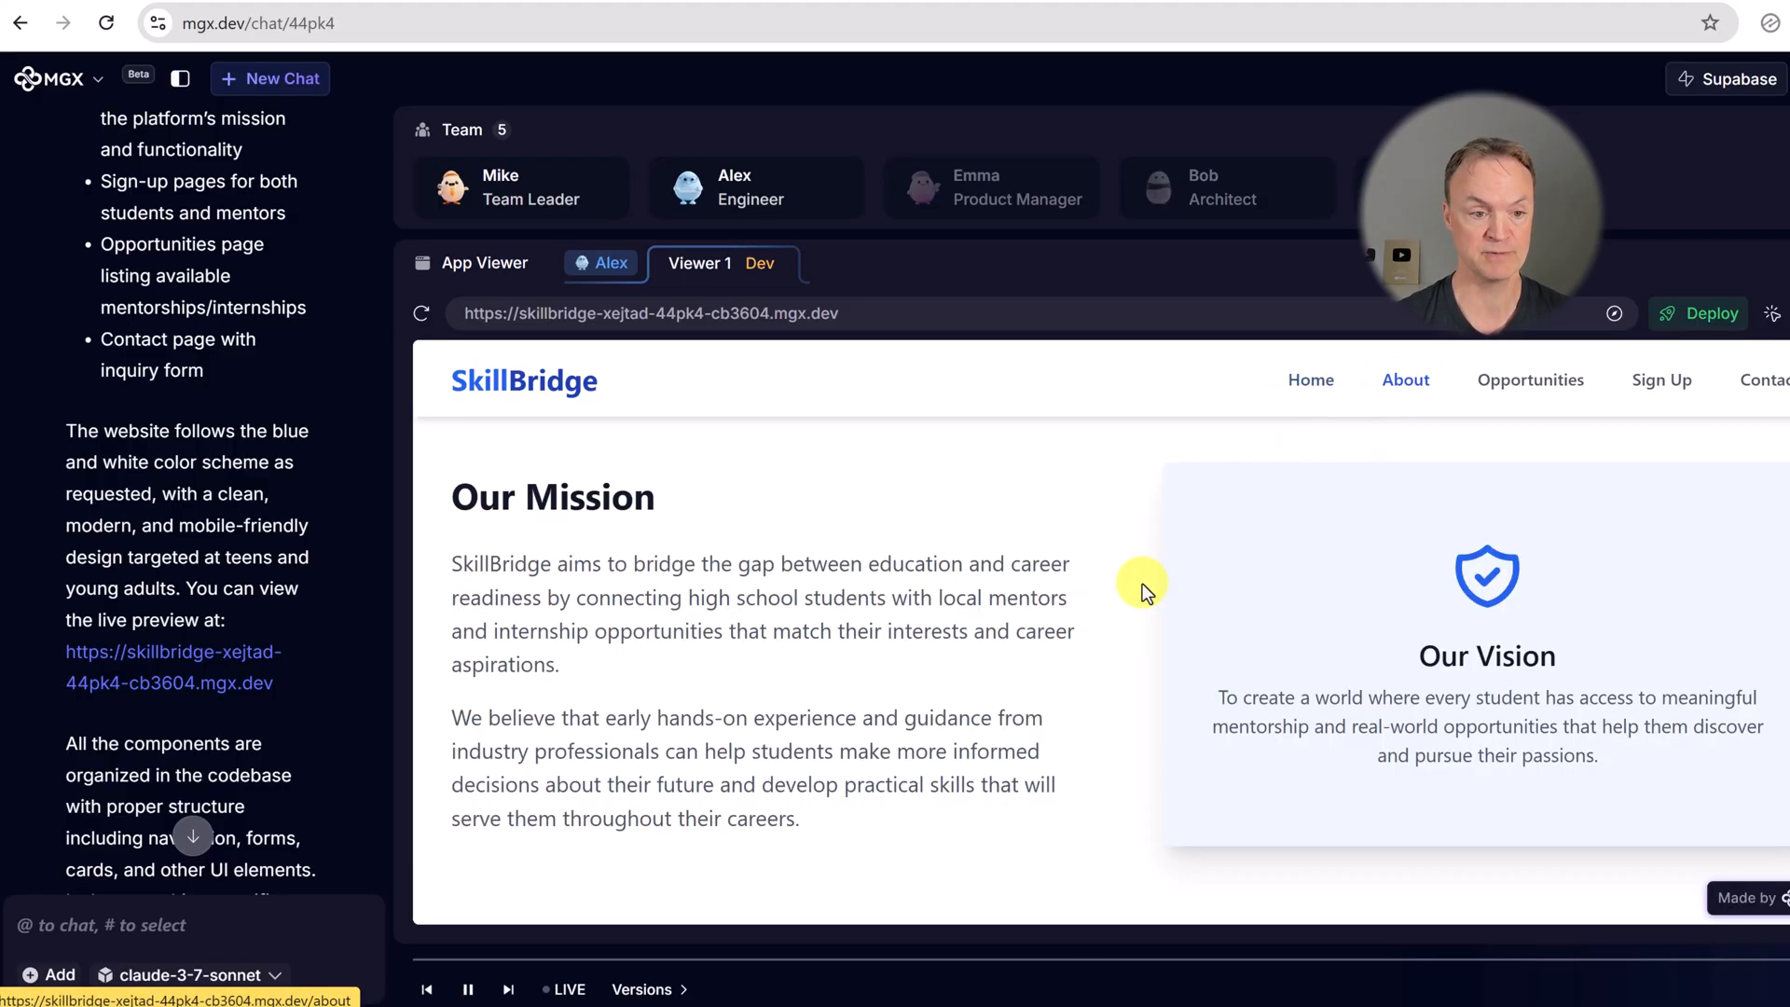
mouse_move(751, 612)
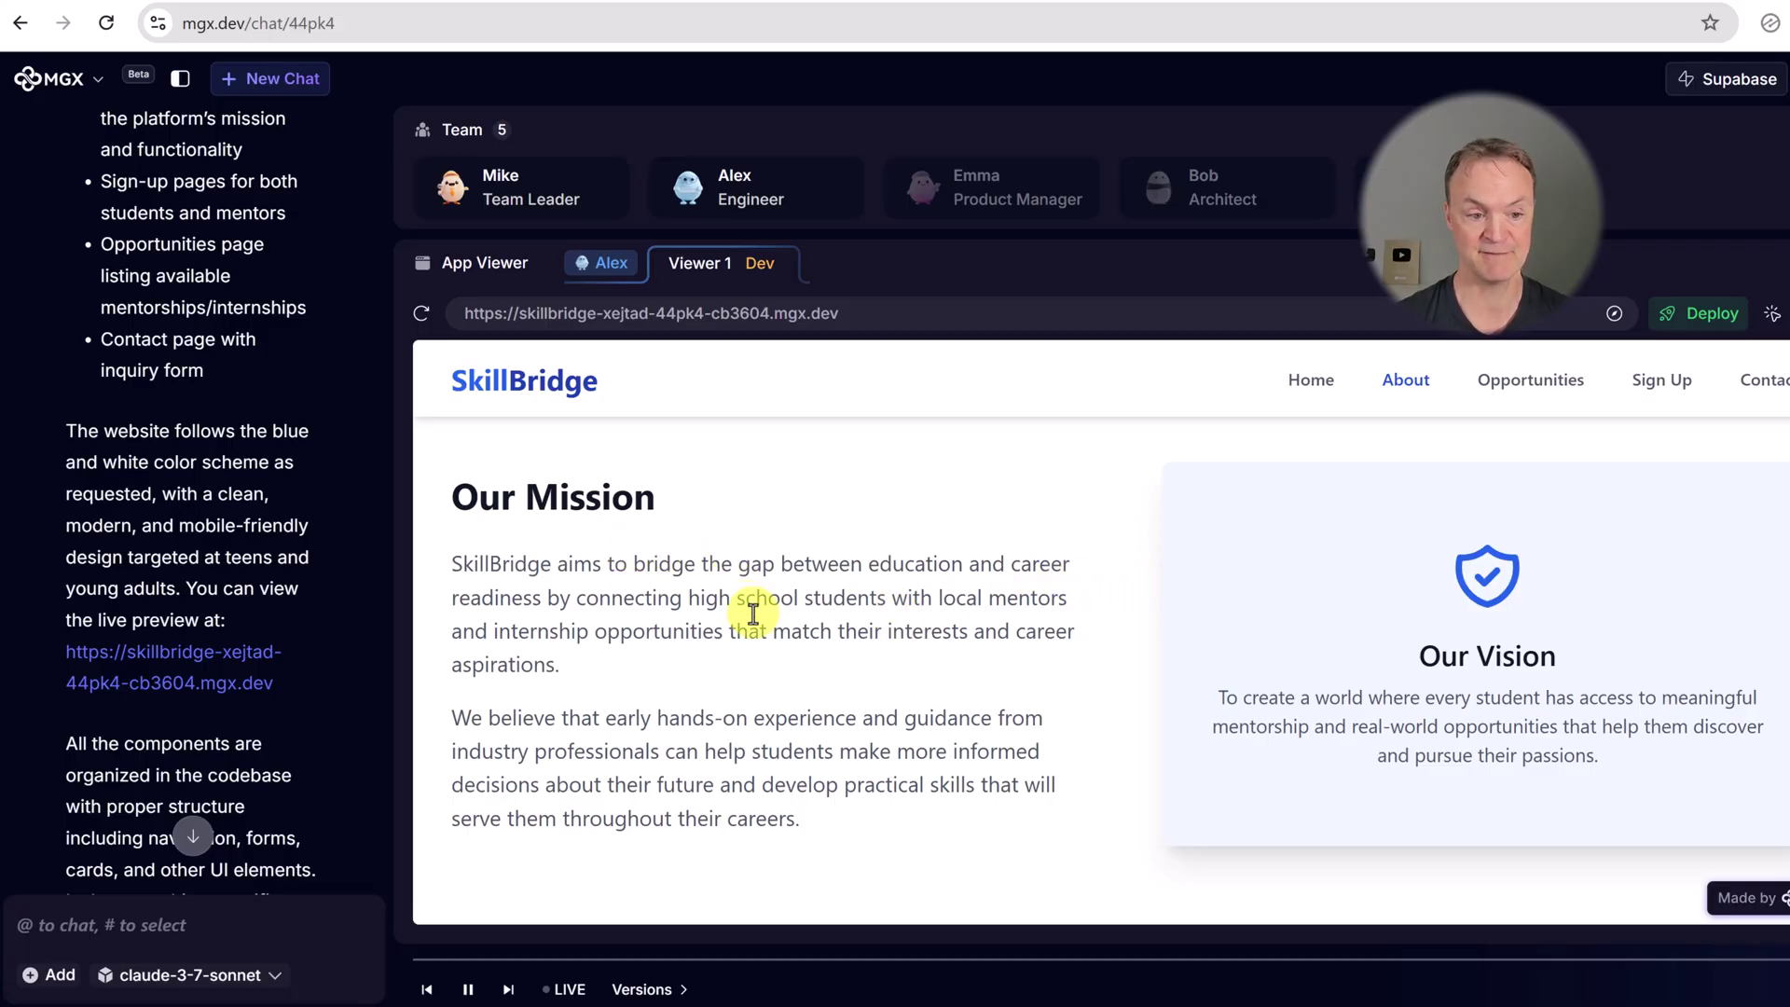
scroll("down", 3)
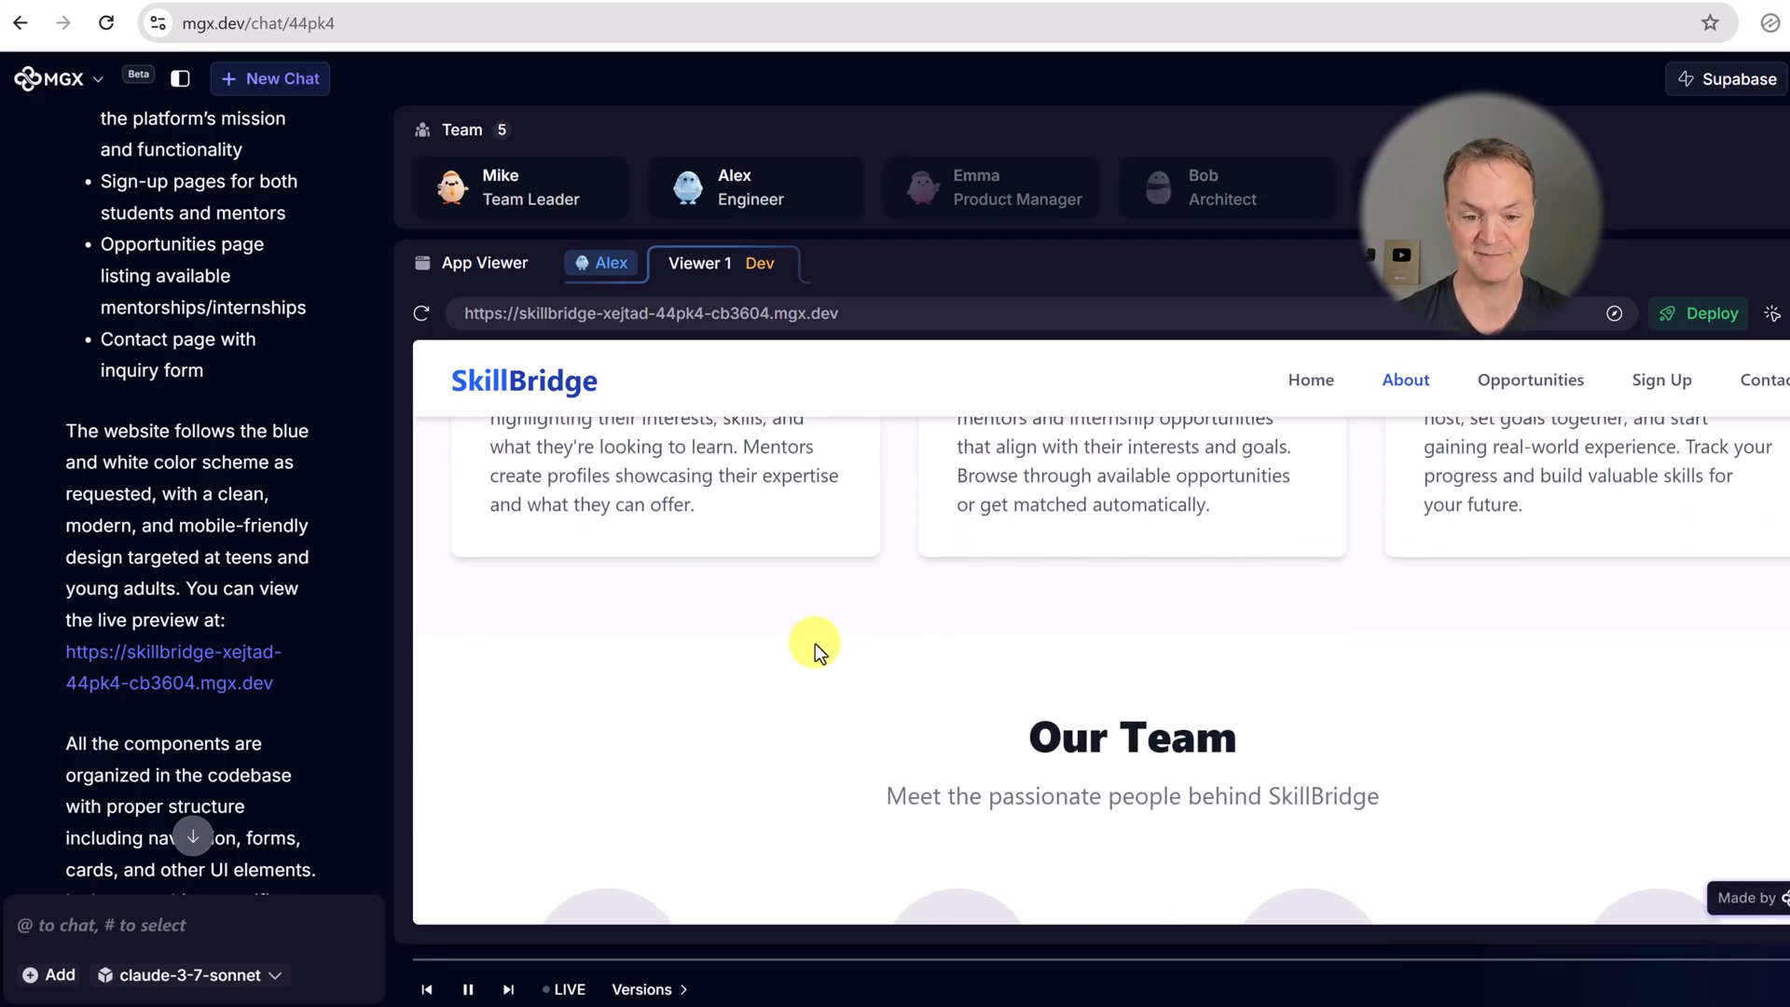
scroll("down", 3)
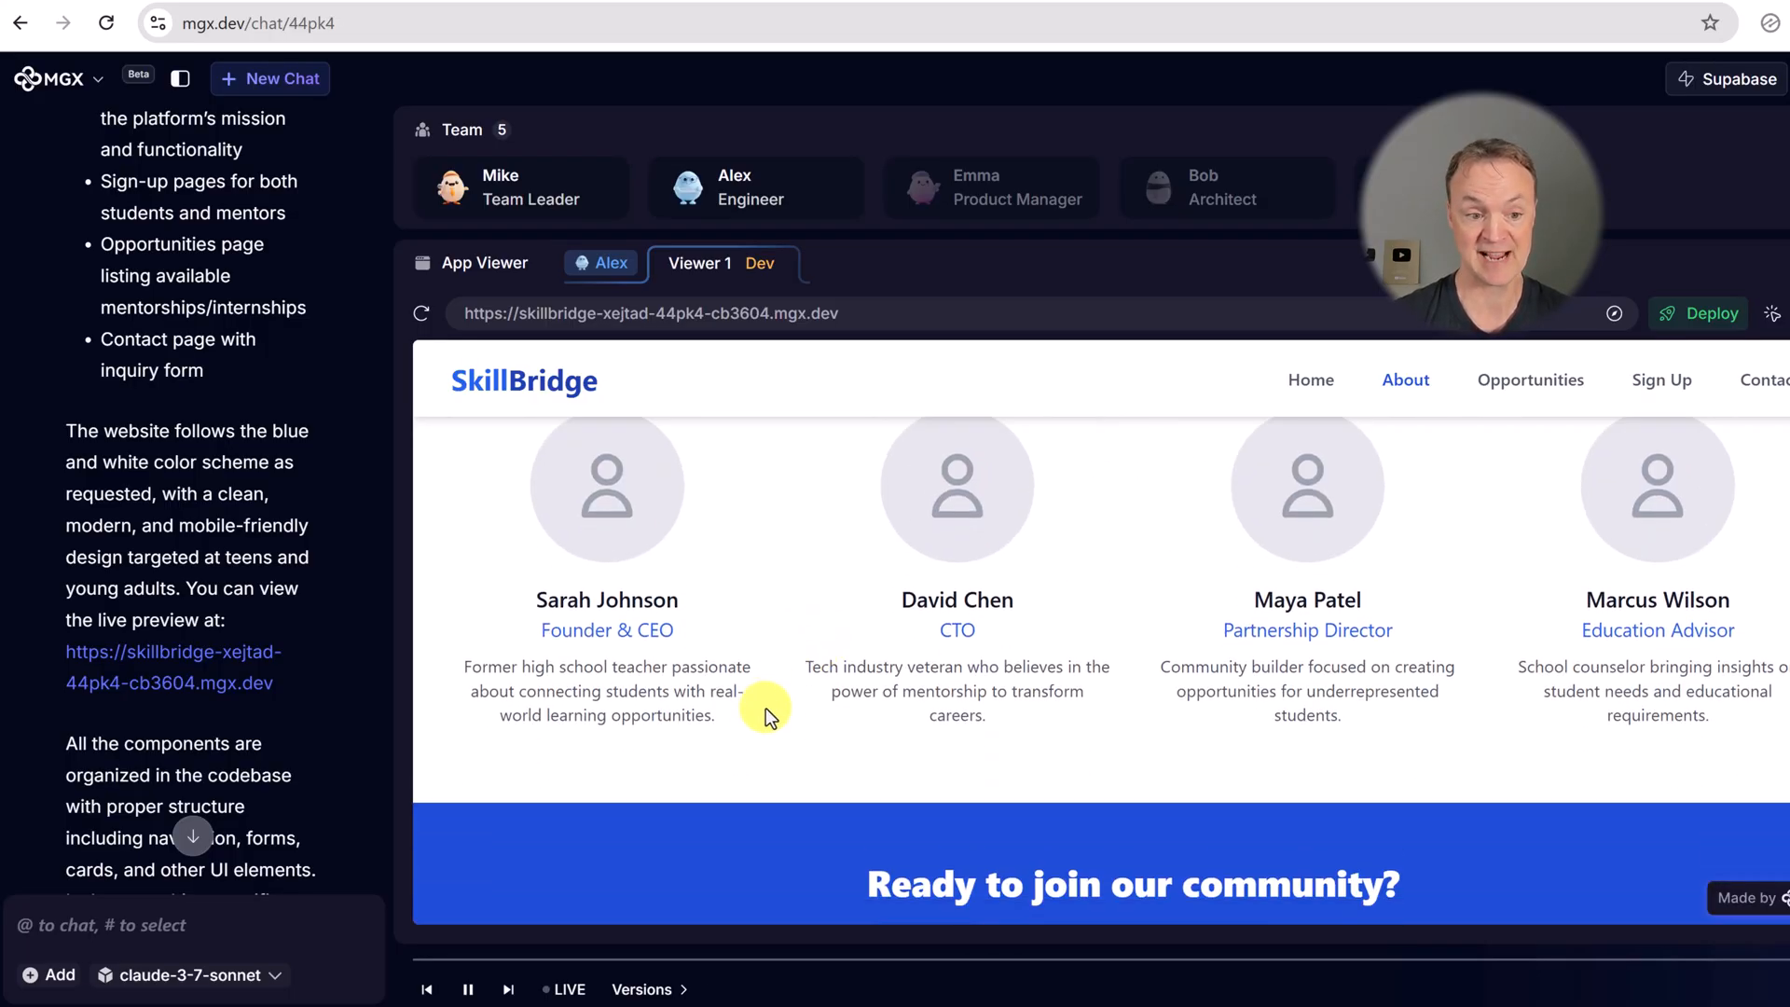
mouse_move(817, 710)
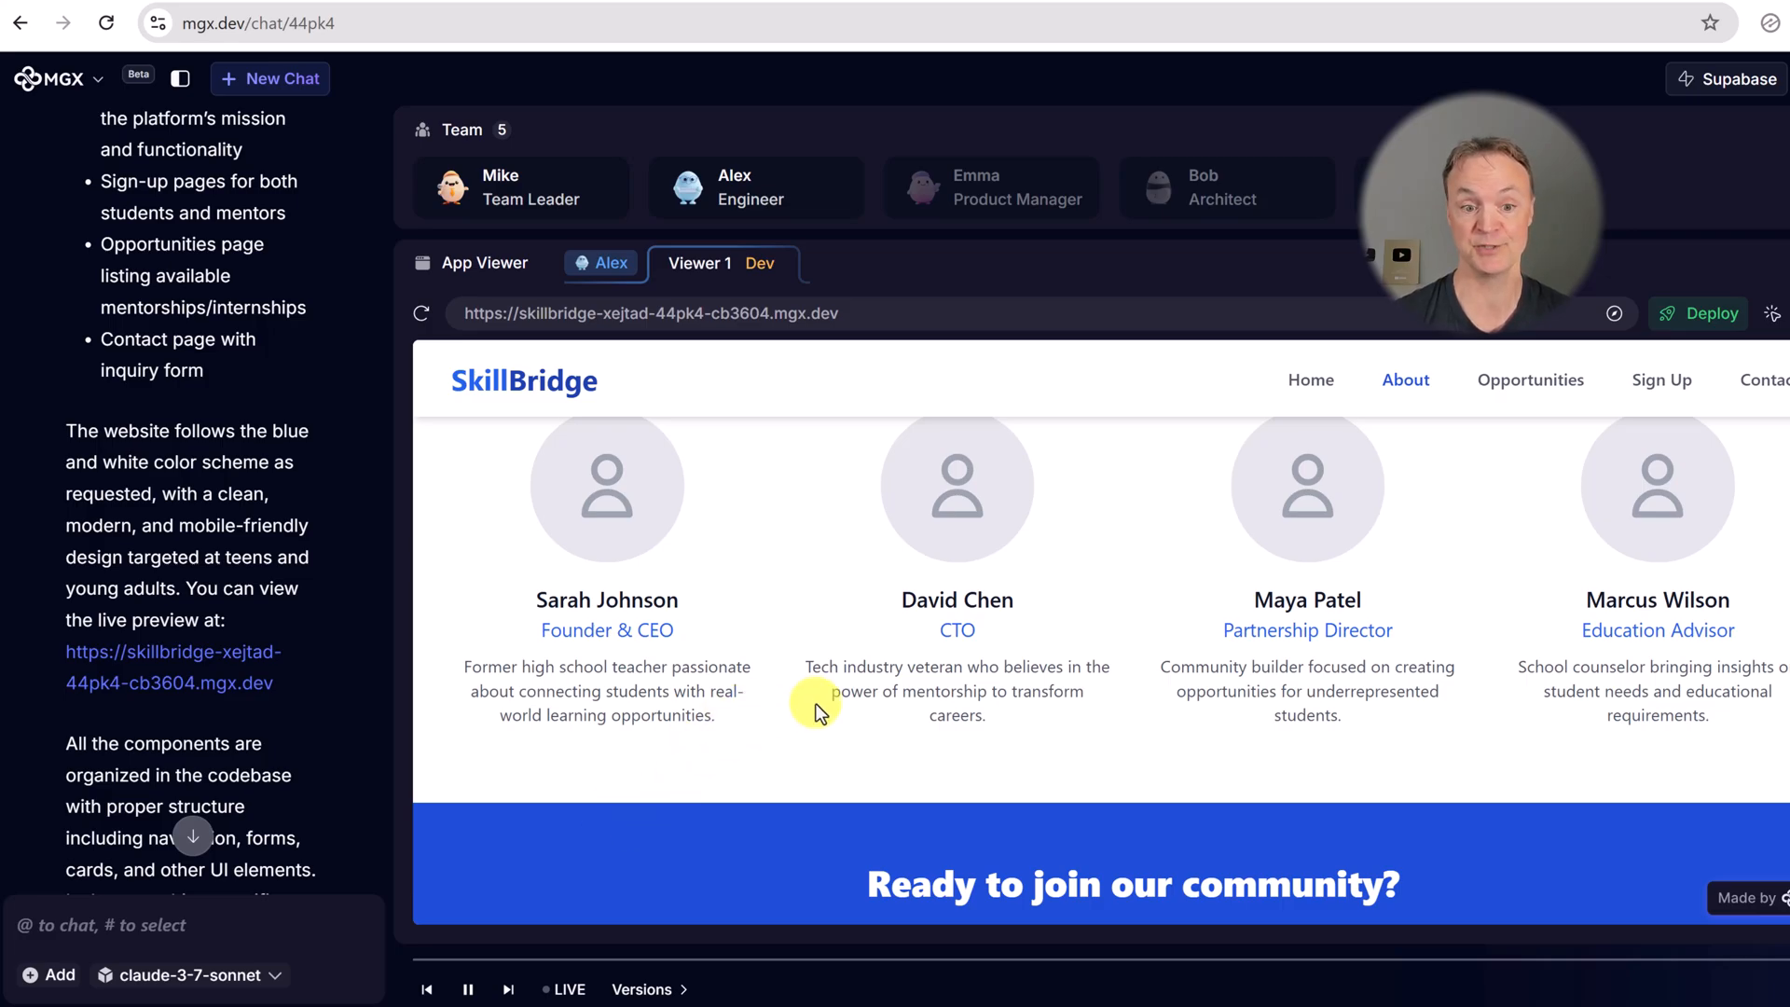
scroll("up", 3)
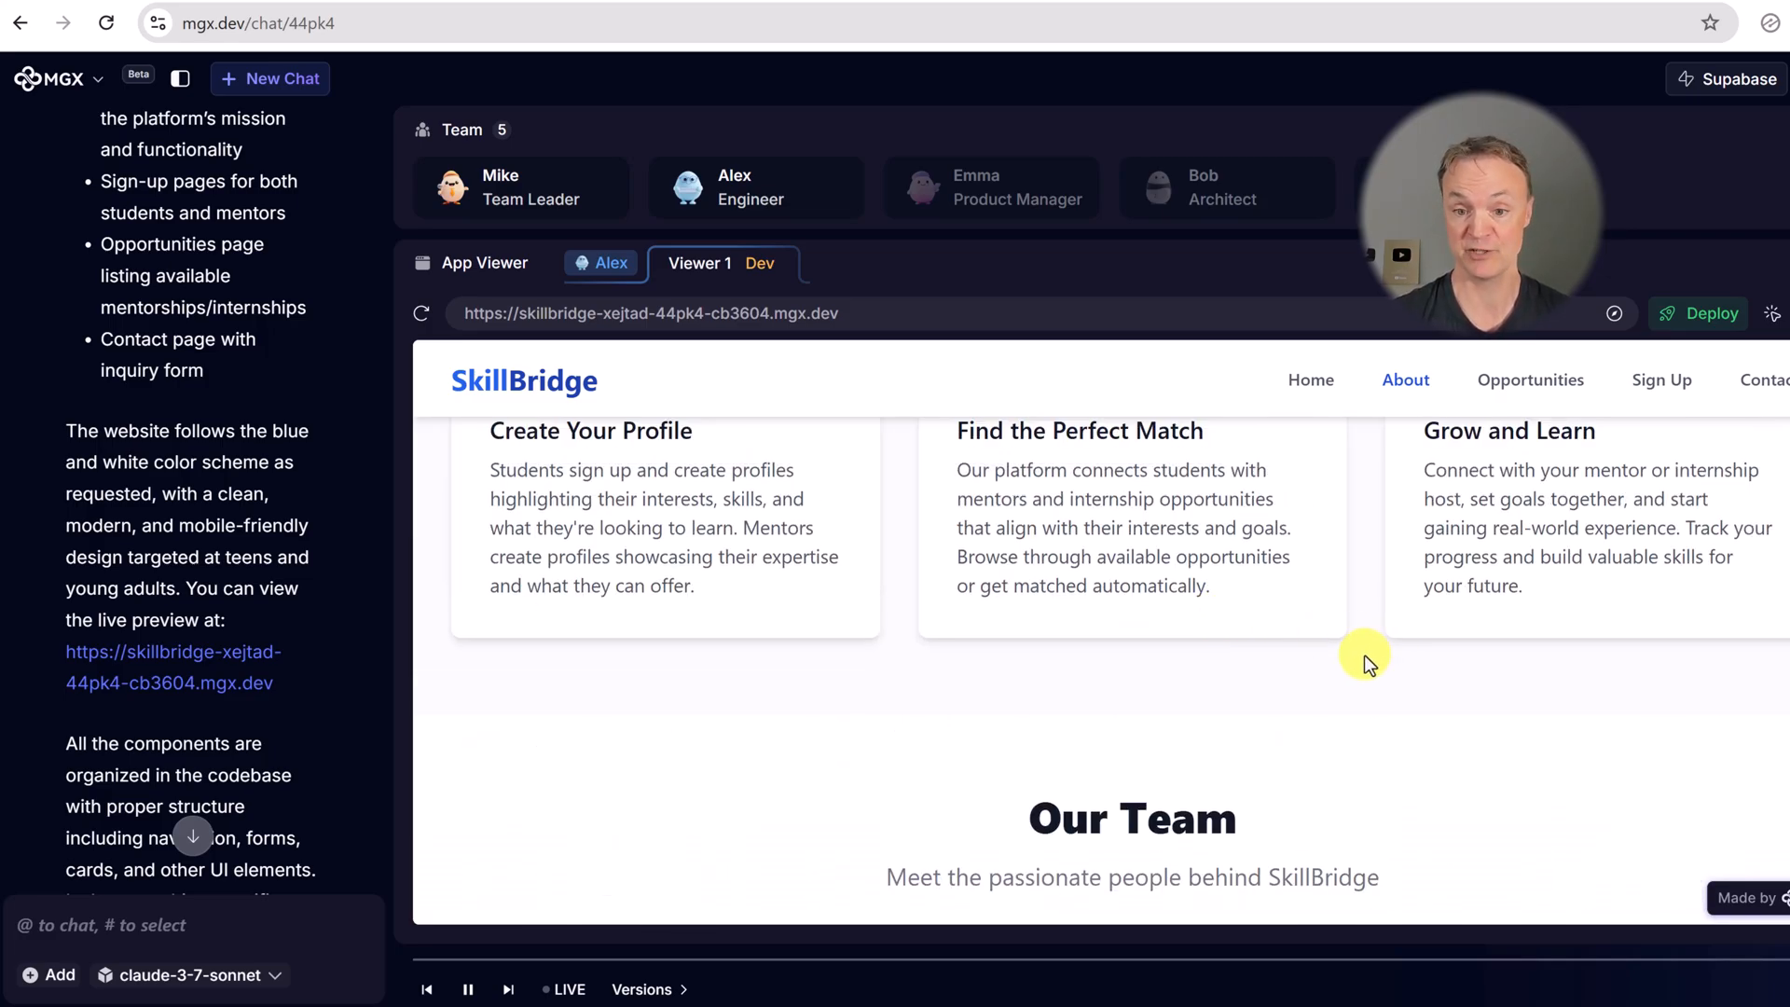
scroll("up", 3)
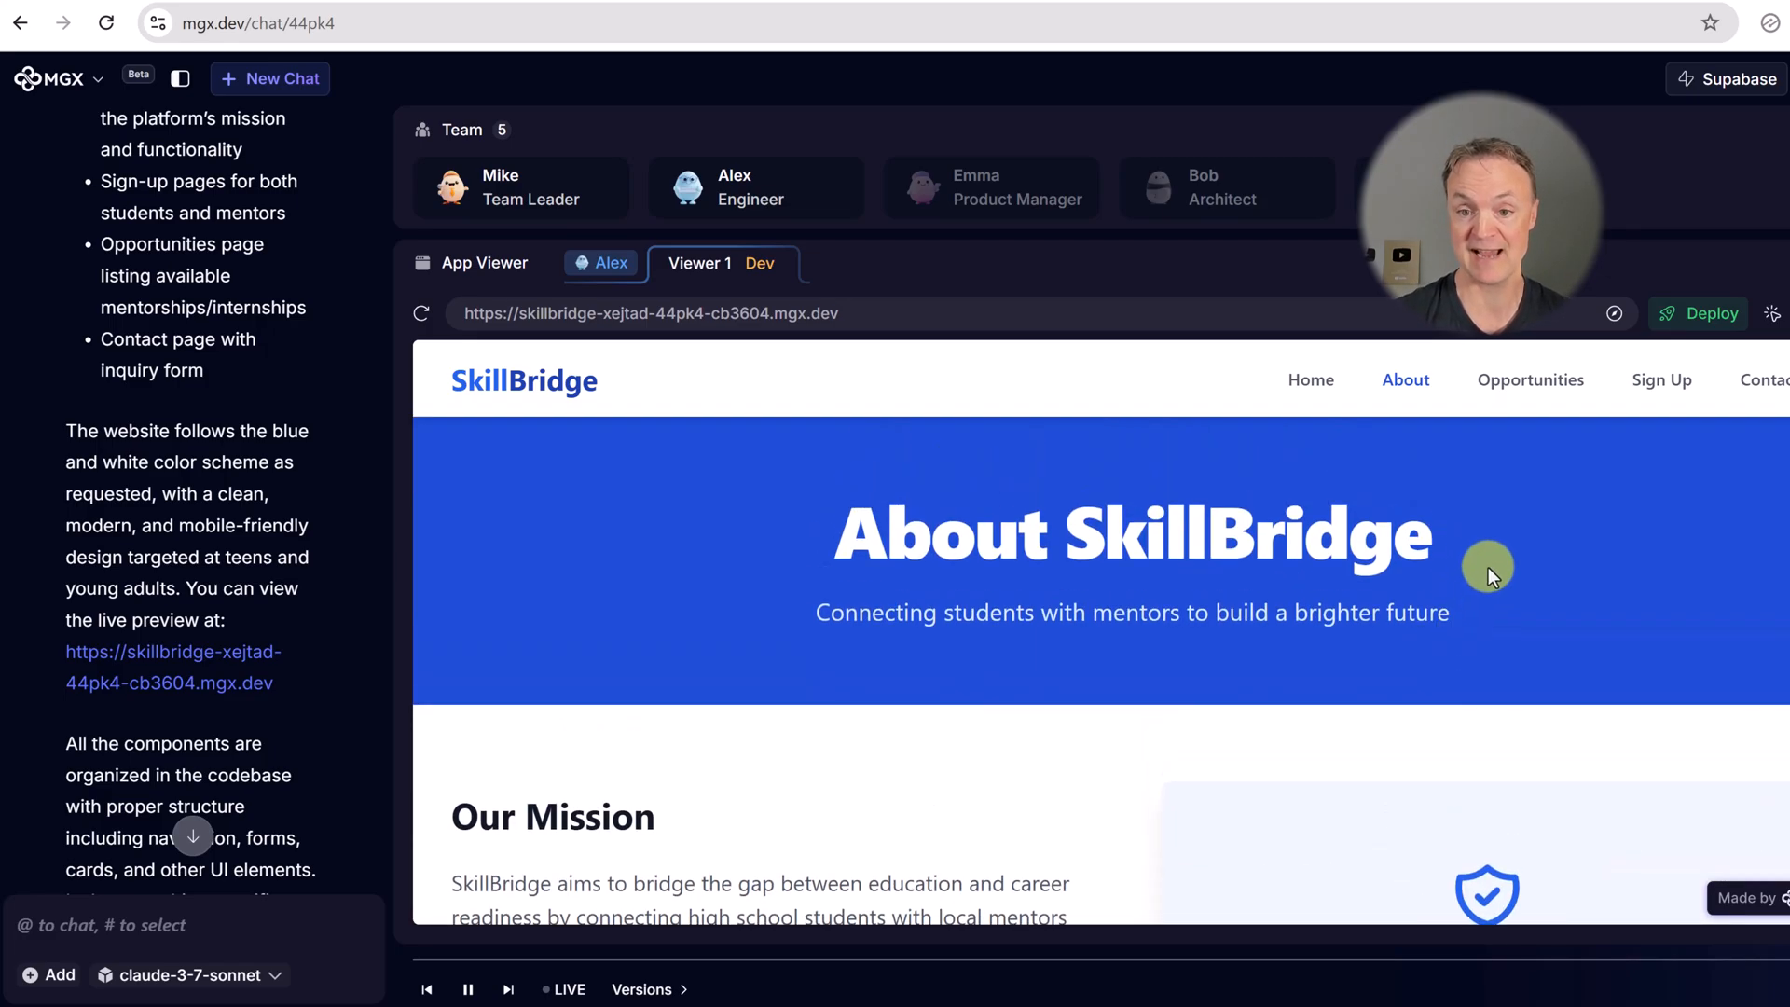
mouse_move(272, 749)
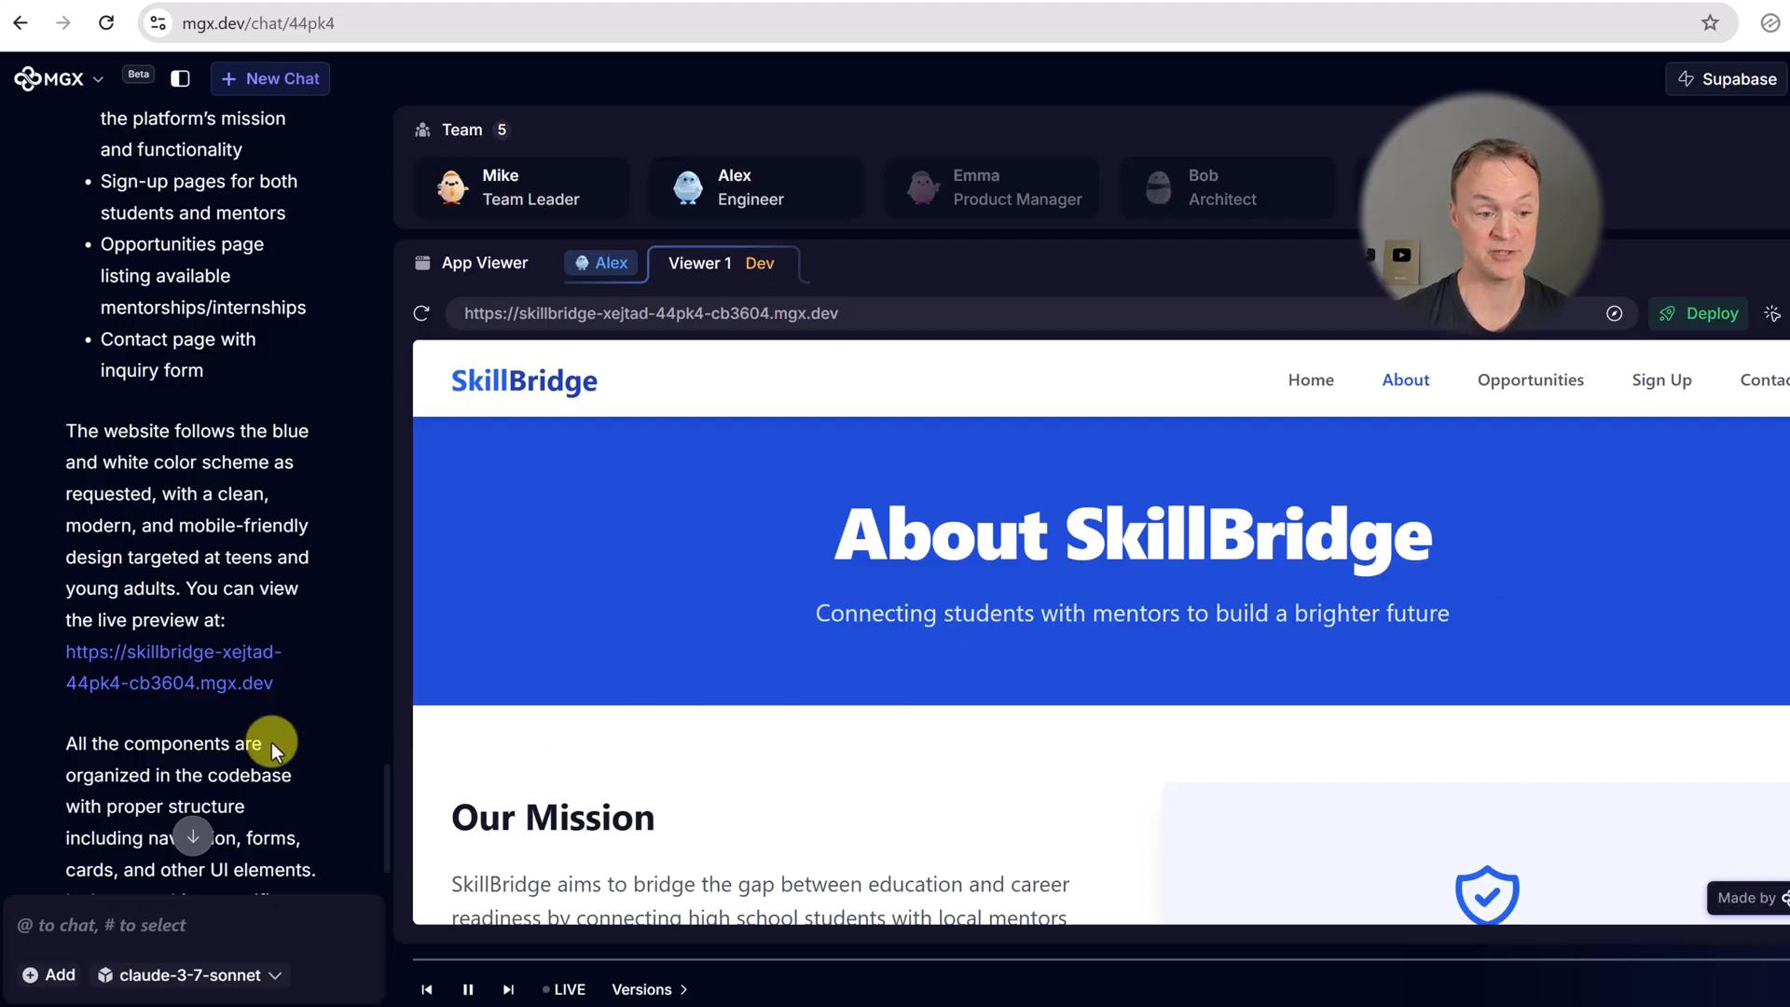
scroll("down", 3)
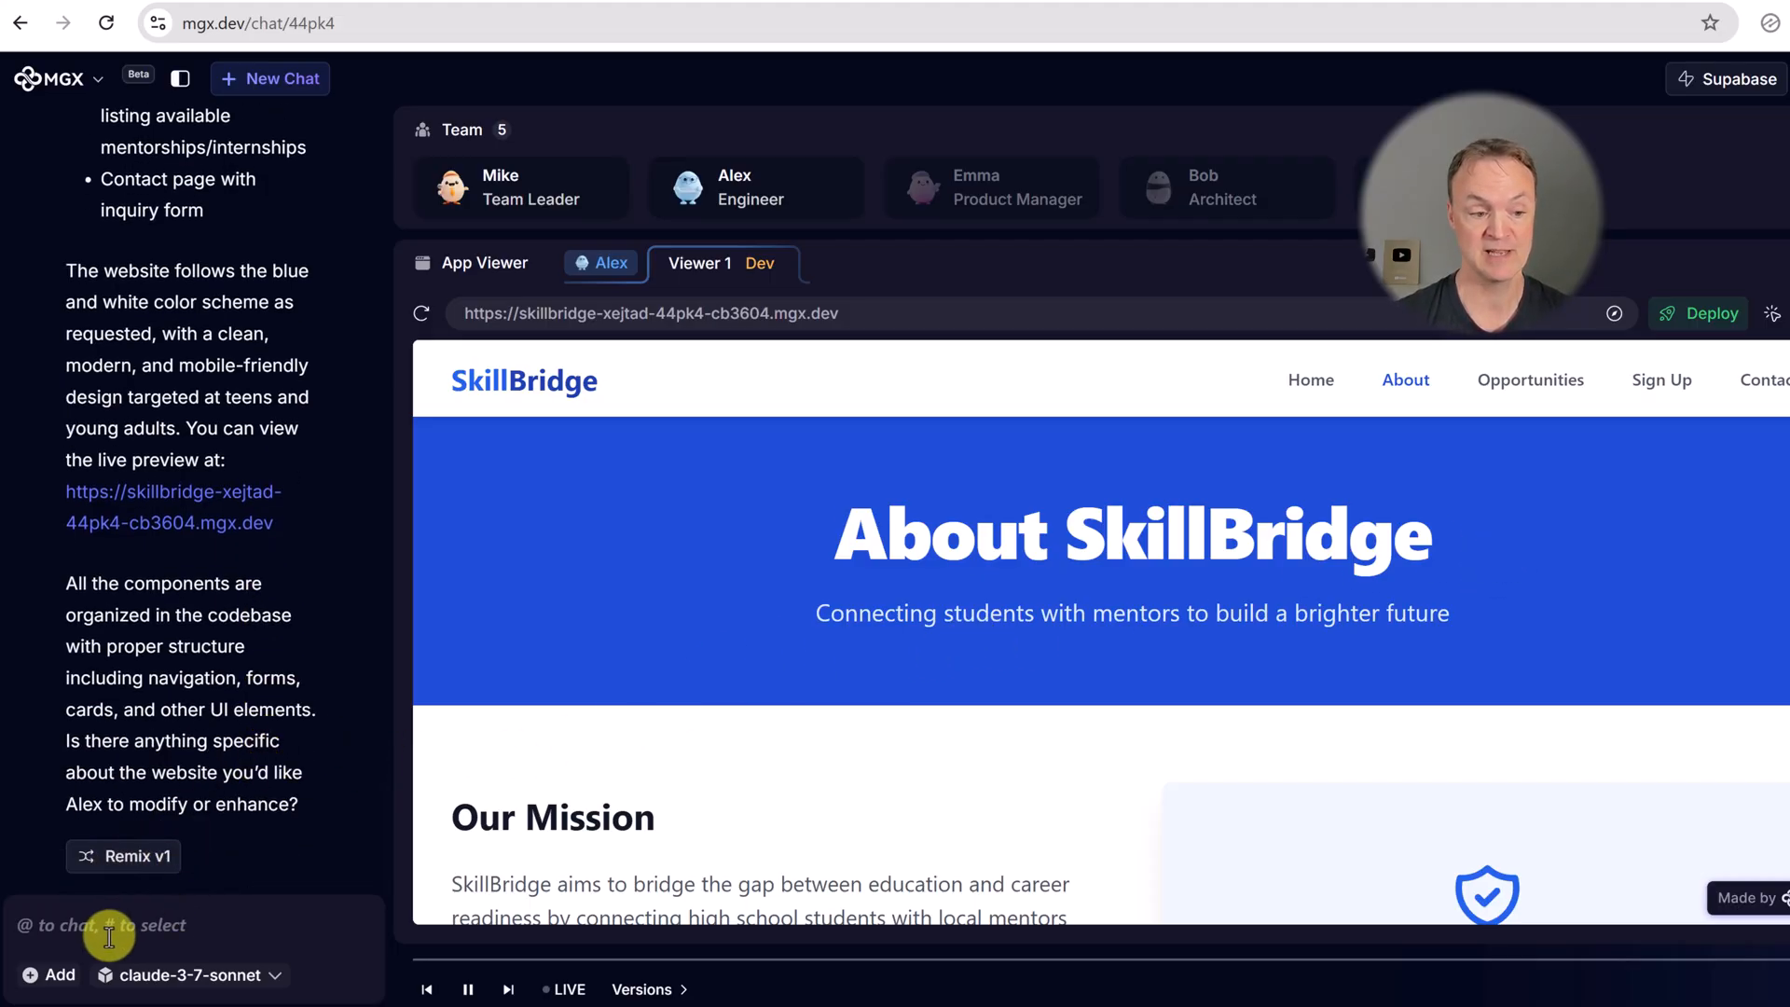
mouse_move(1505, 526)
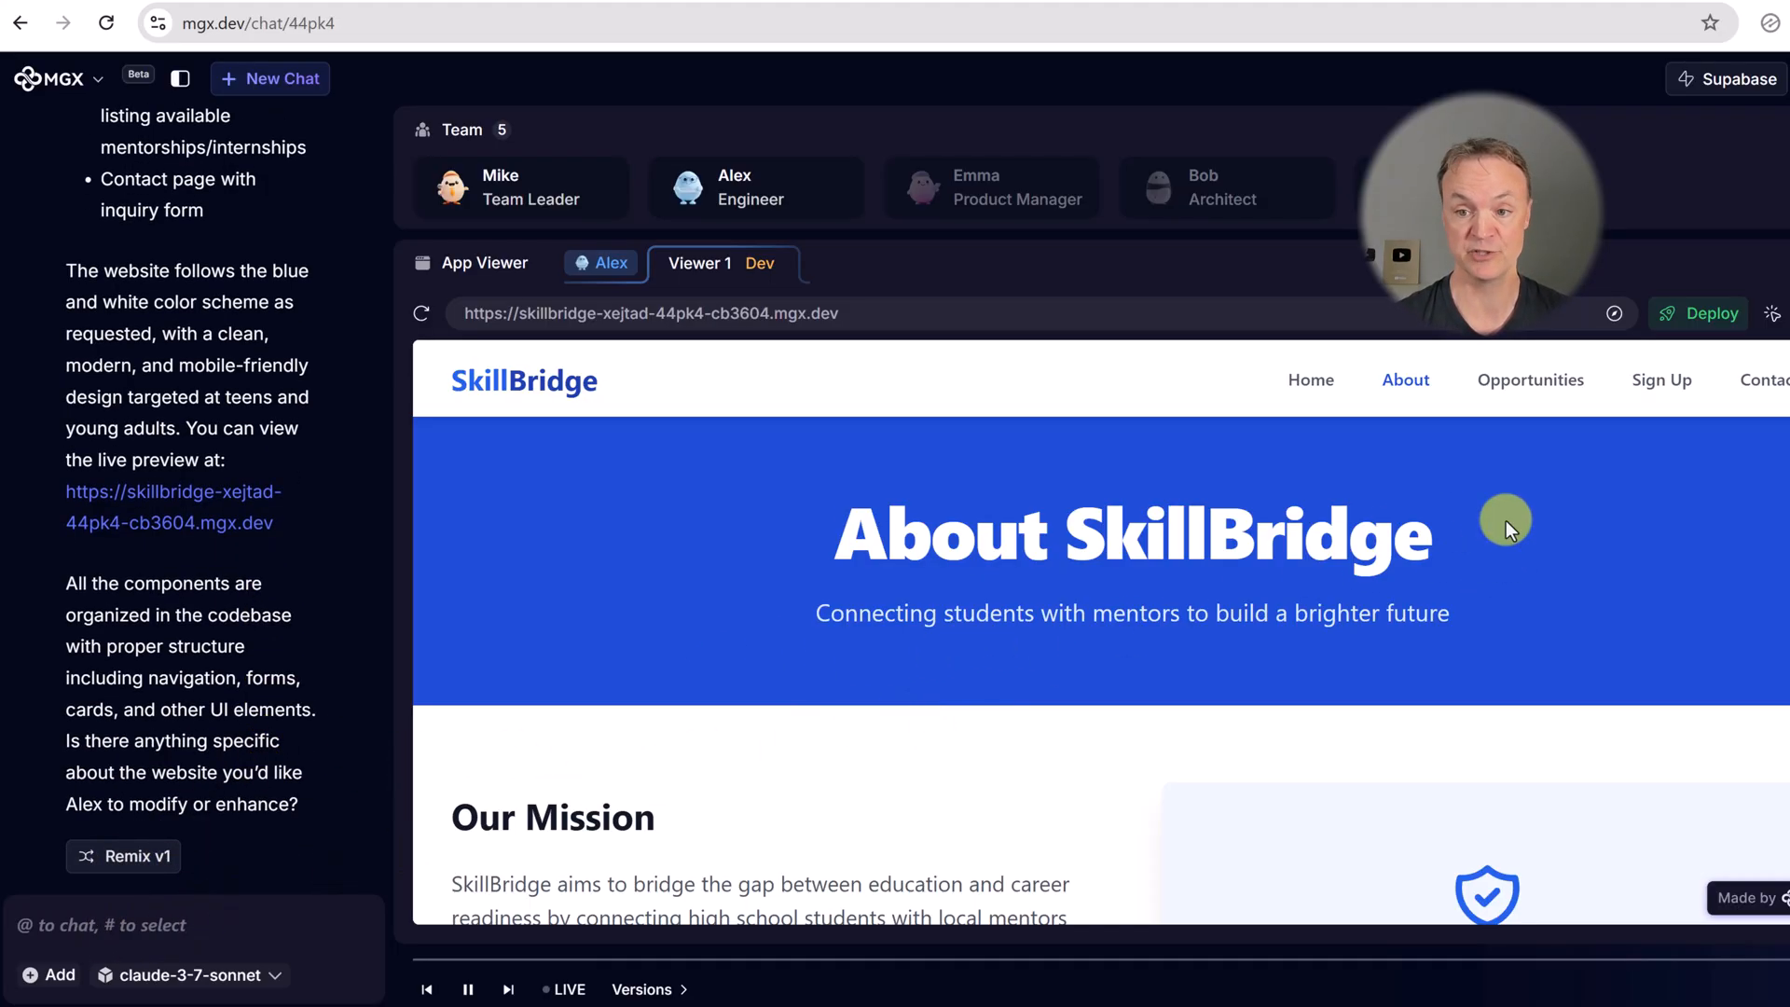
mouse_move(1583, 445)
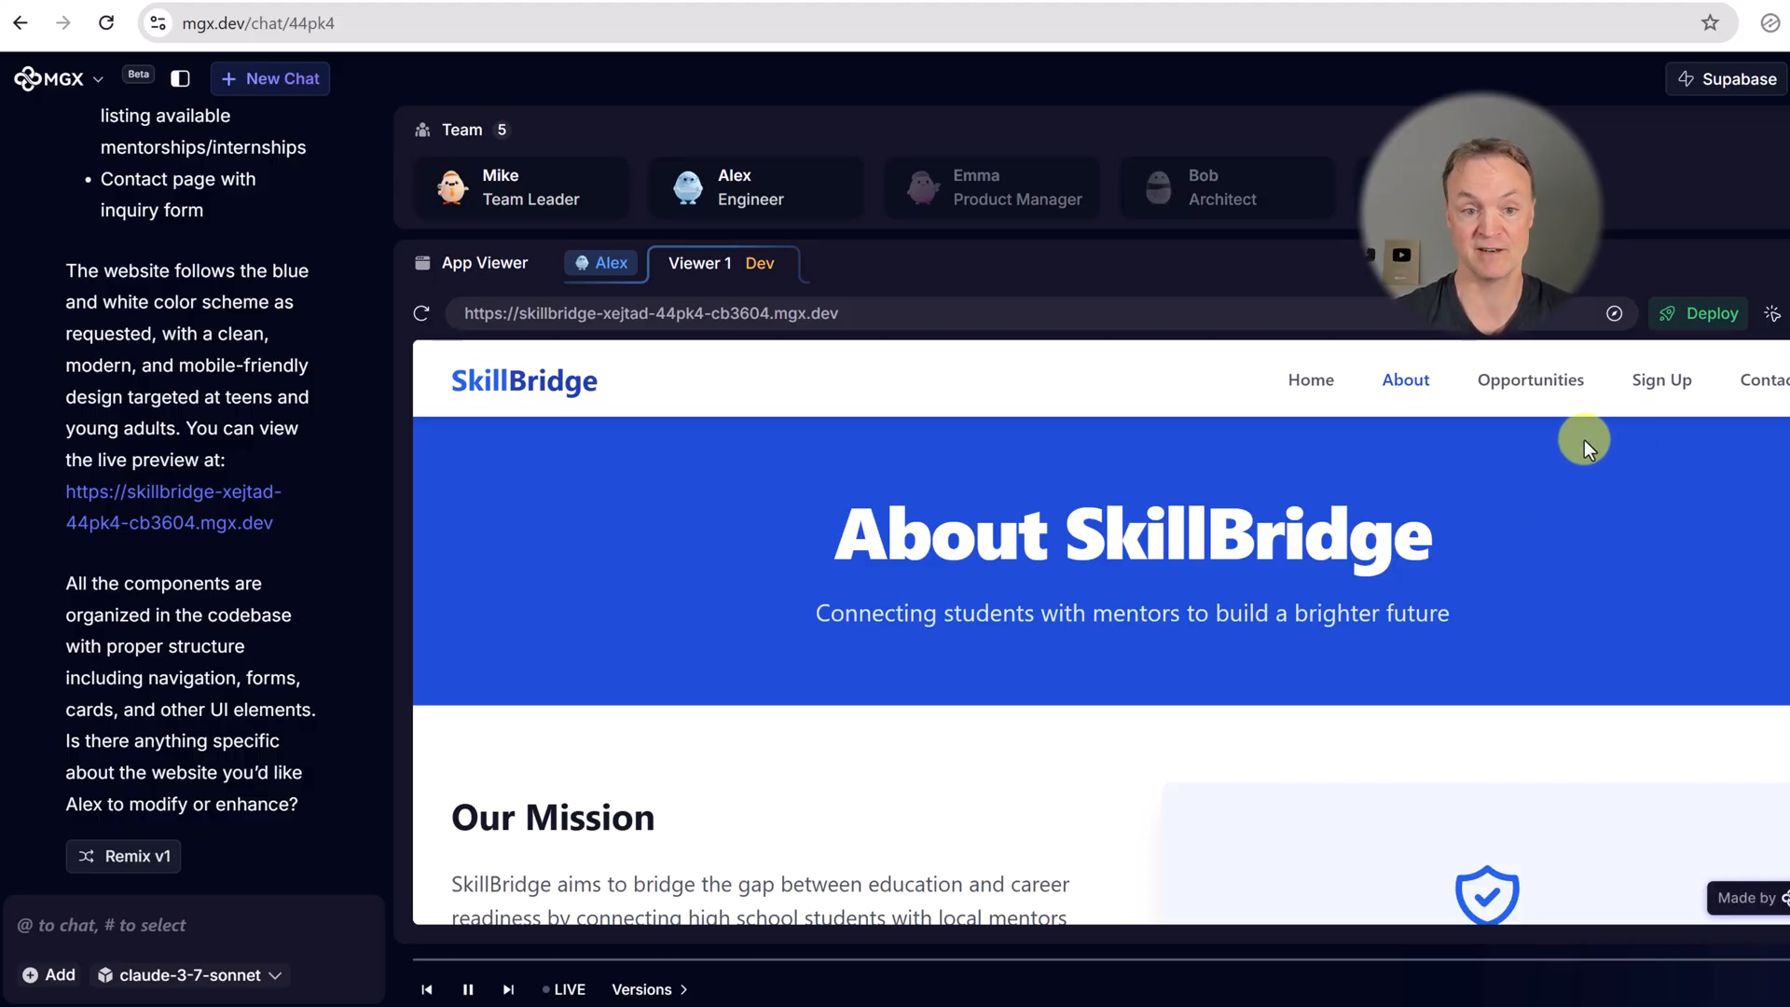
- Filter Opportunities to Internships in Design then Coding, and finish on Contact Us
left_click(1529, 380)
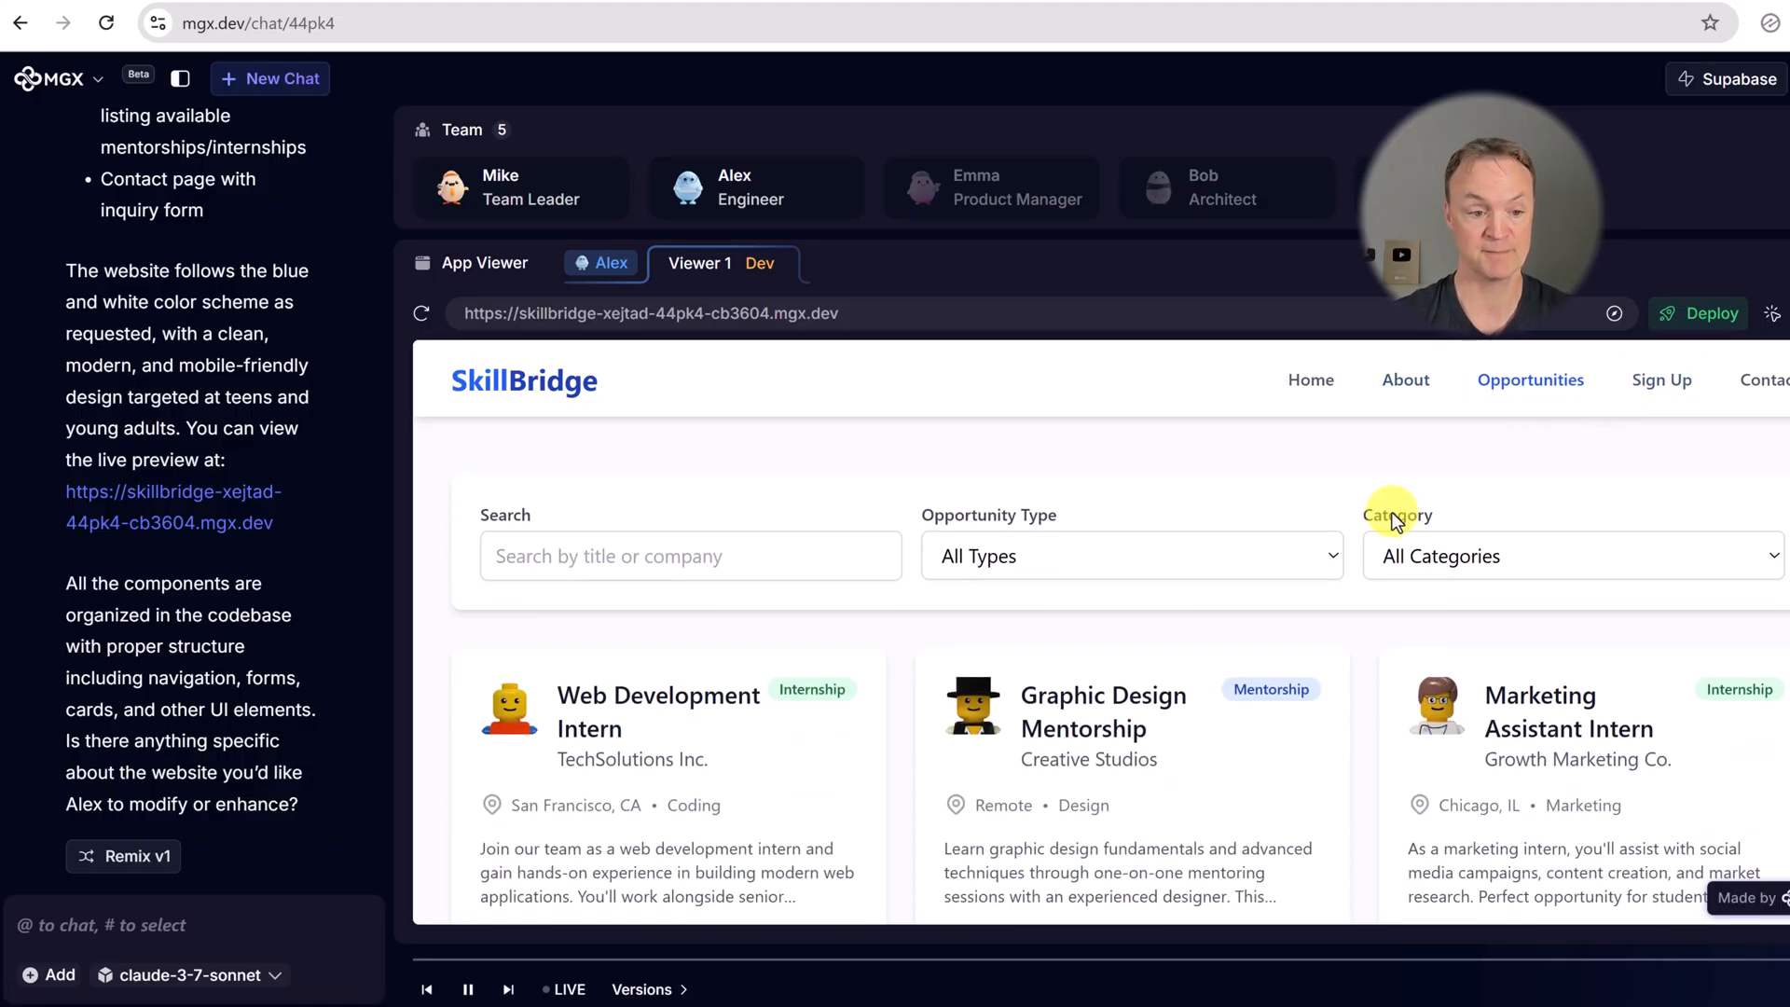
left_click(1130, 556)
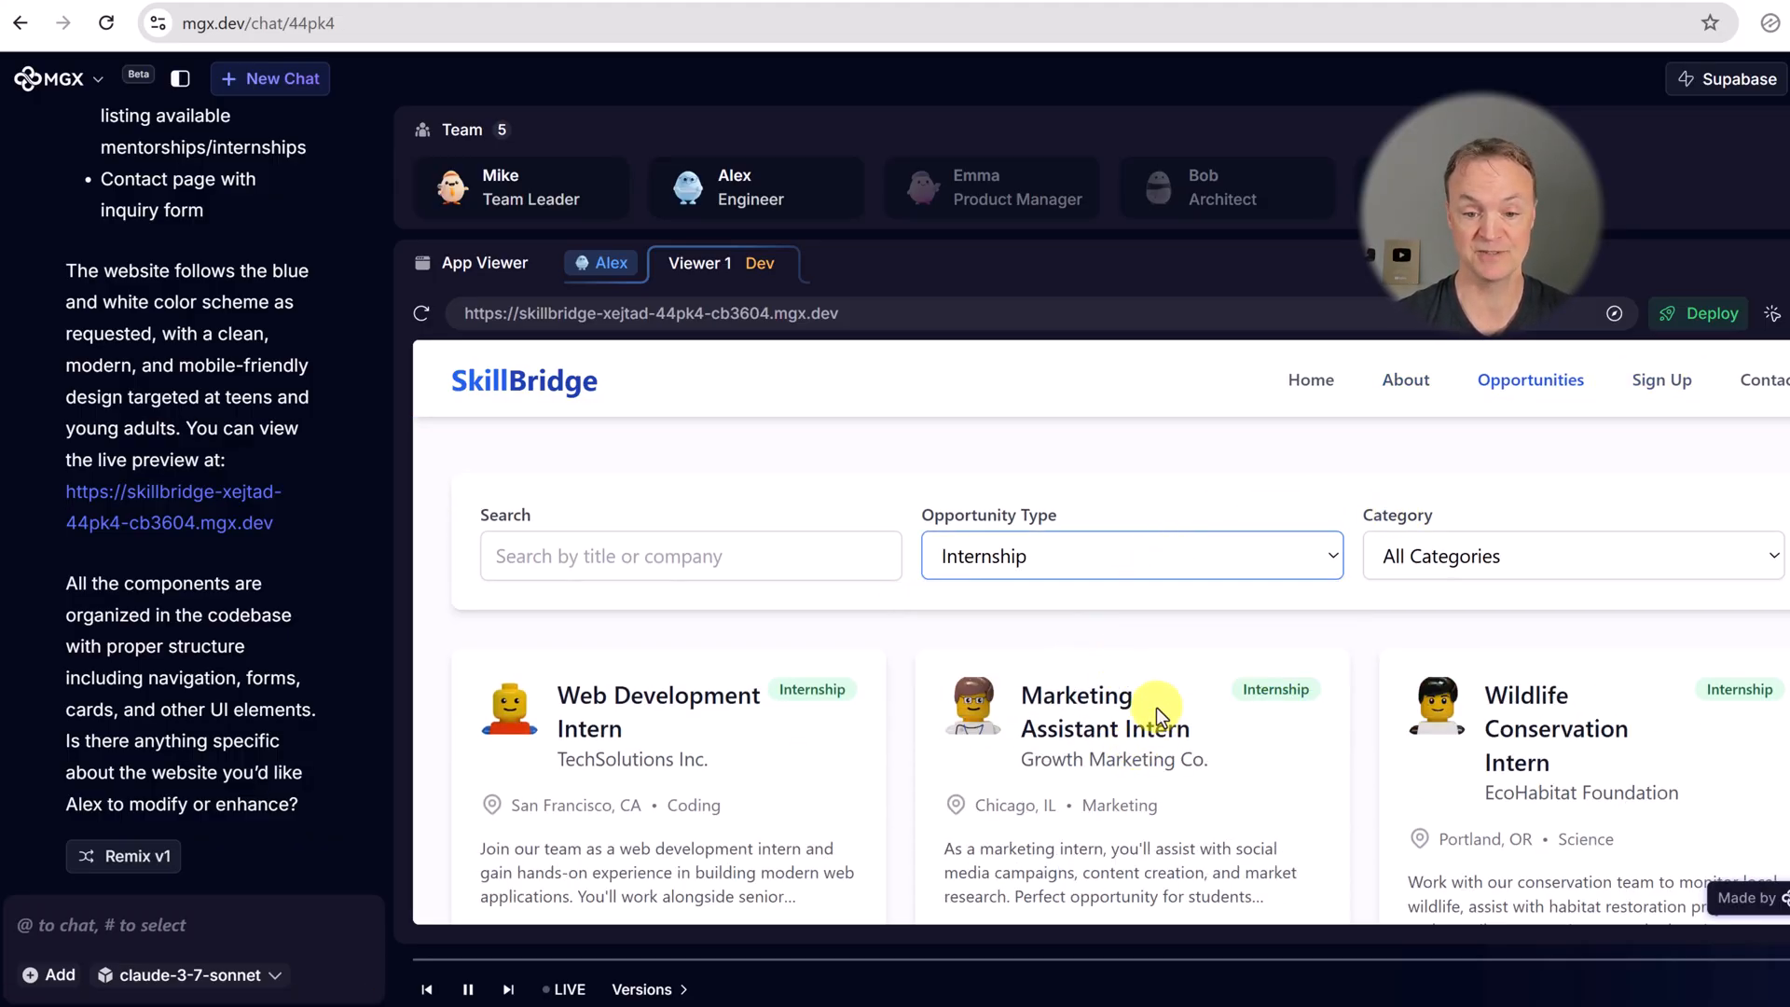
left_click(1570, 556)
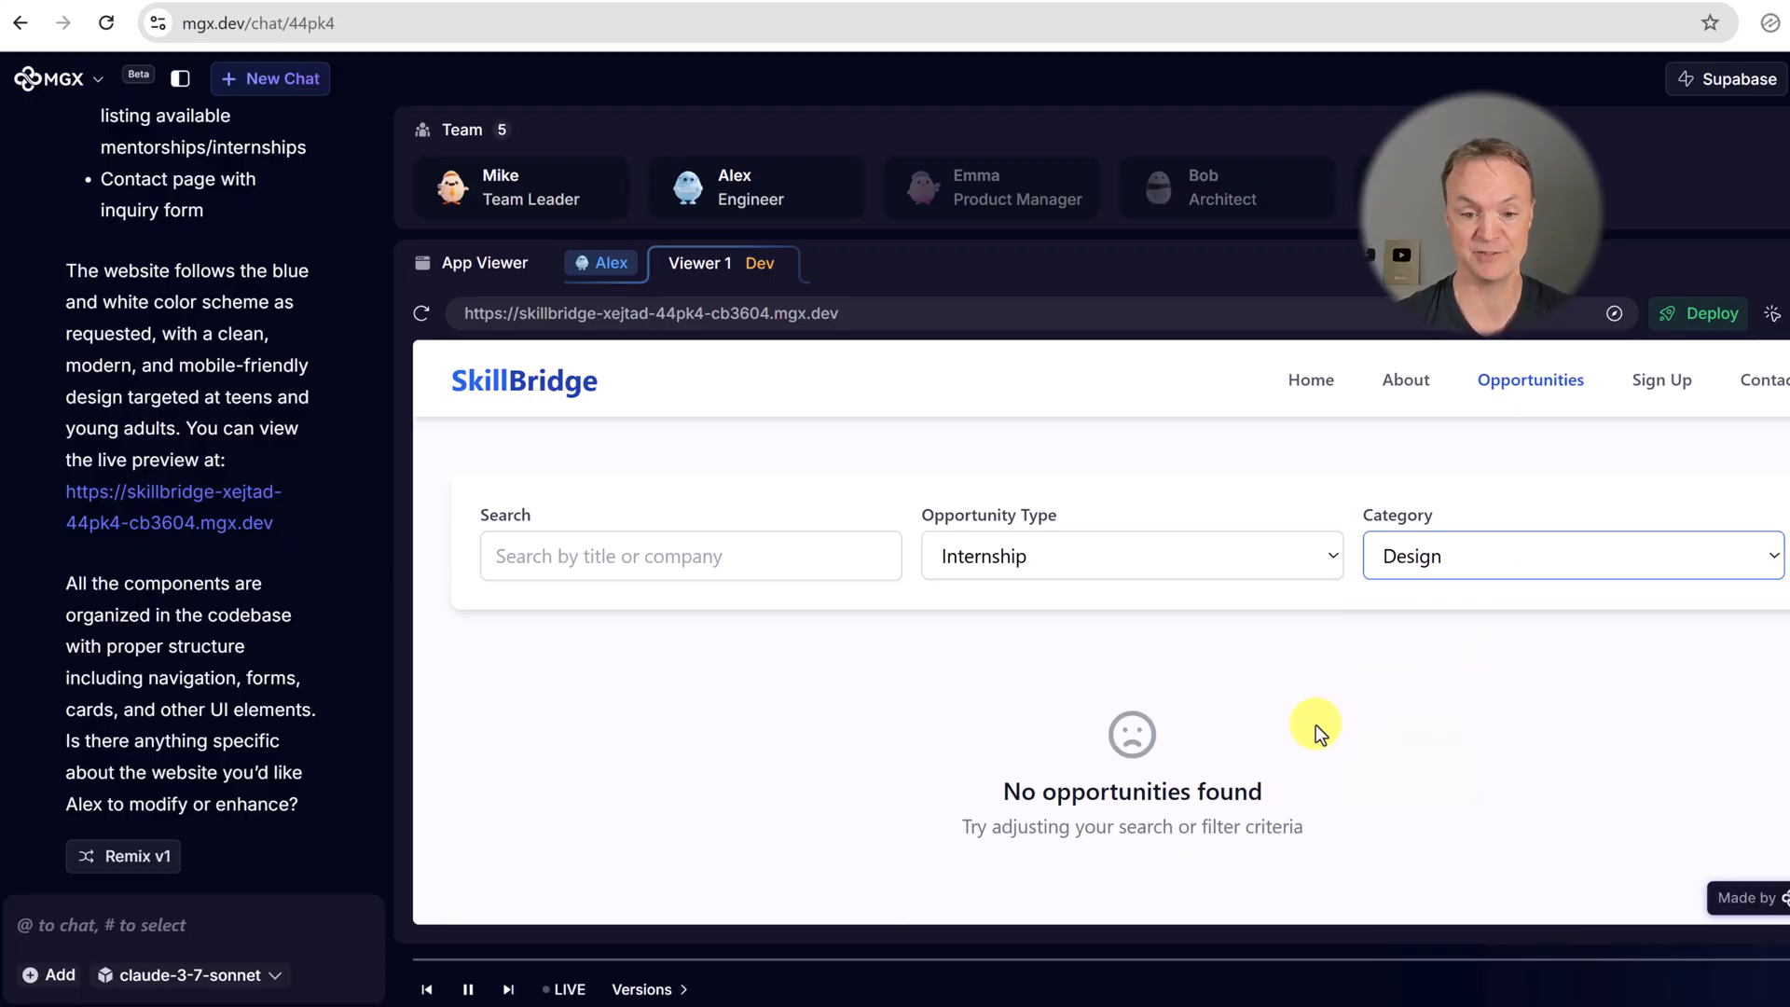
left_click(1569, 556)
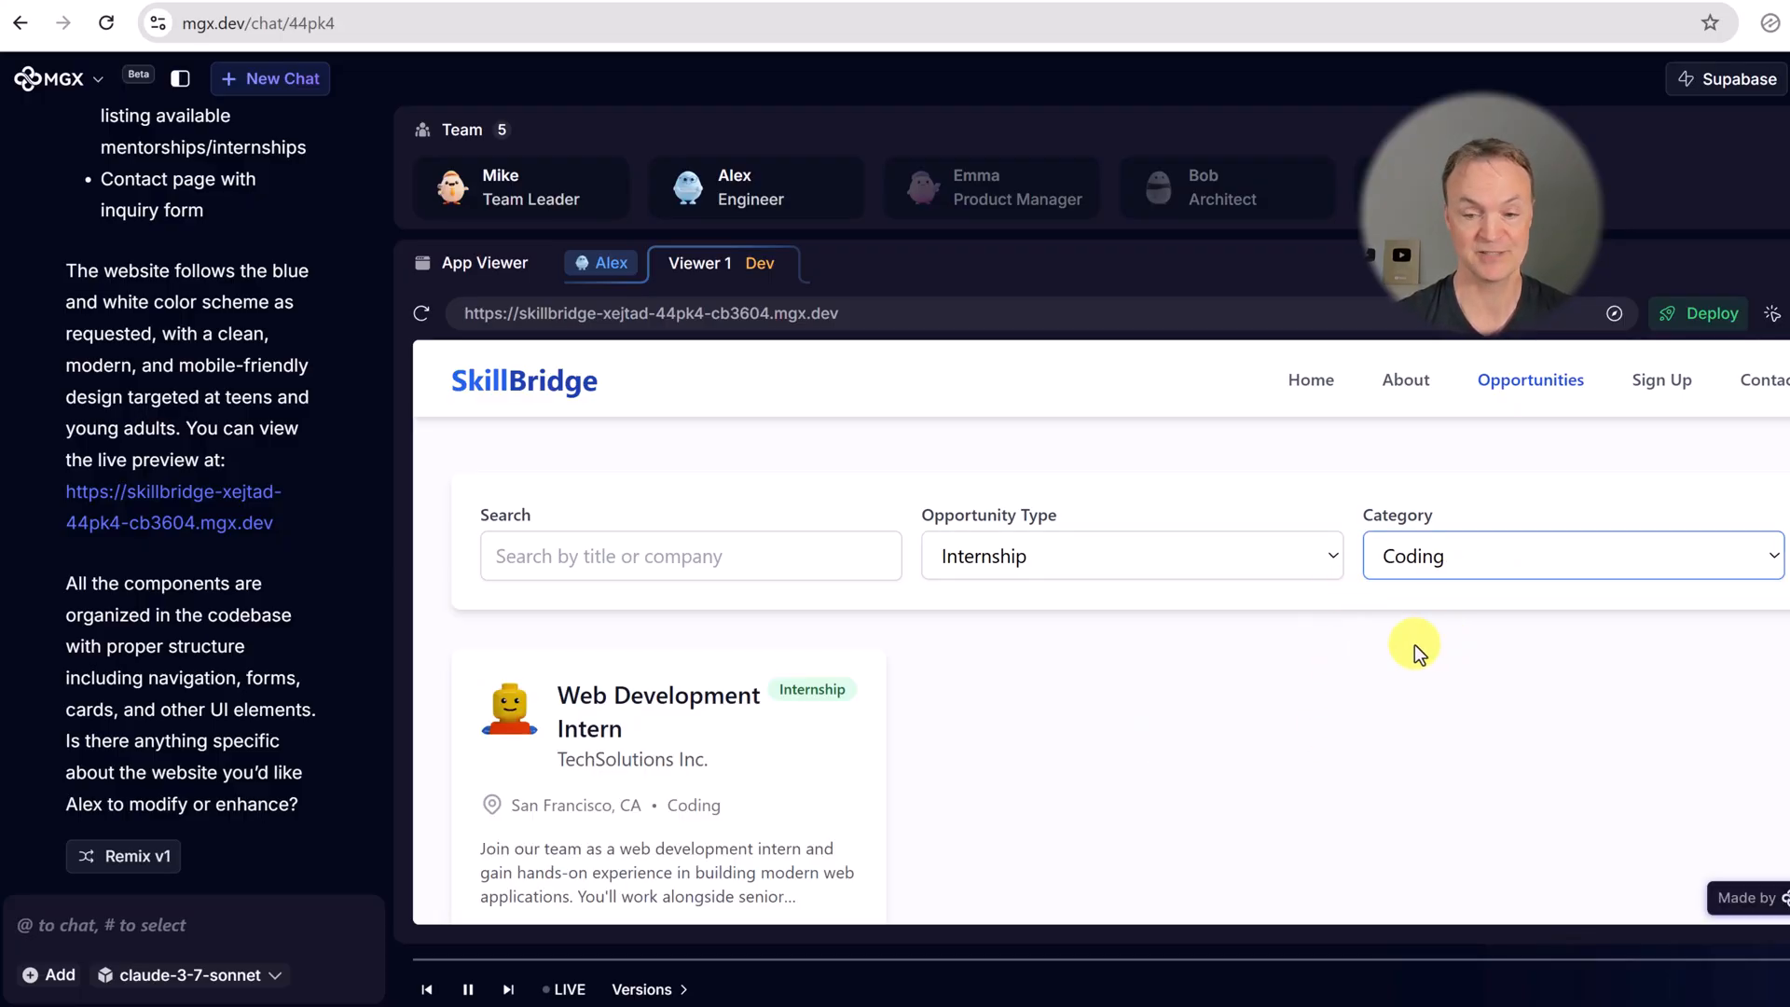
left_click(1764, 378)
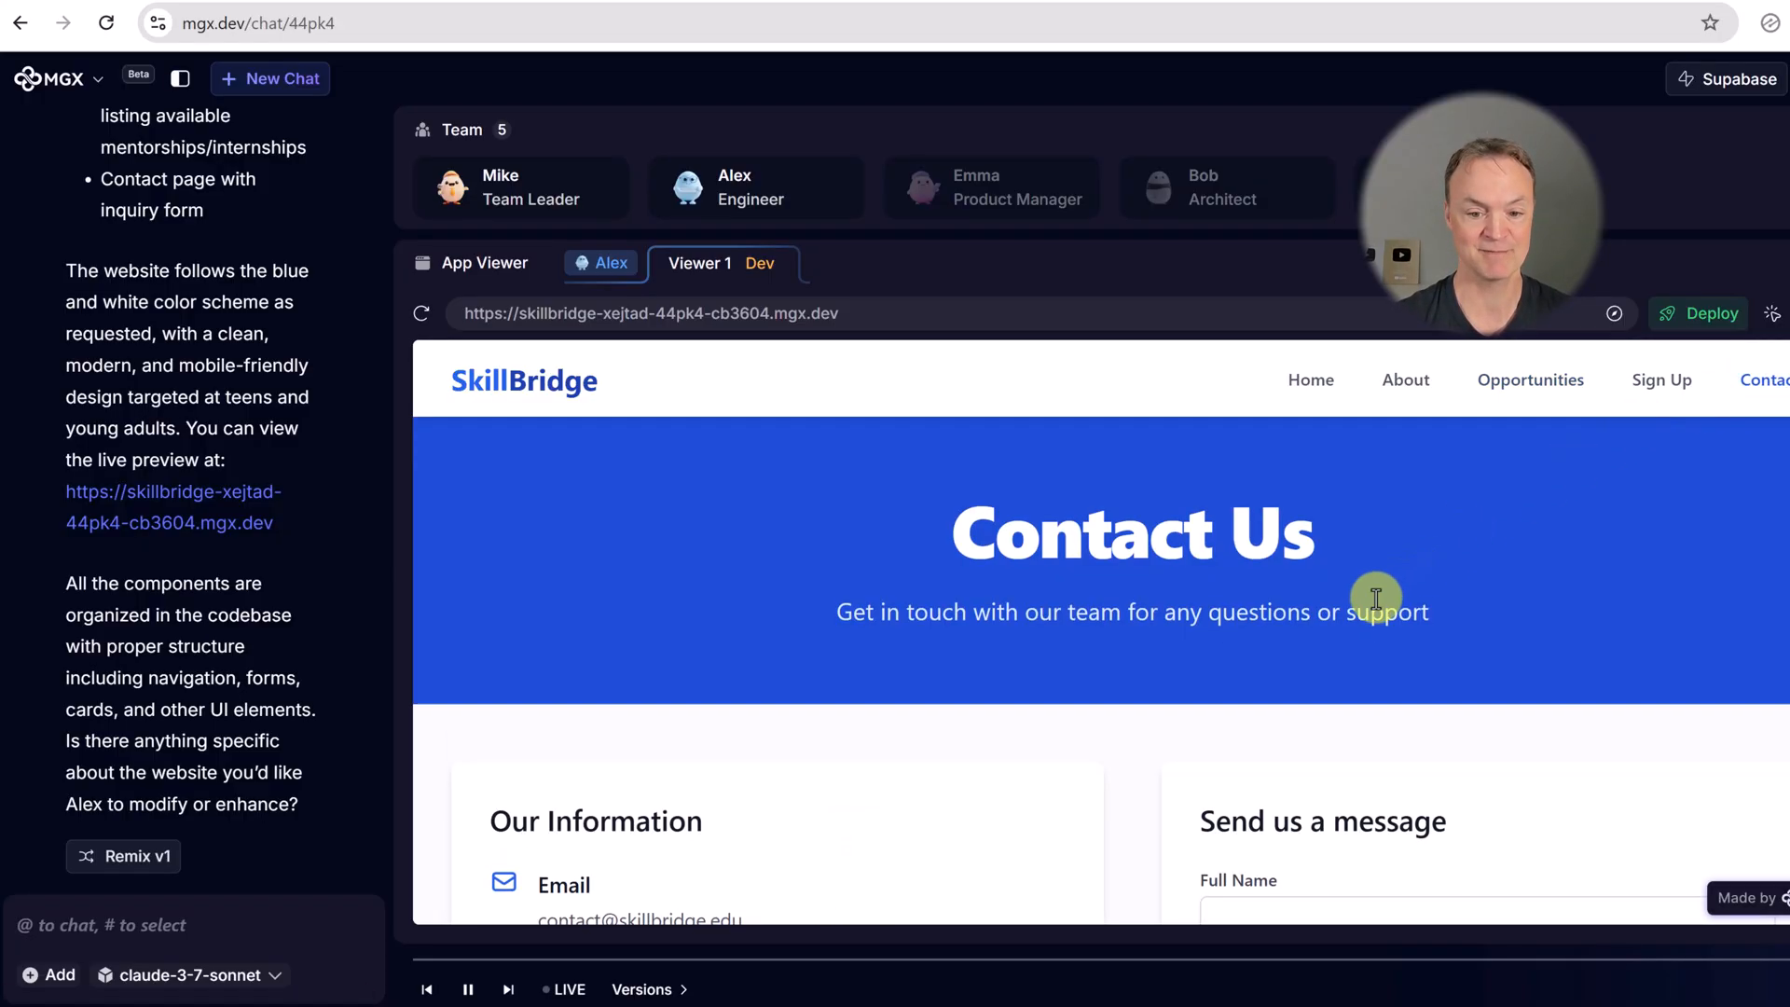
mouse_move(1182, 667)
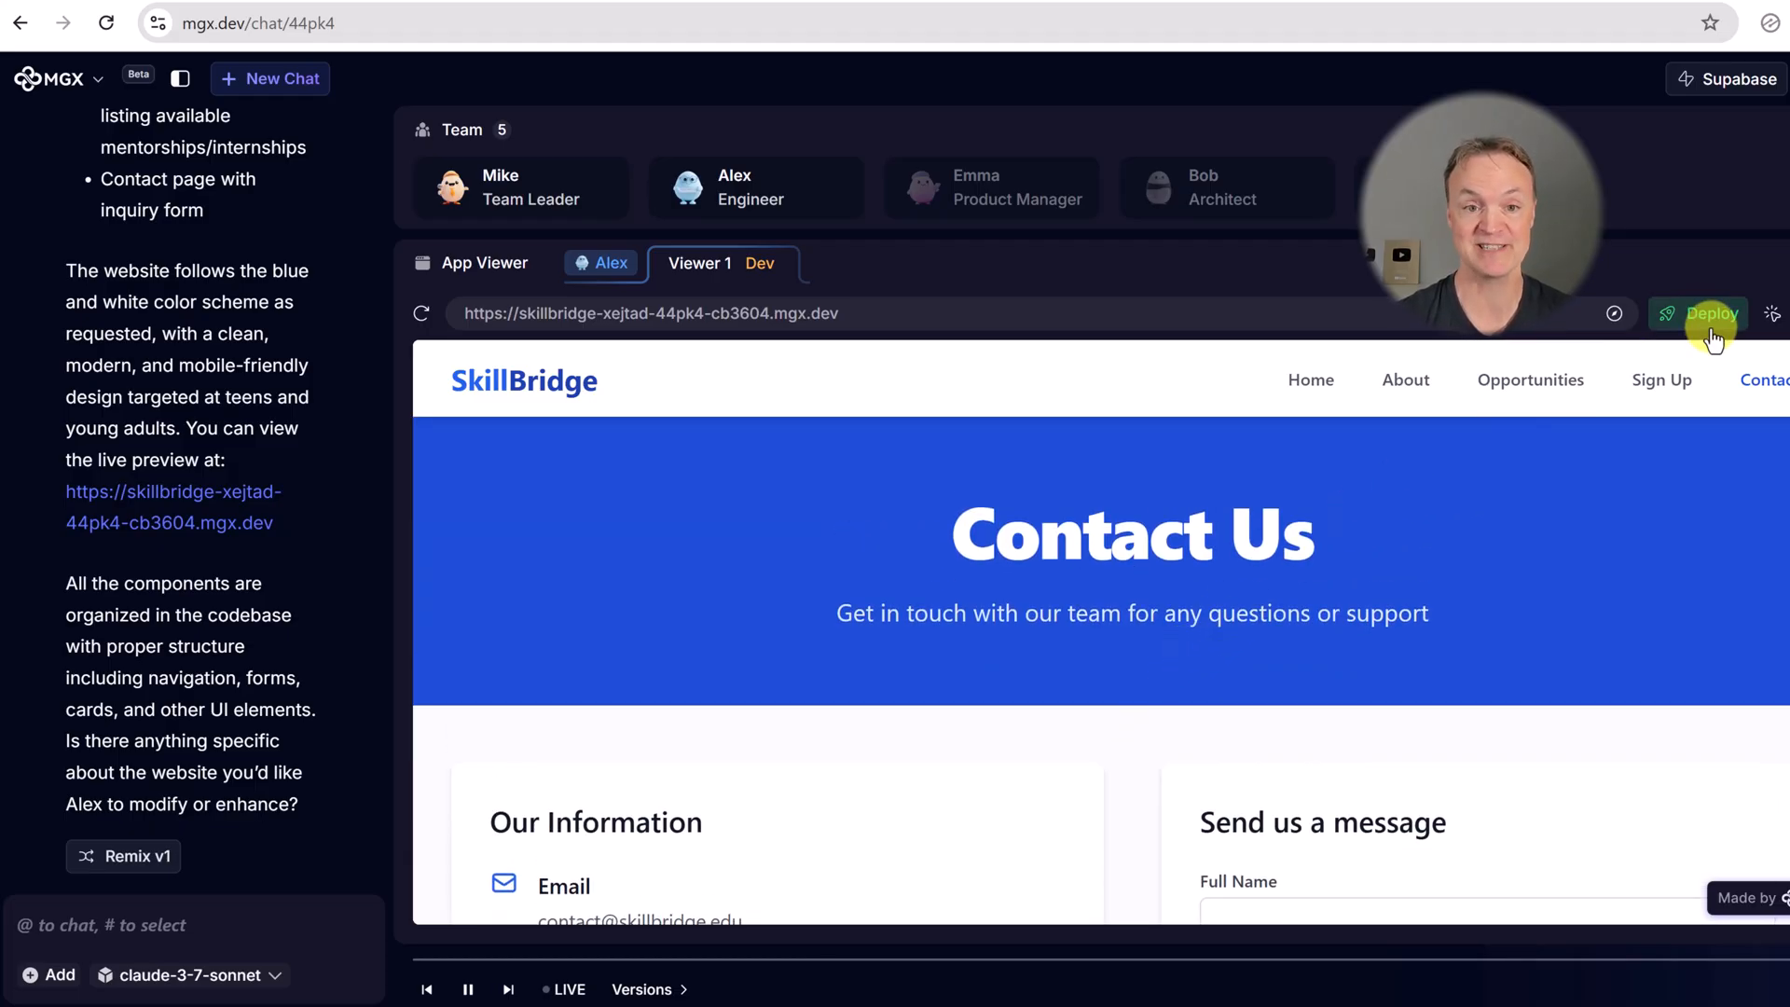
- Deploy the SkillBridge site to production with the suggested deployment URL
left_click(1706, 313)
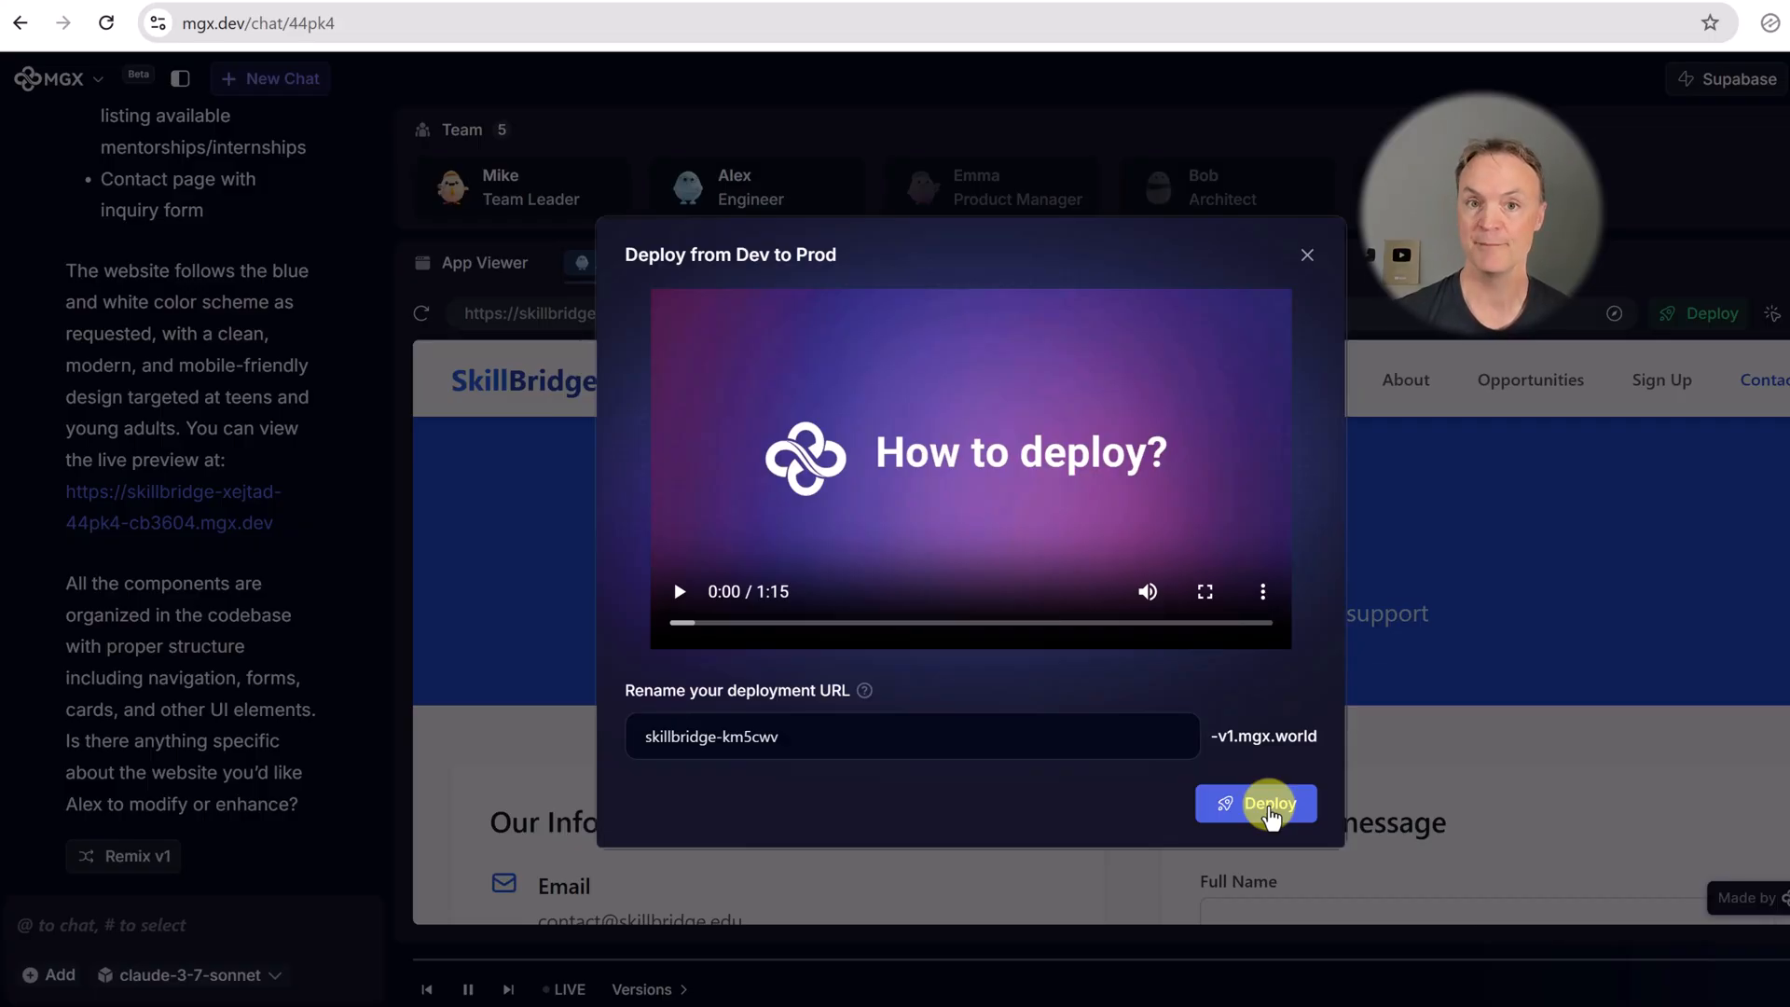
left_click(1255, 804)
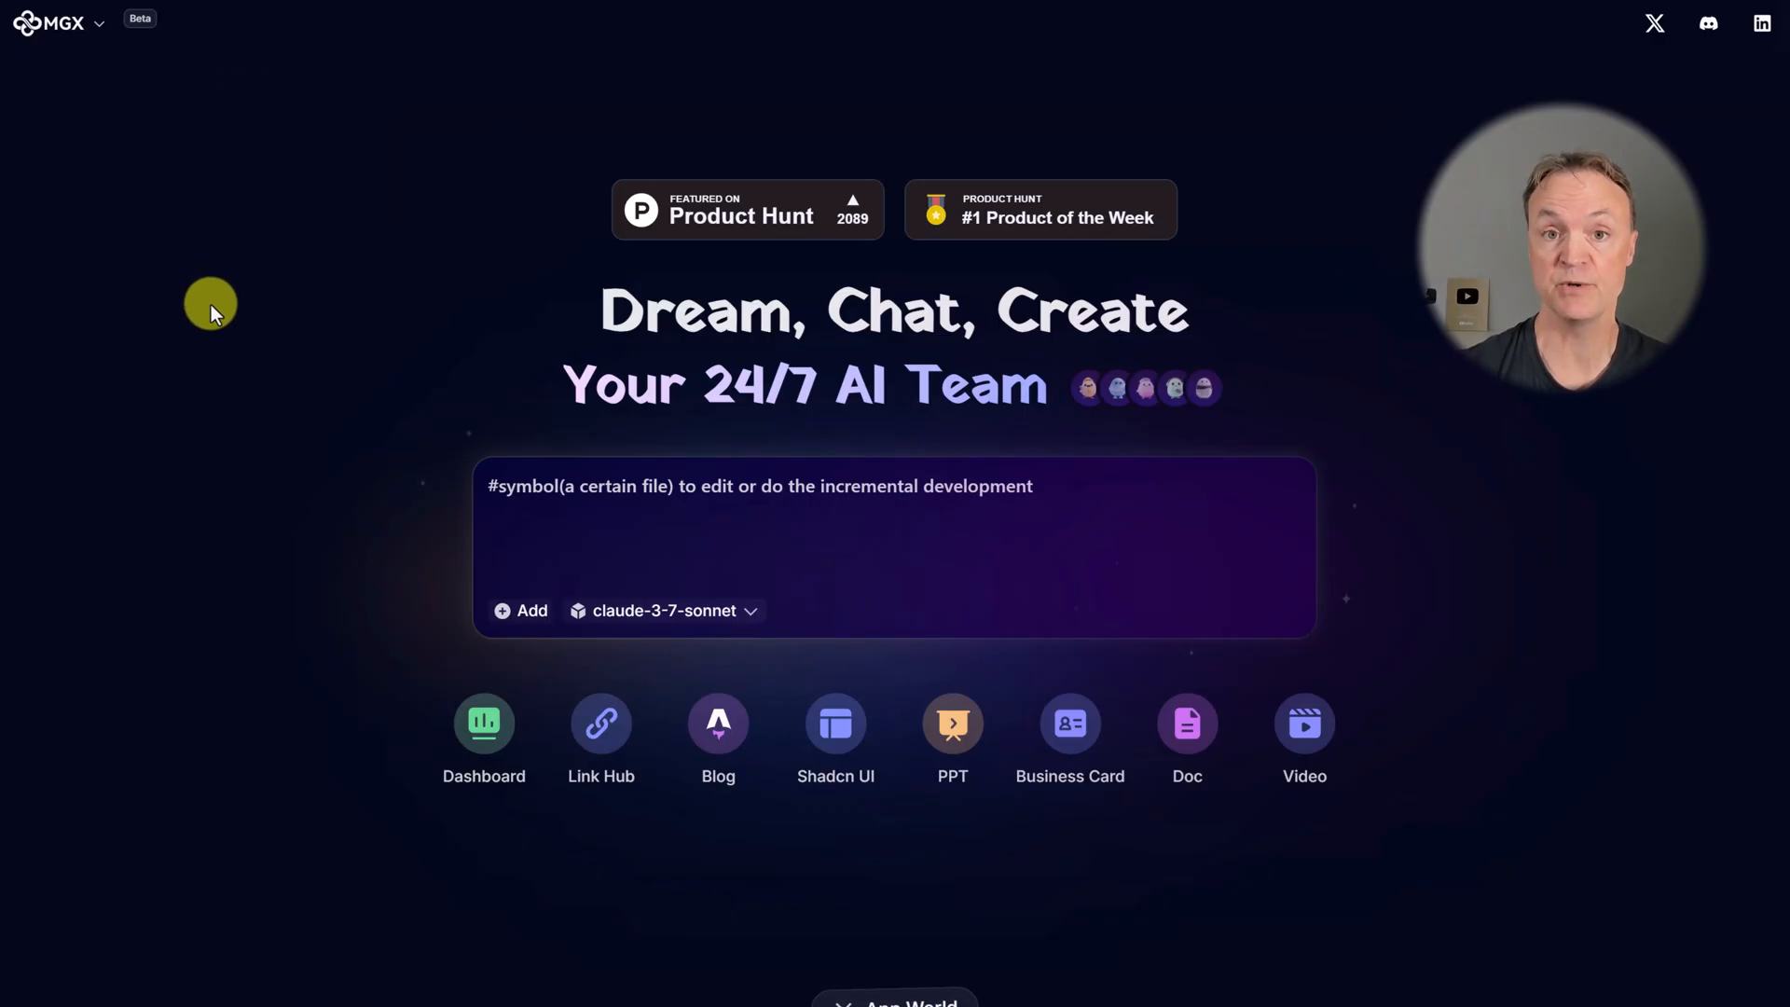
- View the Plans & Billing page from the MGX account menu
left_click(69, 22)
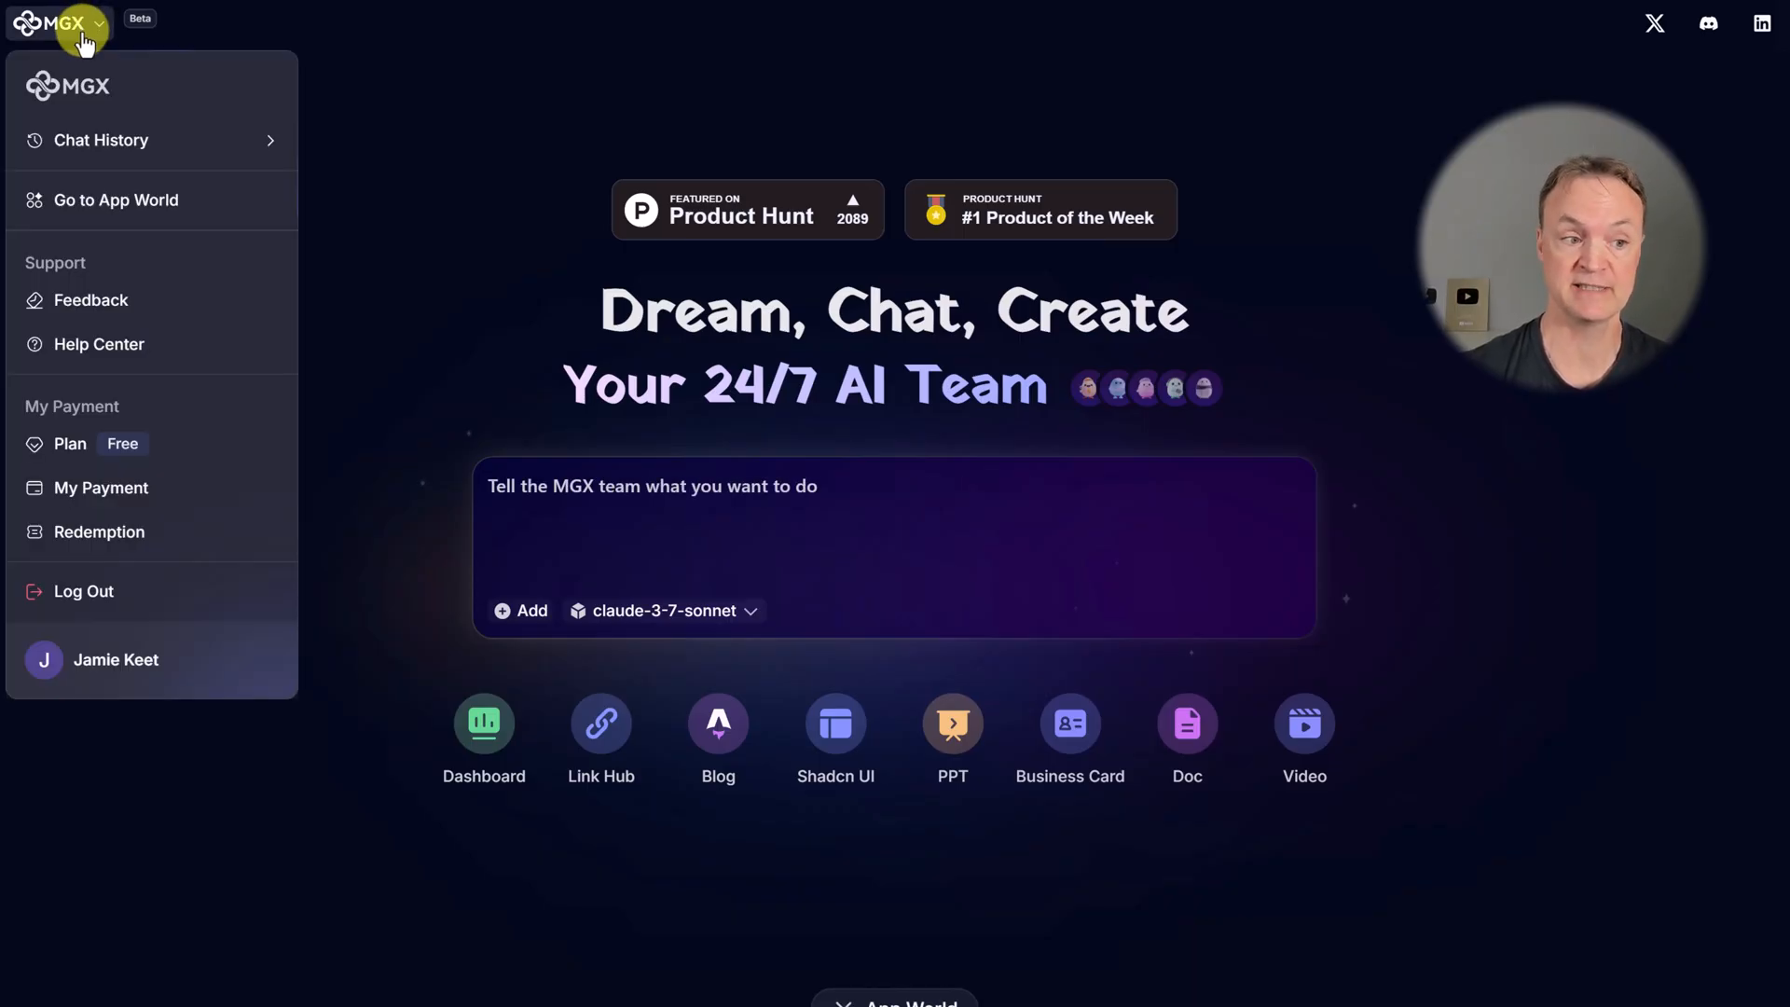
mouse_move(69, 443)
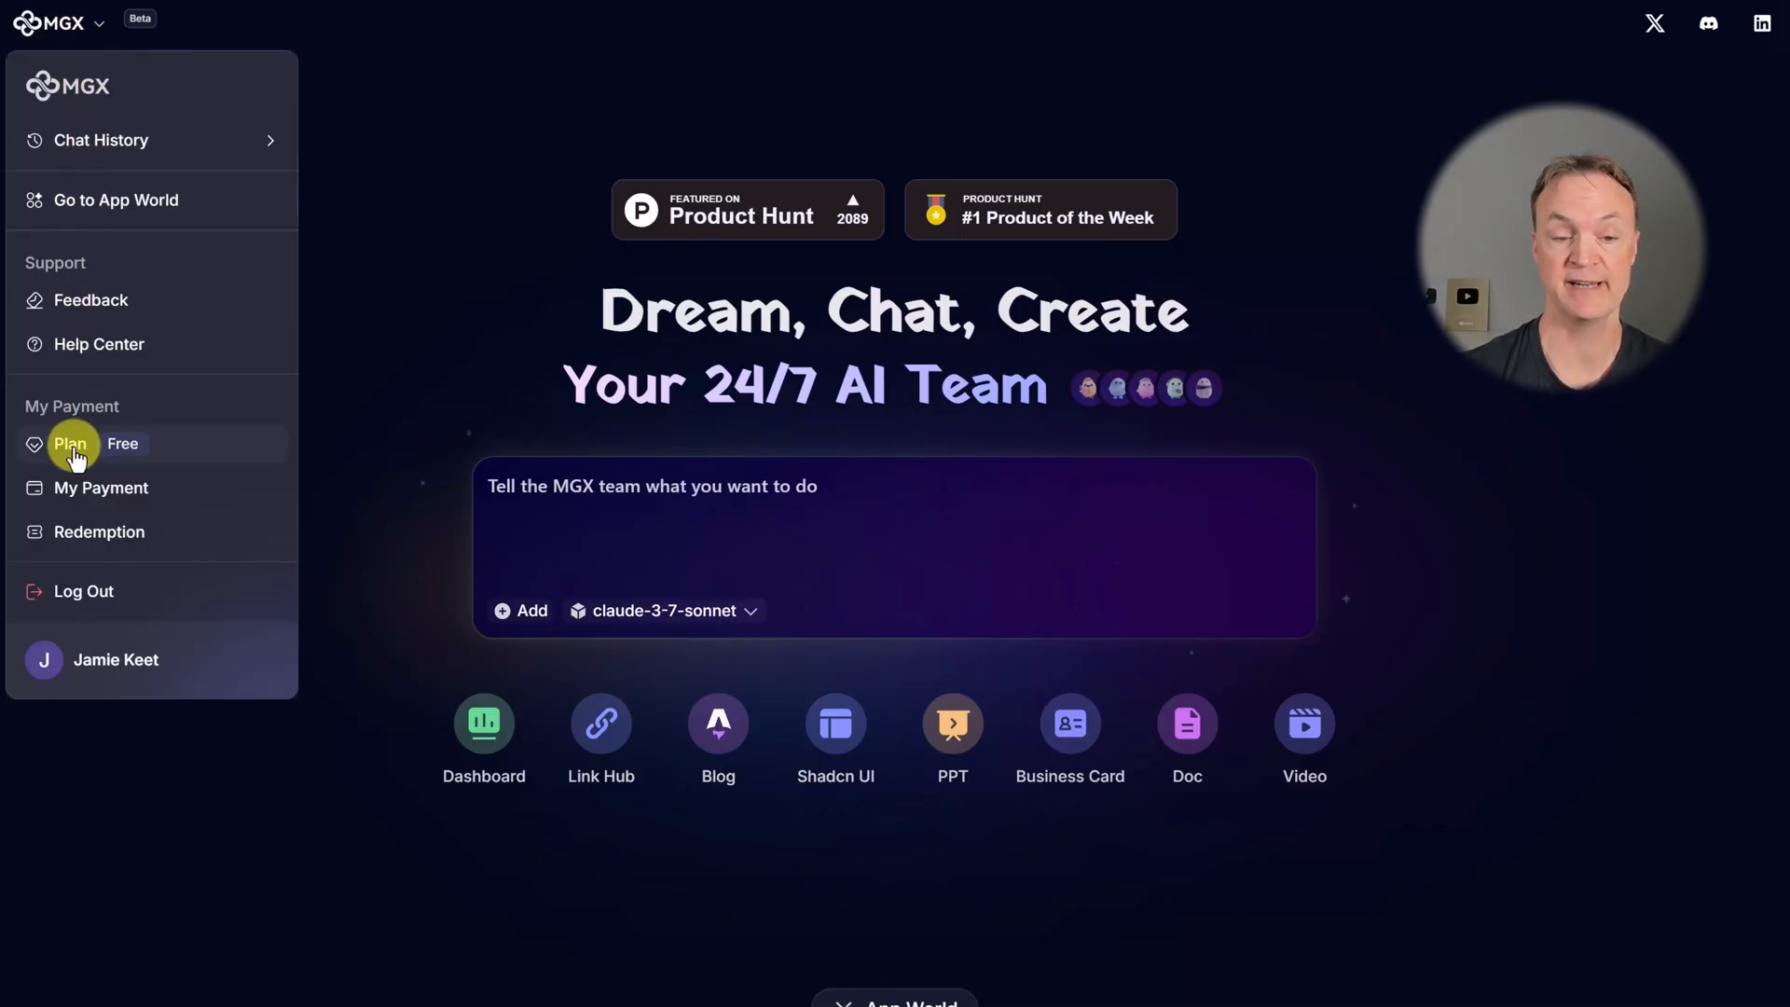
left_click(71, 443)
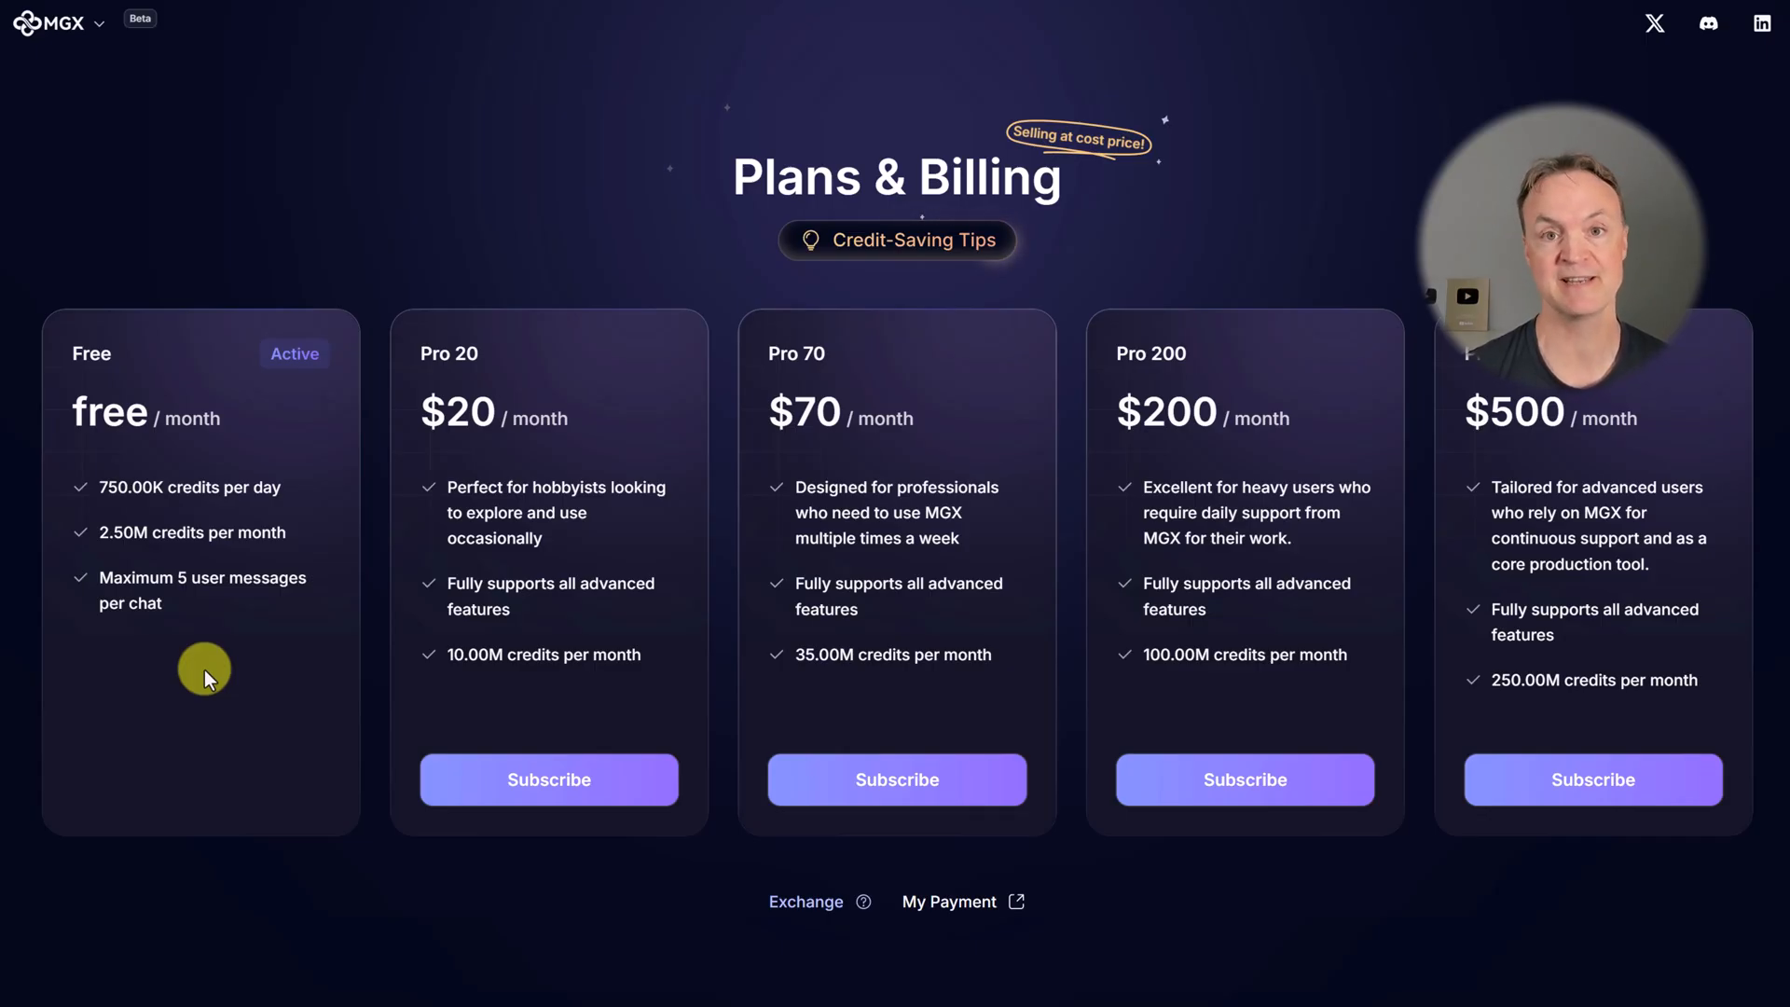
mouse_move(169, 527)
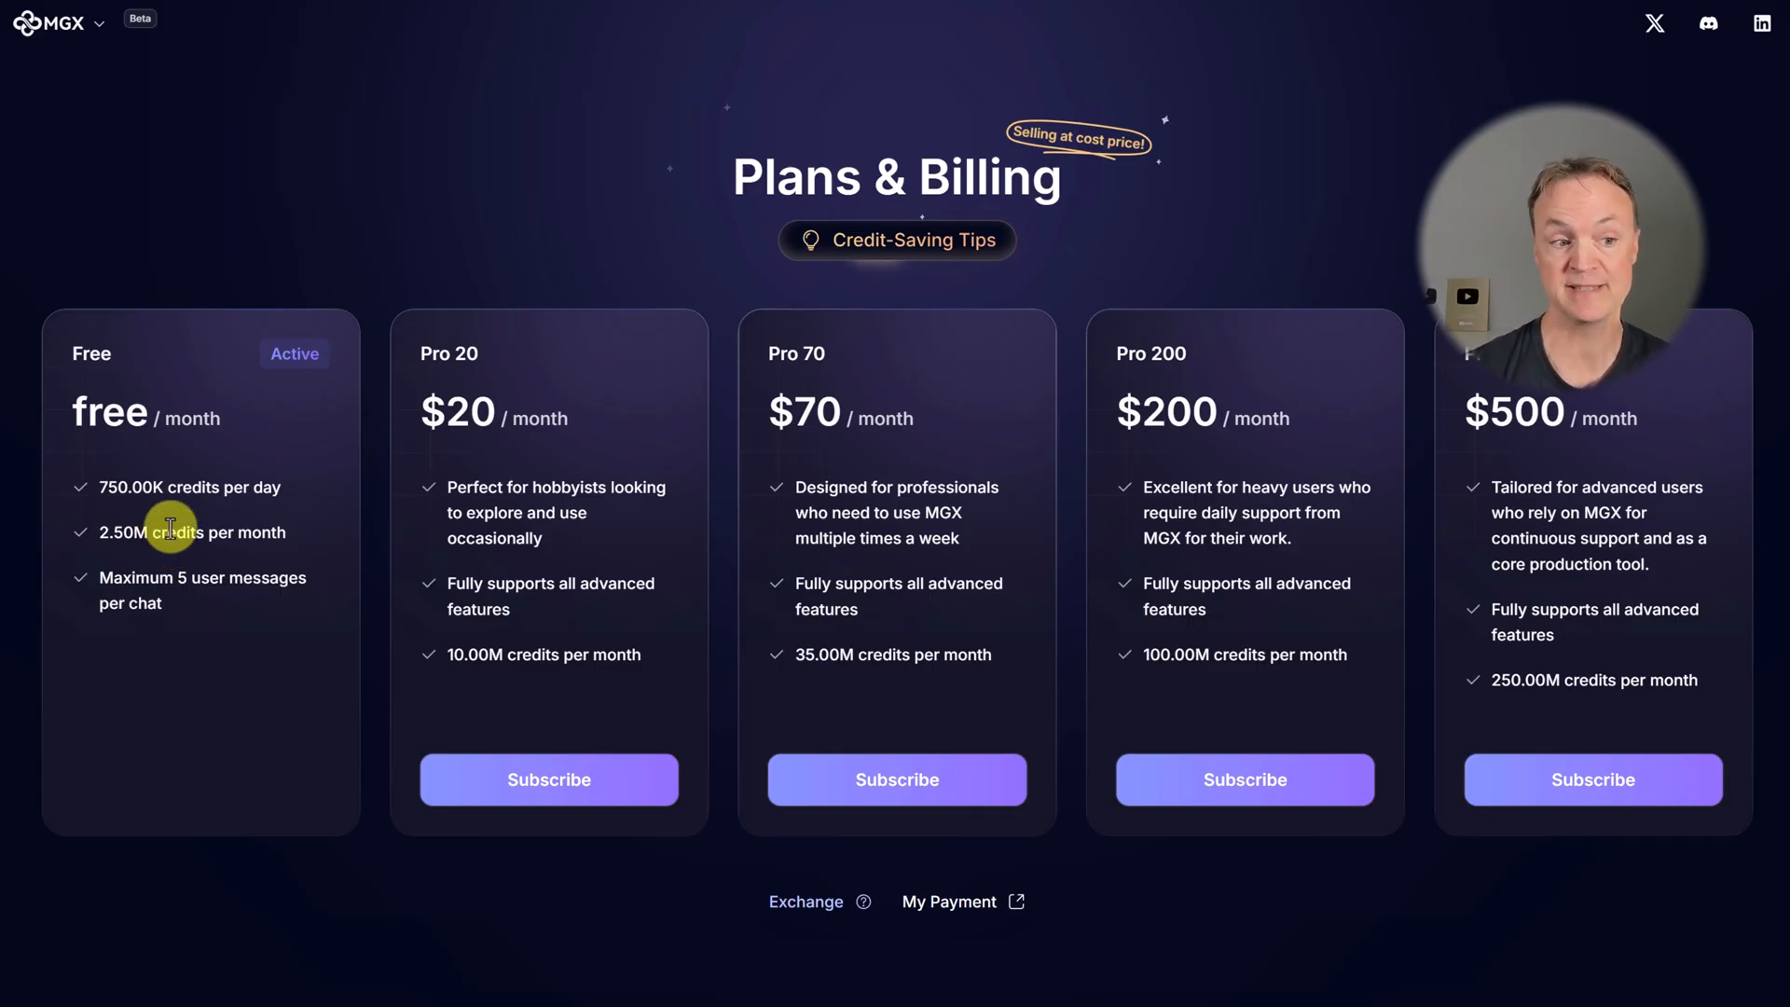
mouse_move(223, 537)
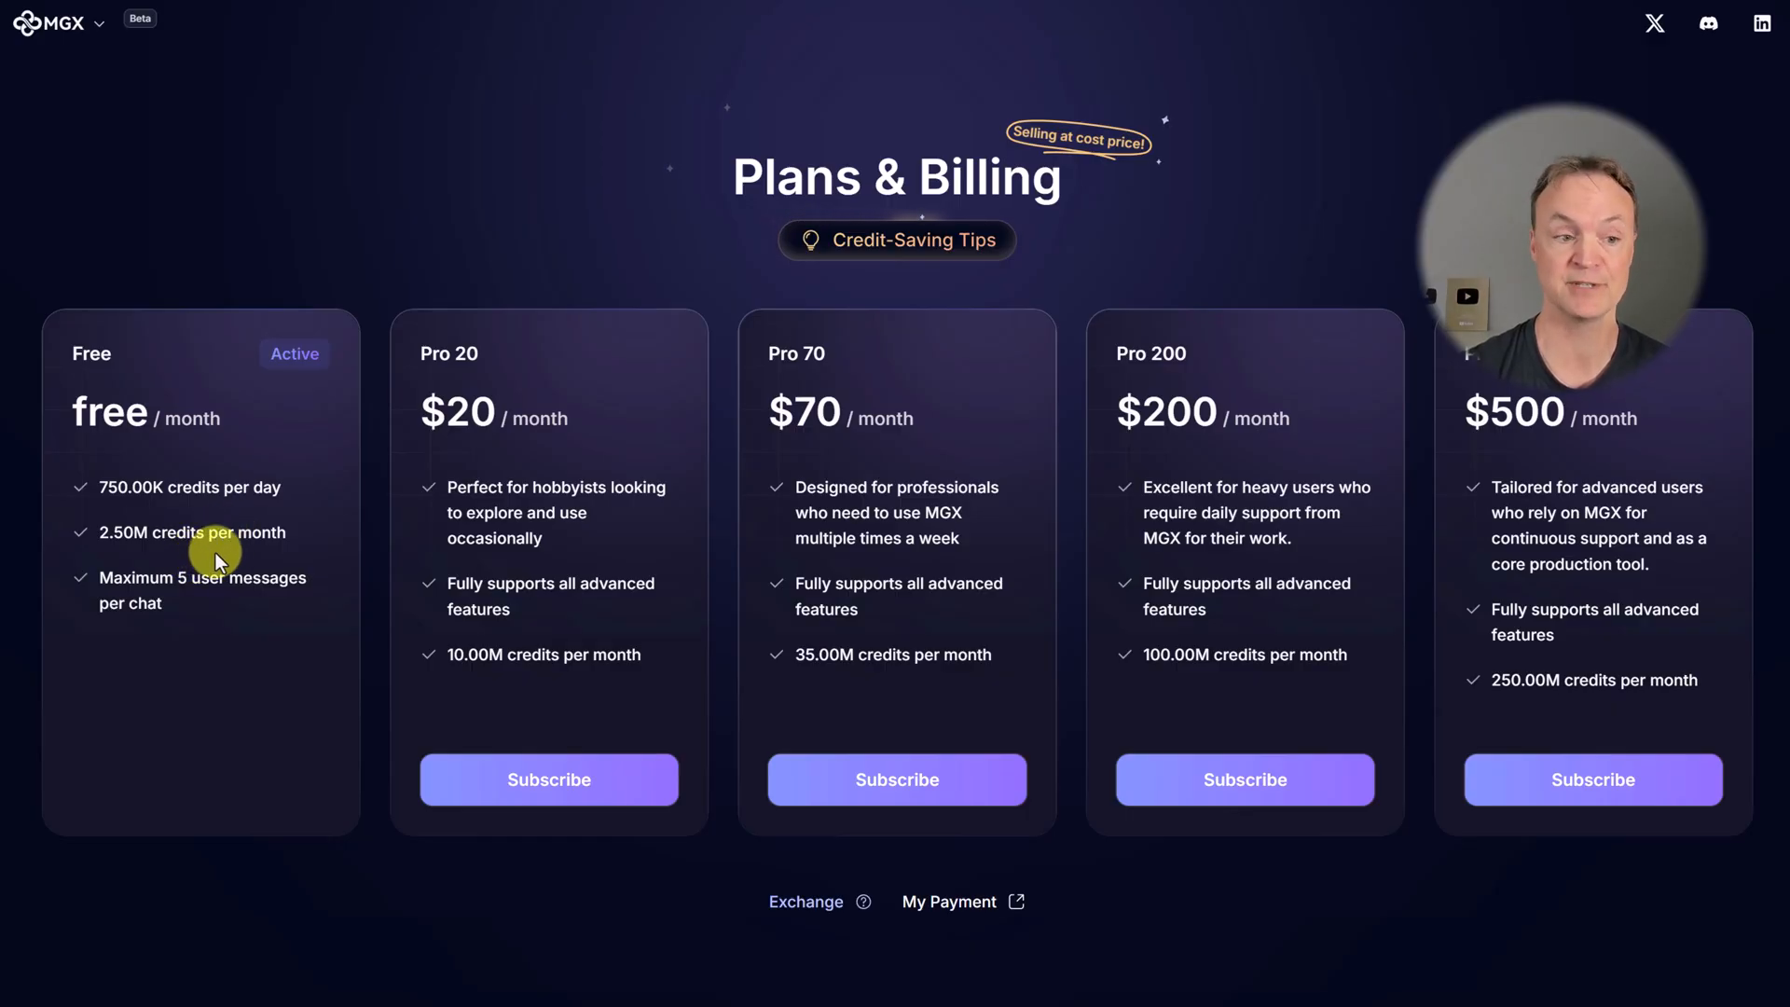
mouse_move(246, 637)
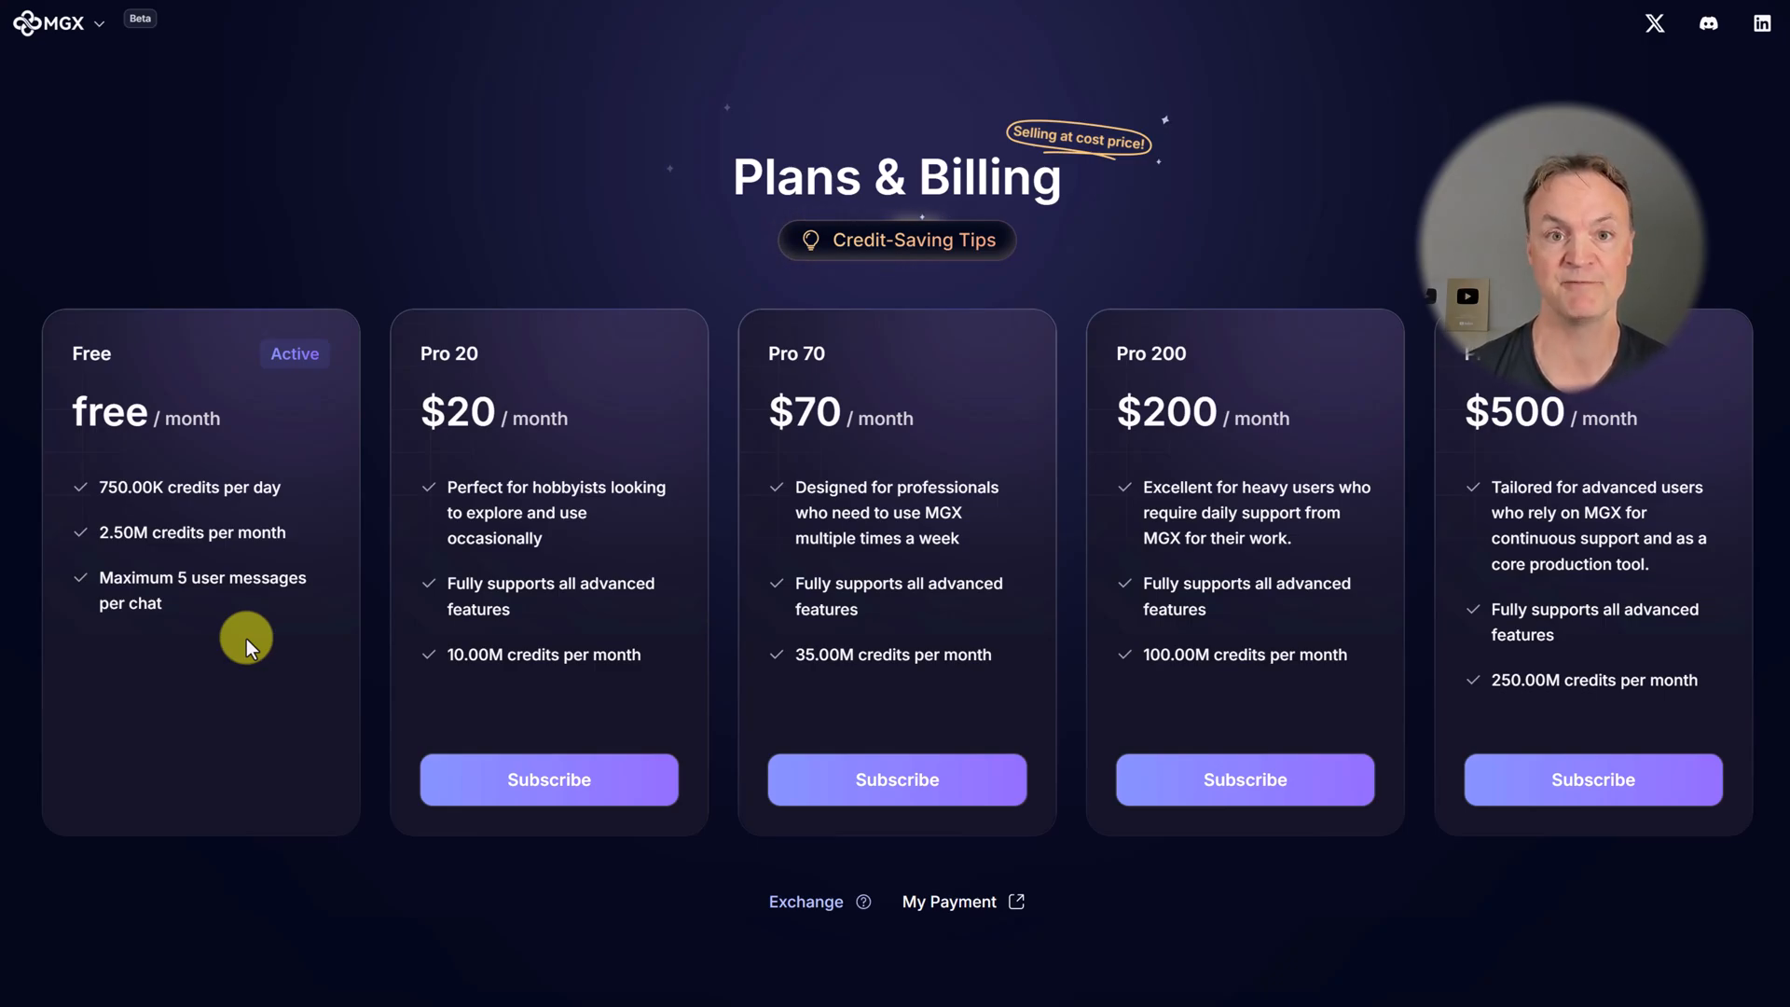
mouse_move(655, 671)
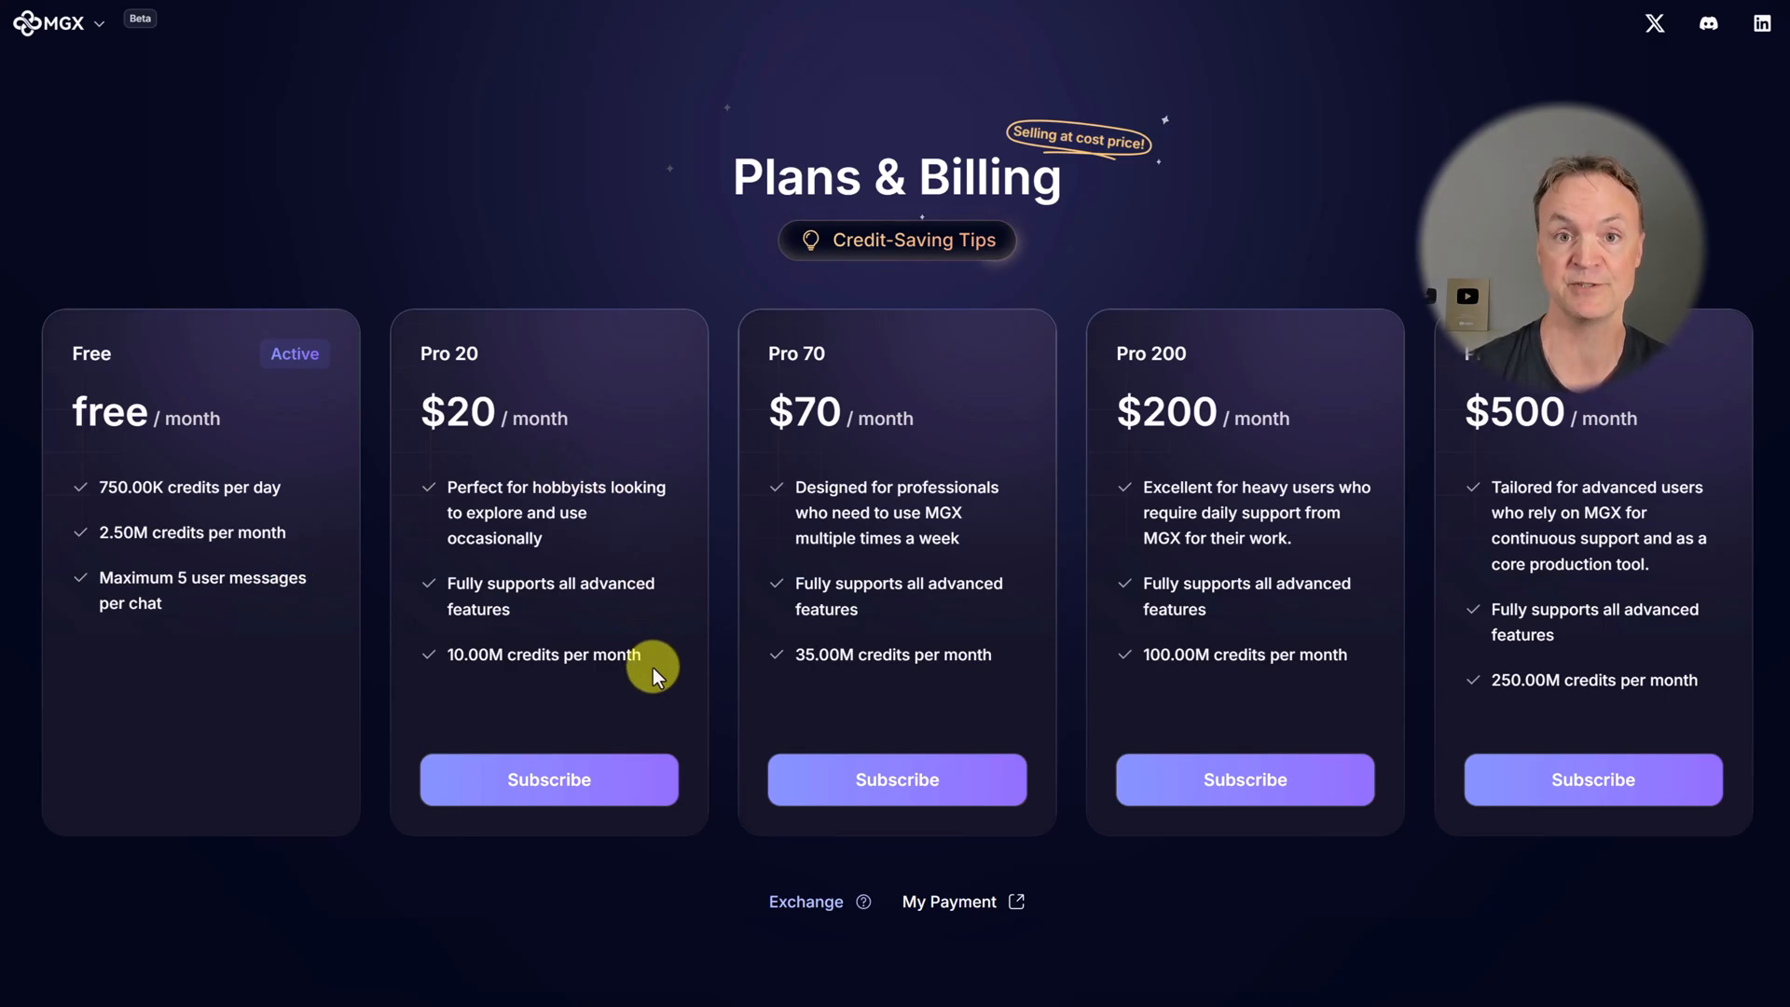
mouse_move(1311, 626)
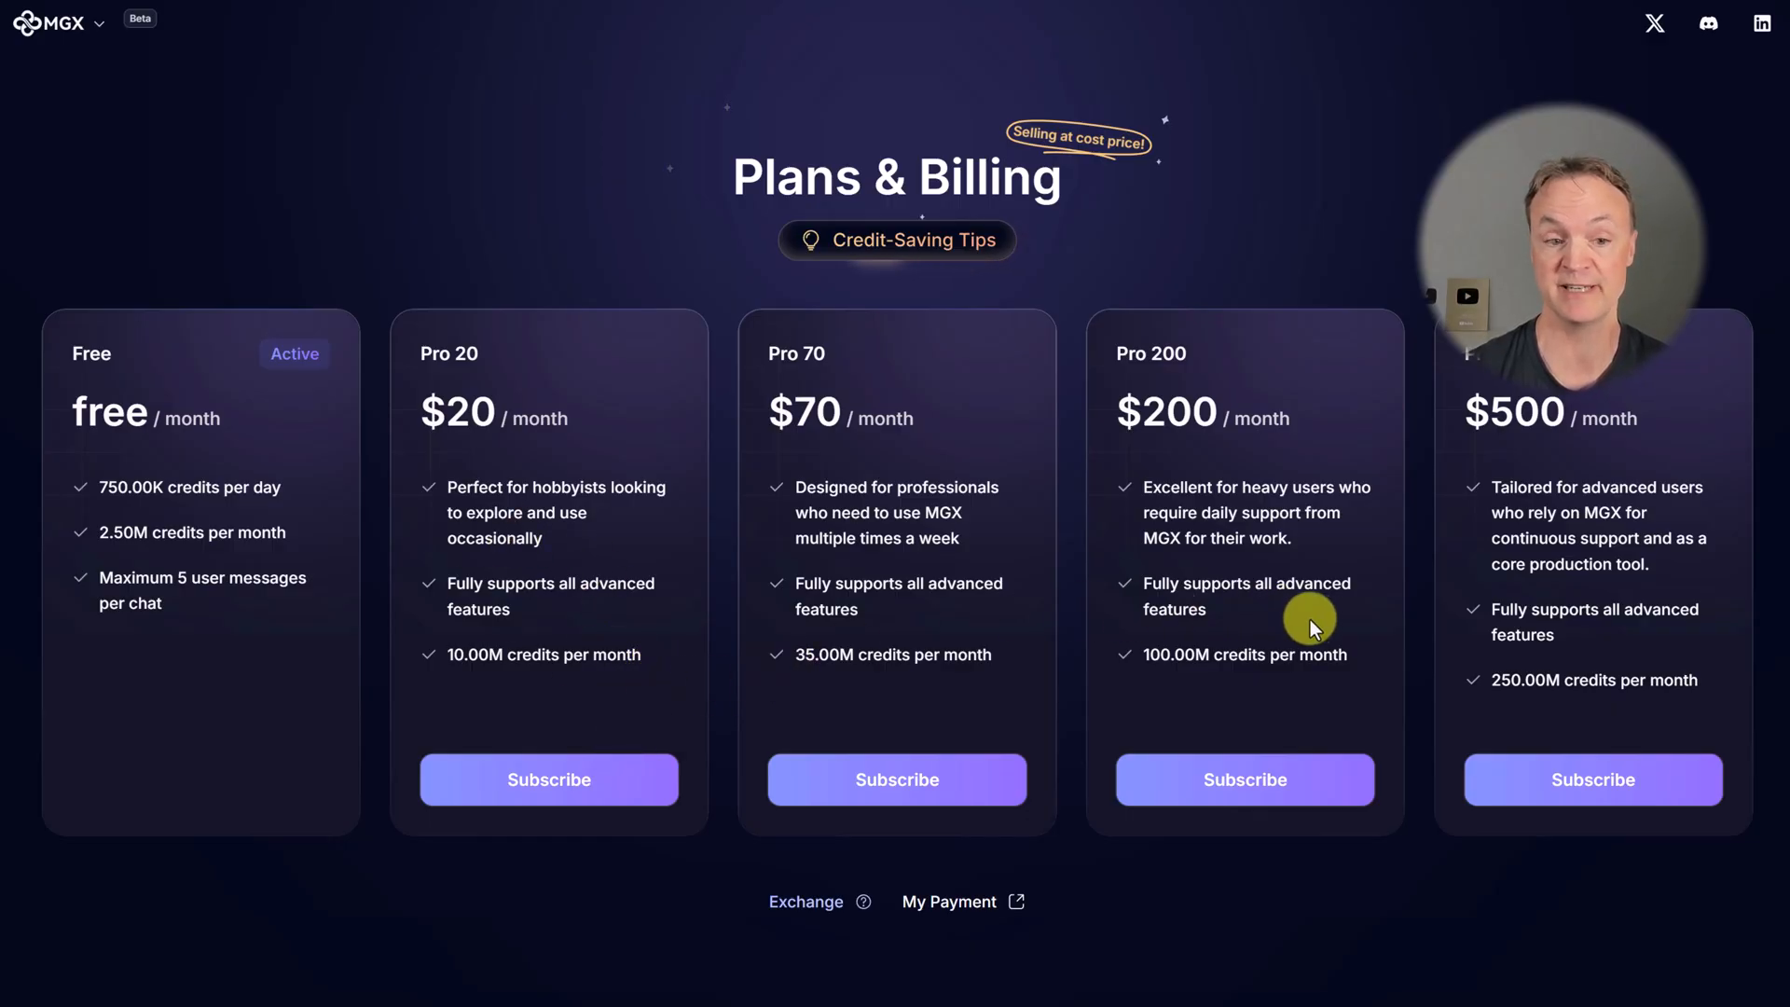
mouse_move(552, 655)
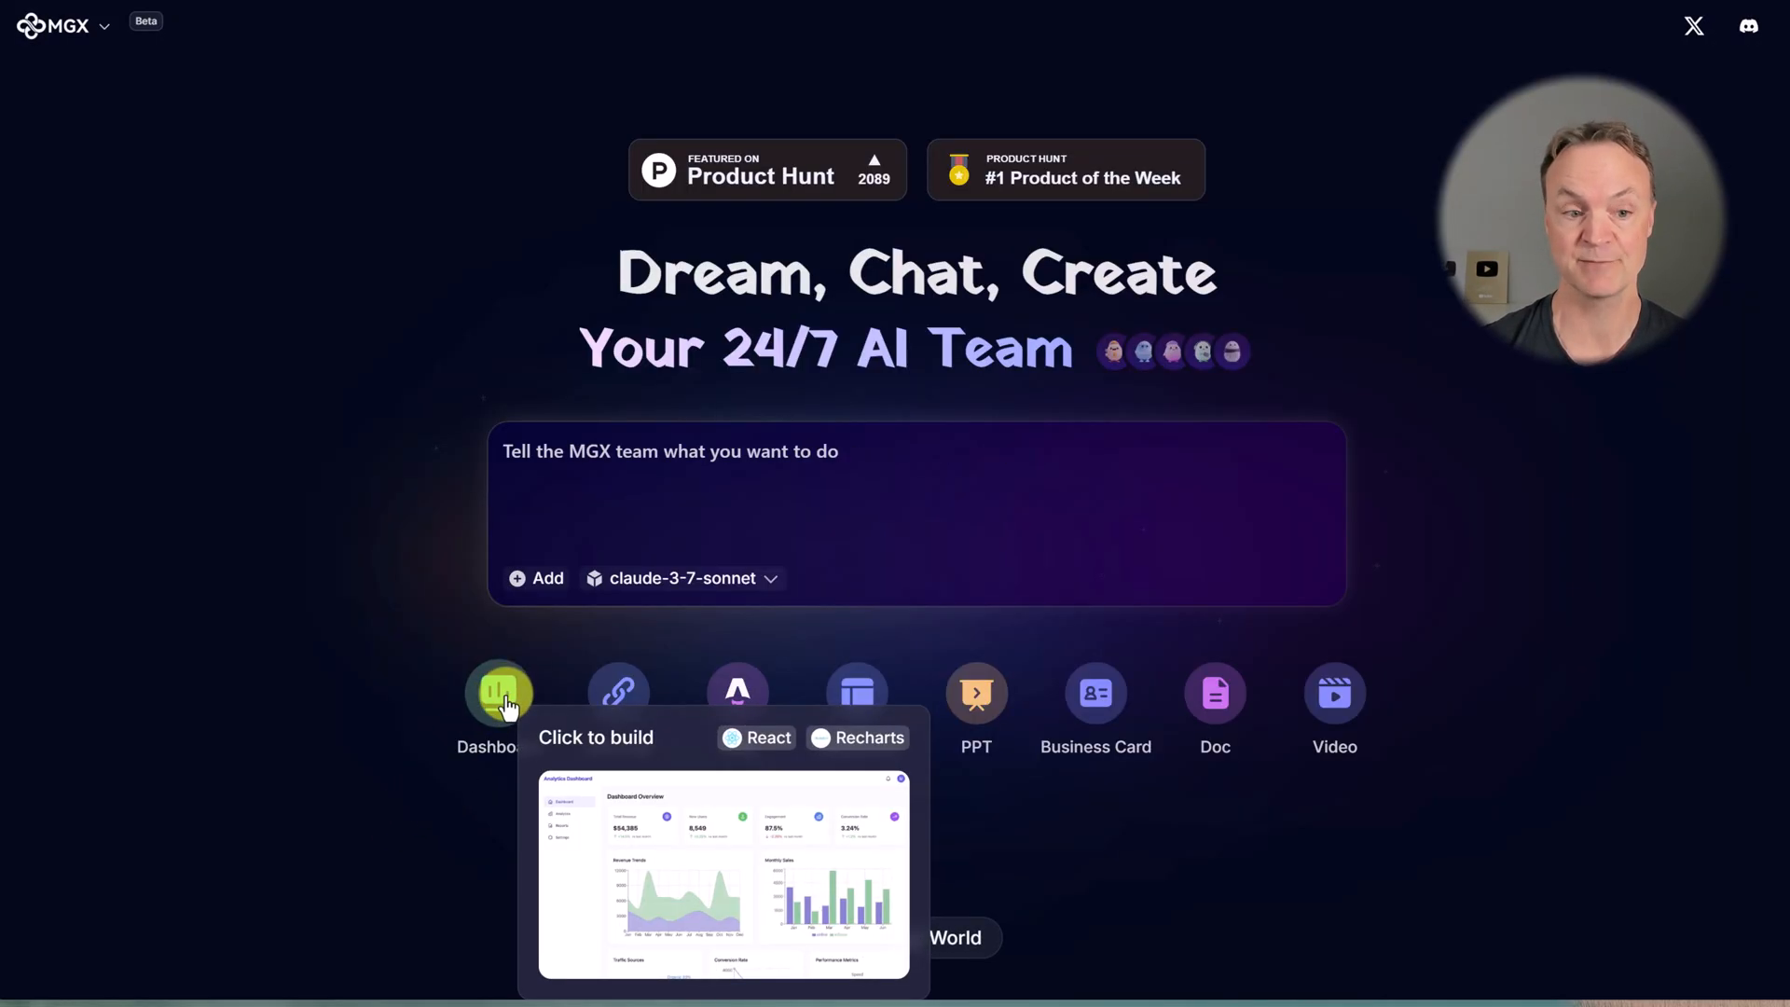
- Build a project from the Dashboard template and preview its Analytics Dashboard charts
left_click(500, 694)
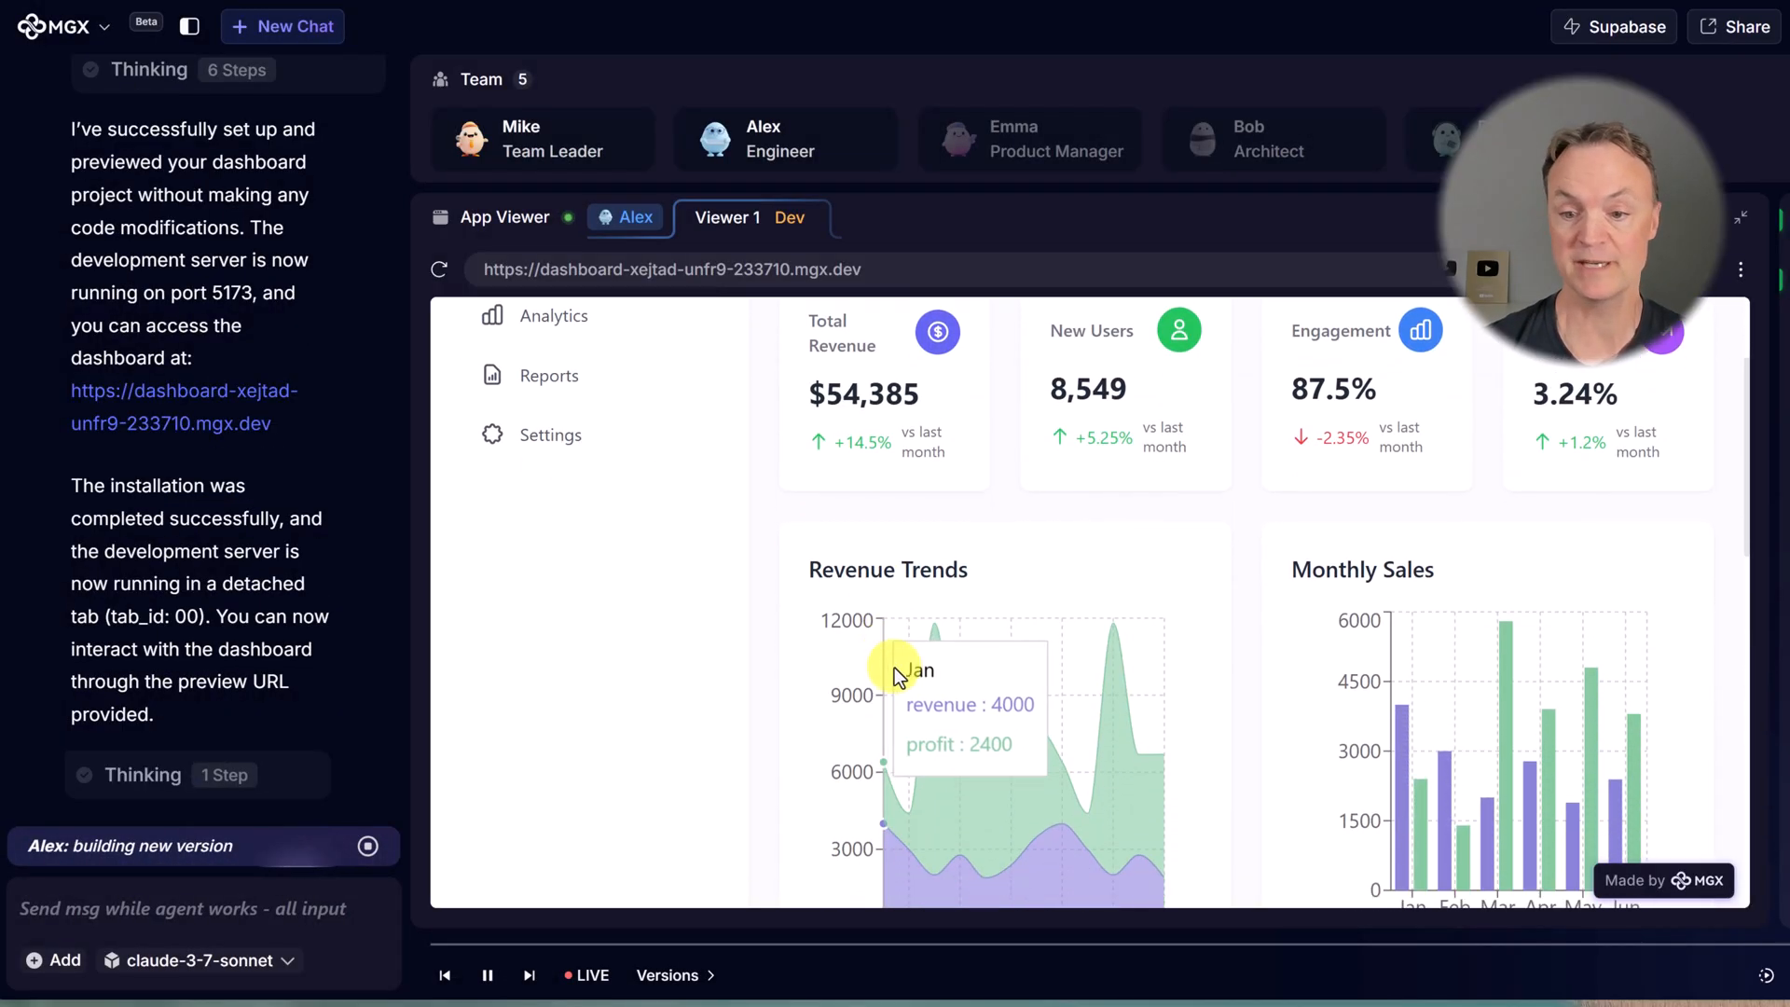
scroll("down", 3)
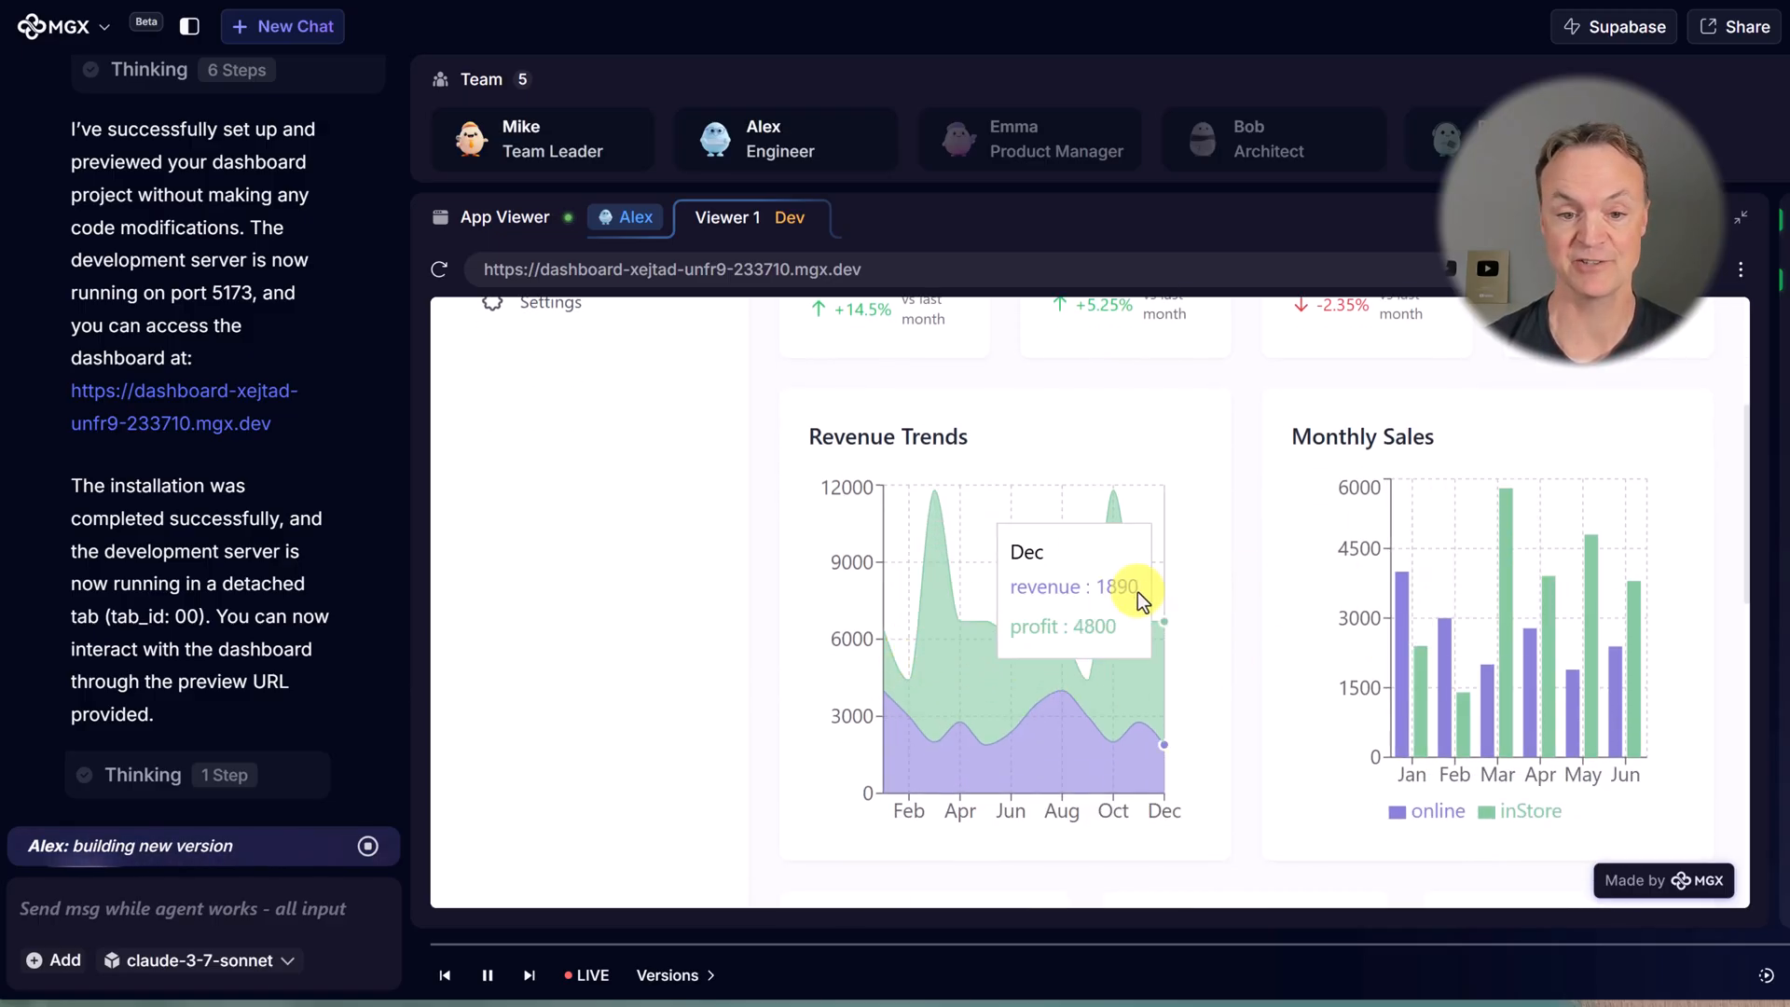
scroll("up", 3)
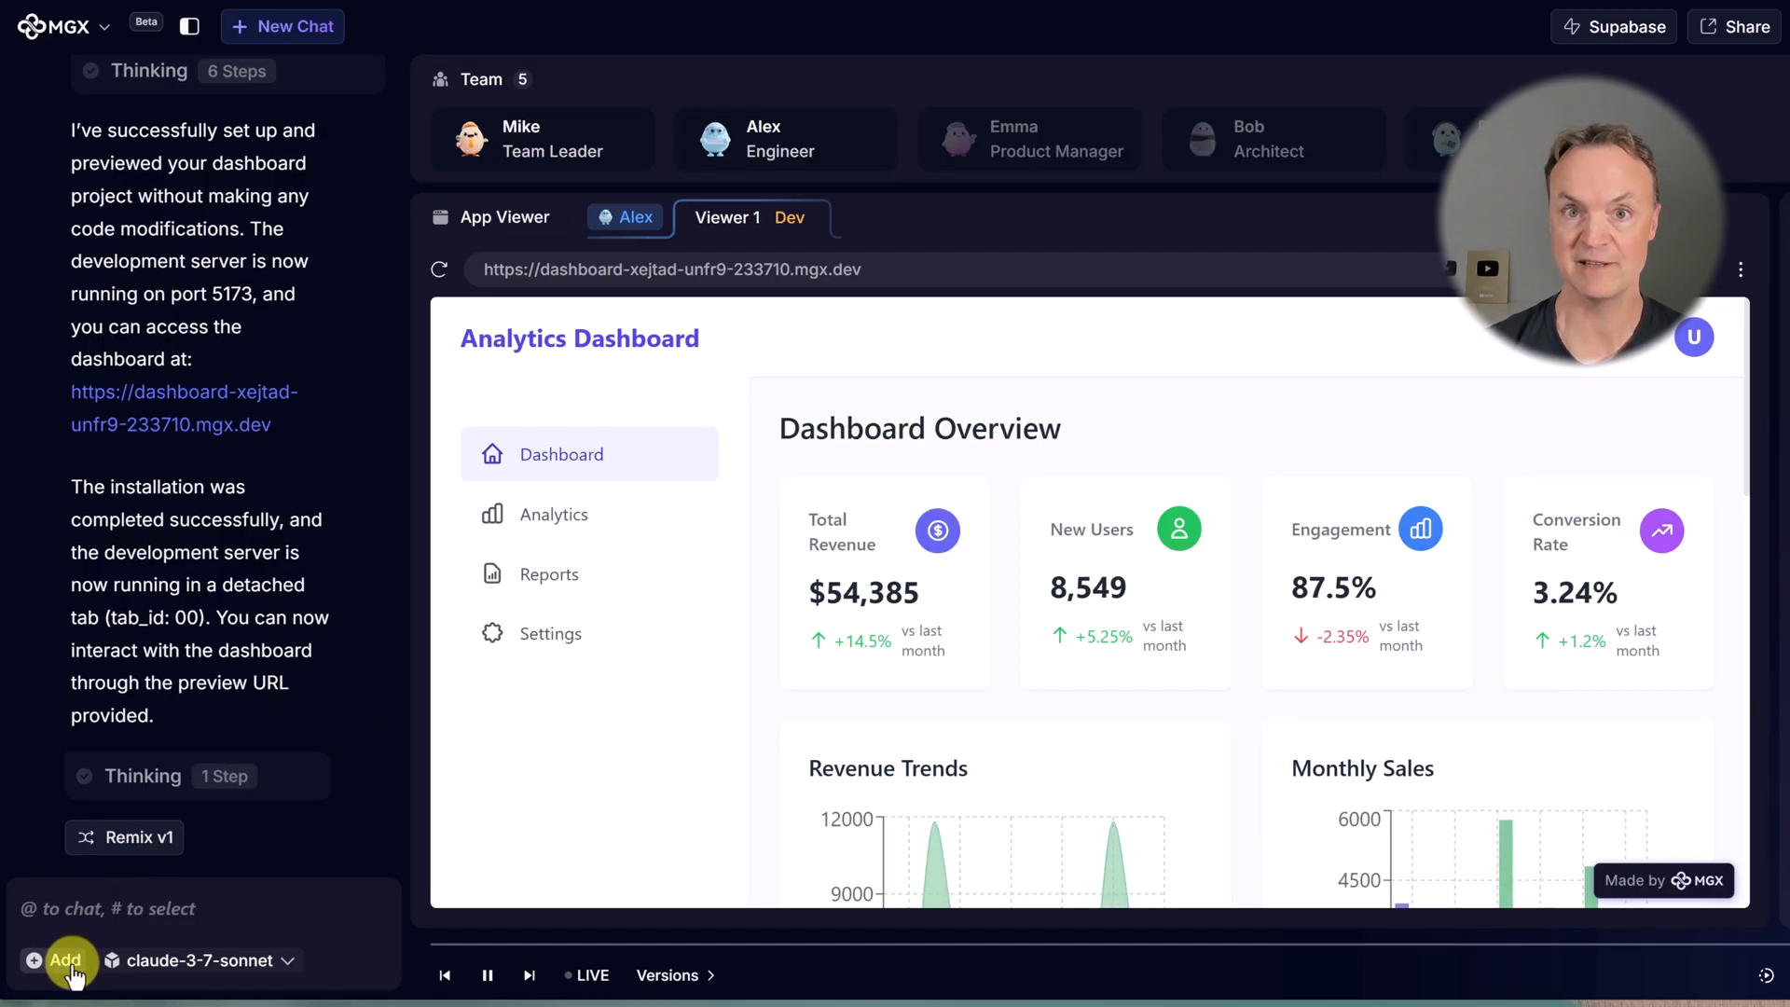
- Attach Dashboard Data.csv to the chat message
left_click(66, 960)
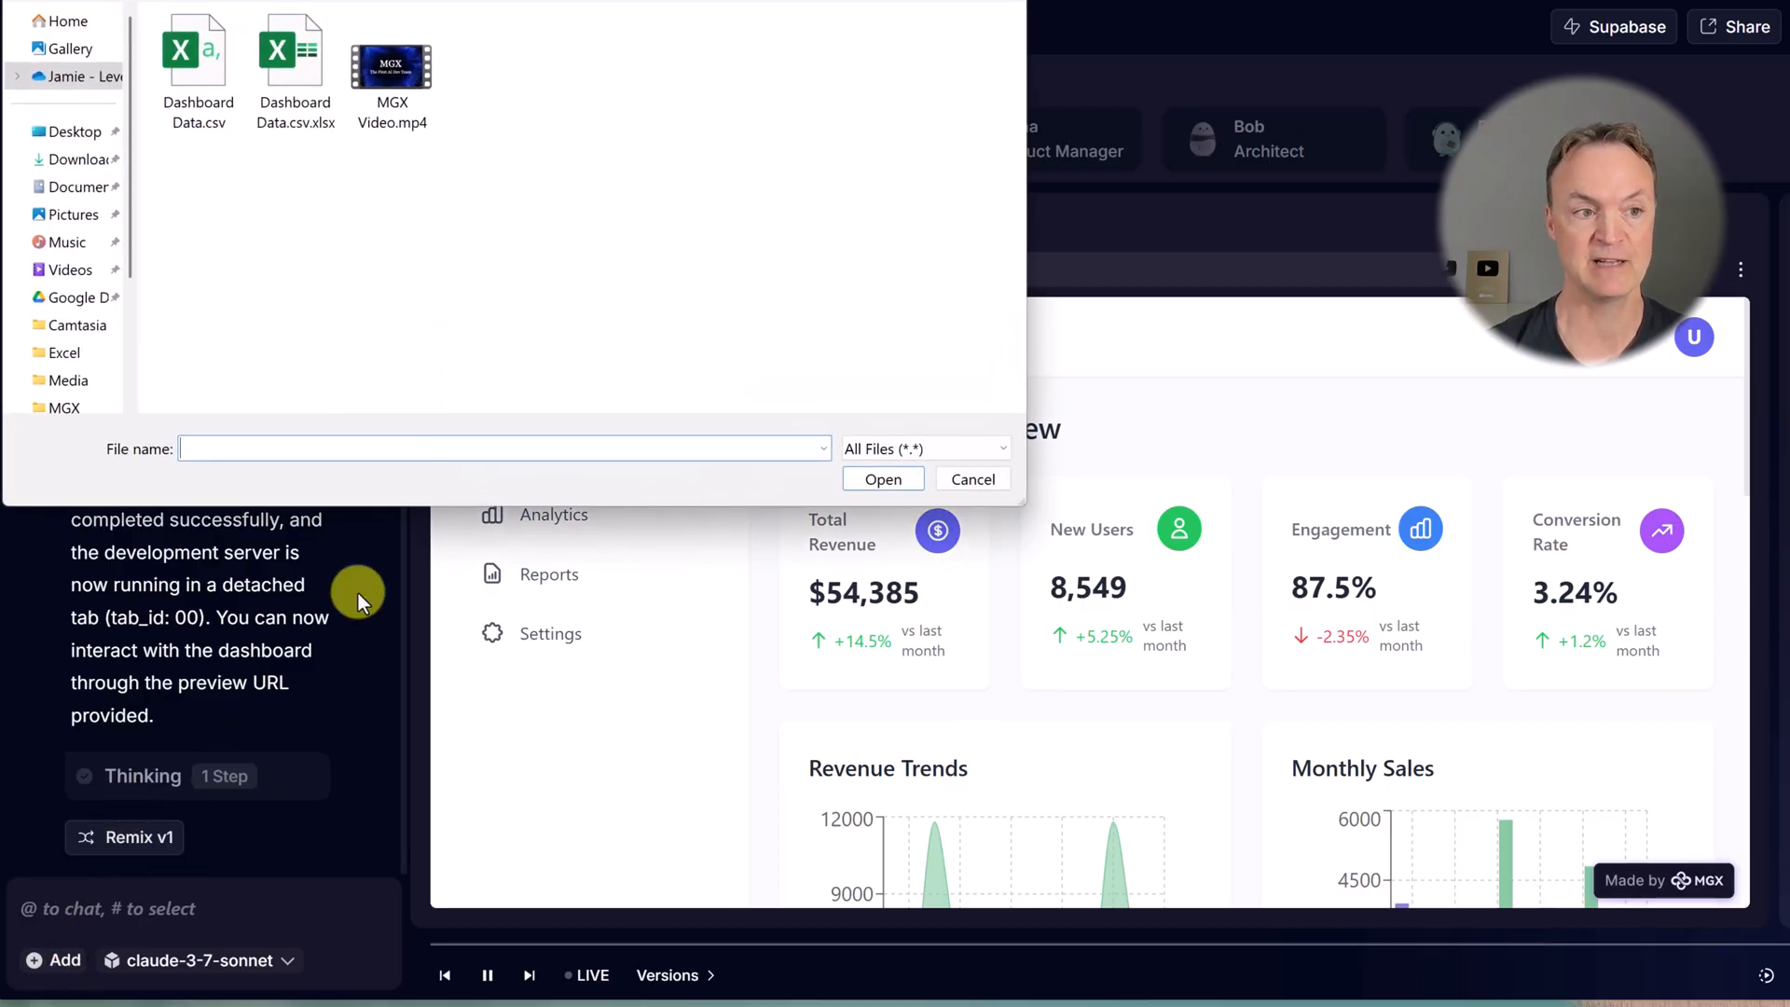
left_click(197, 64)
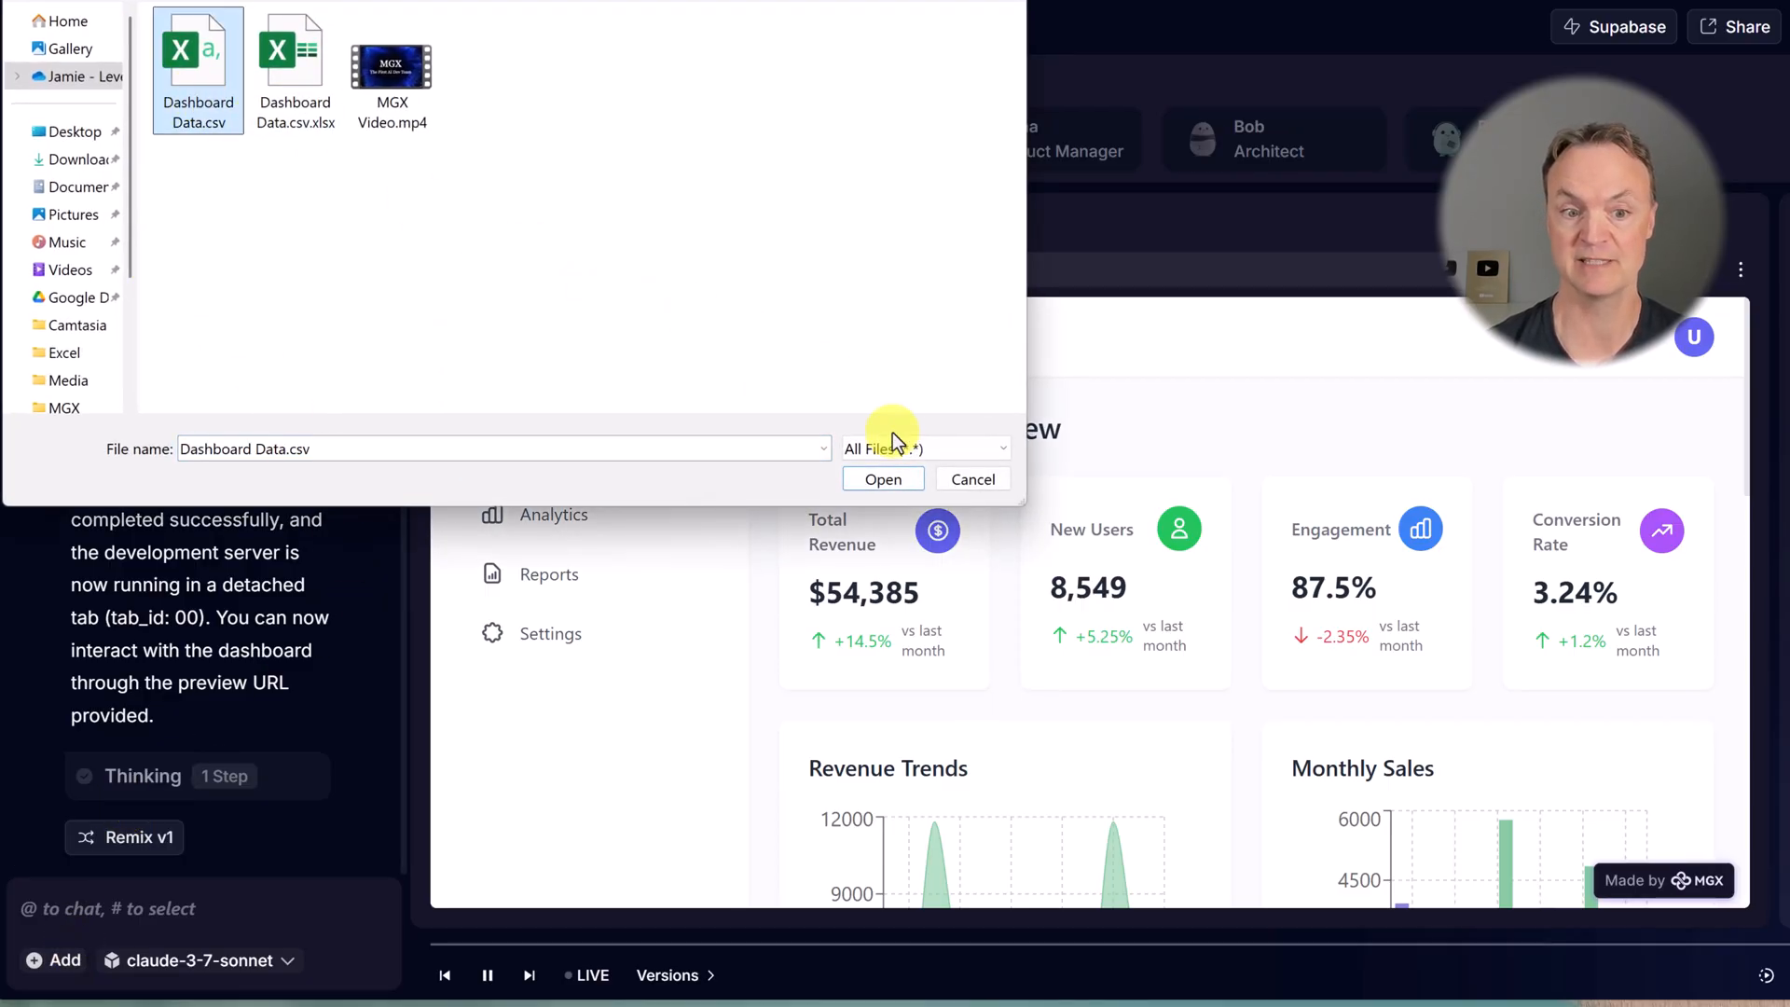
left_click(882, 479)
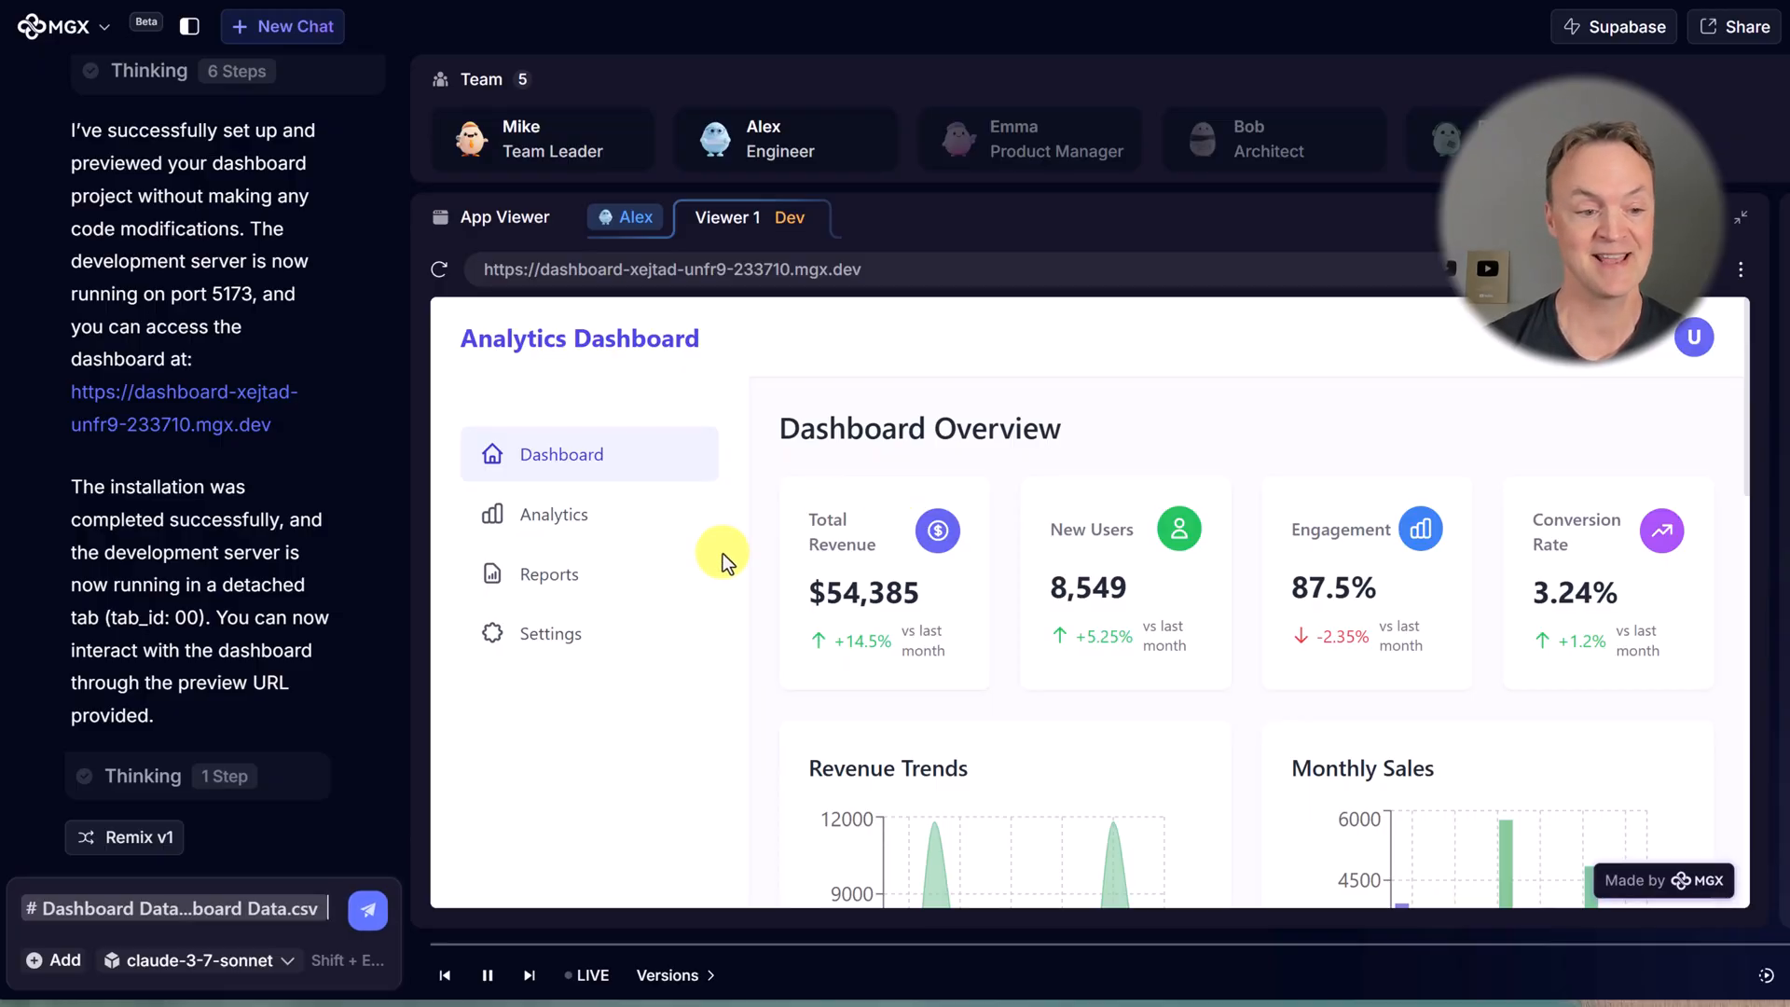
mouse_move(365, 878)
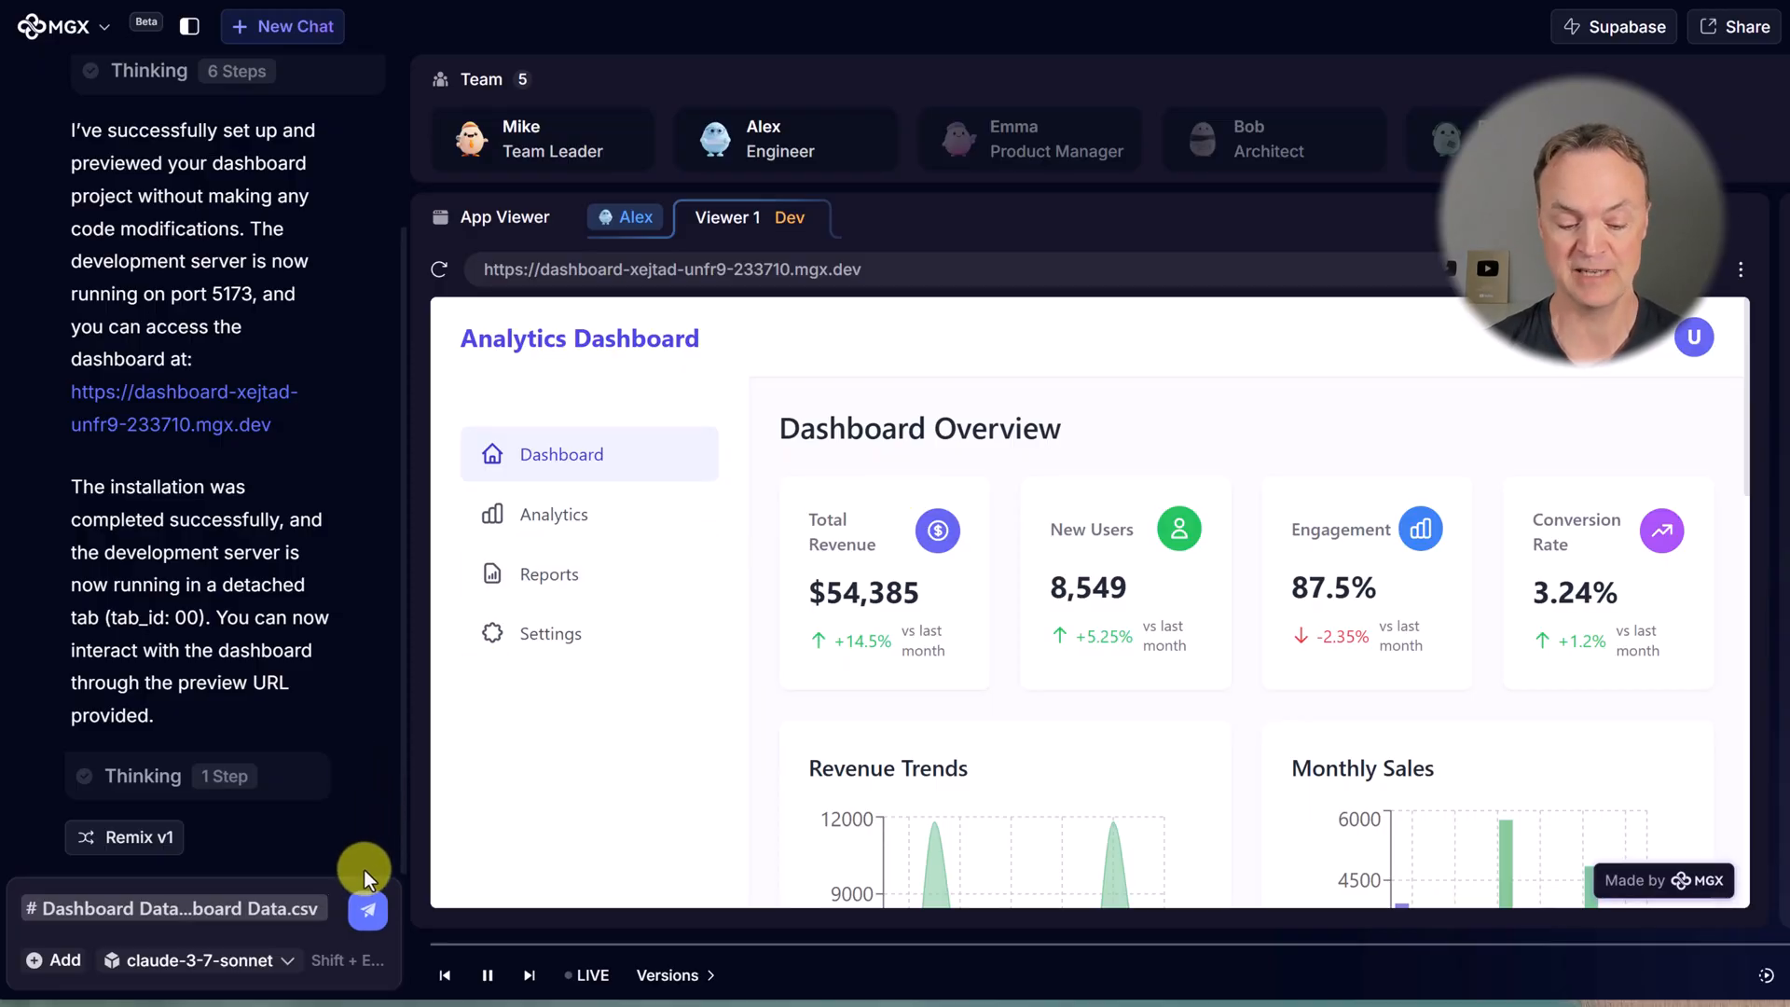
type("@")
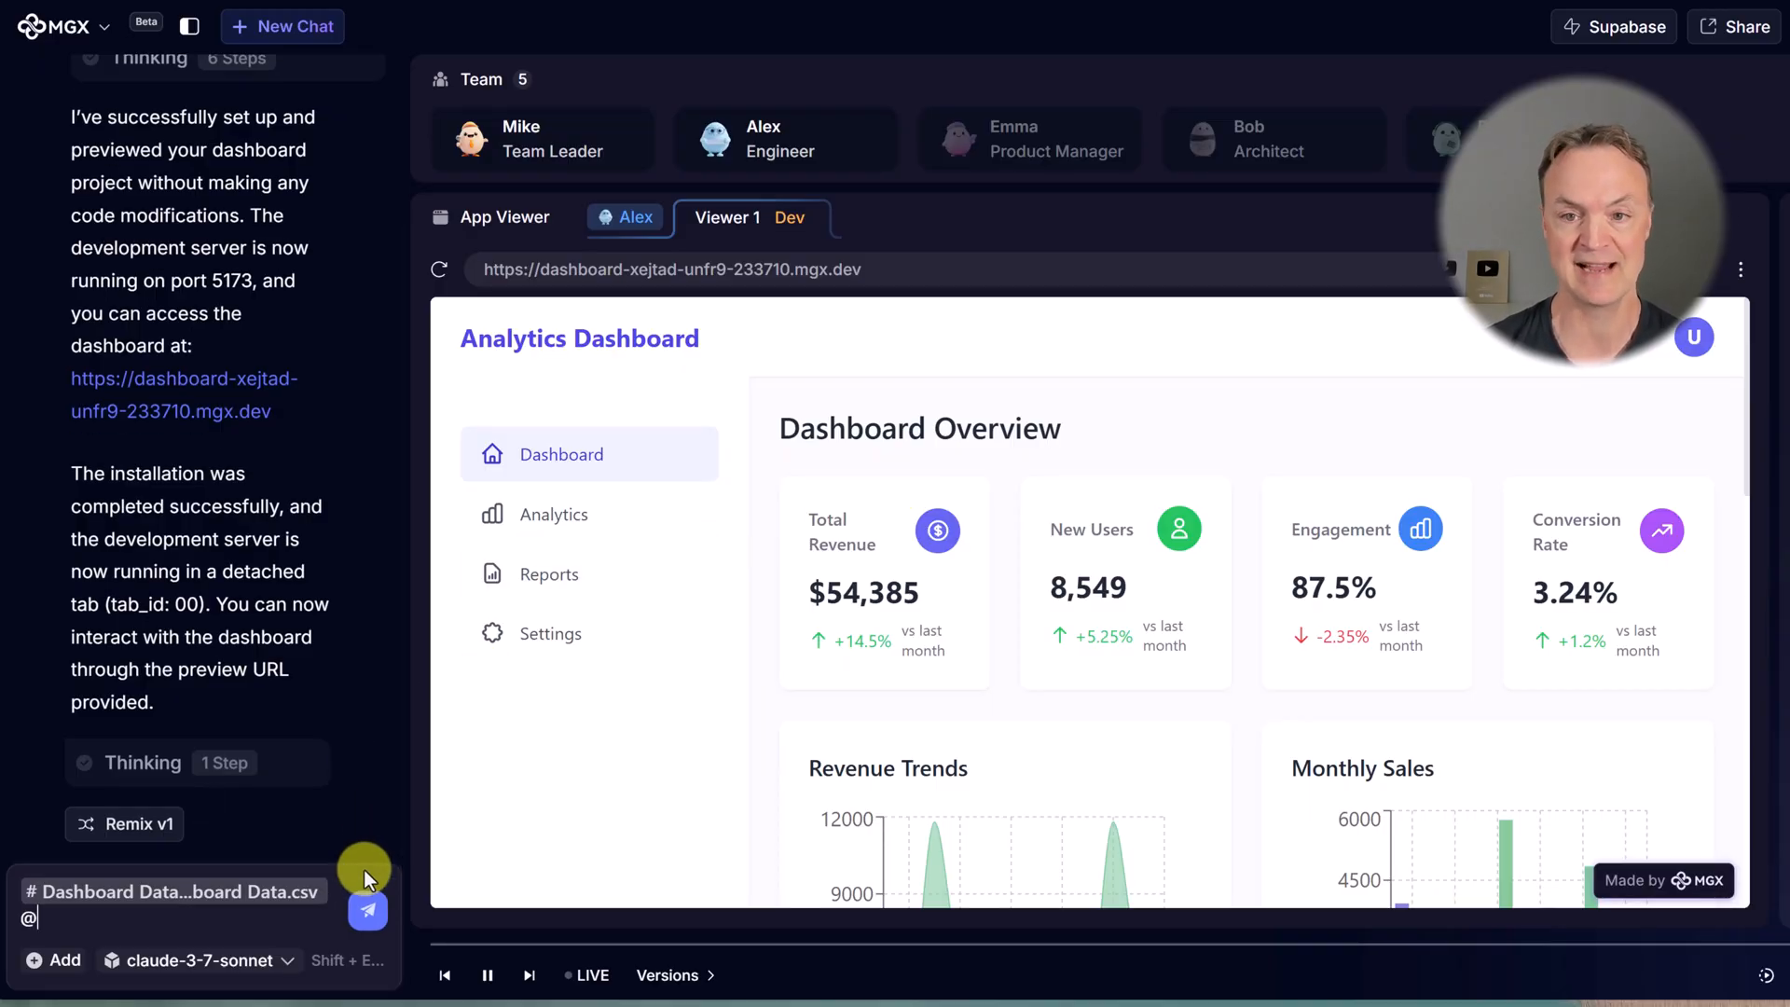
type("@")
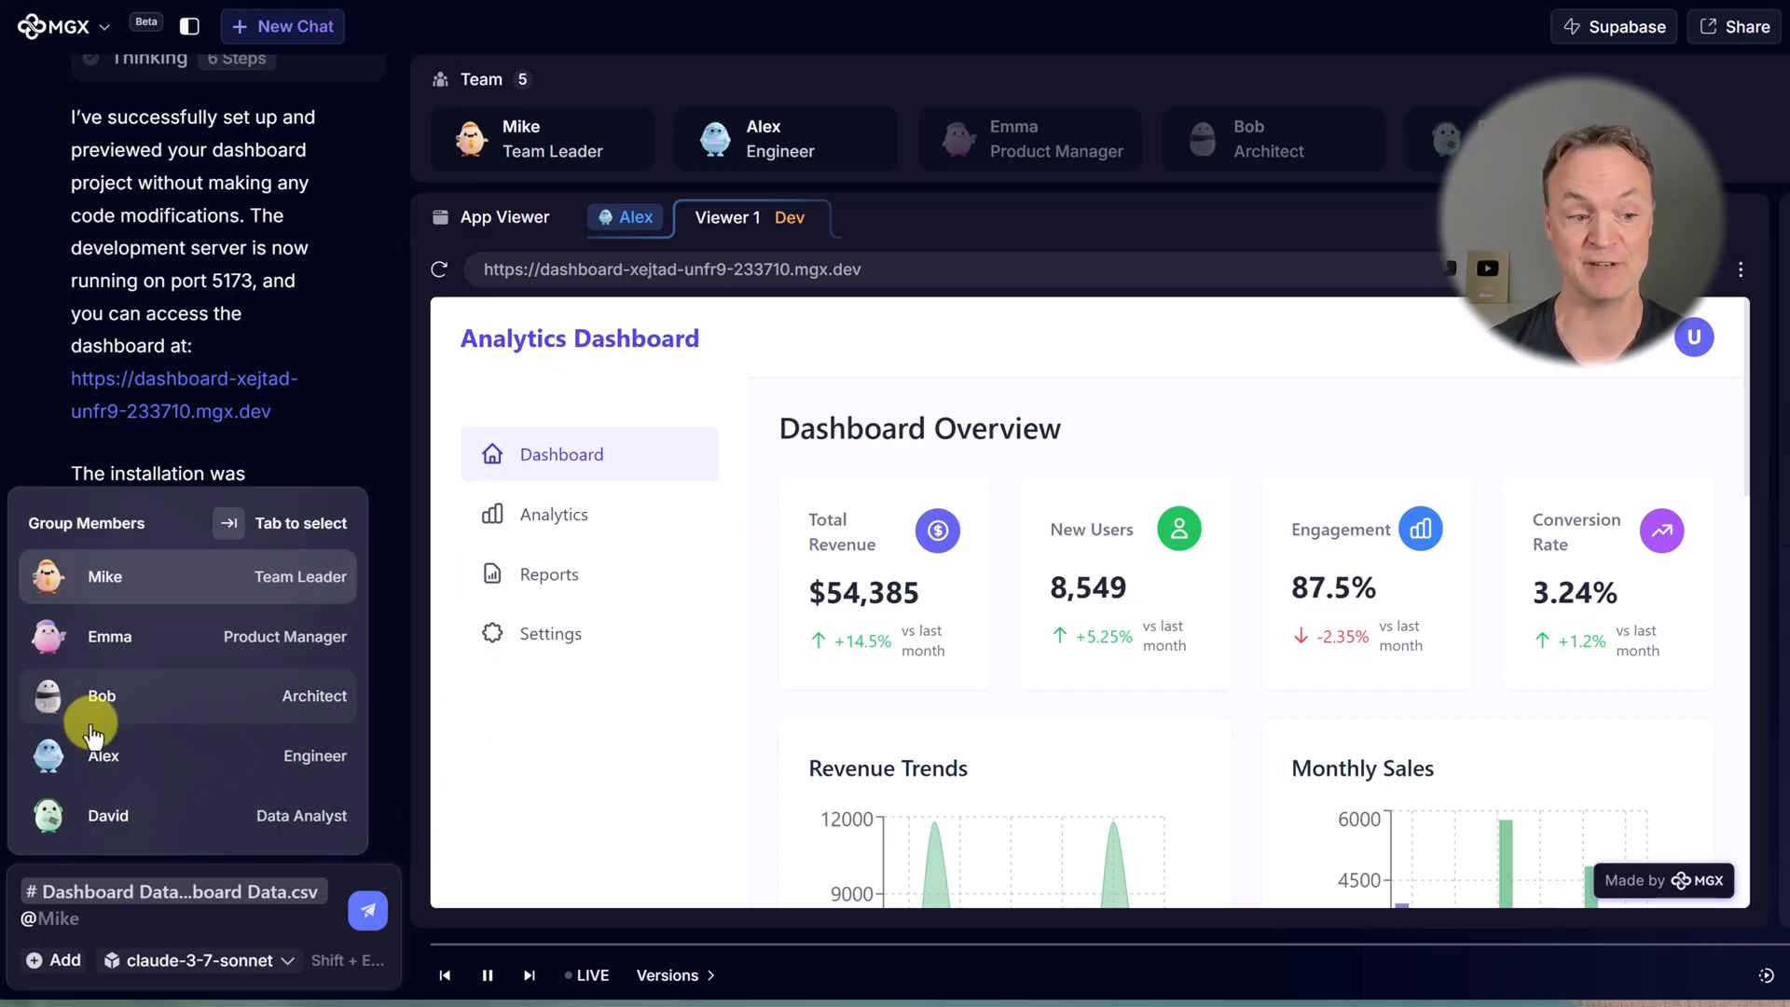
mouse_move(175, 591)
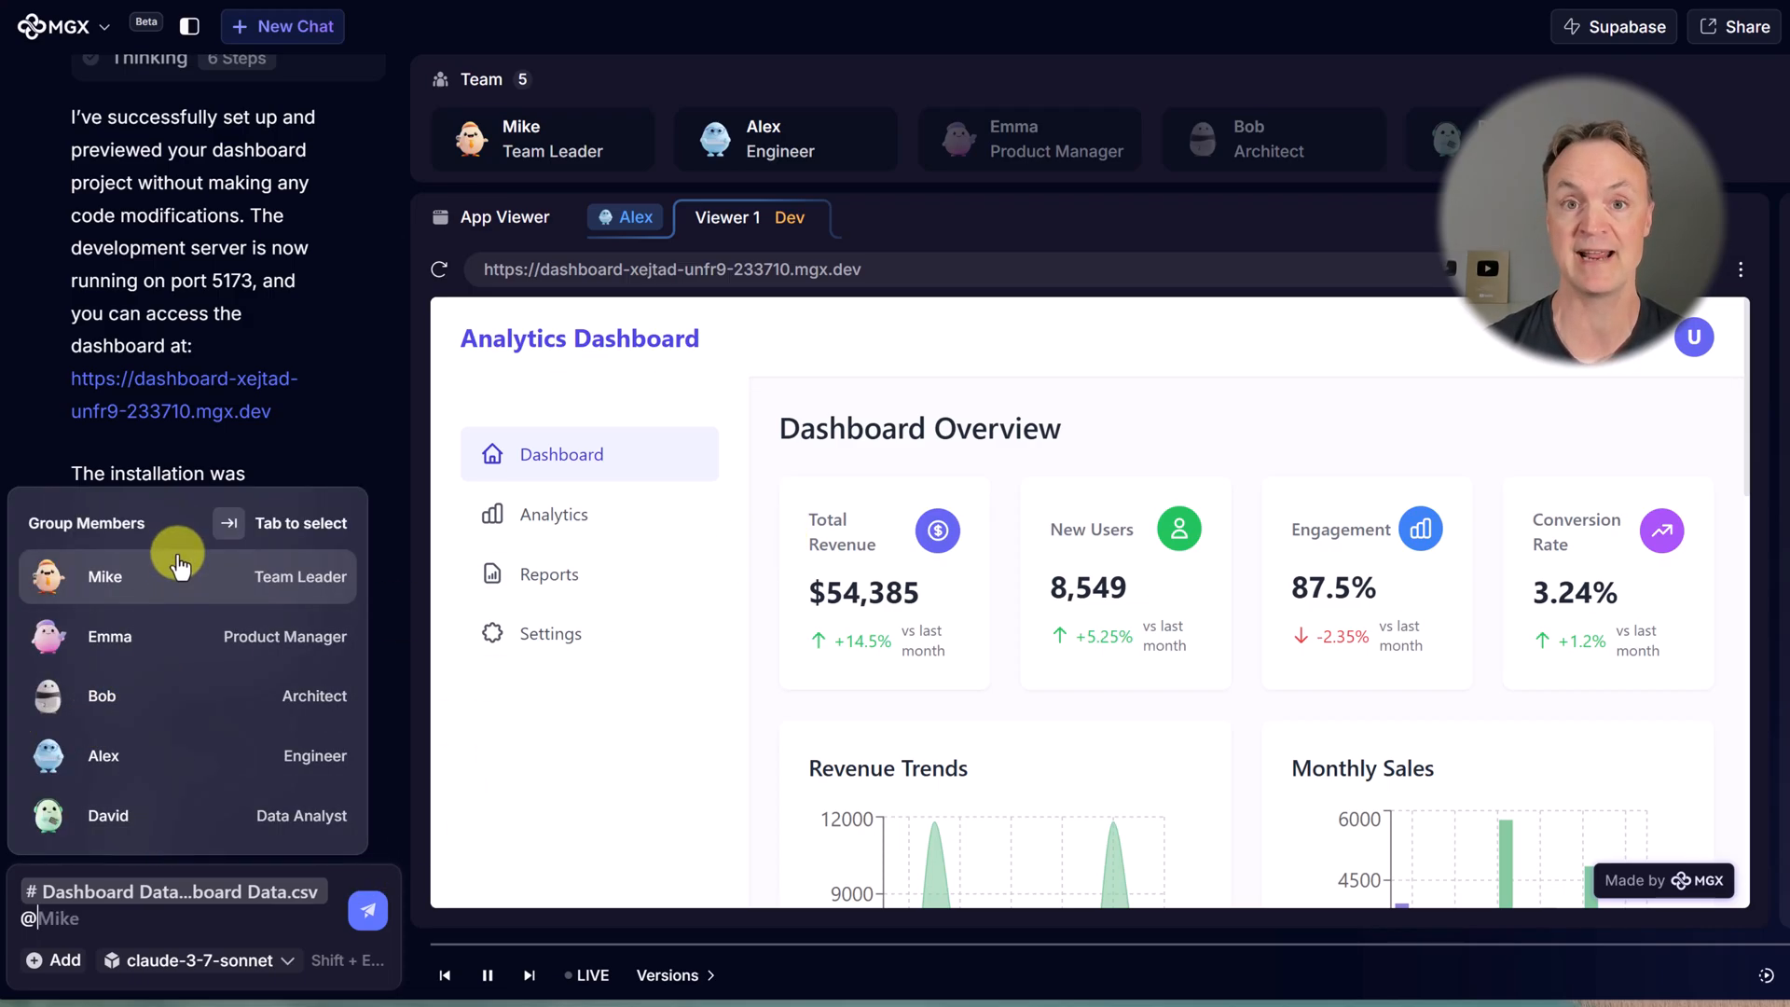
mouse_move(164, 815)
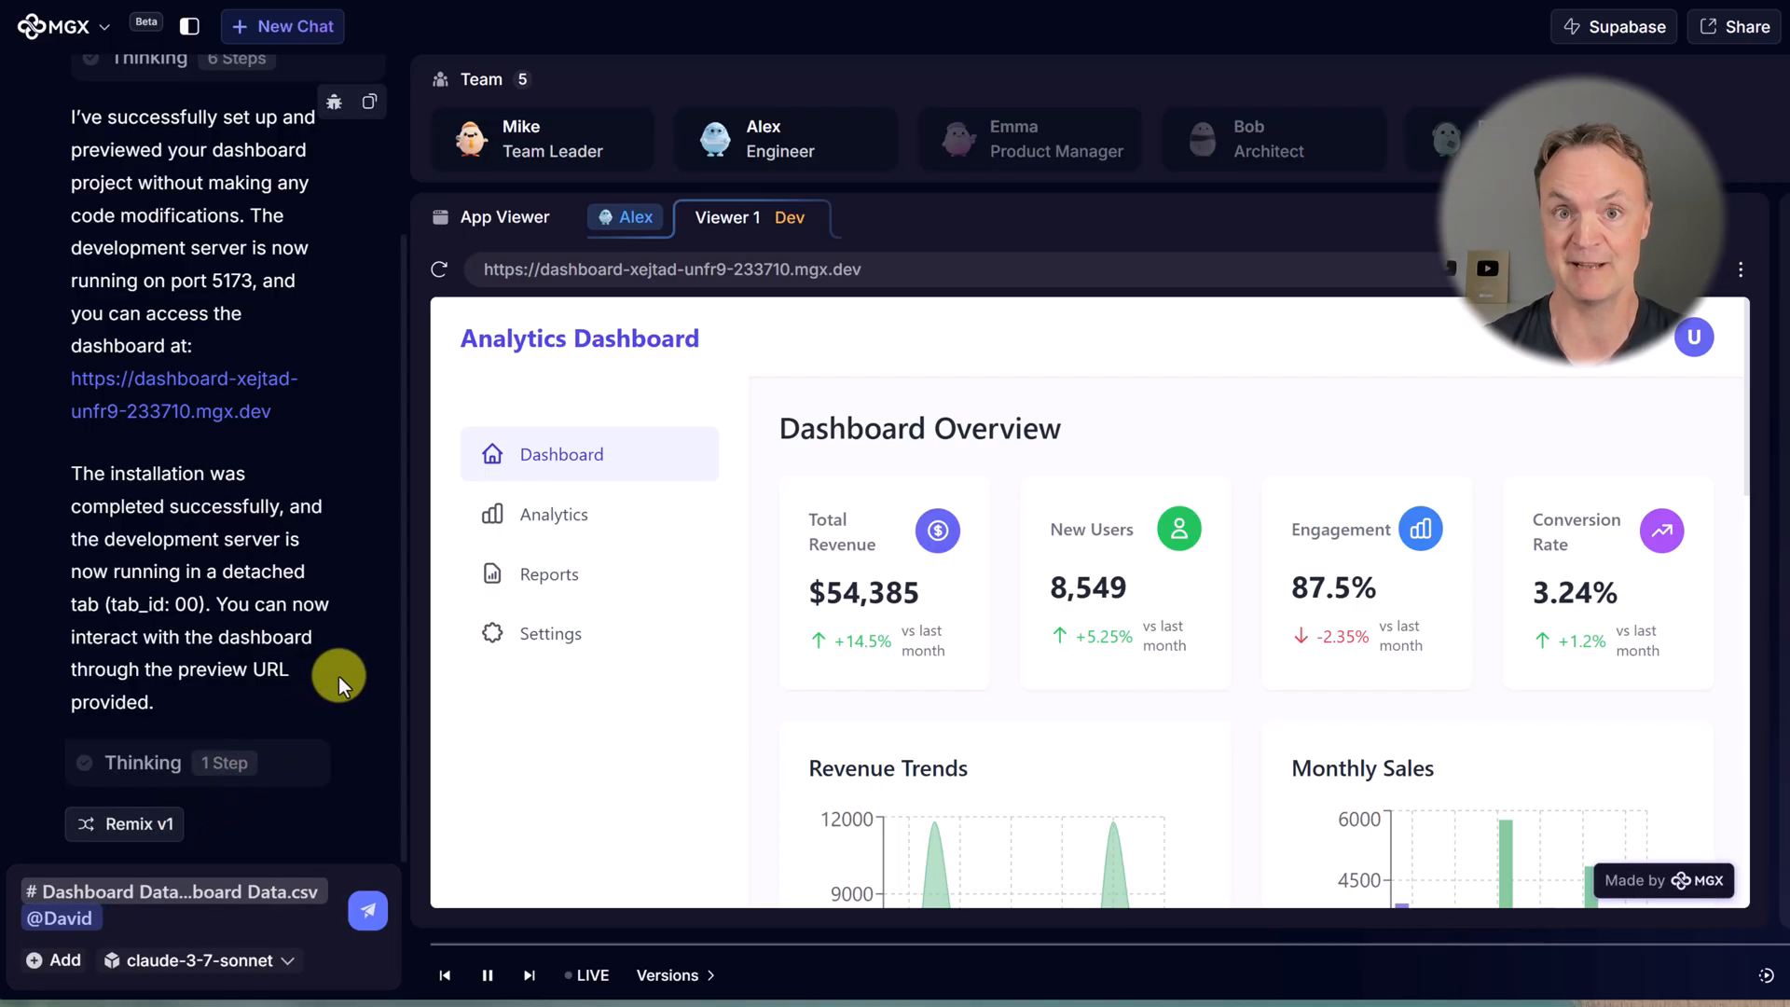
mouse_move(240, 953)
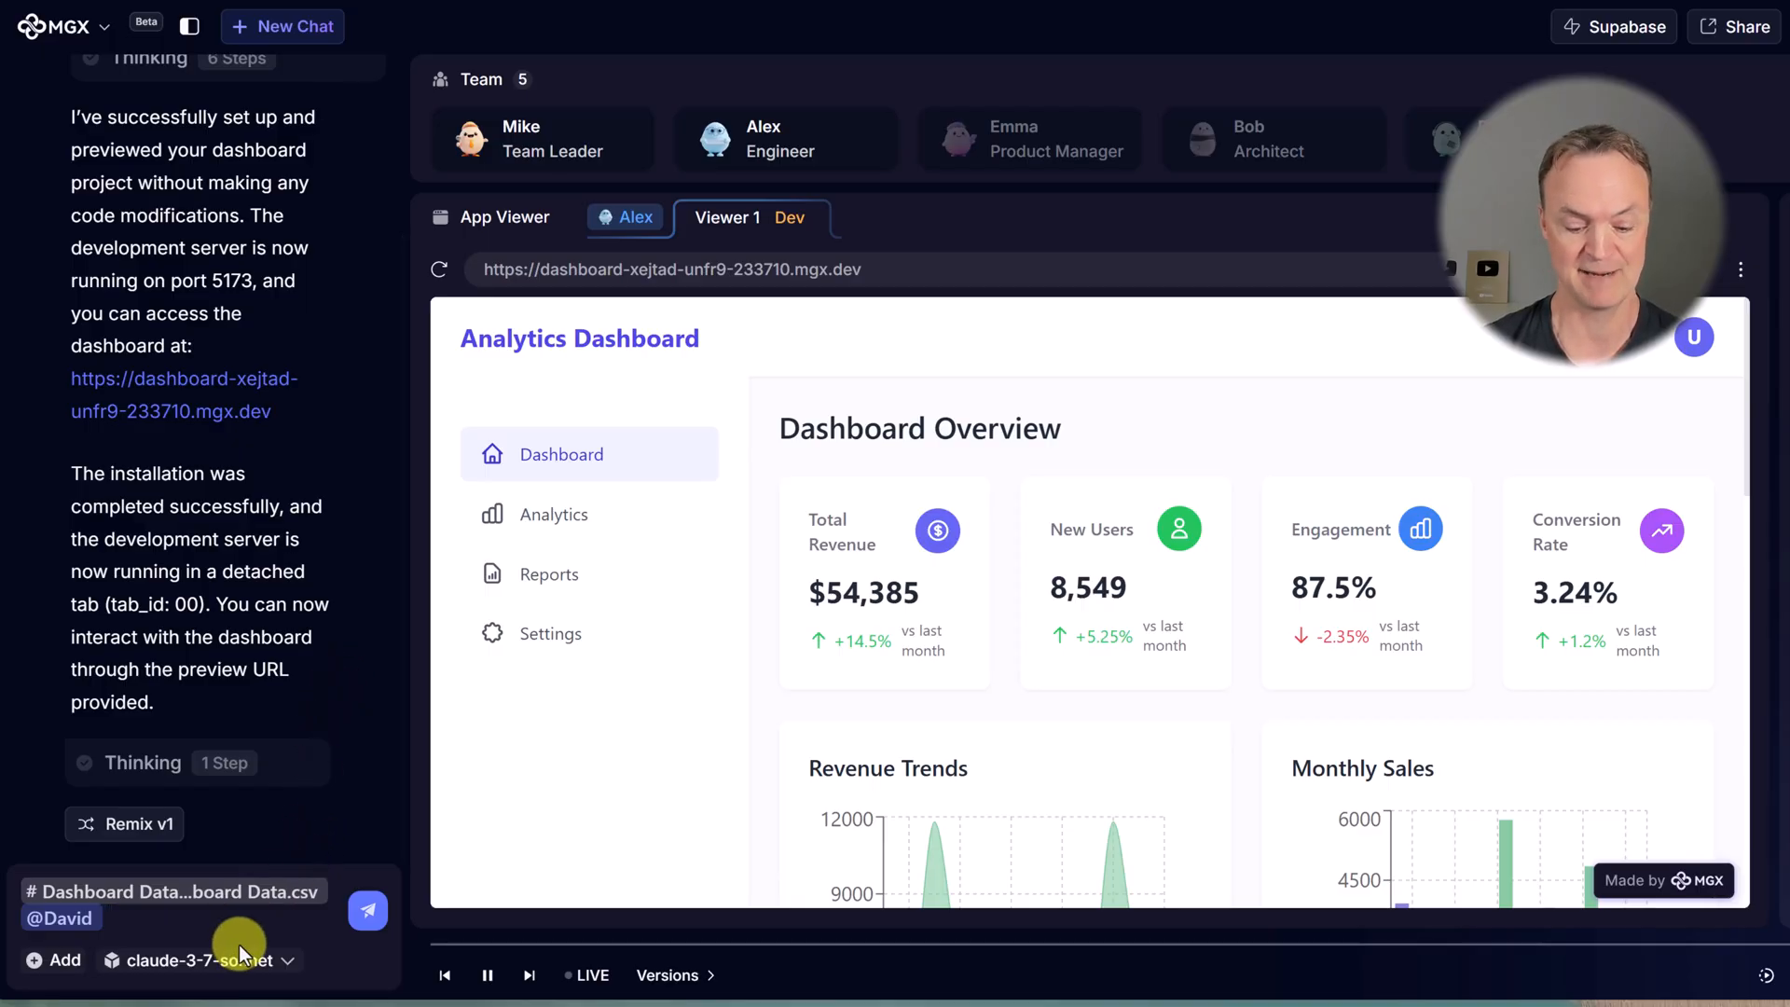
type("Analyze the data in the attached document and find key insights.")
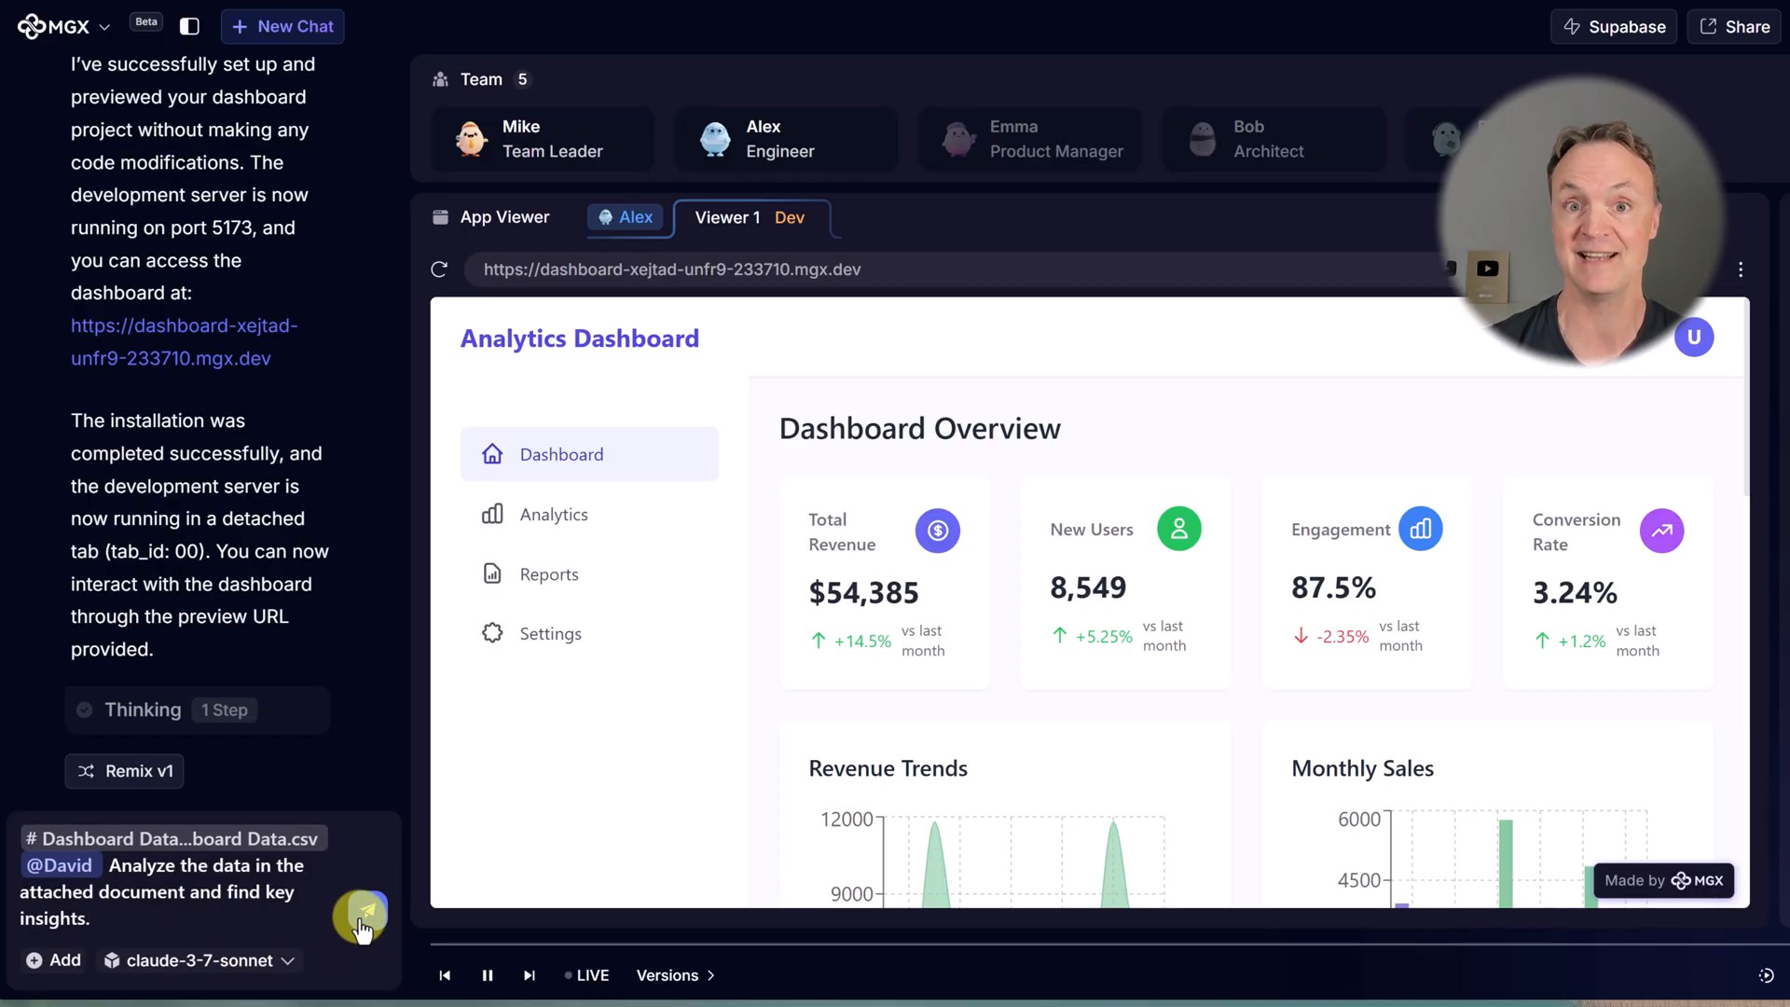
left_click(360, 914)
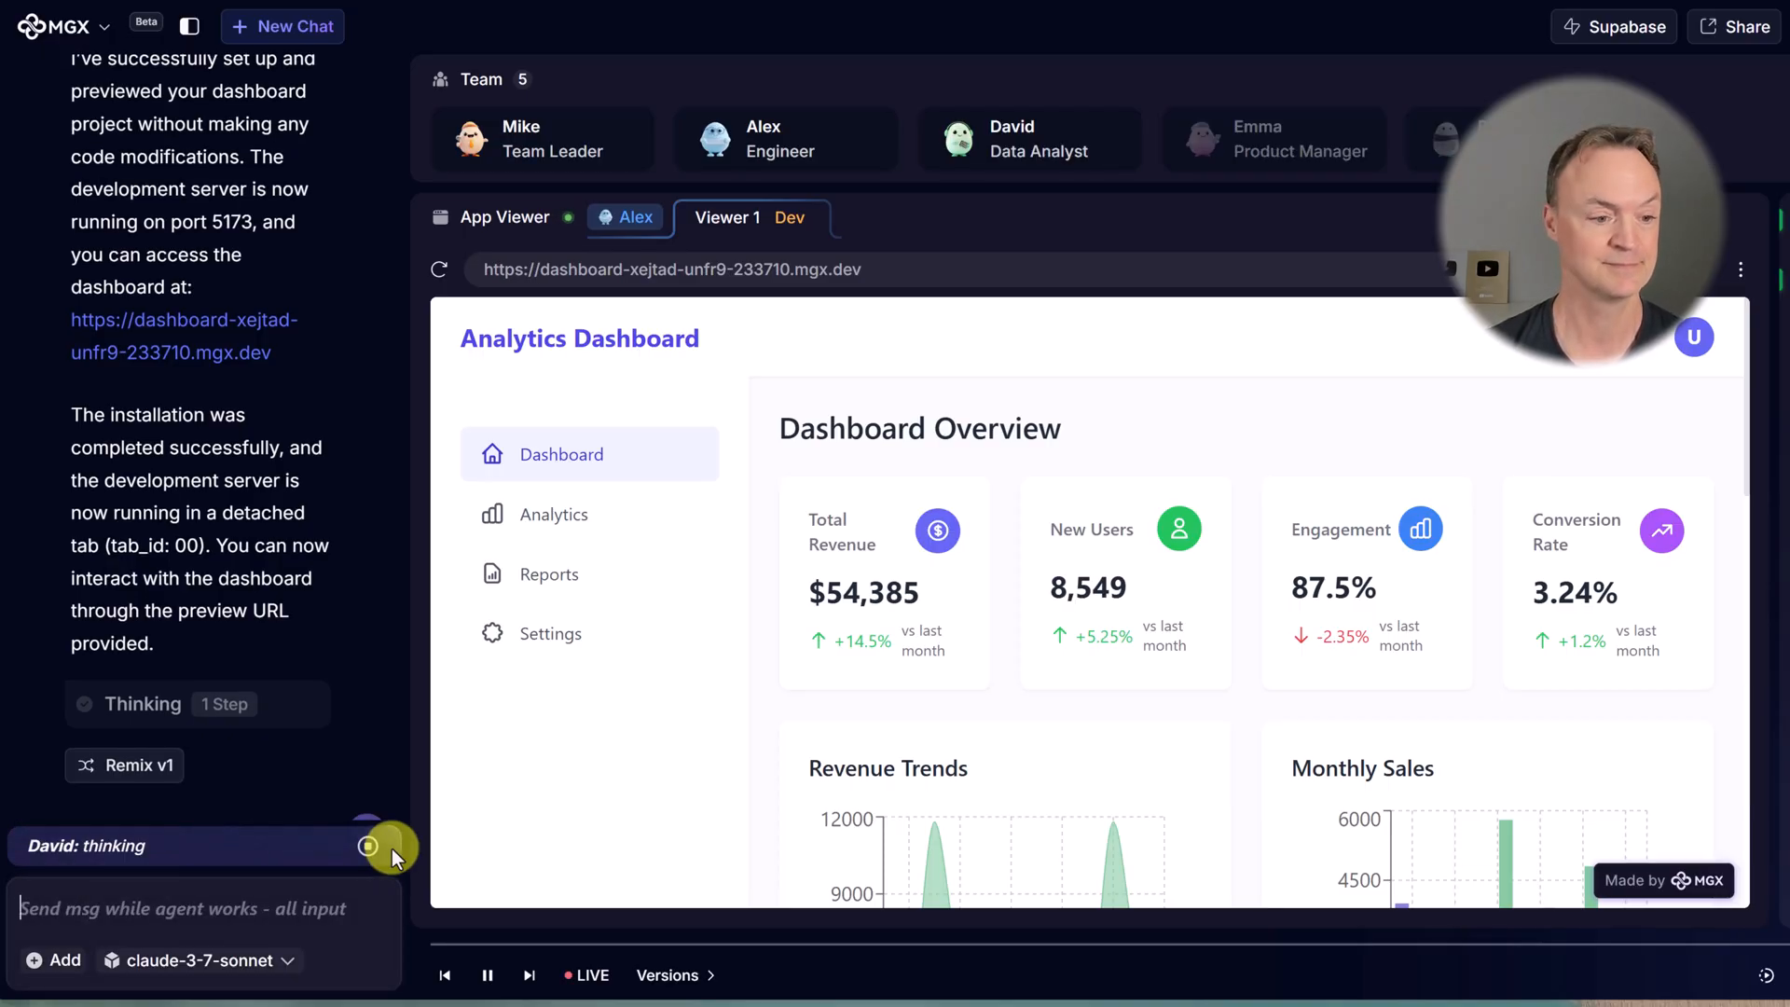
mouse_move(617, 485)
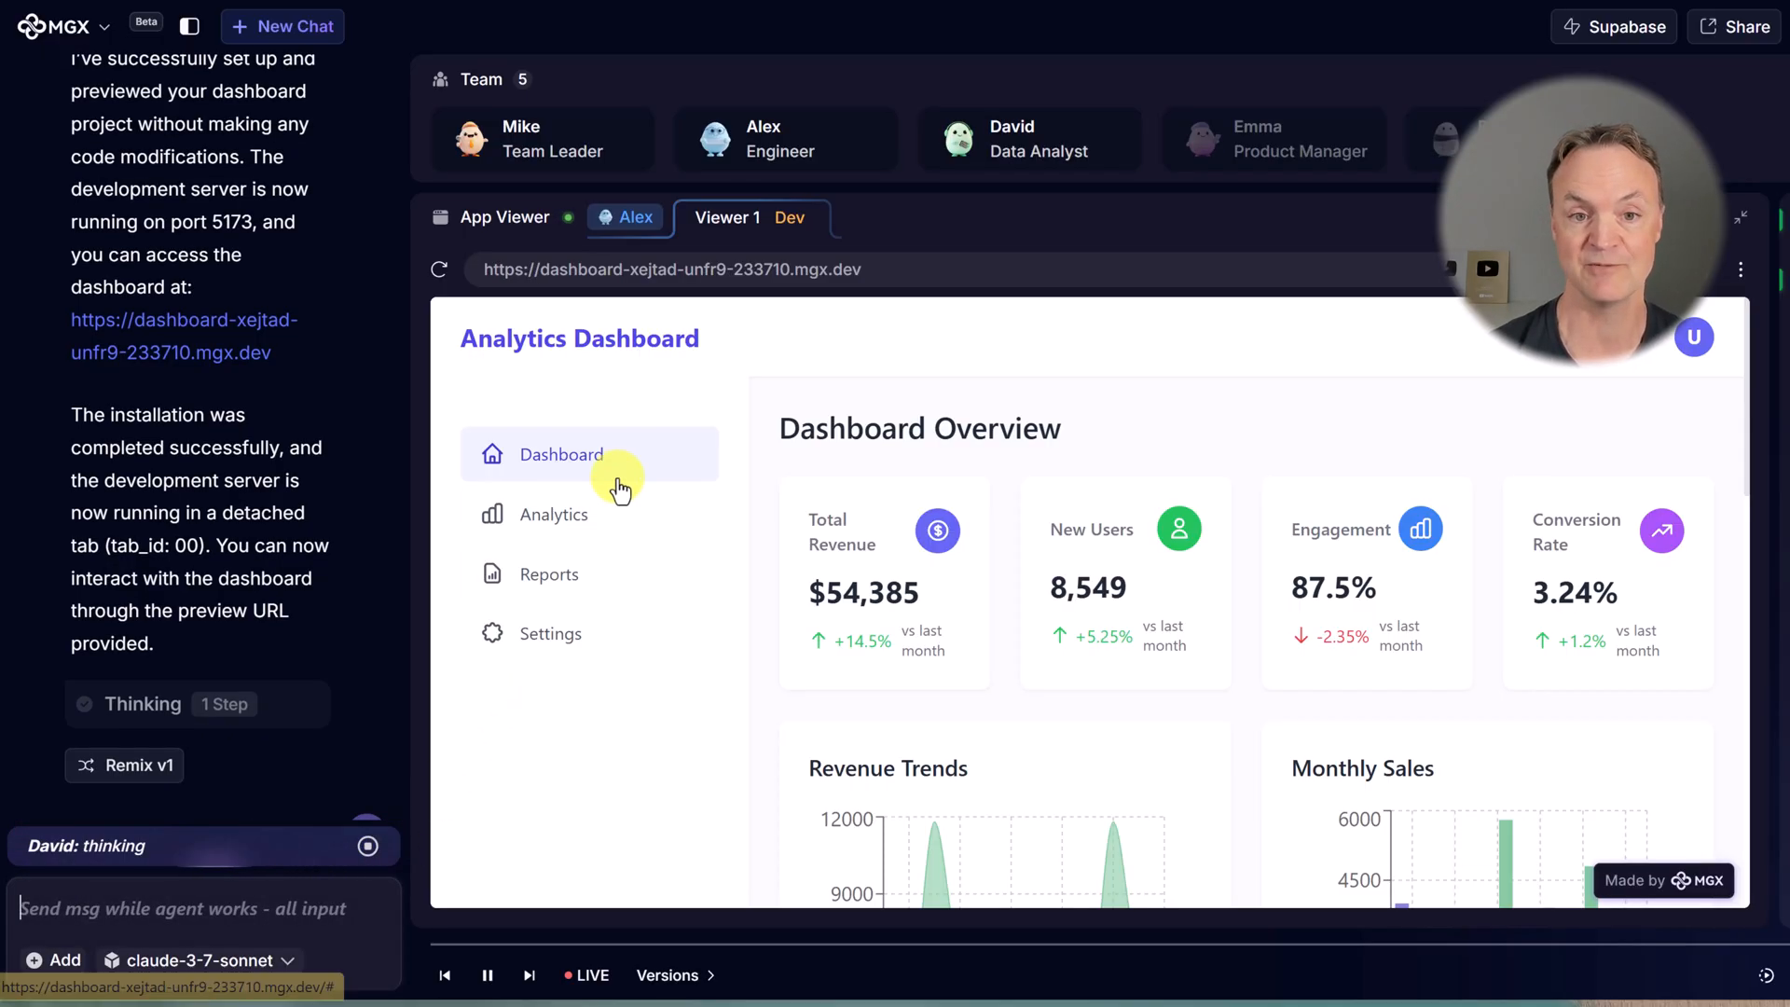
mouse_move(1051, 222)
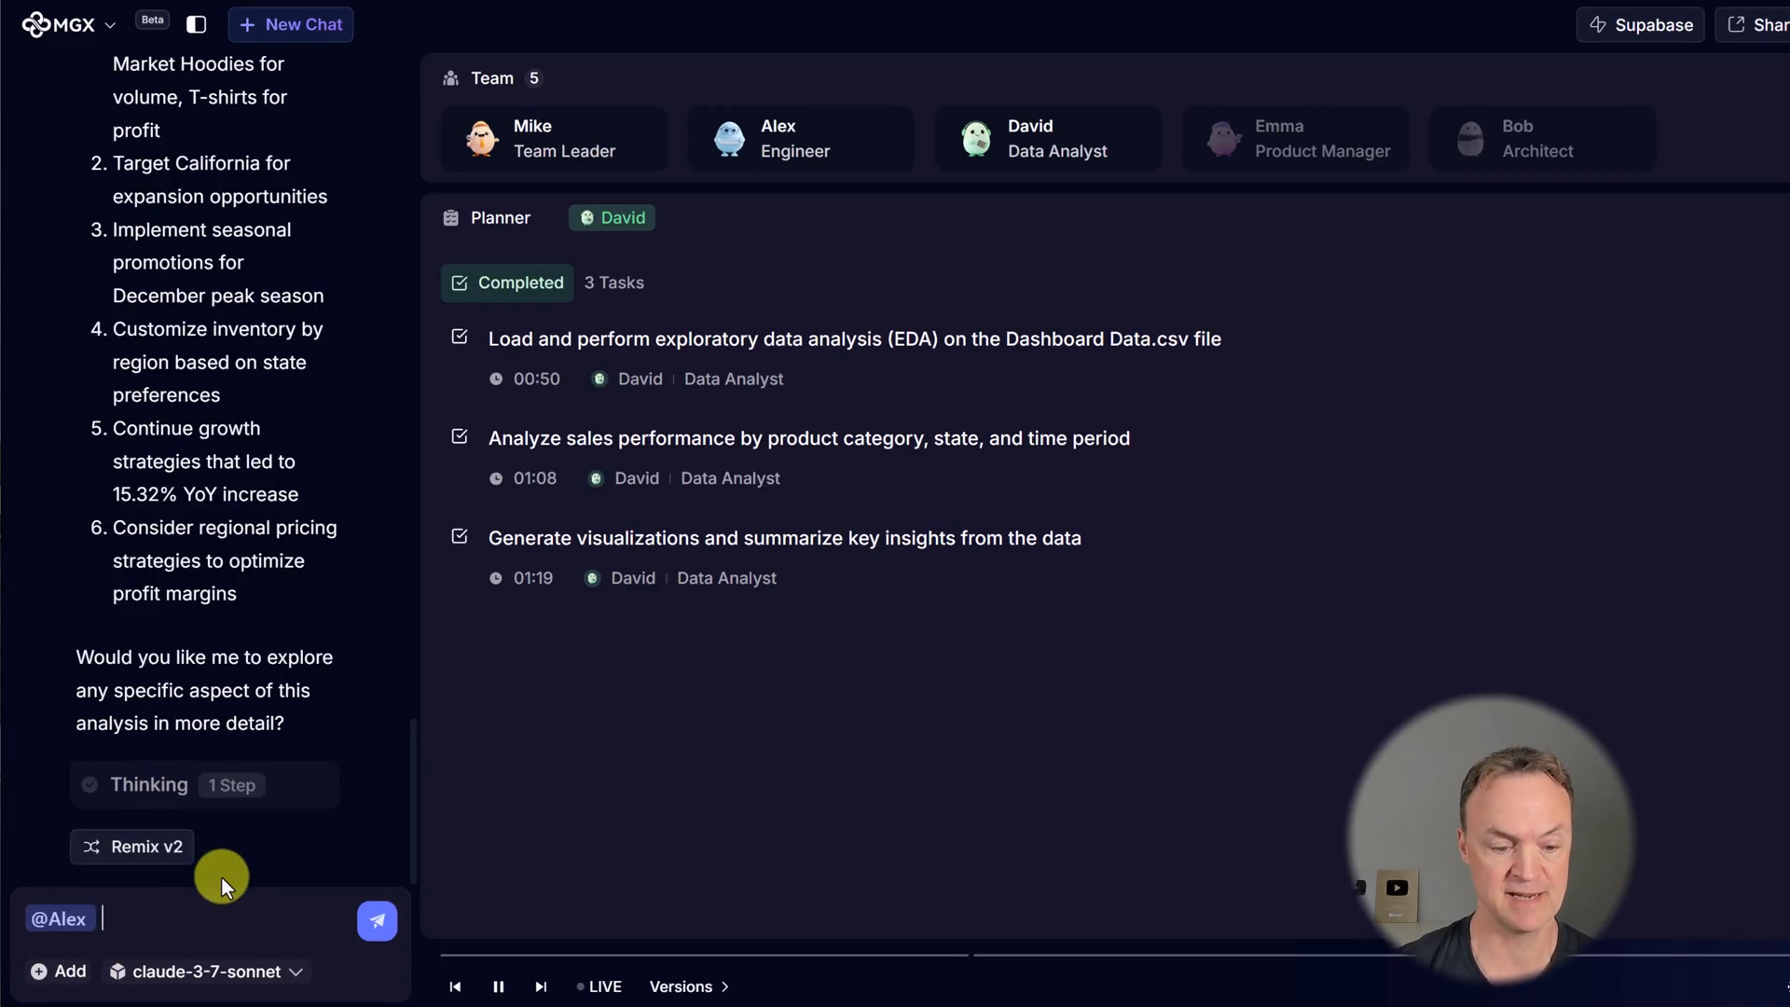
type("Integrate those key insights into the dashboard")
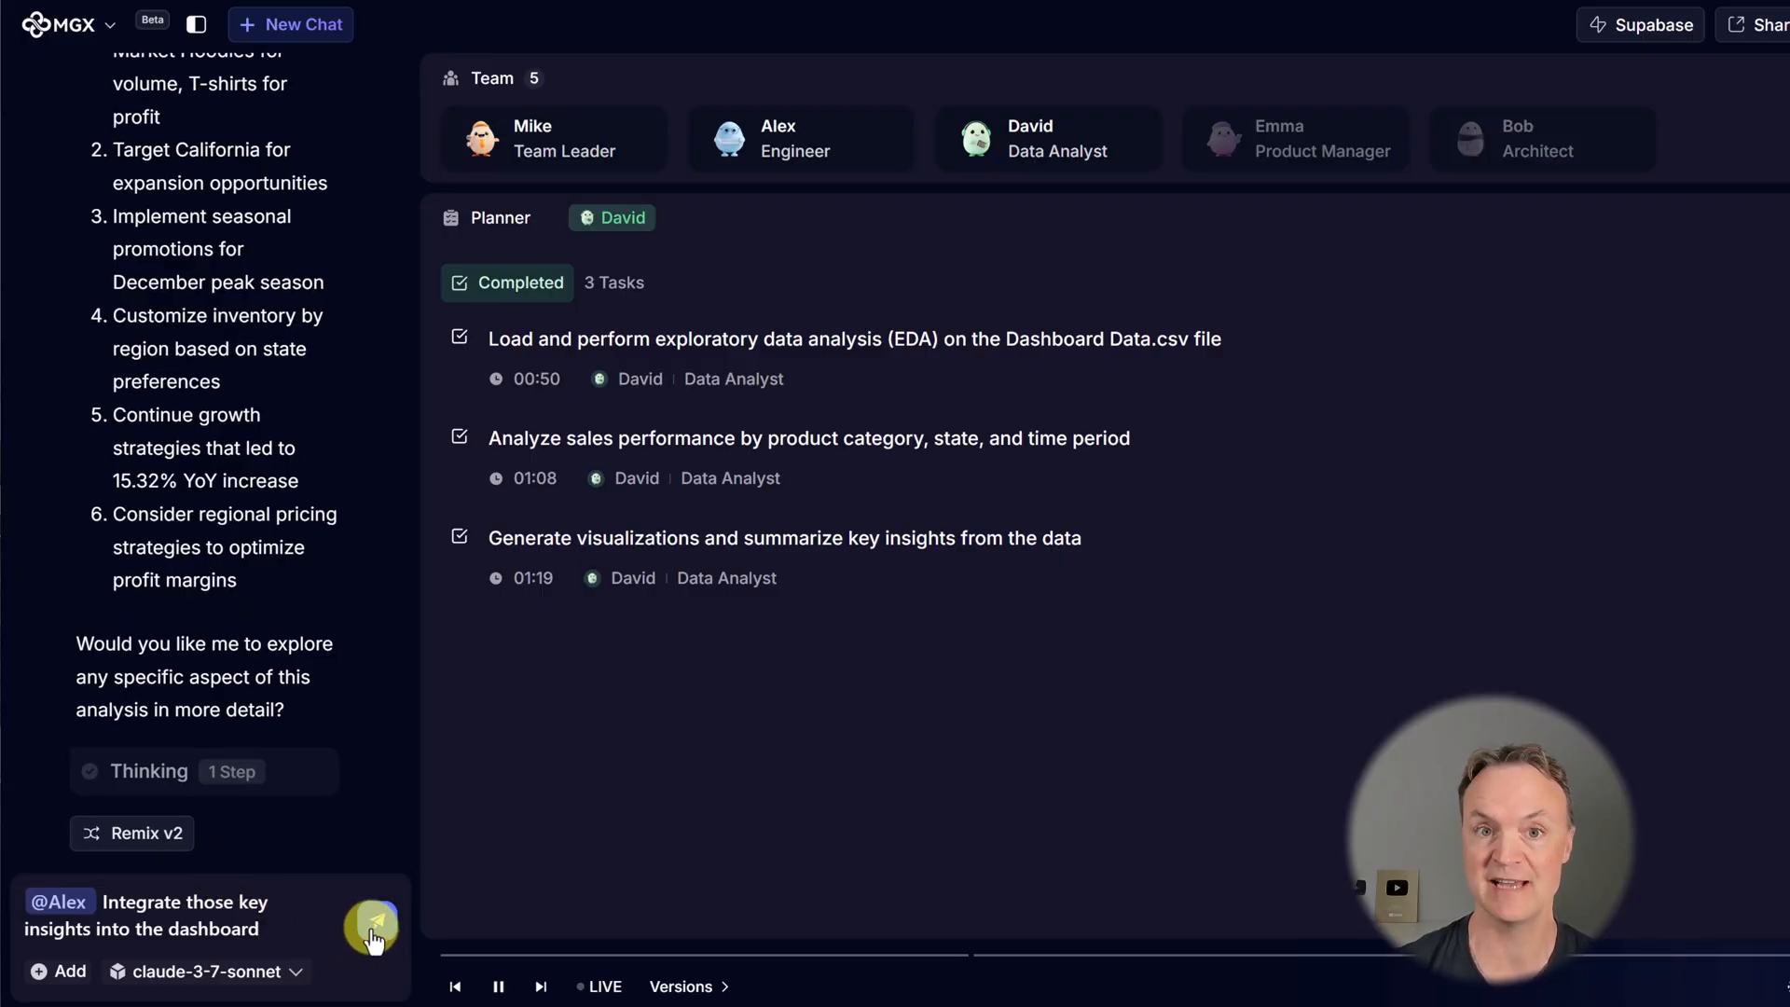
left_click(373, 923)
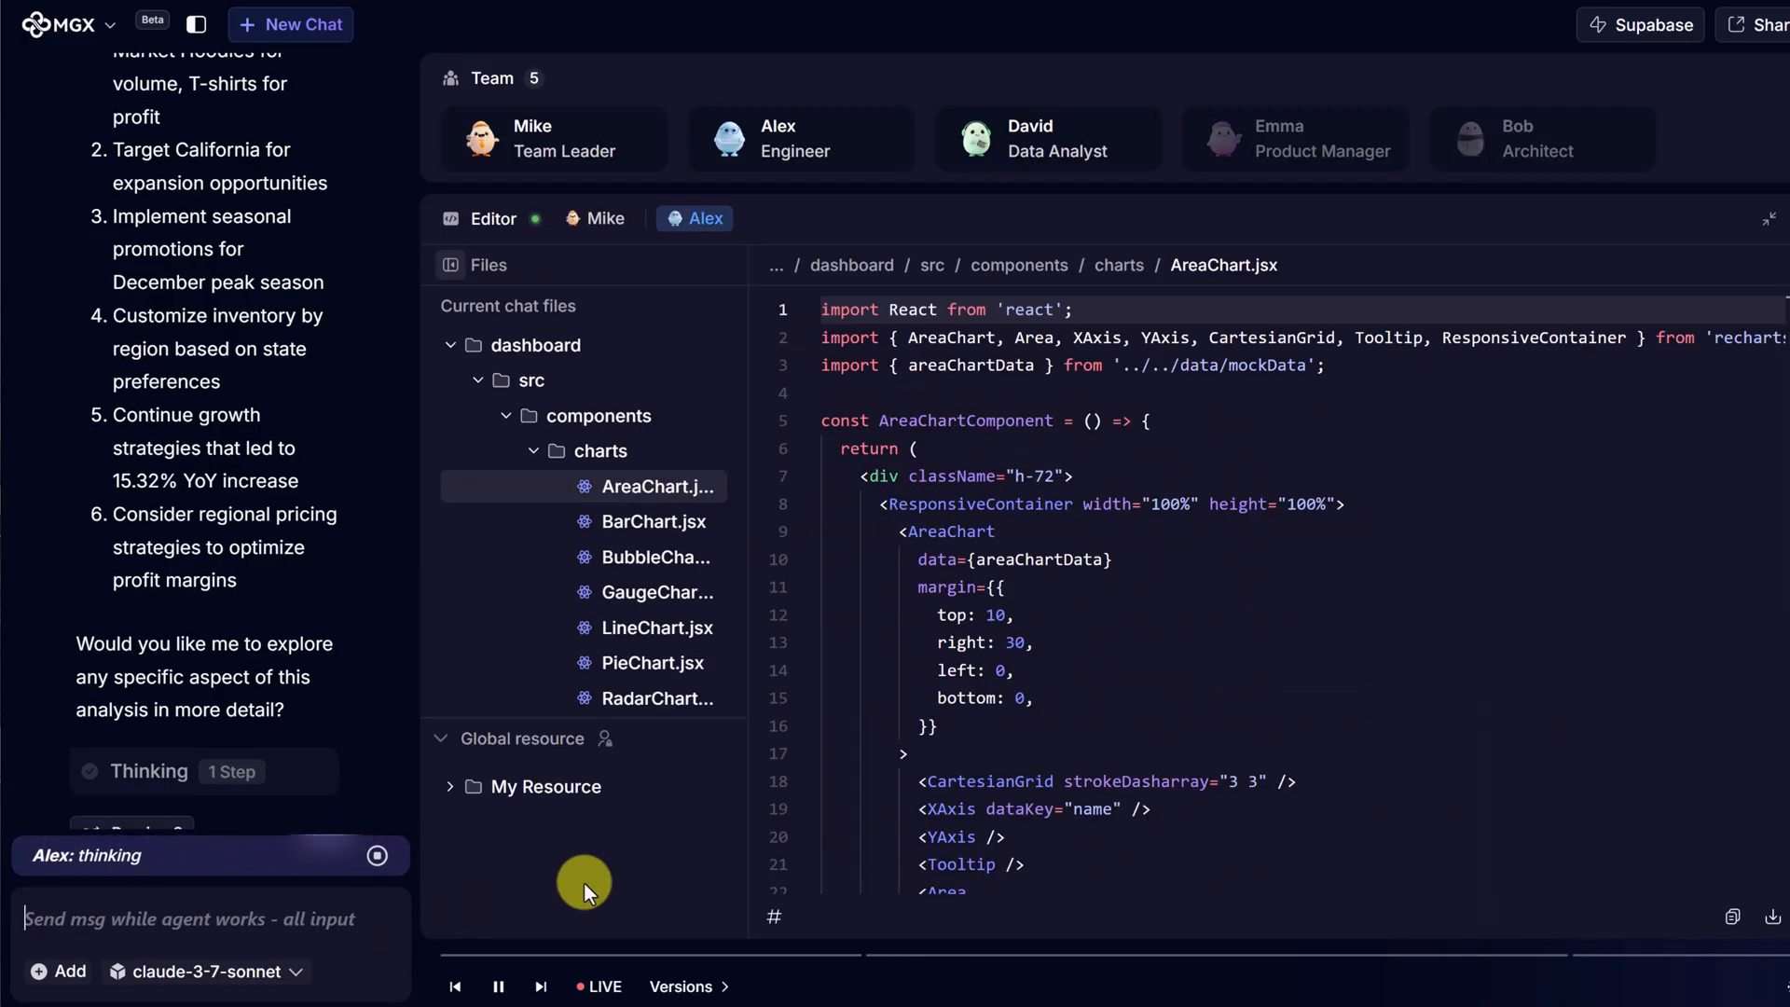
left_click(656, 662)
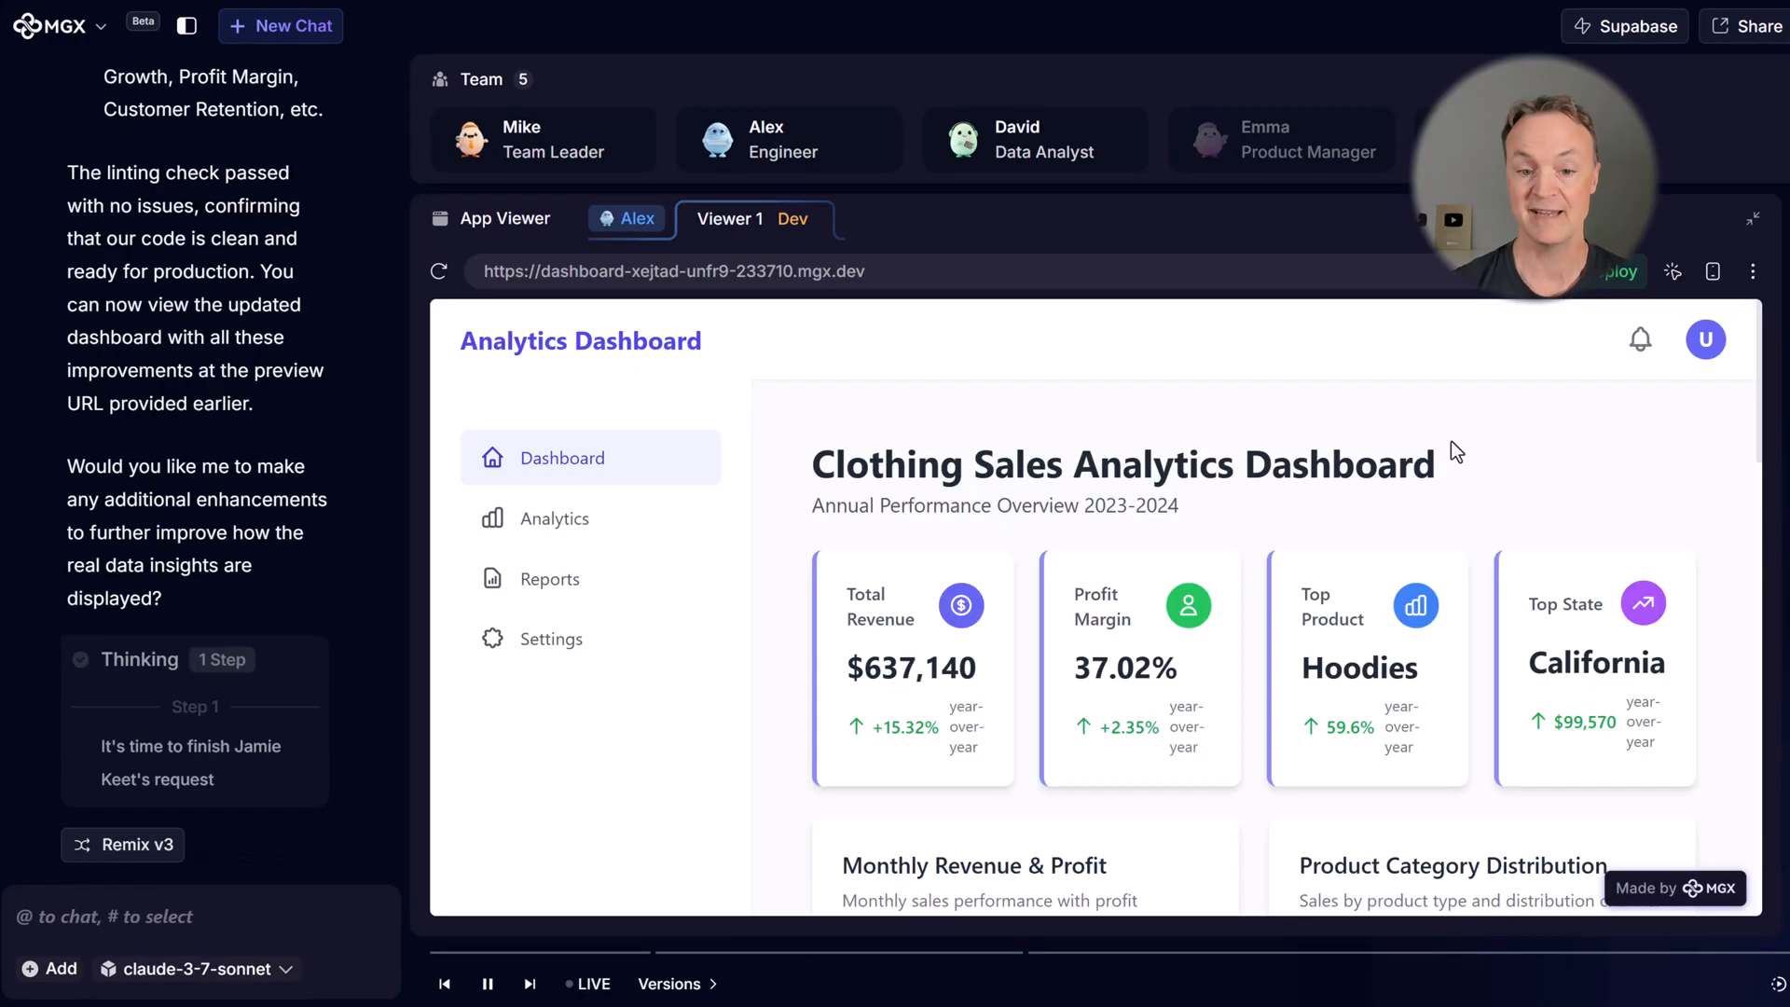
scroll("down", 3)
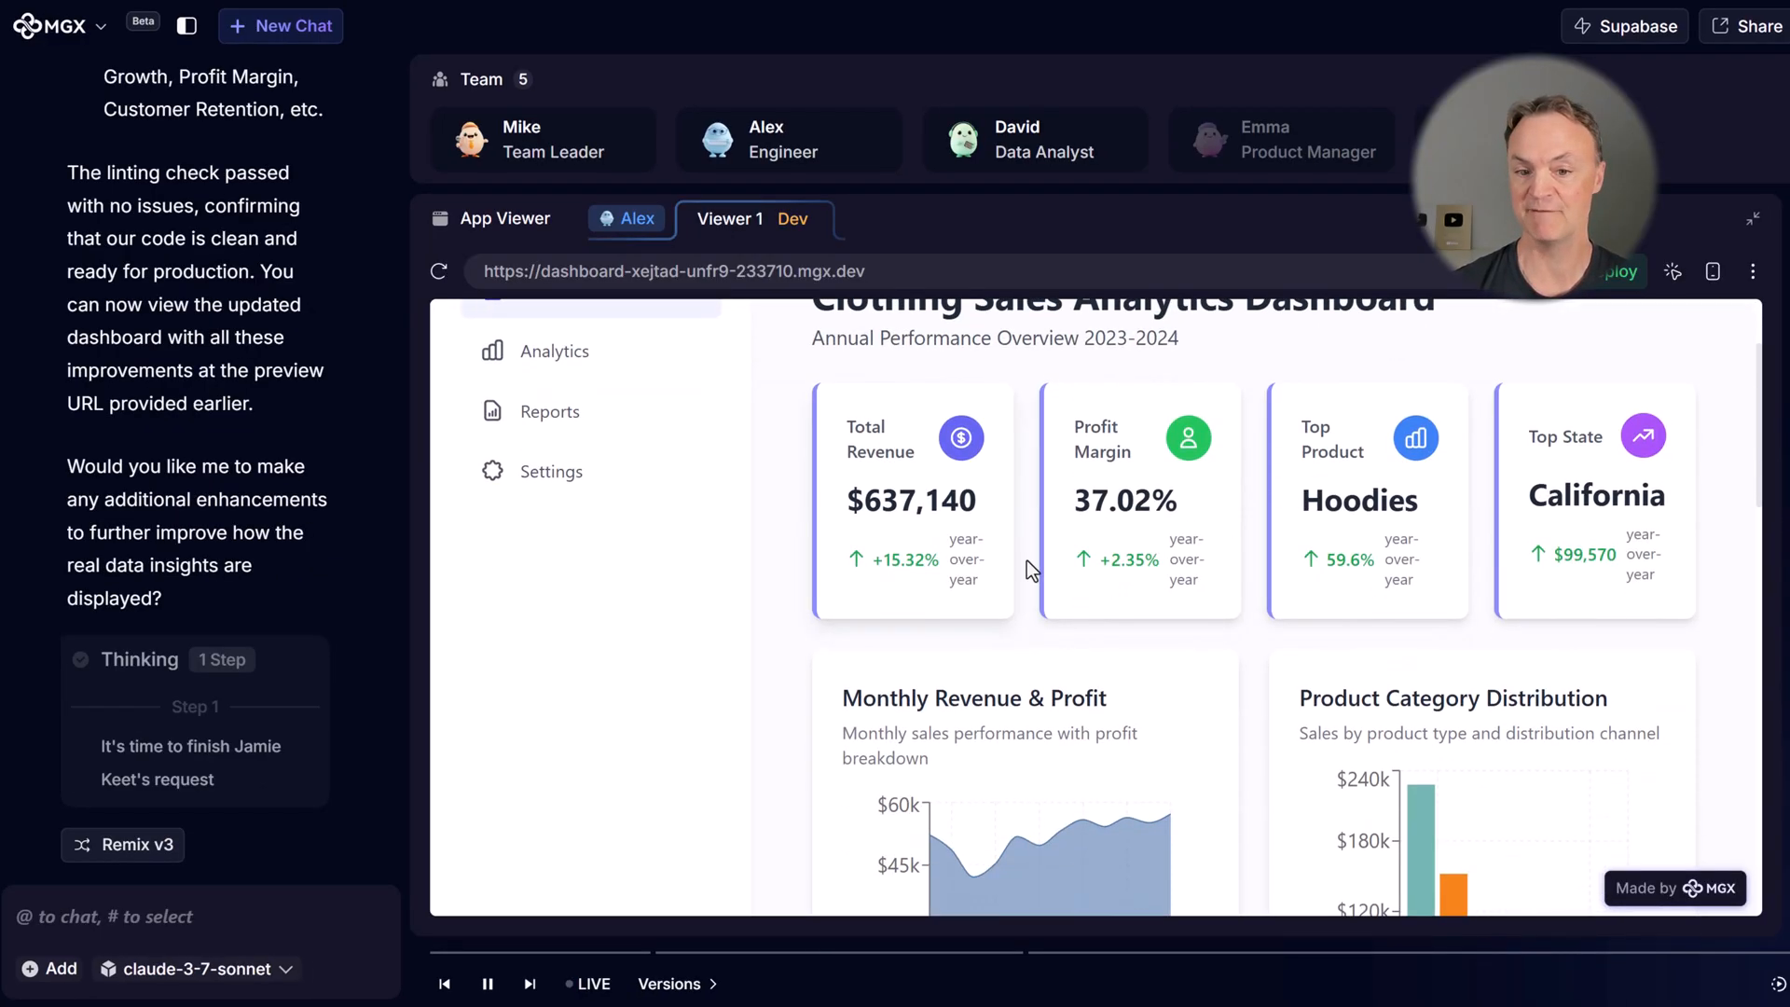
mouse_move(1258, 638)
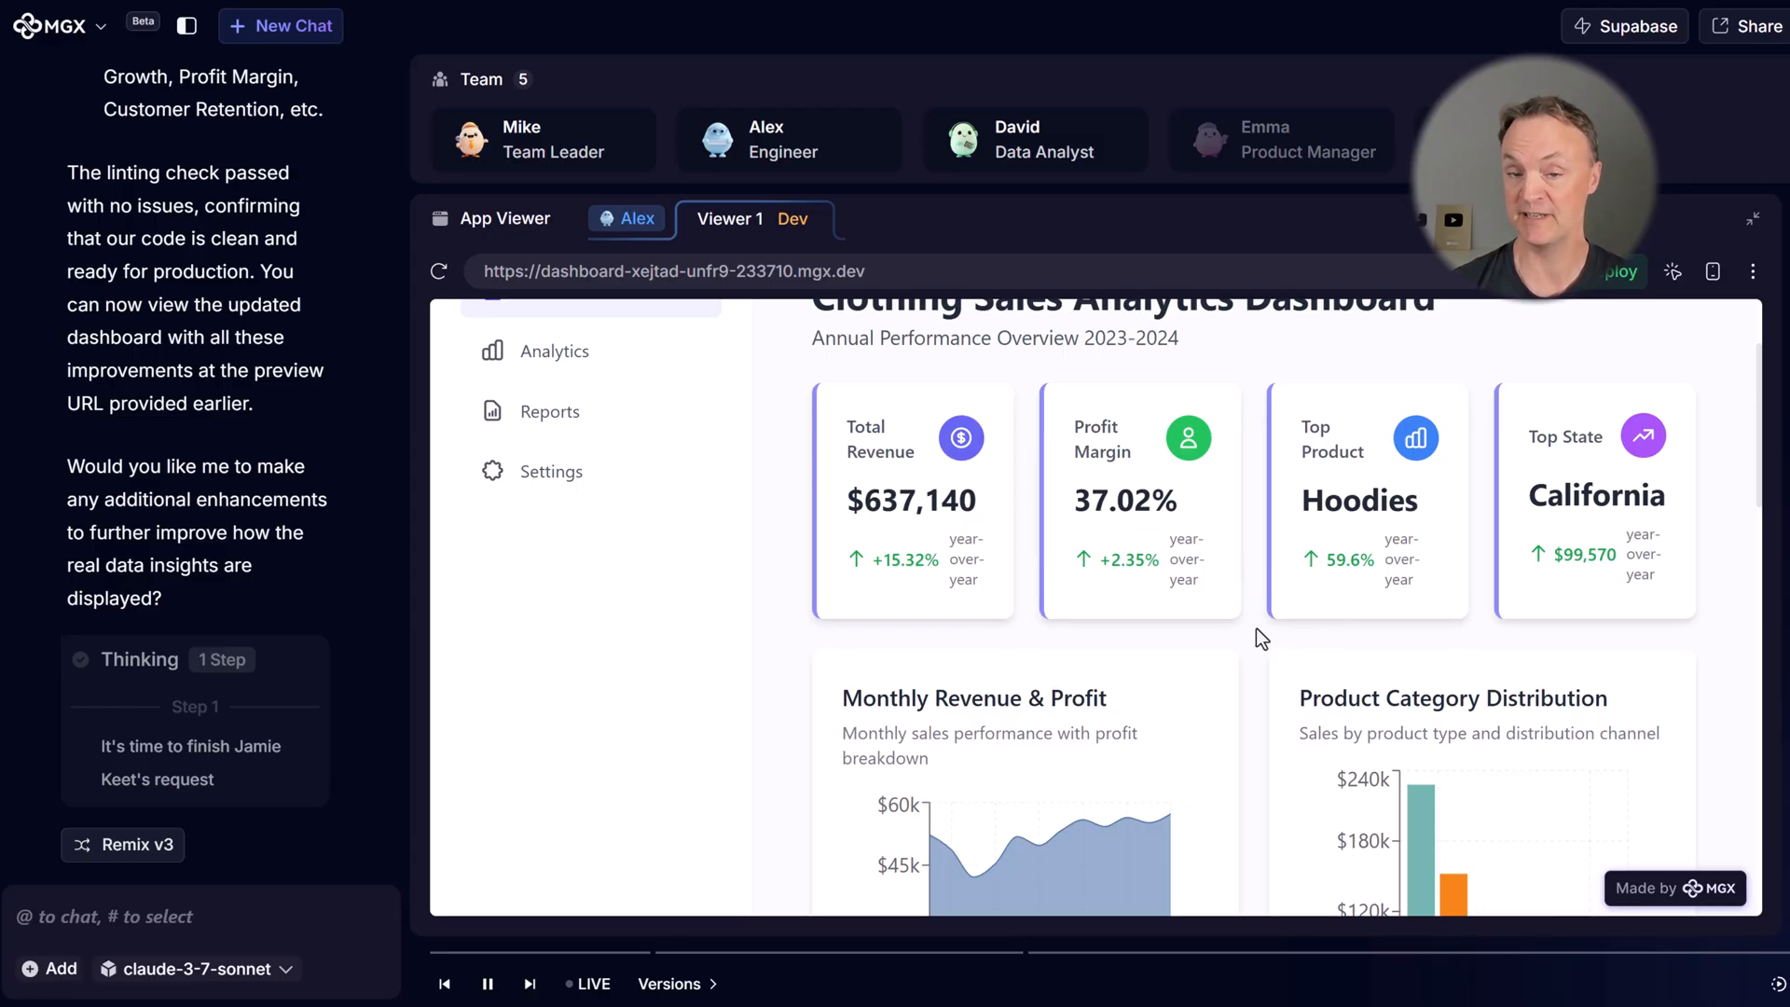
scroll("down", 3)
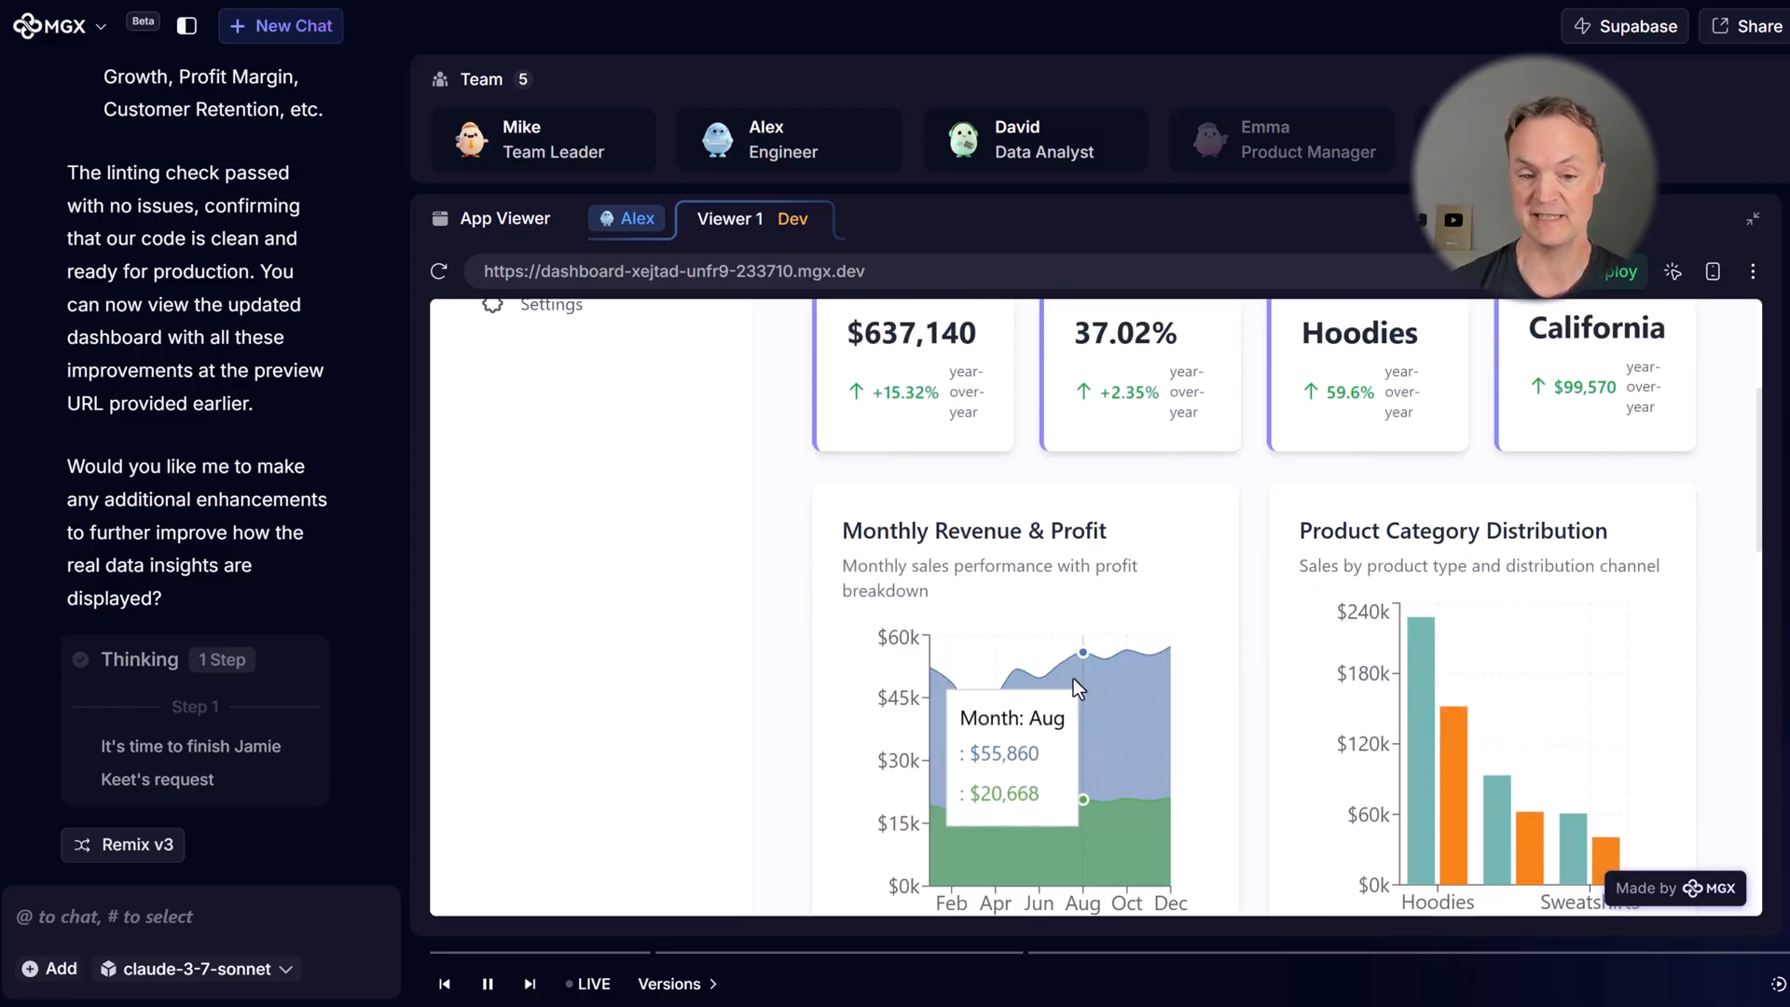
scroll("down", 3)
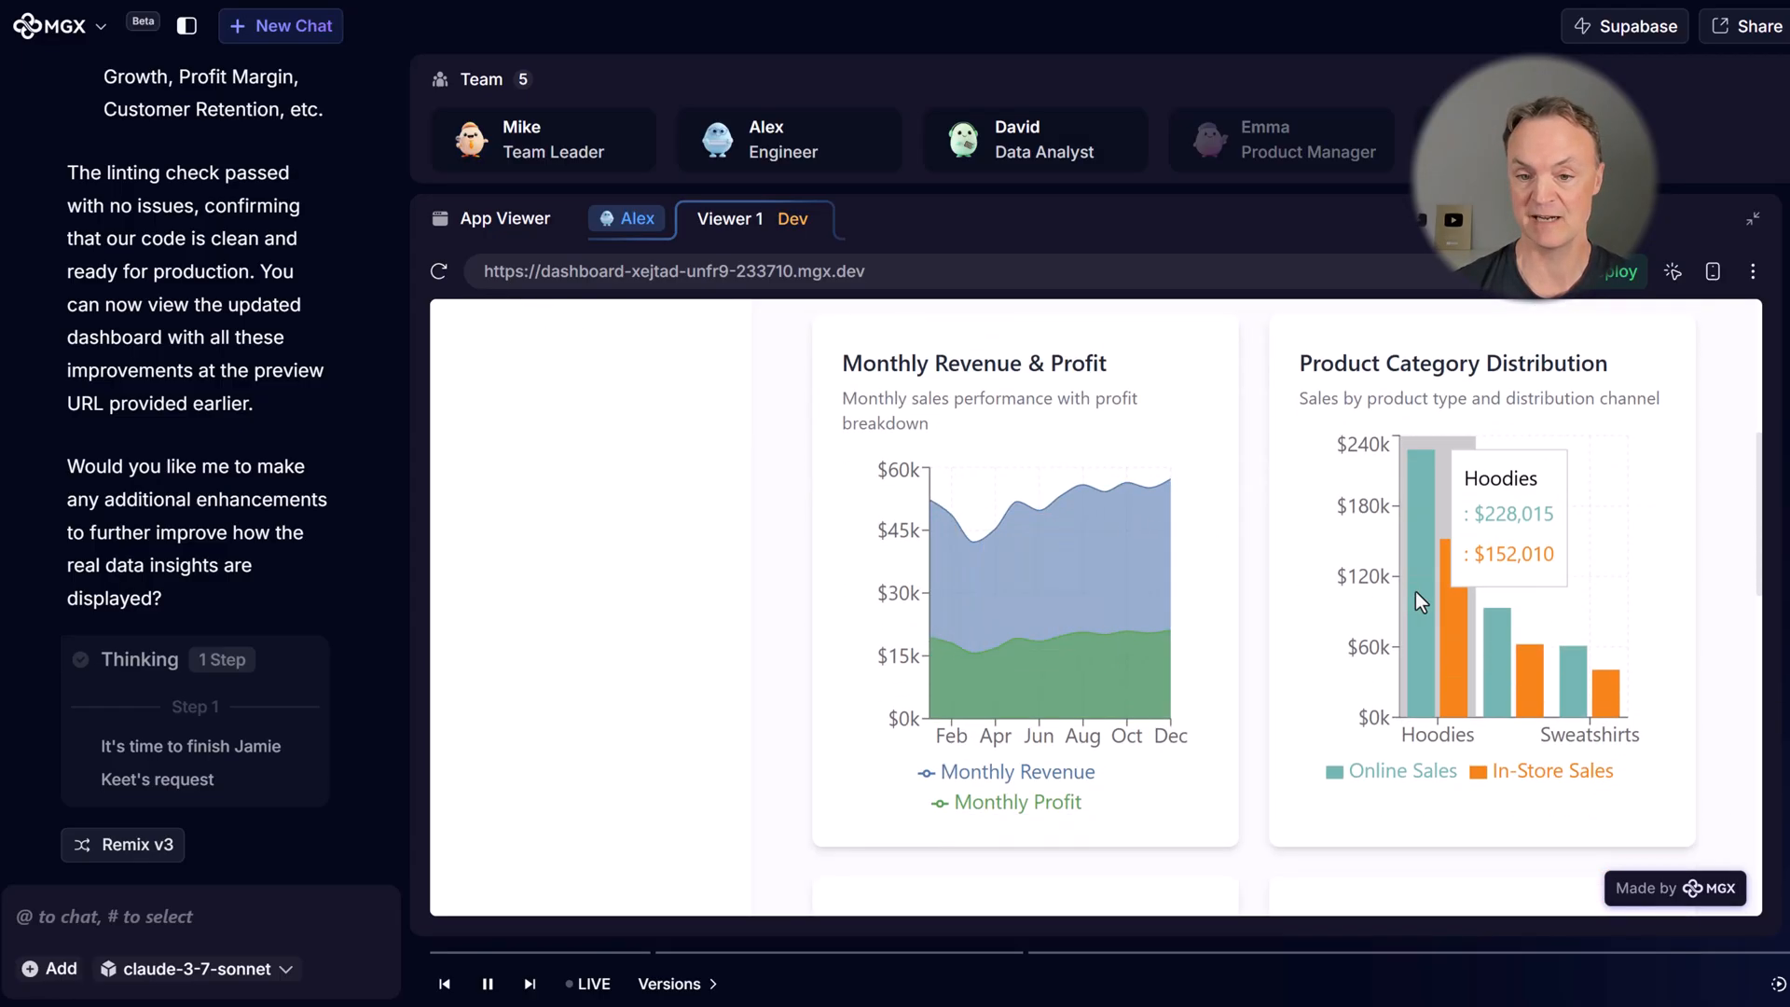
scroll("down", 3)
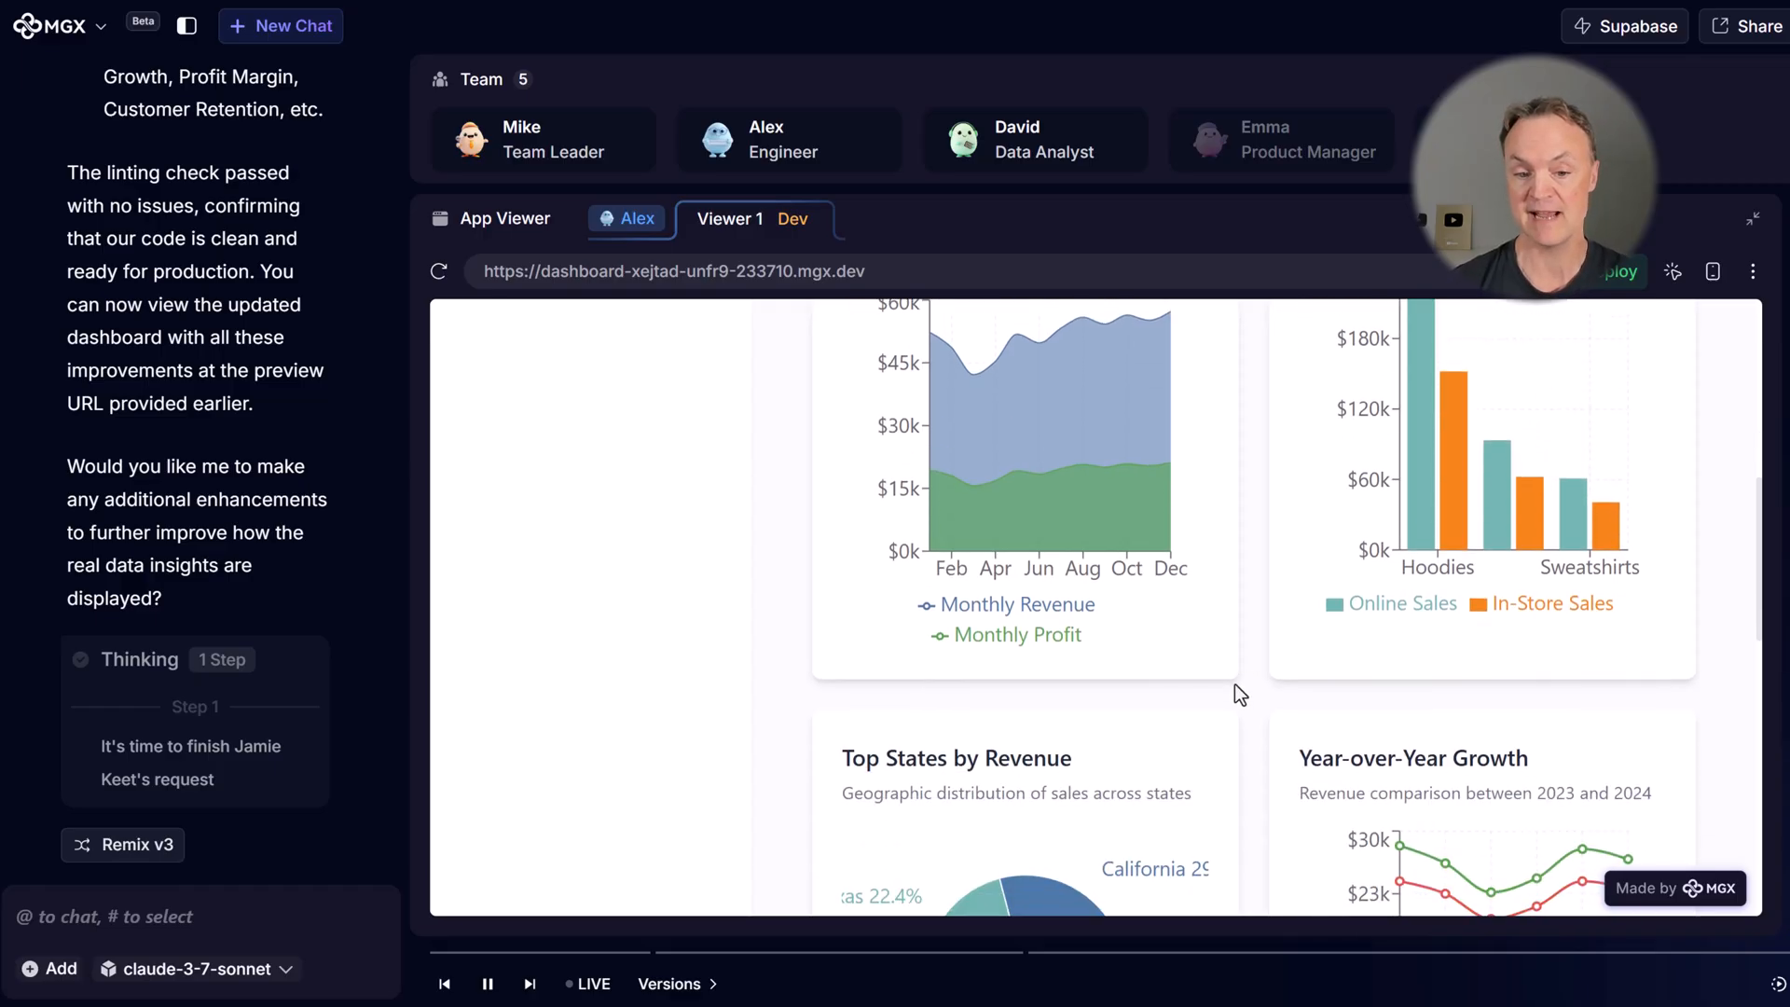
scroll("down", 3)
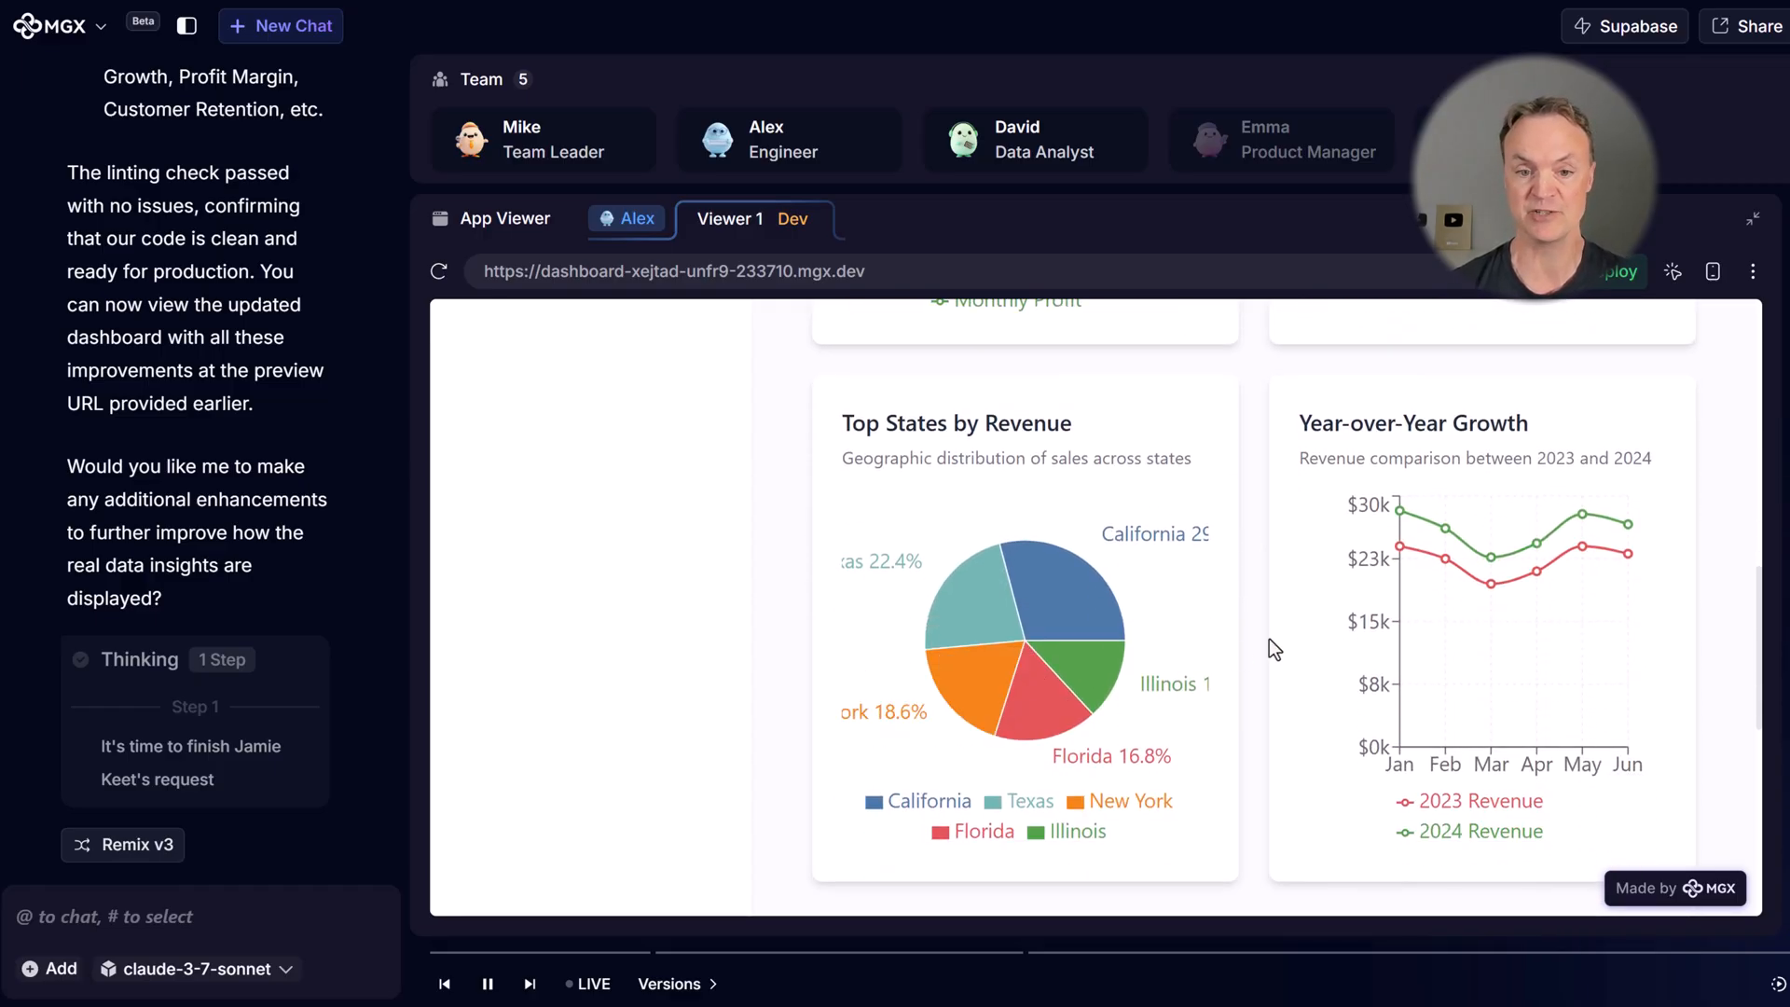
scroll("down", 3)
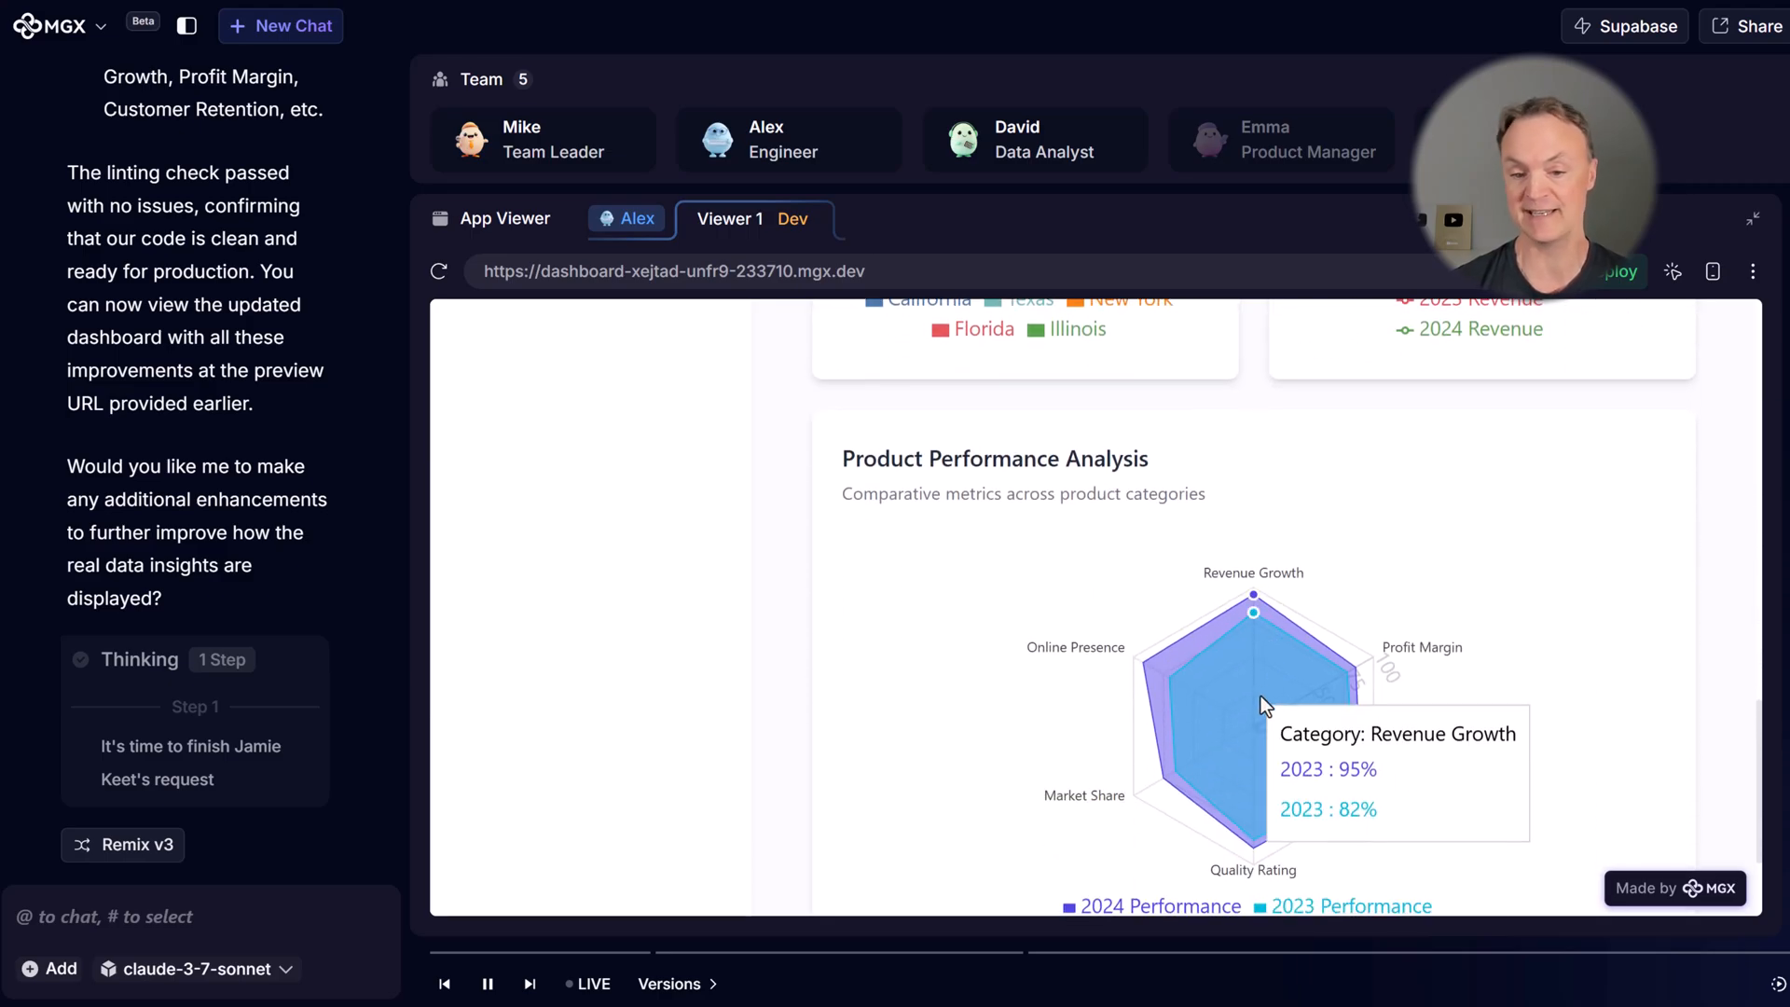
scroll("up", 3)
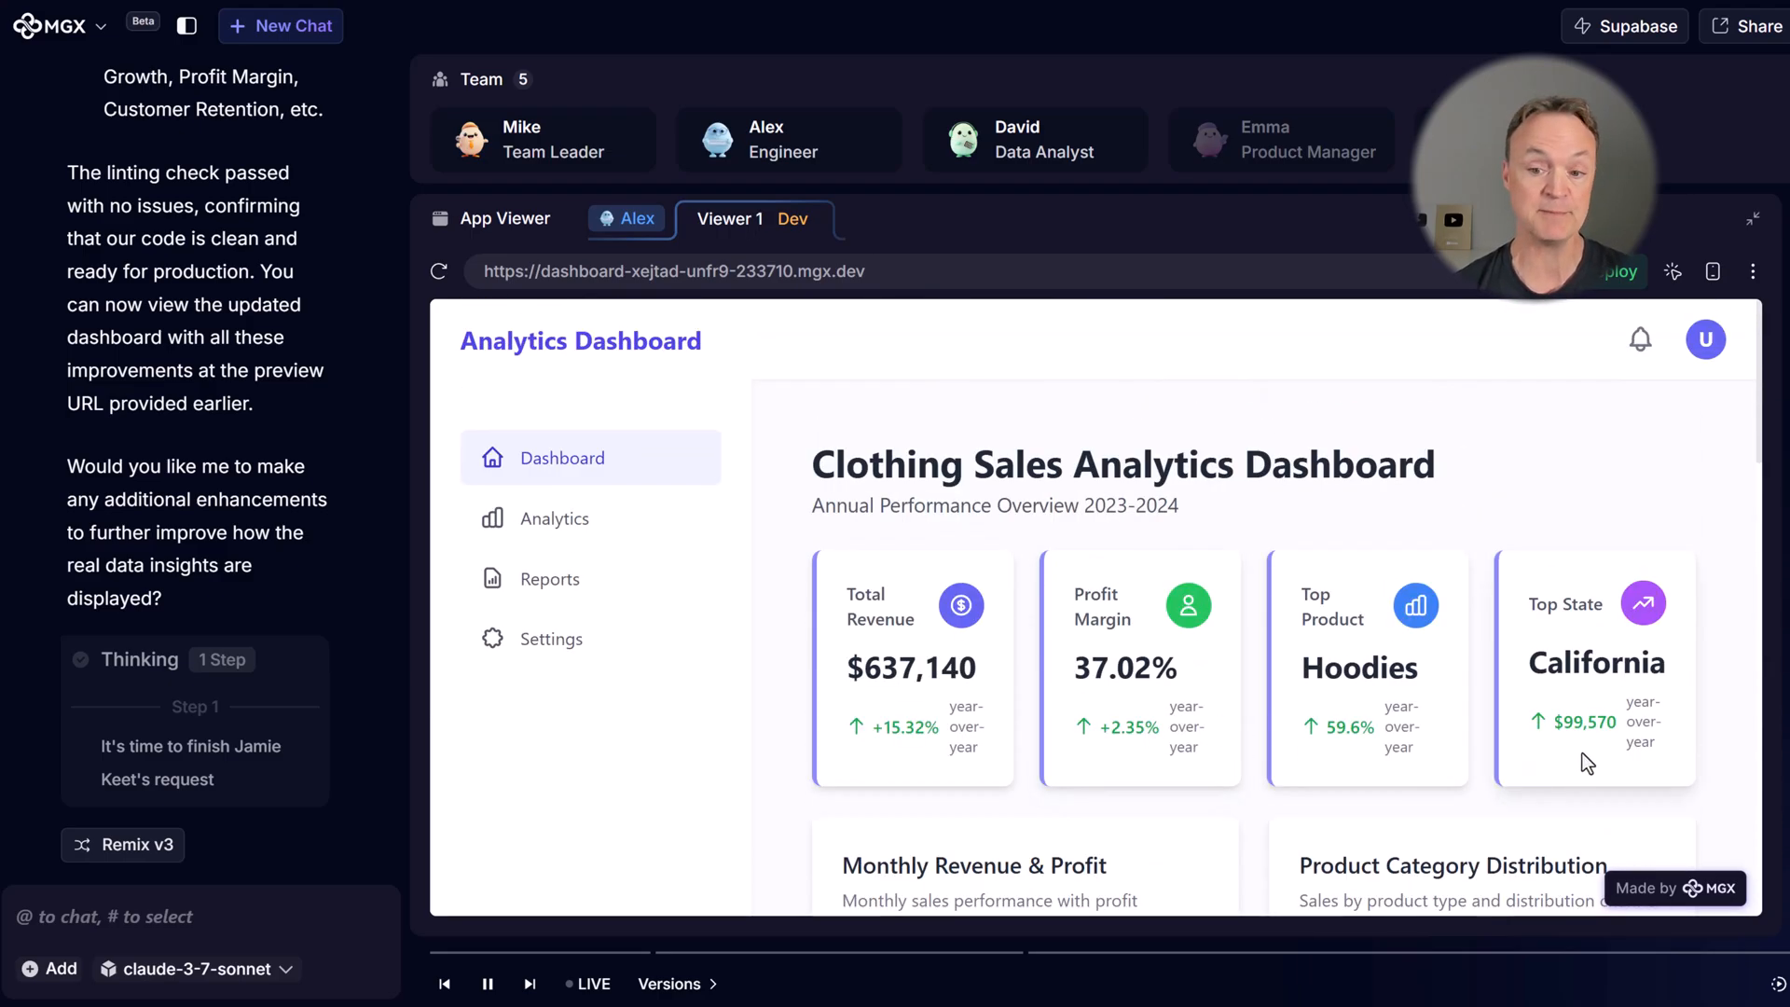
mouse_move(1353, 714)
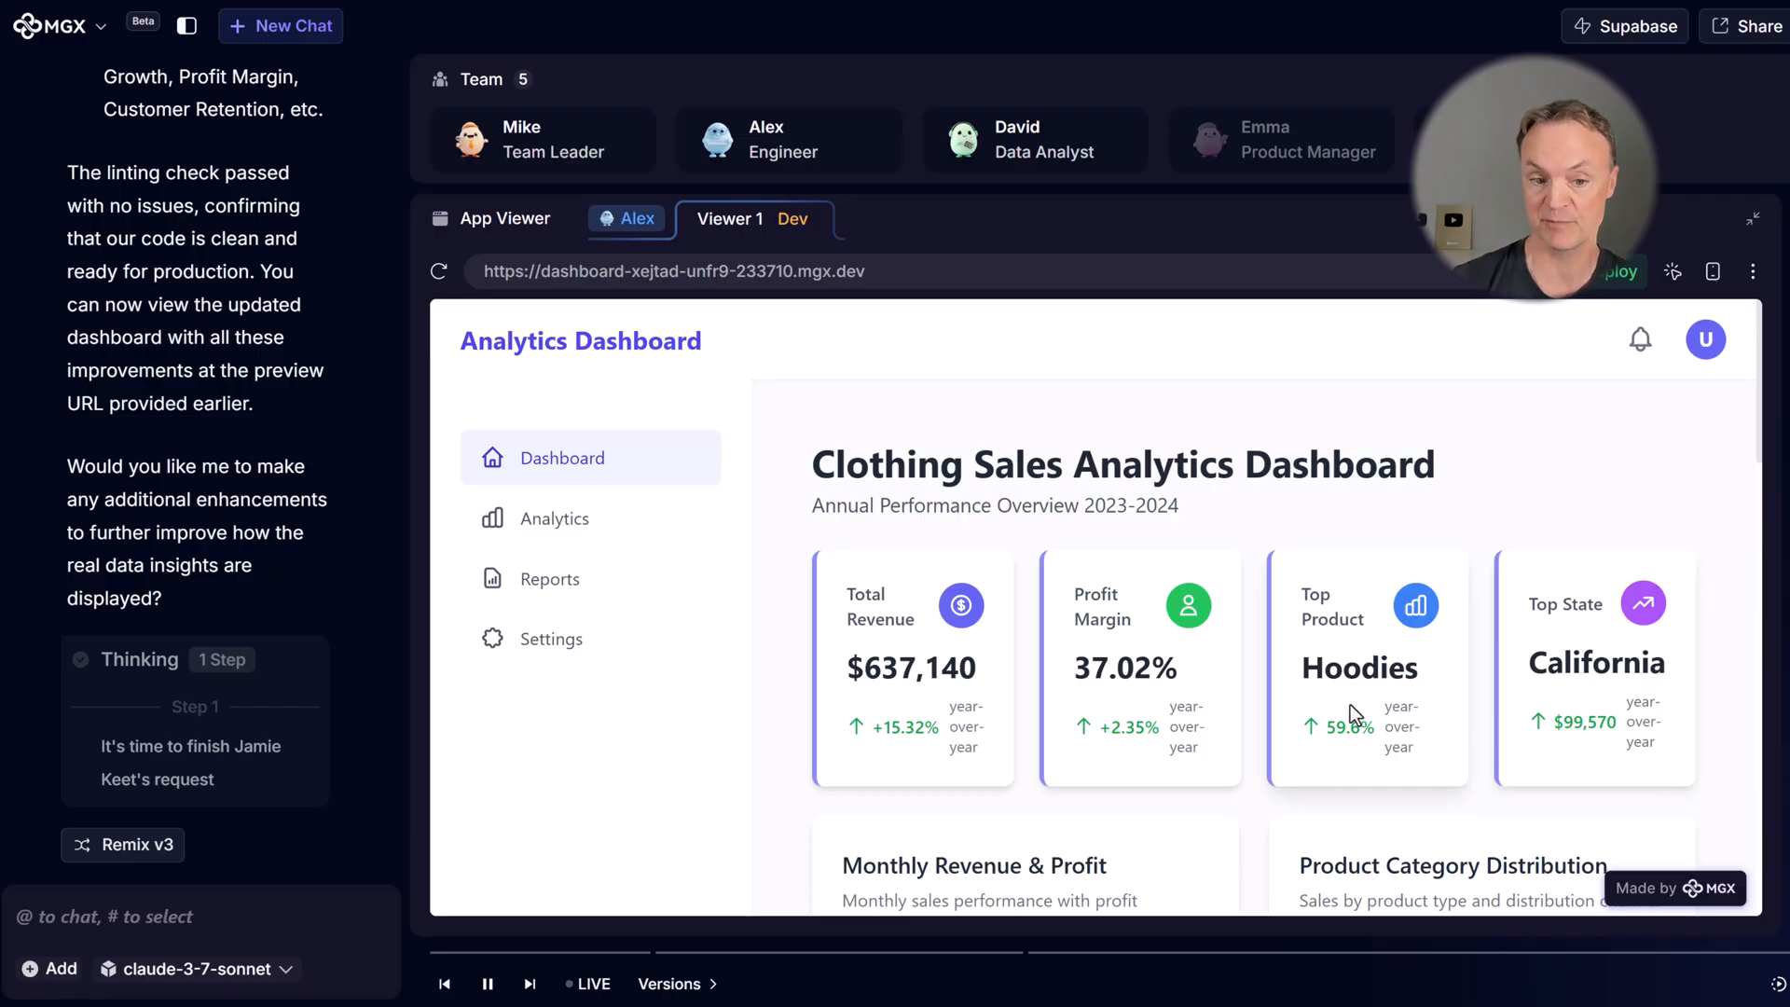
scroll("down", 3)
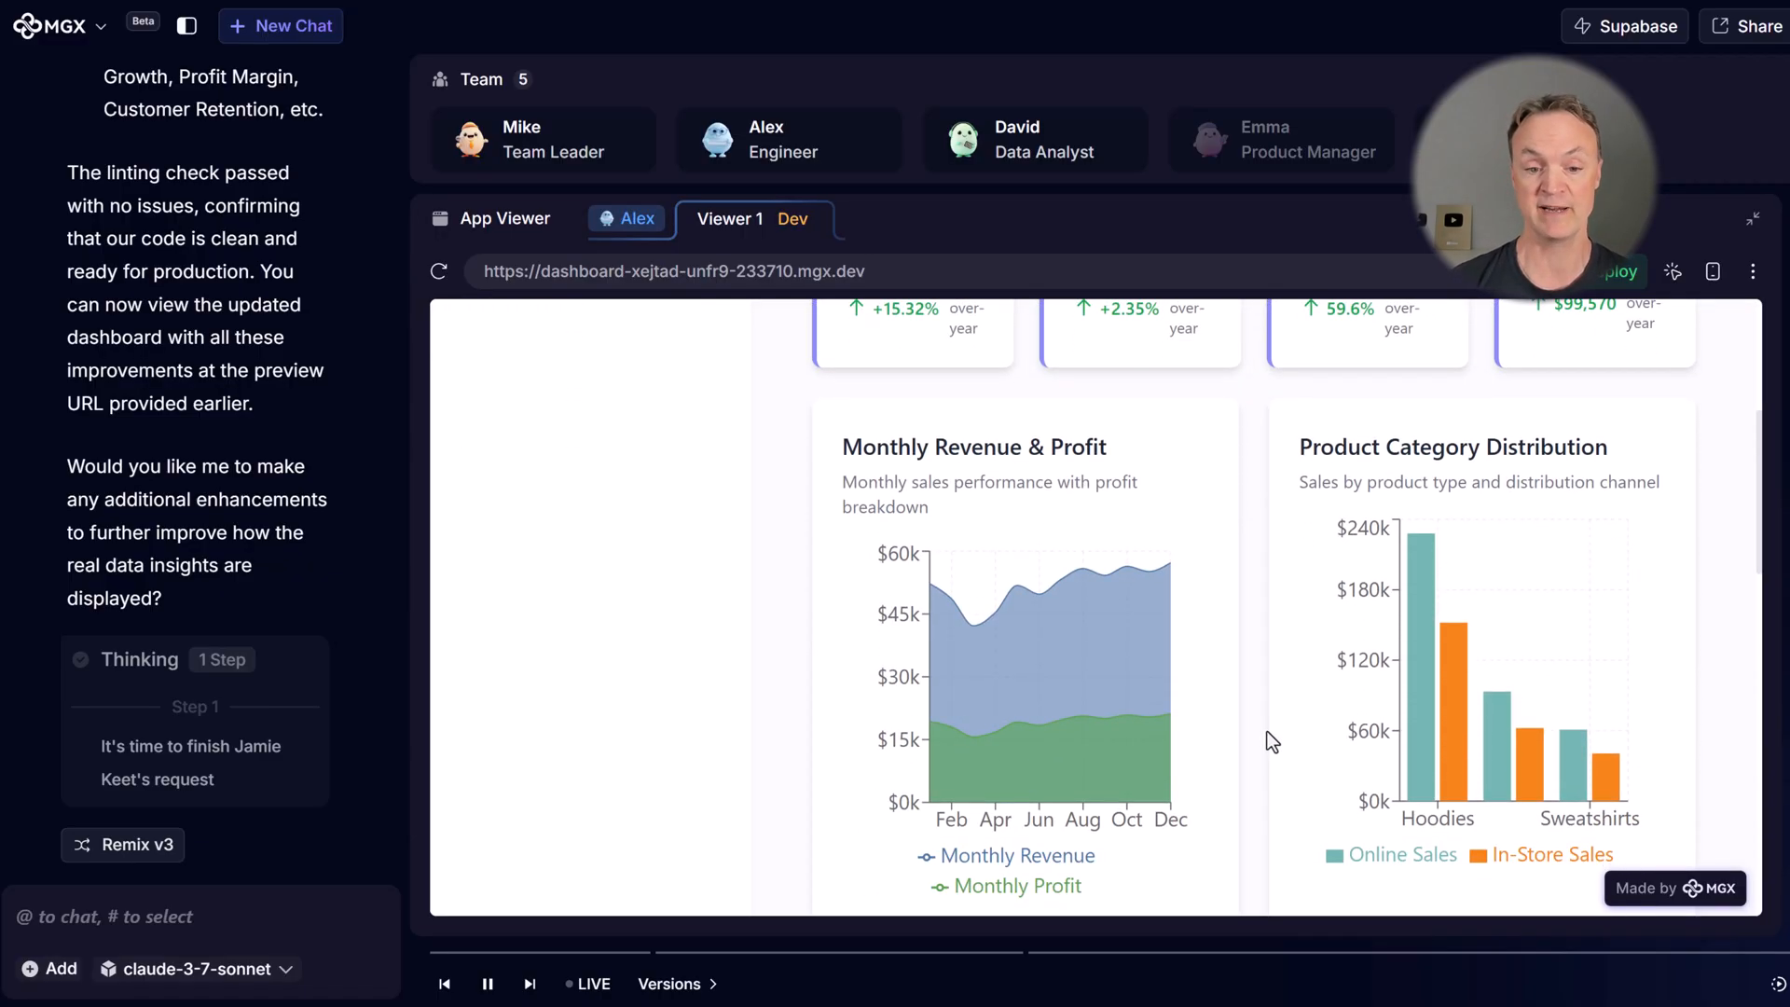
mouse_move(1238, 755)
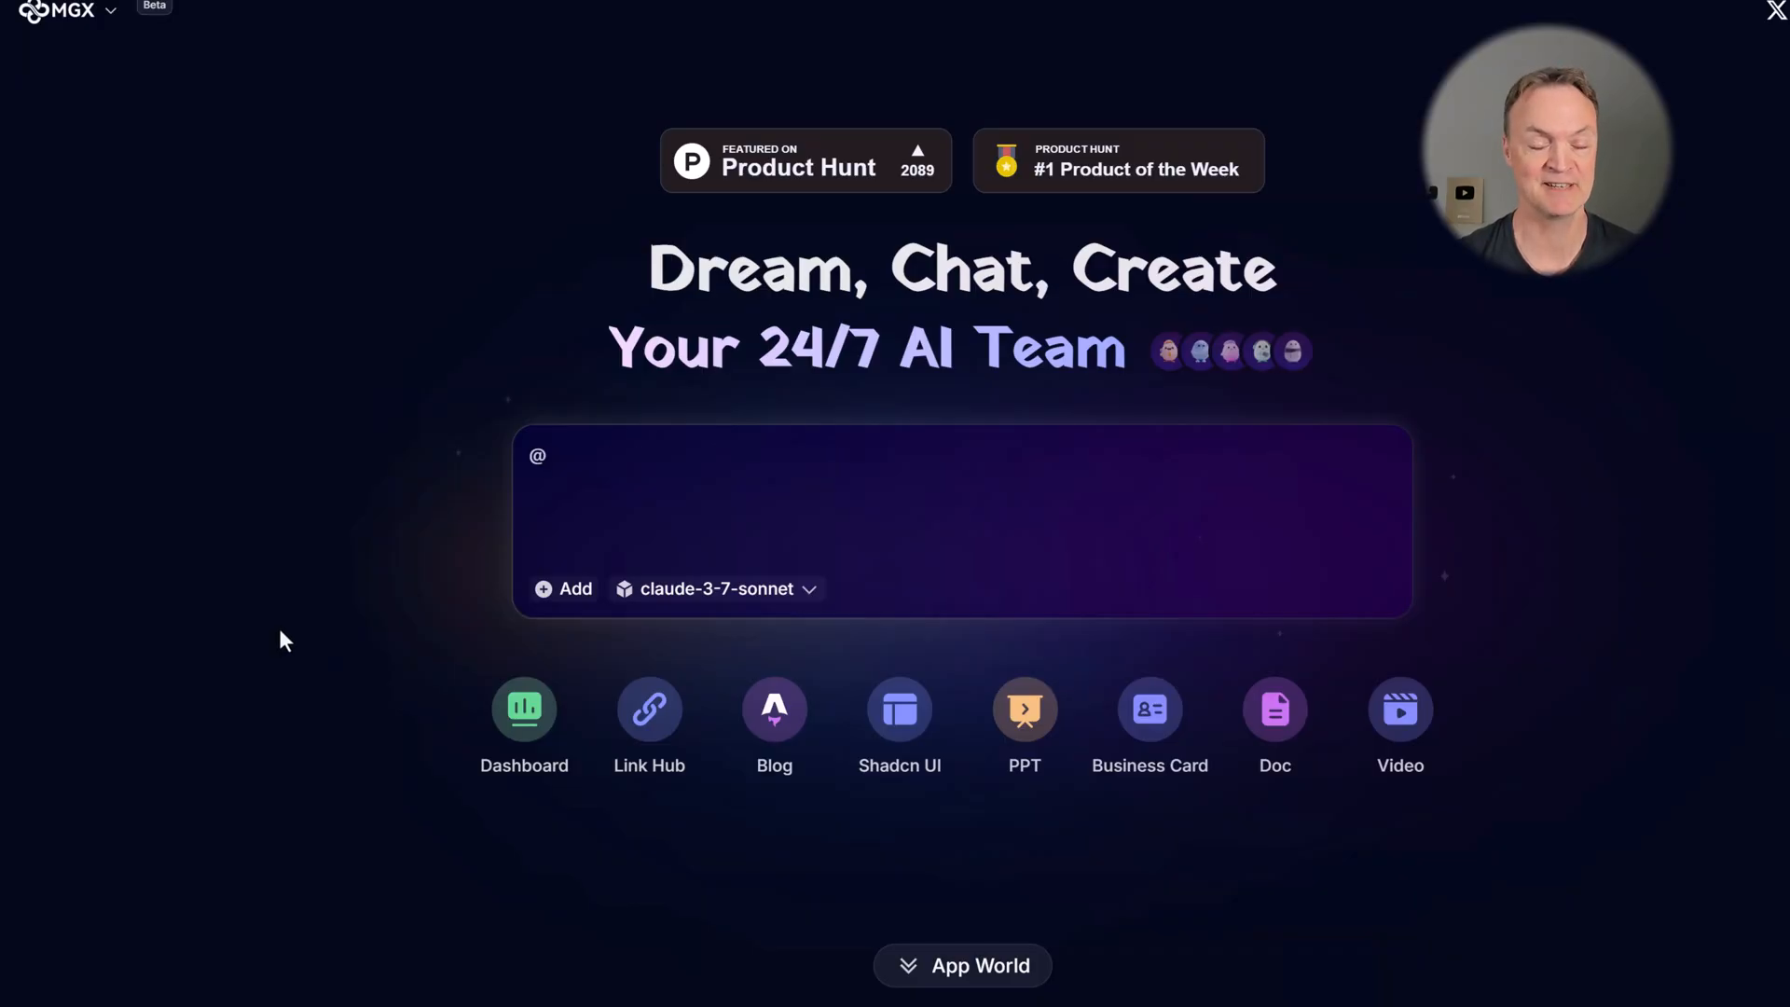
- Send a request for an interactive drawing tool with colour choices and 2–10 pixel pen sizes
type("agent(@Alex) to clarify your requirements")
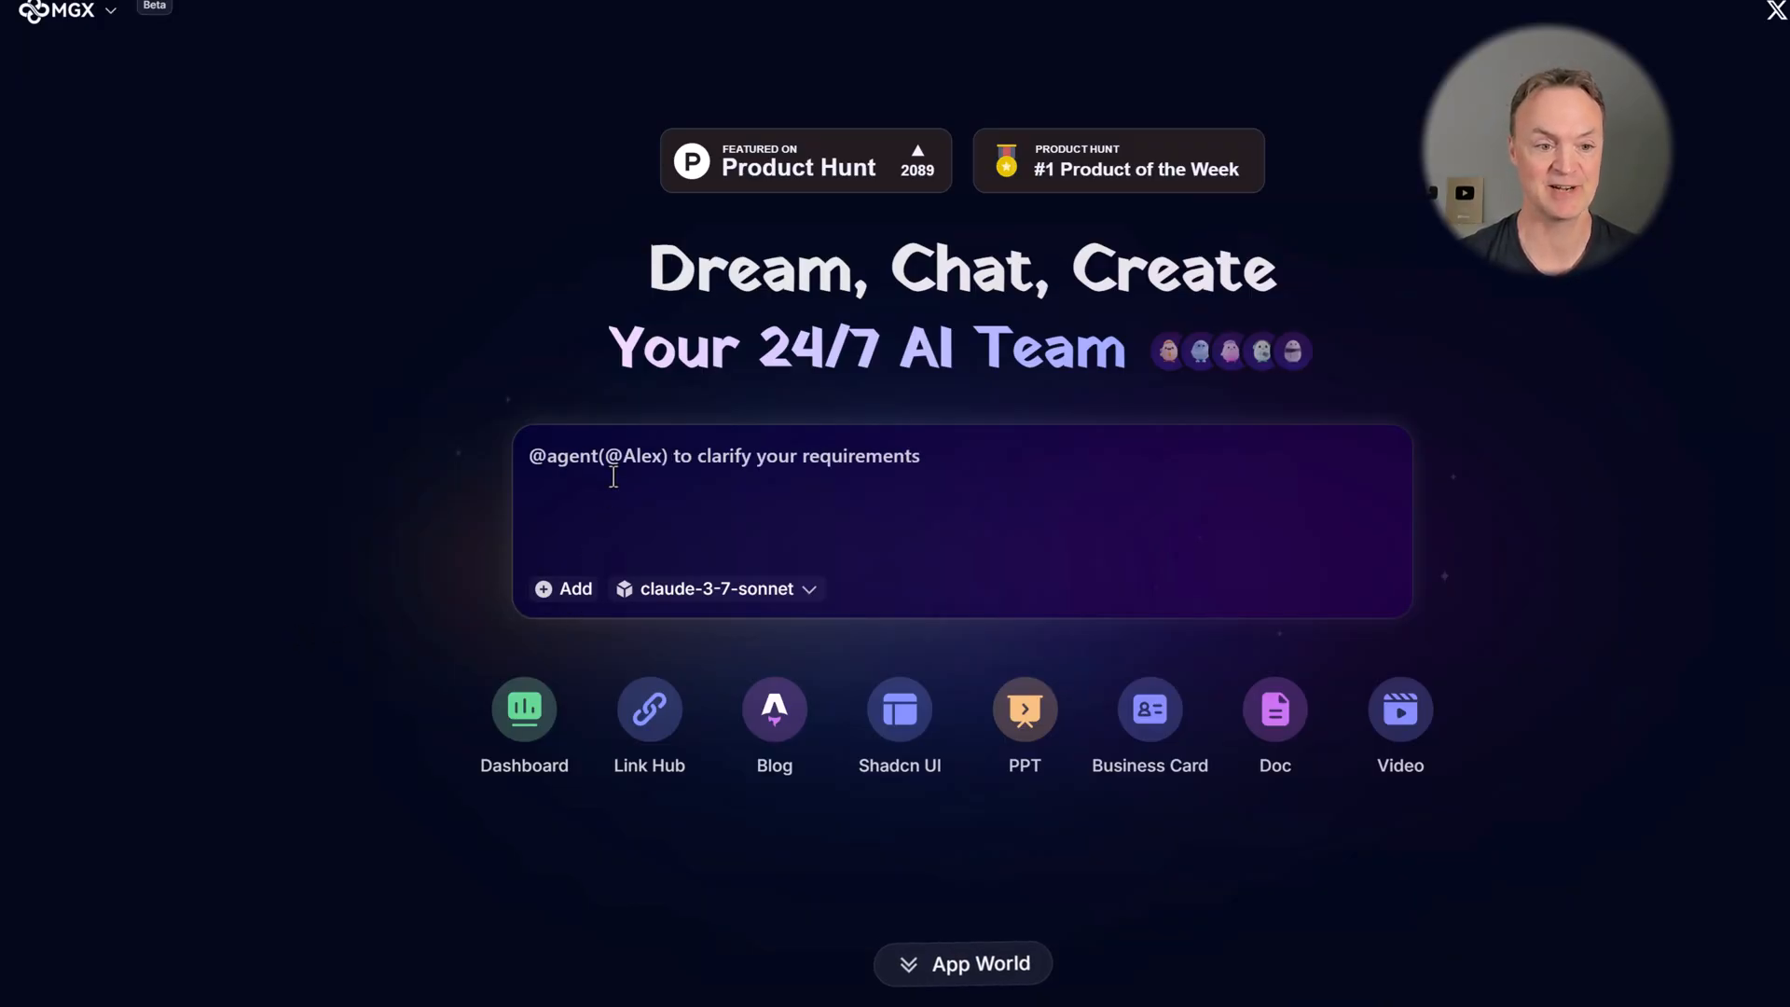
type("Build an interactive drawing tool app that allows you to choose to draw in different colors, and select different pen sizes in pixels from 2 to 10")
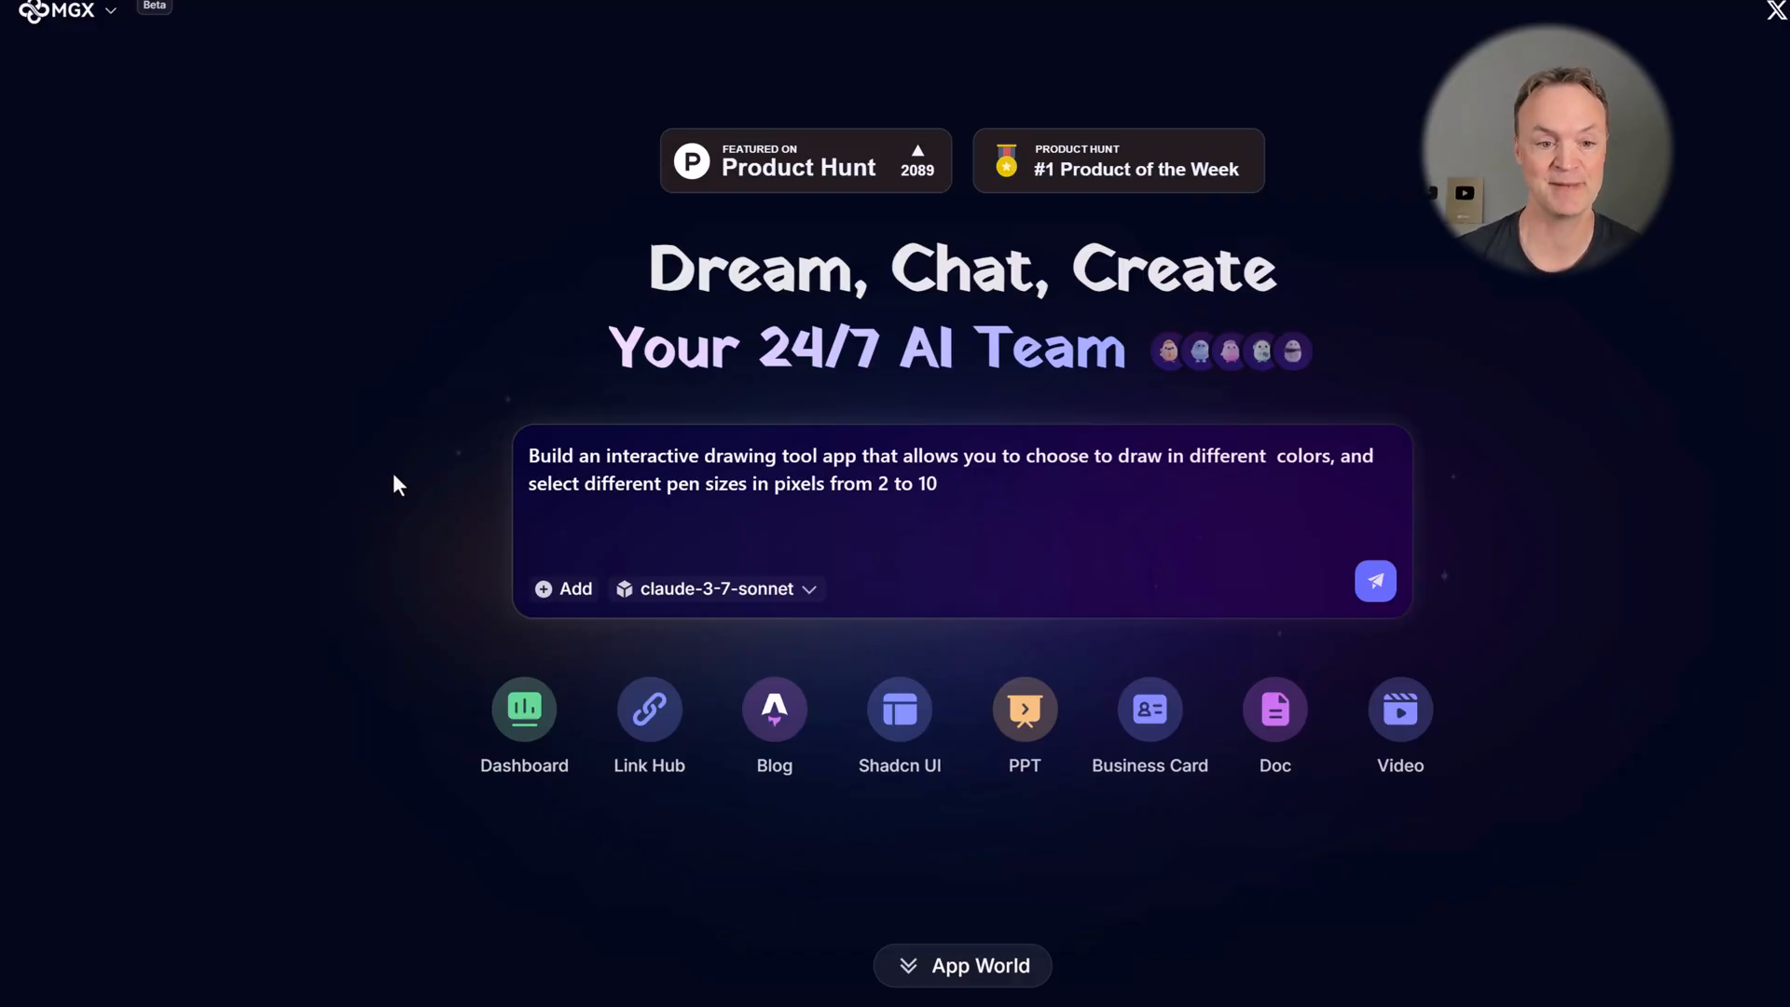
left_click(936, 483)
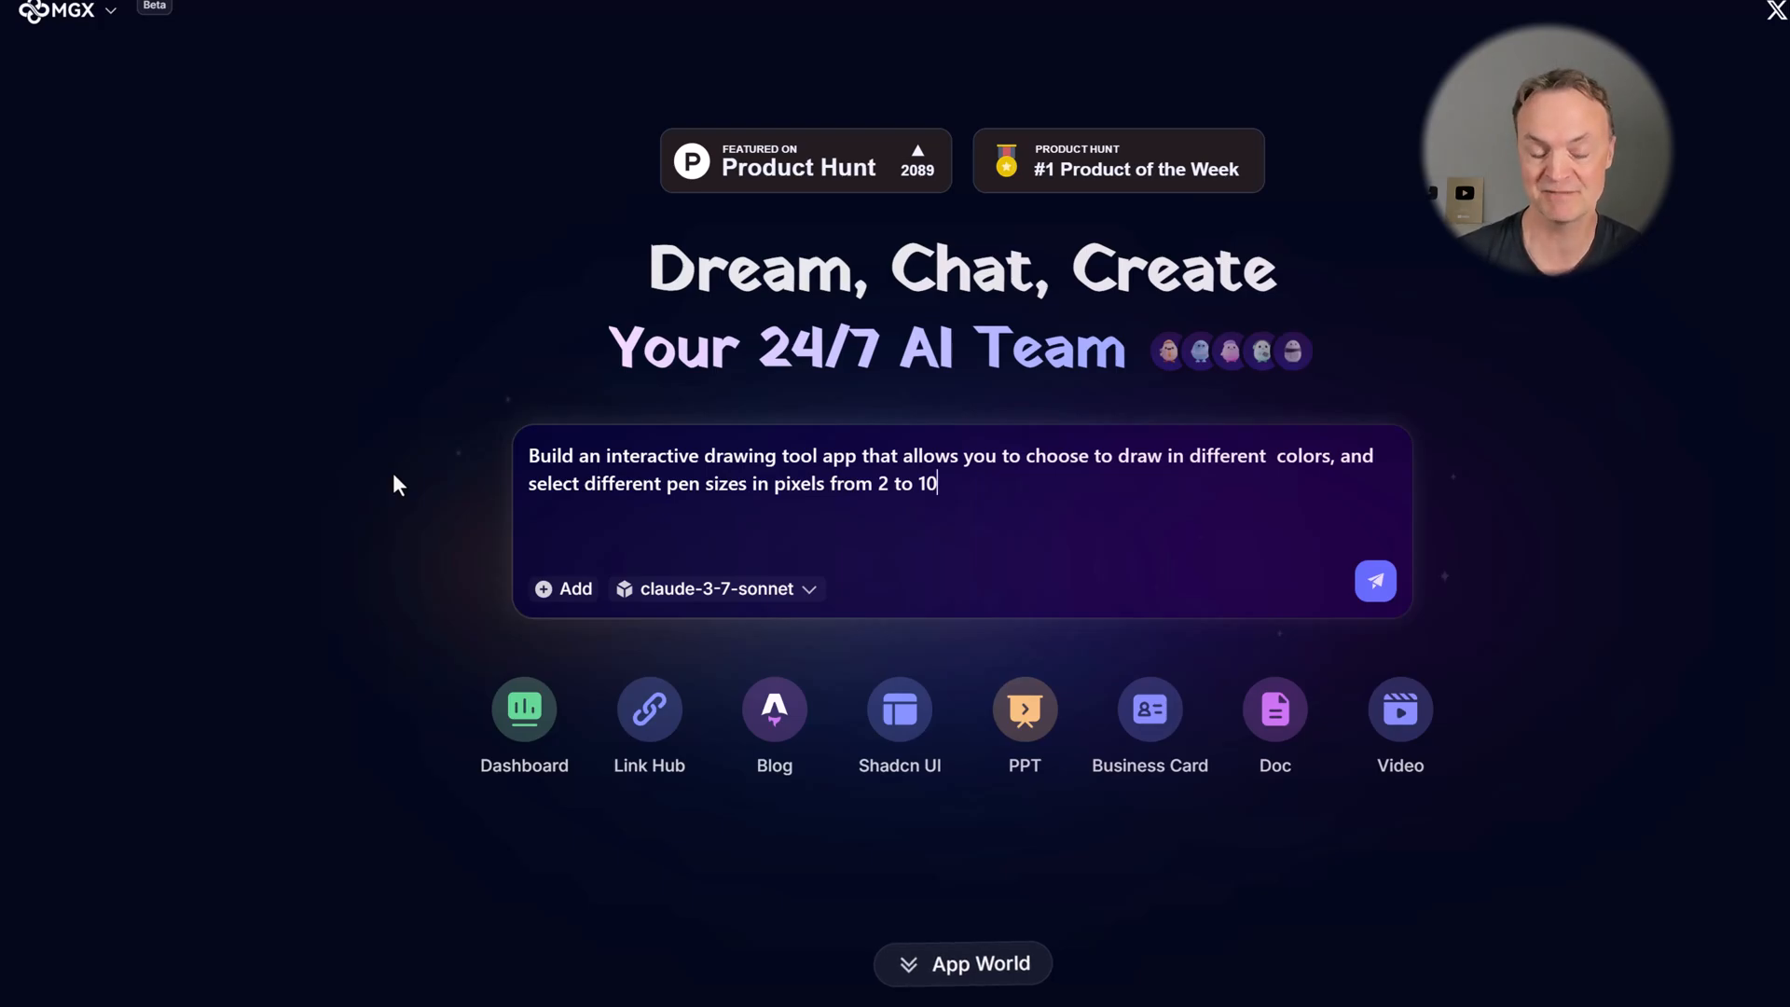
mouse_move(1376, 582)
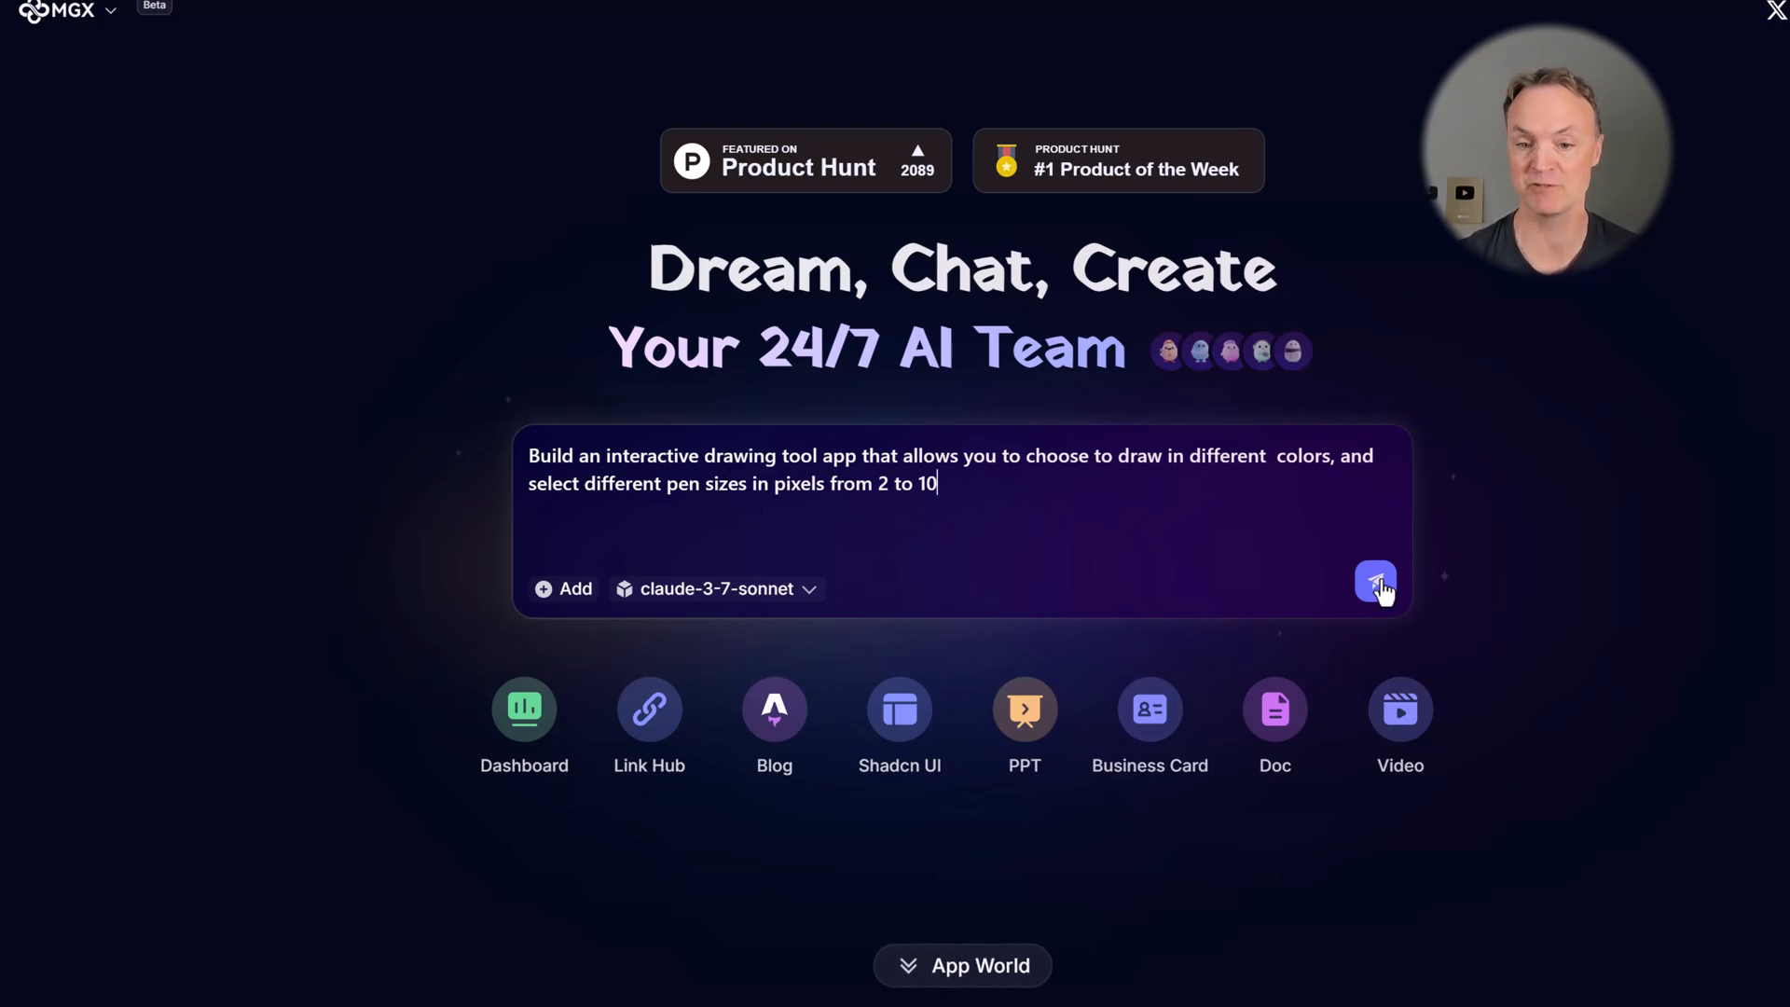
left_click(1374, 582)
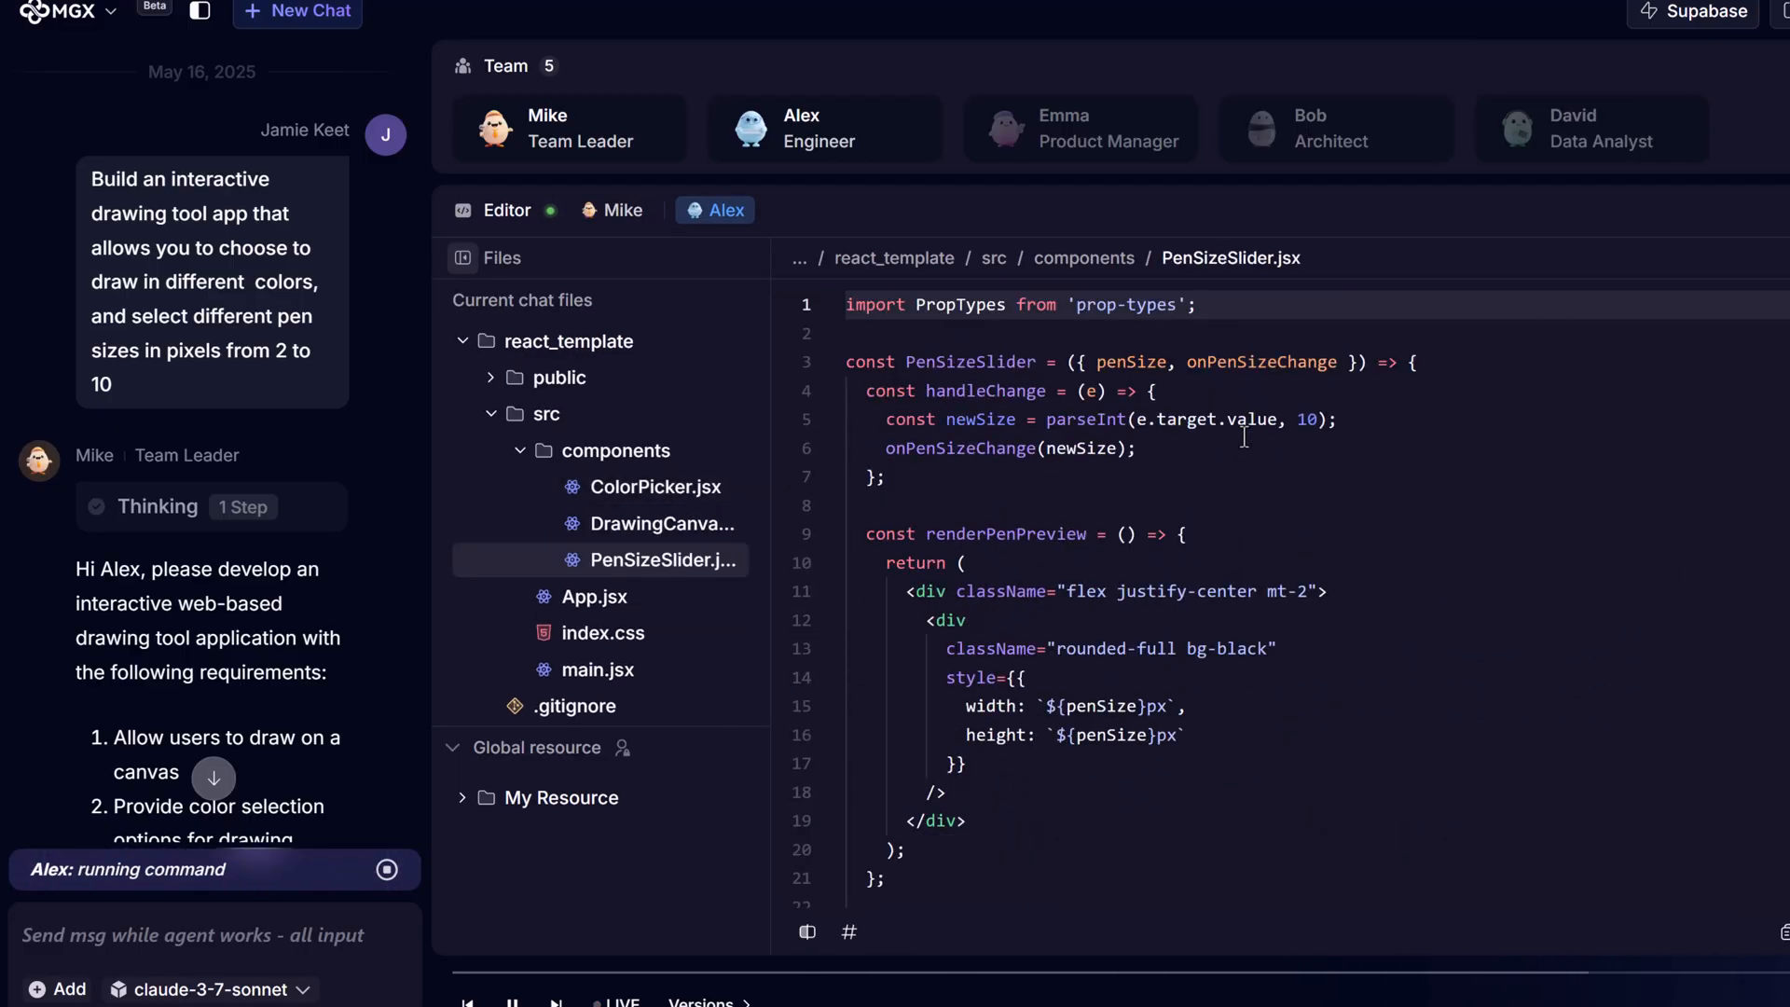
- Review the generated PenSizeSlider.jsx component under src/components
left_click(502, 218)
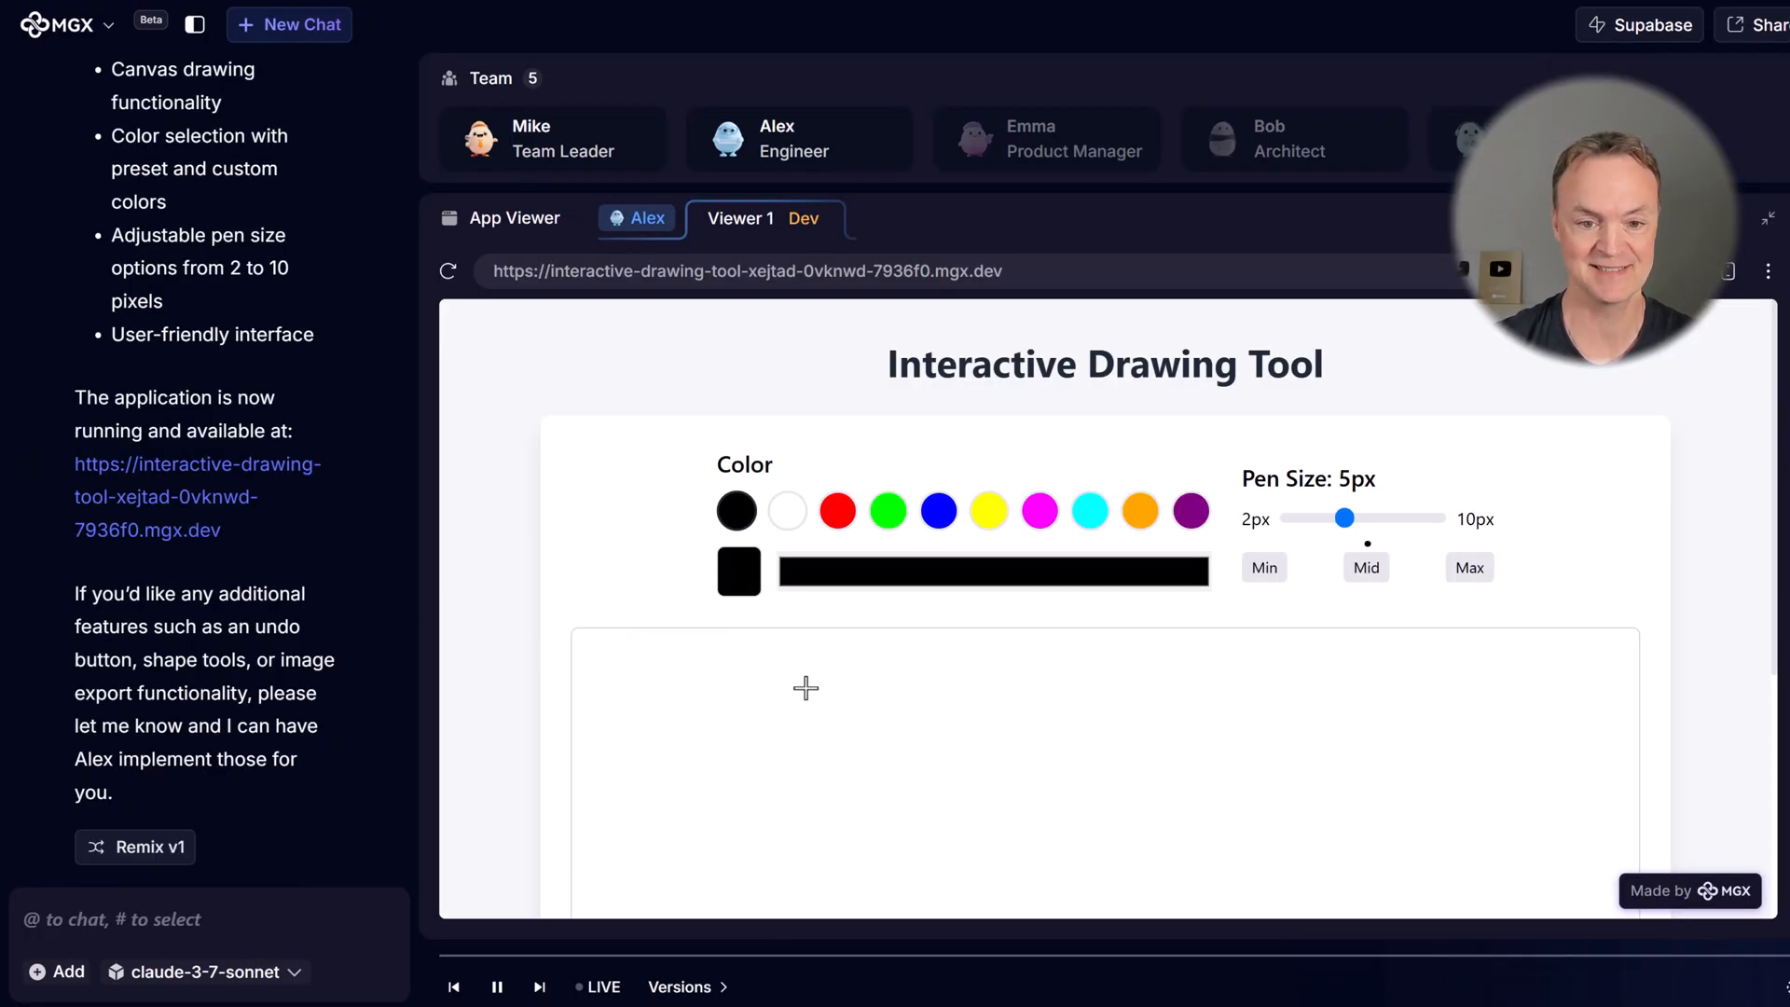
- Sketch red squiggles, then thin 2px and thick green strokes on the canvas
scroll("up", 3)
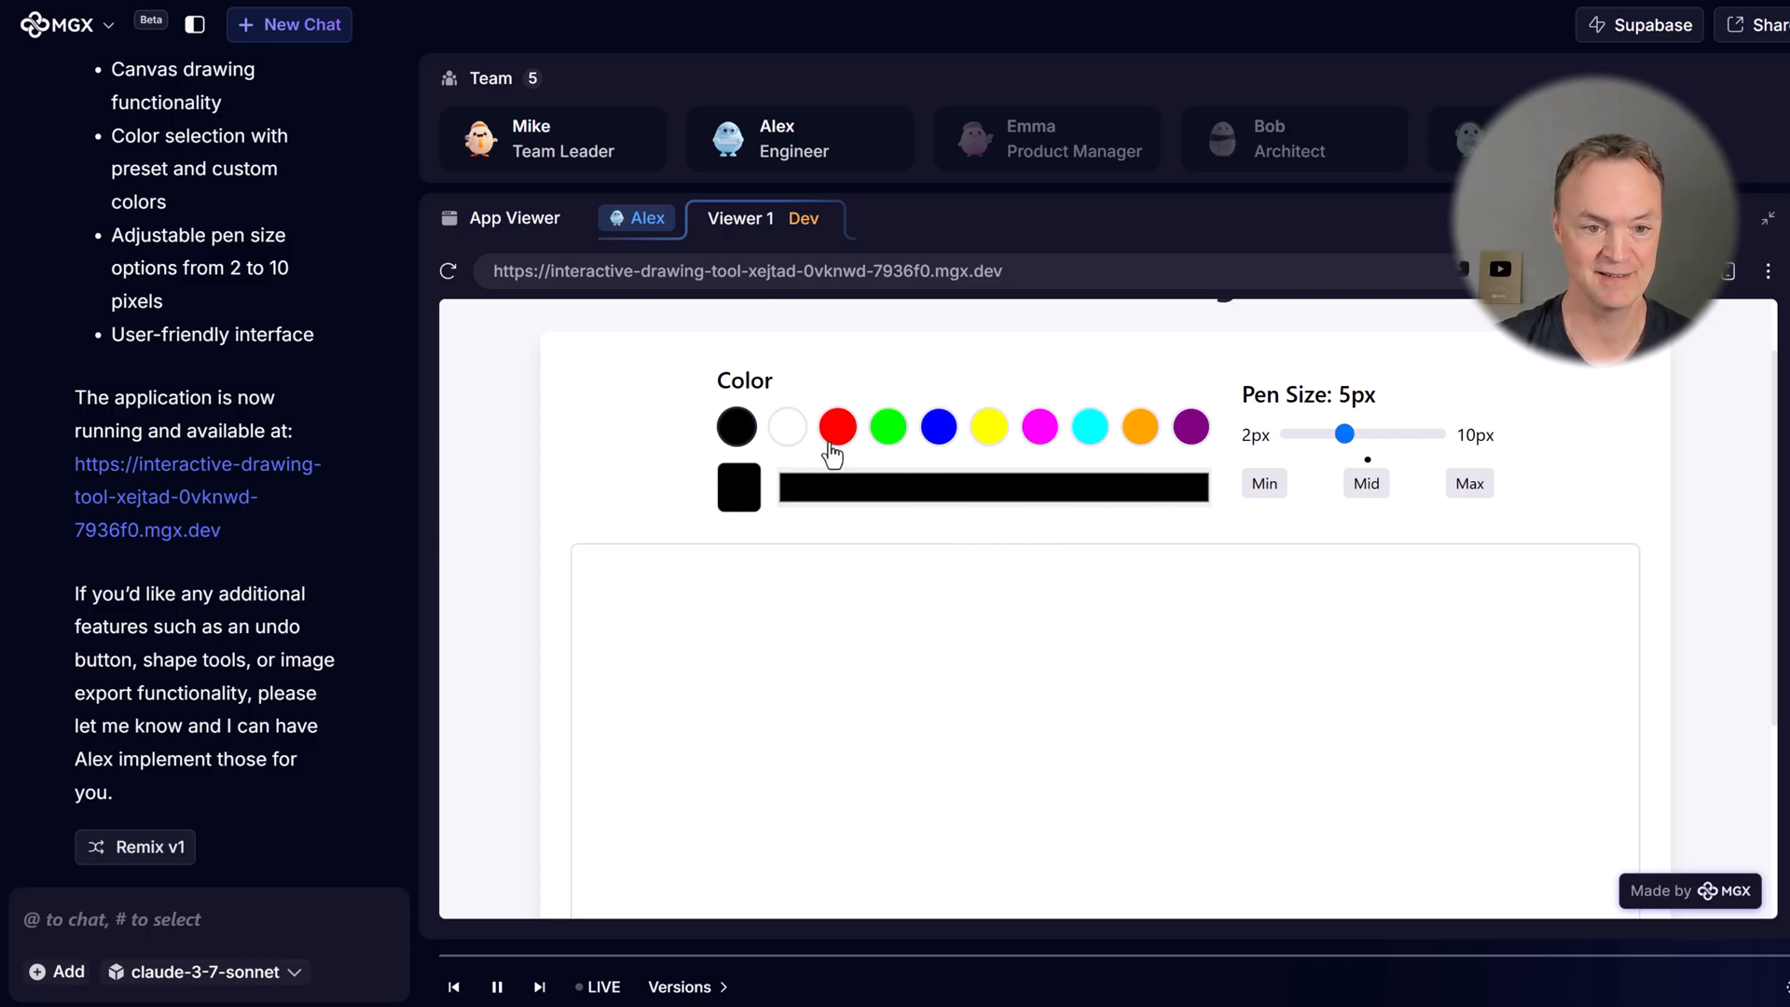
left_click(837, 425)
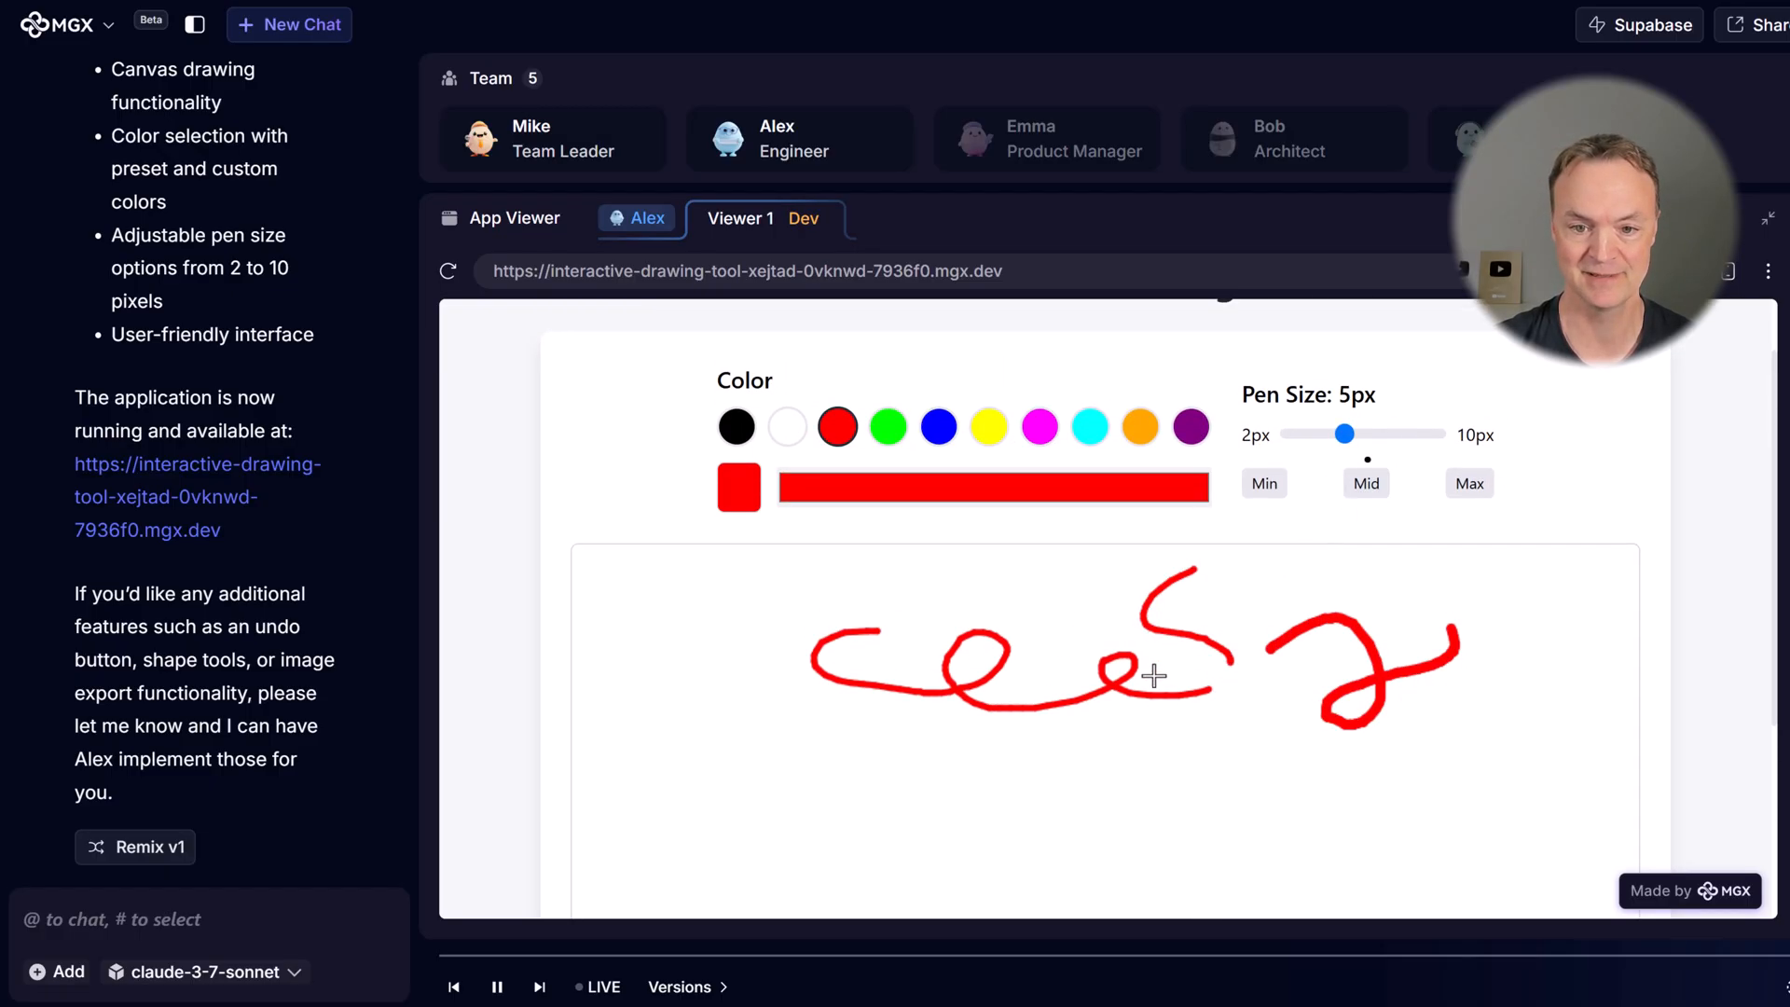
mouse_move(787, 425)
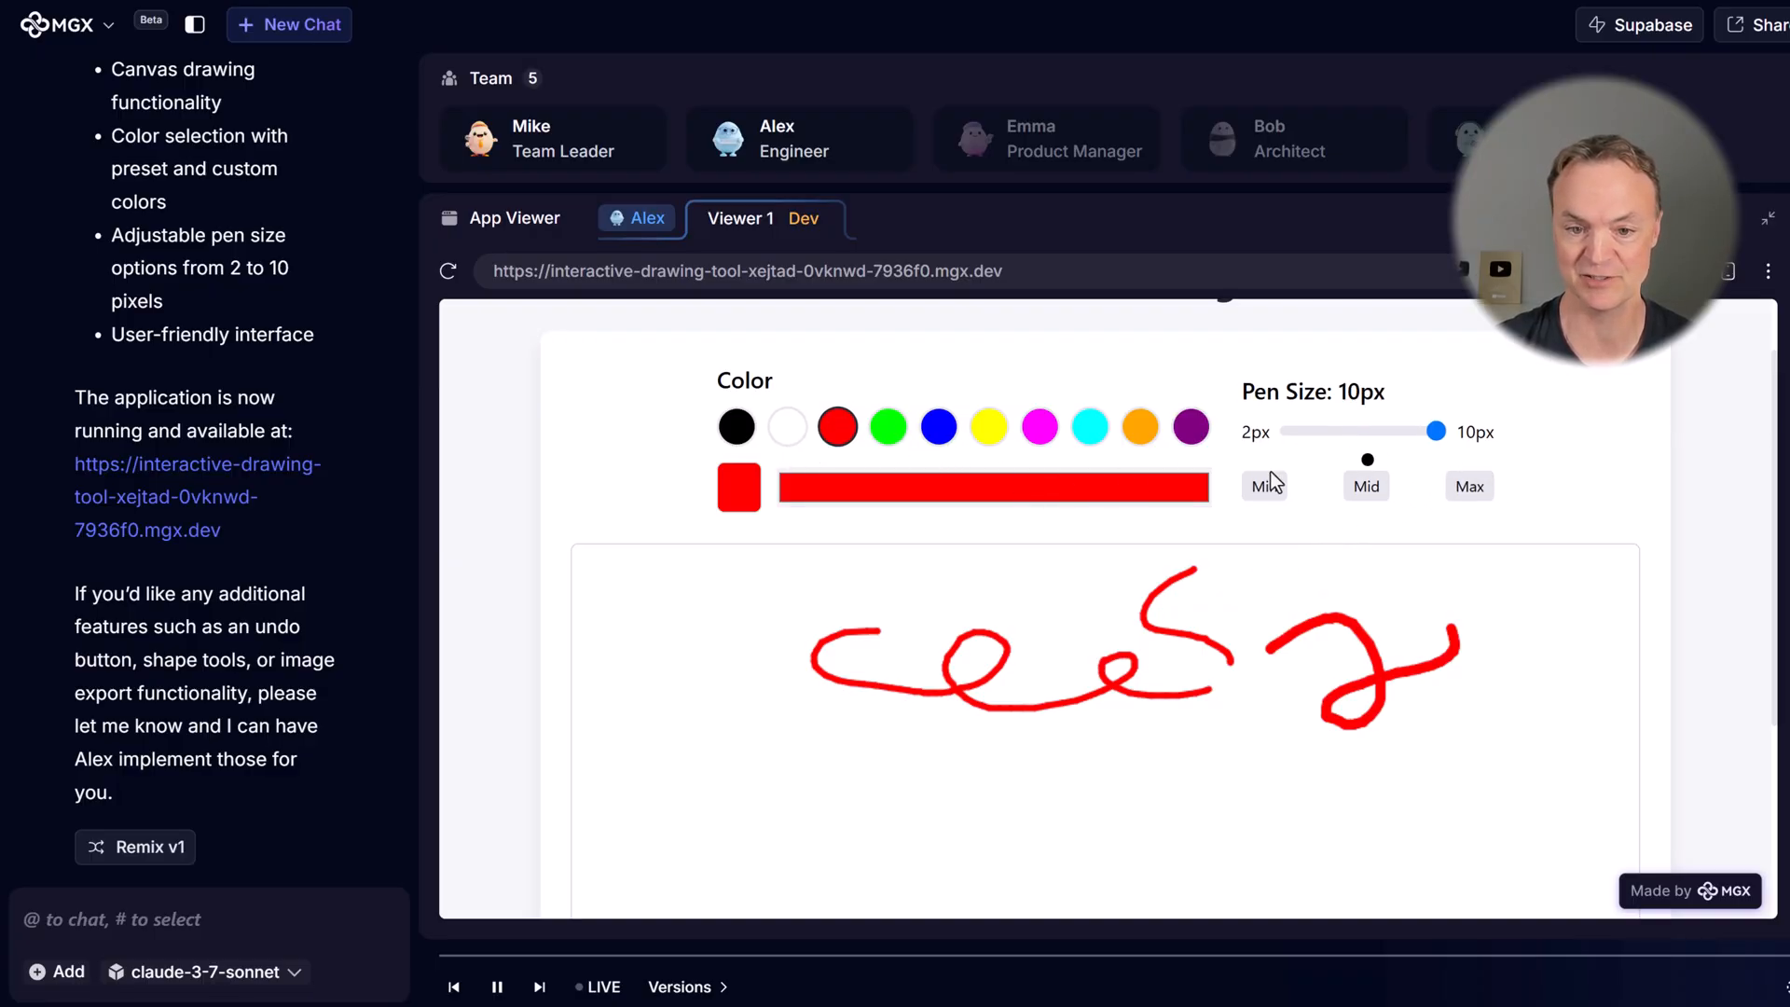
left_click(1264, 481)
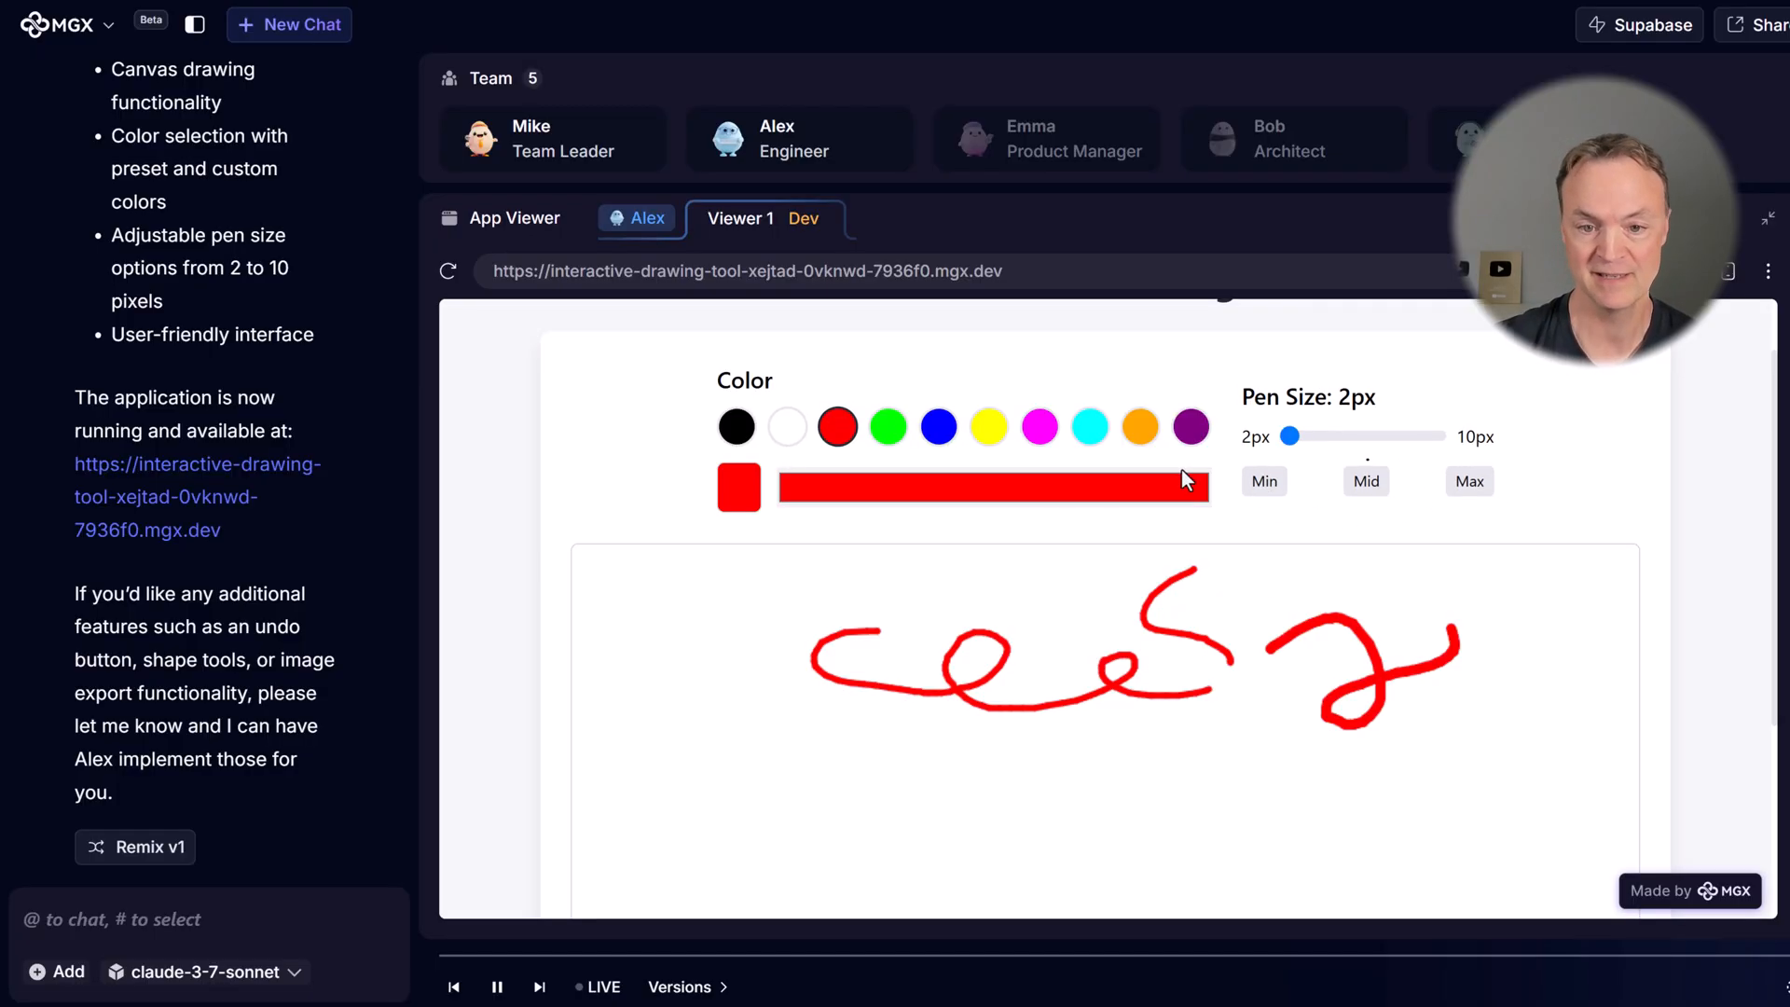
left_click(887, 425)
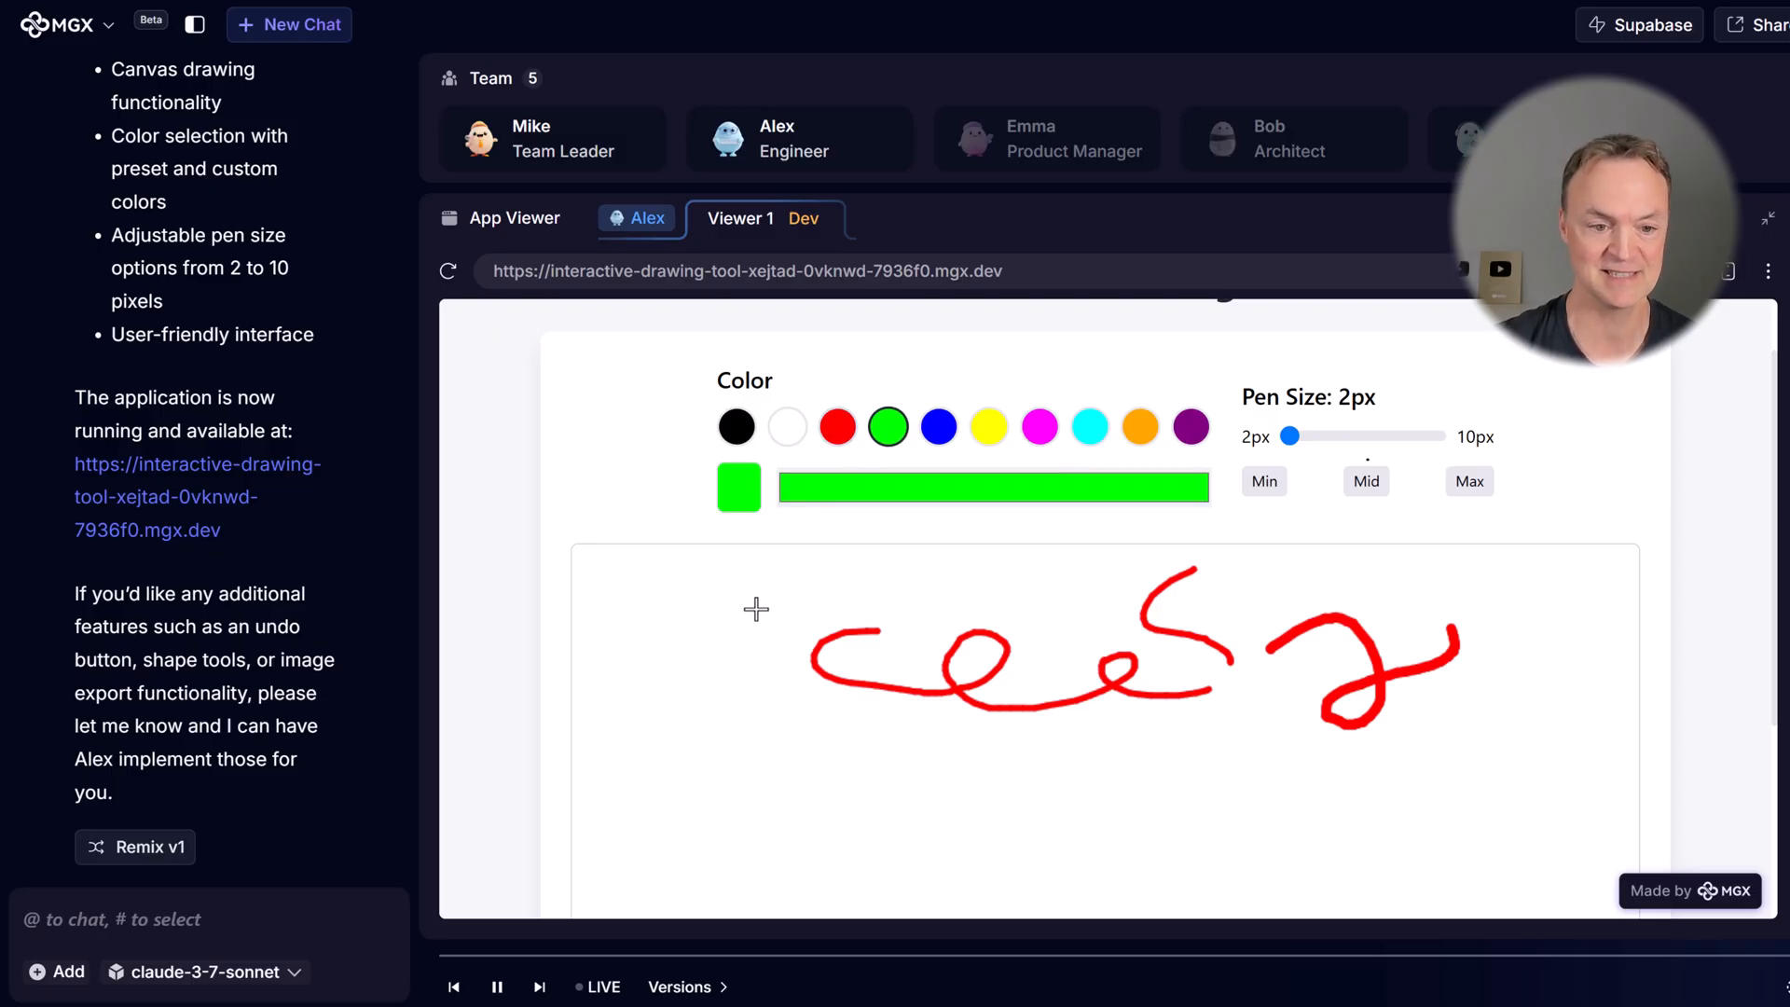
left_click(1467, 481)
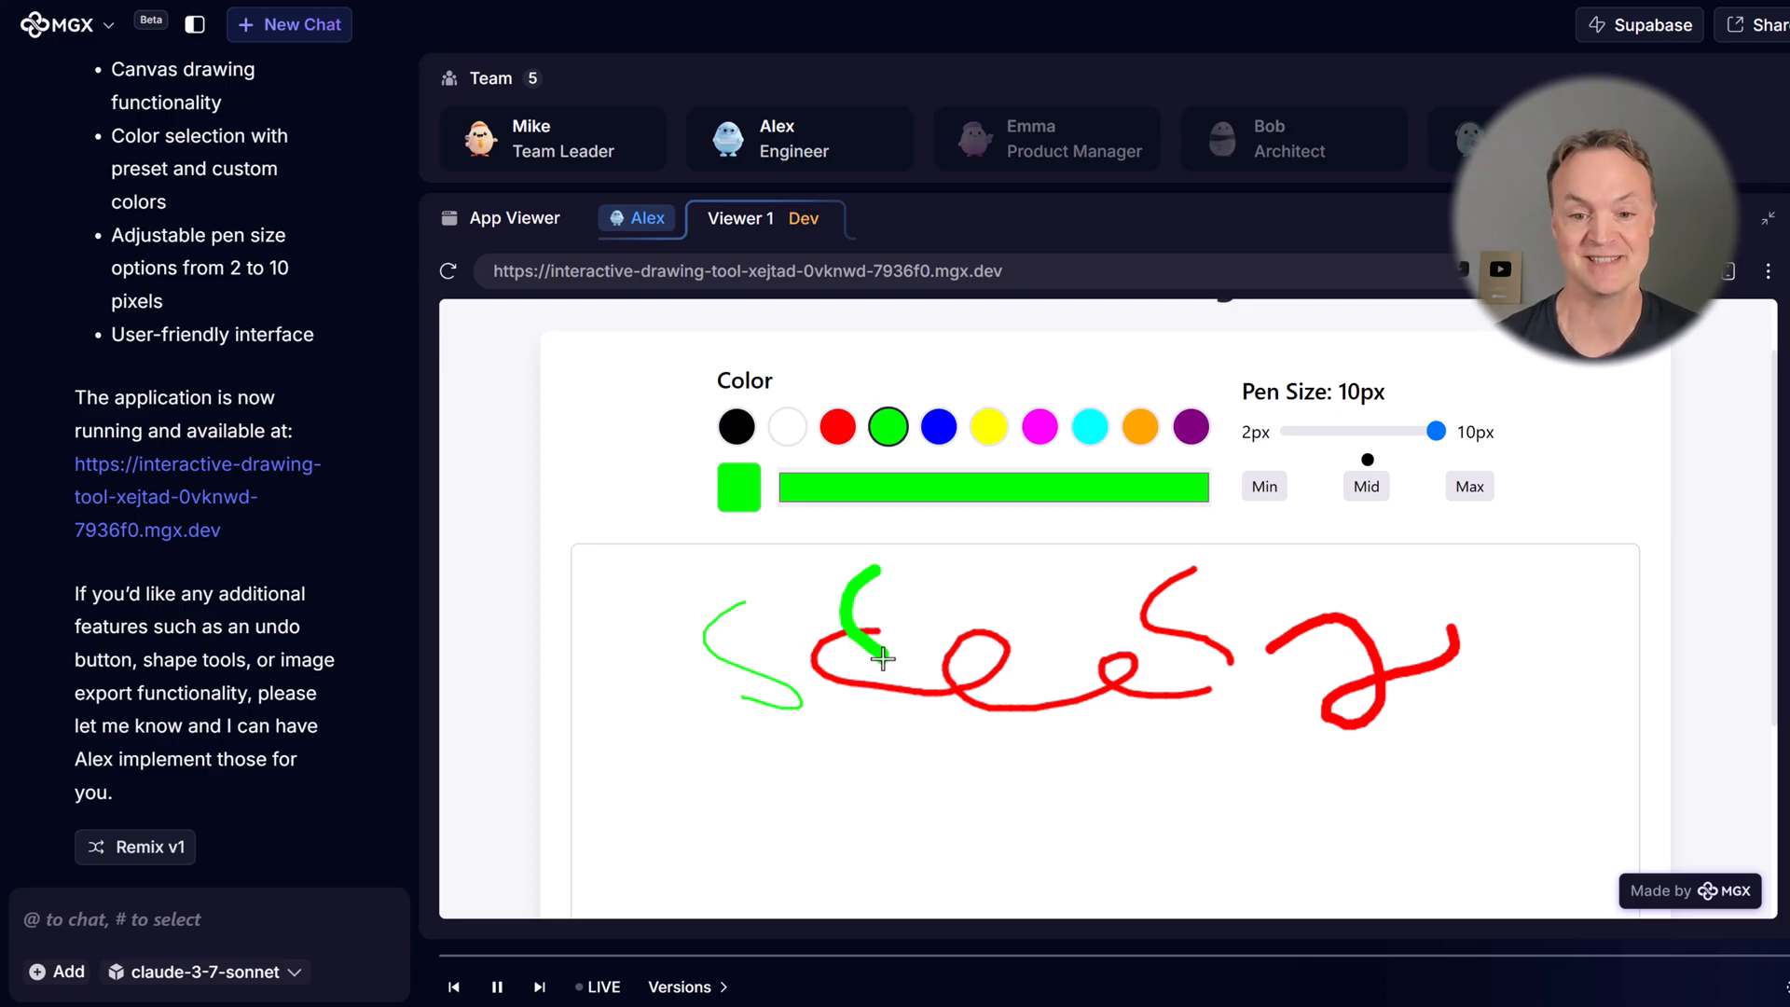
mouse_move(840, 708)
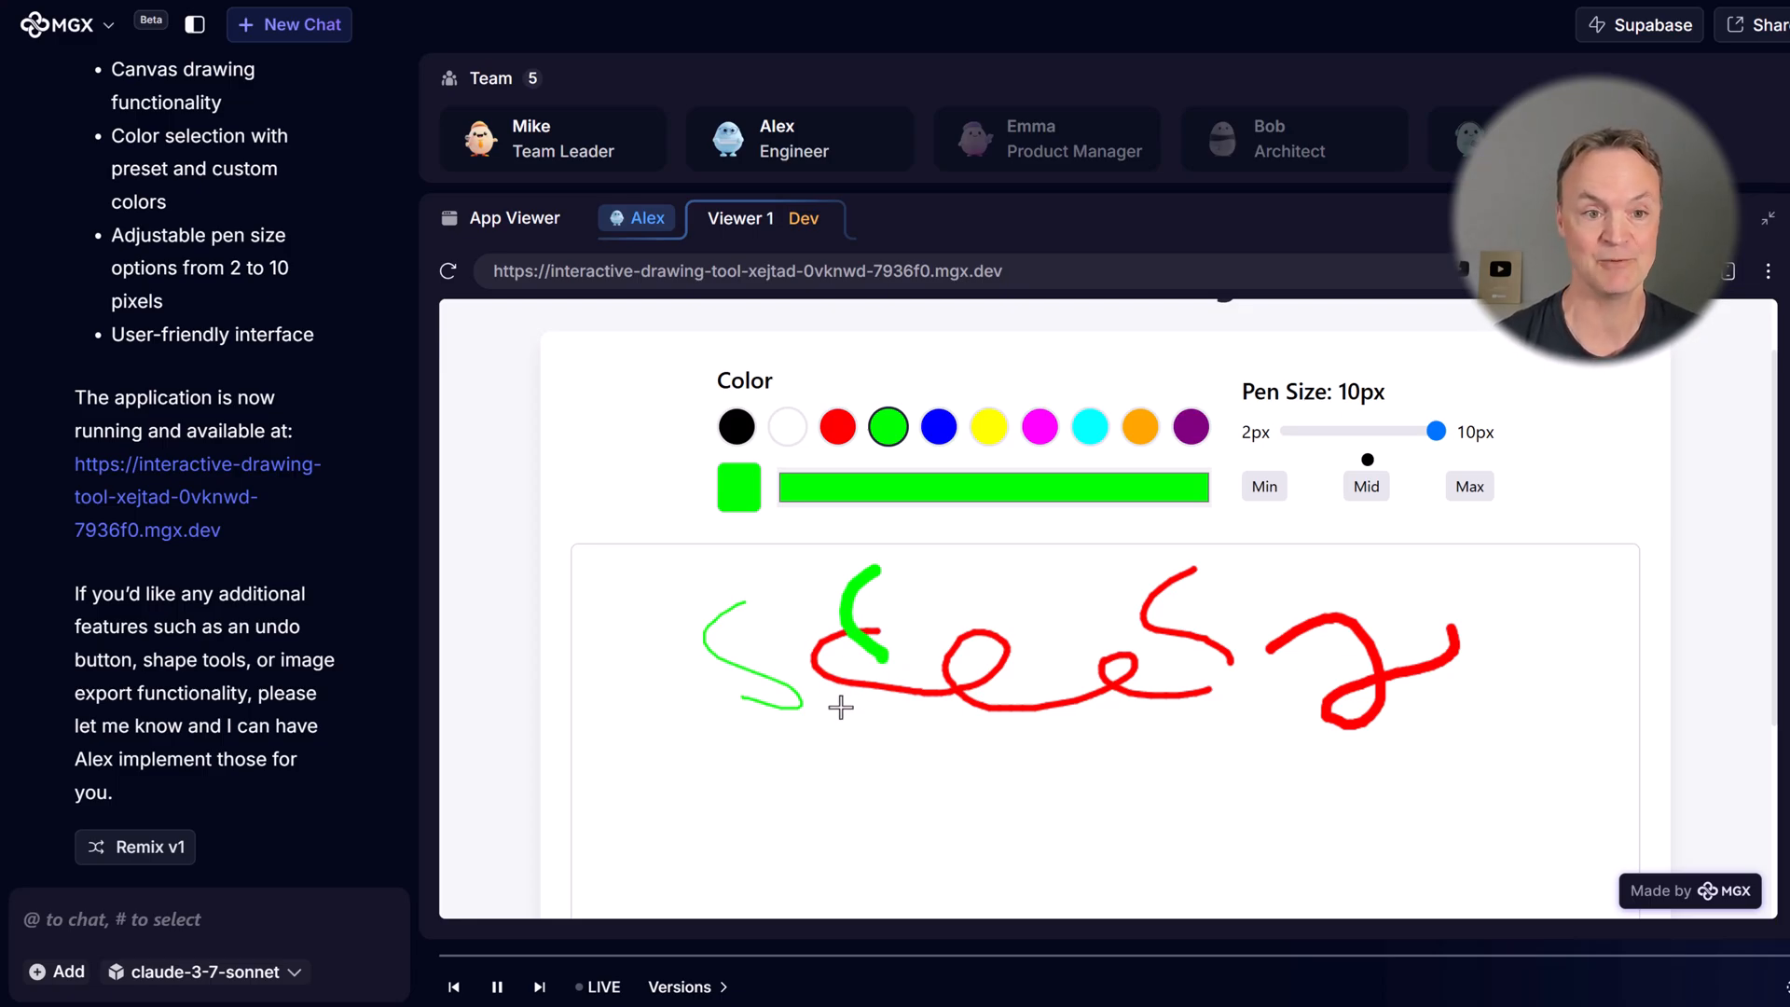
mouse_move(787, 149)
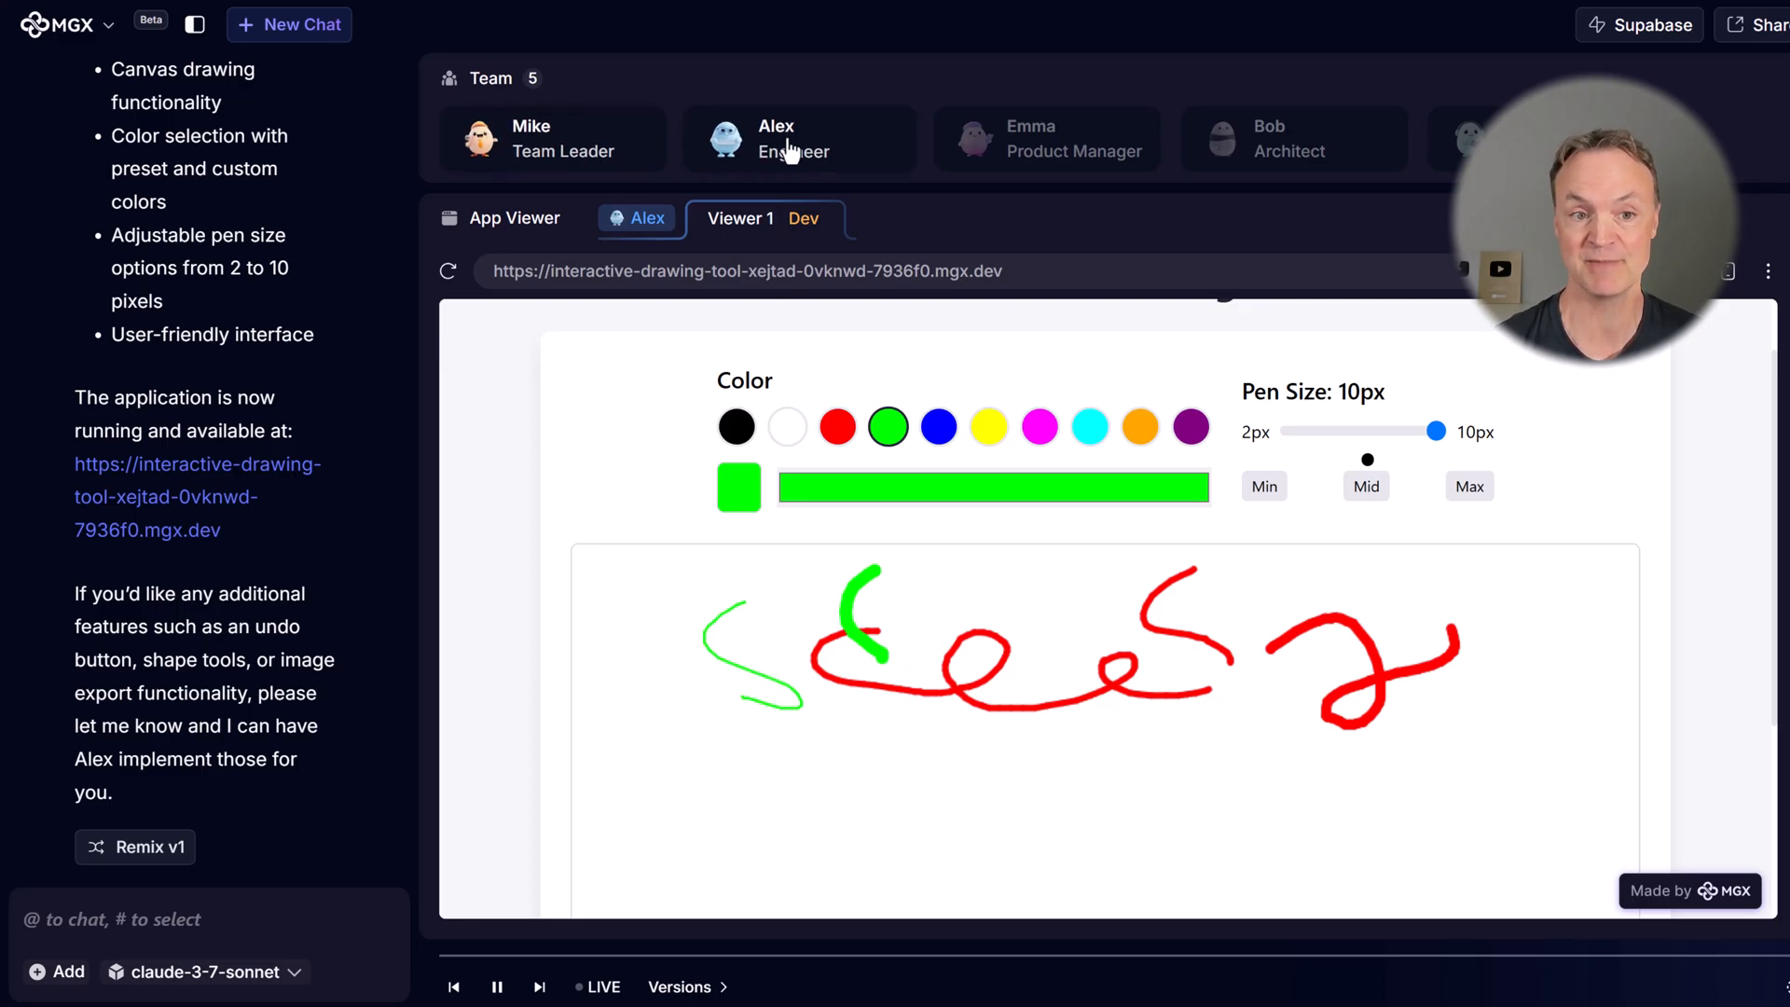
scroll("down", 3)
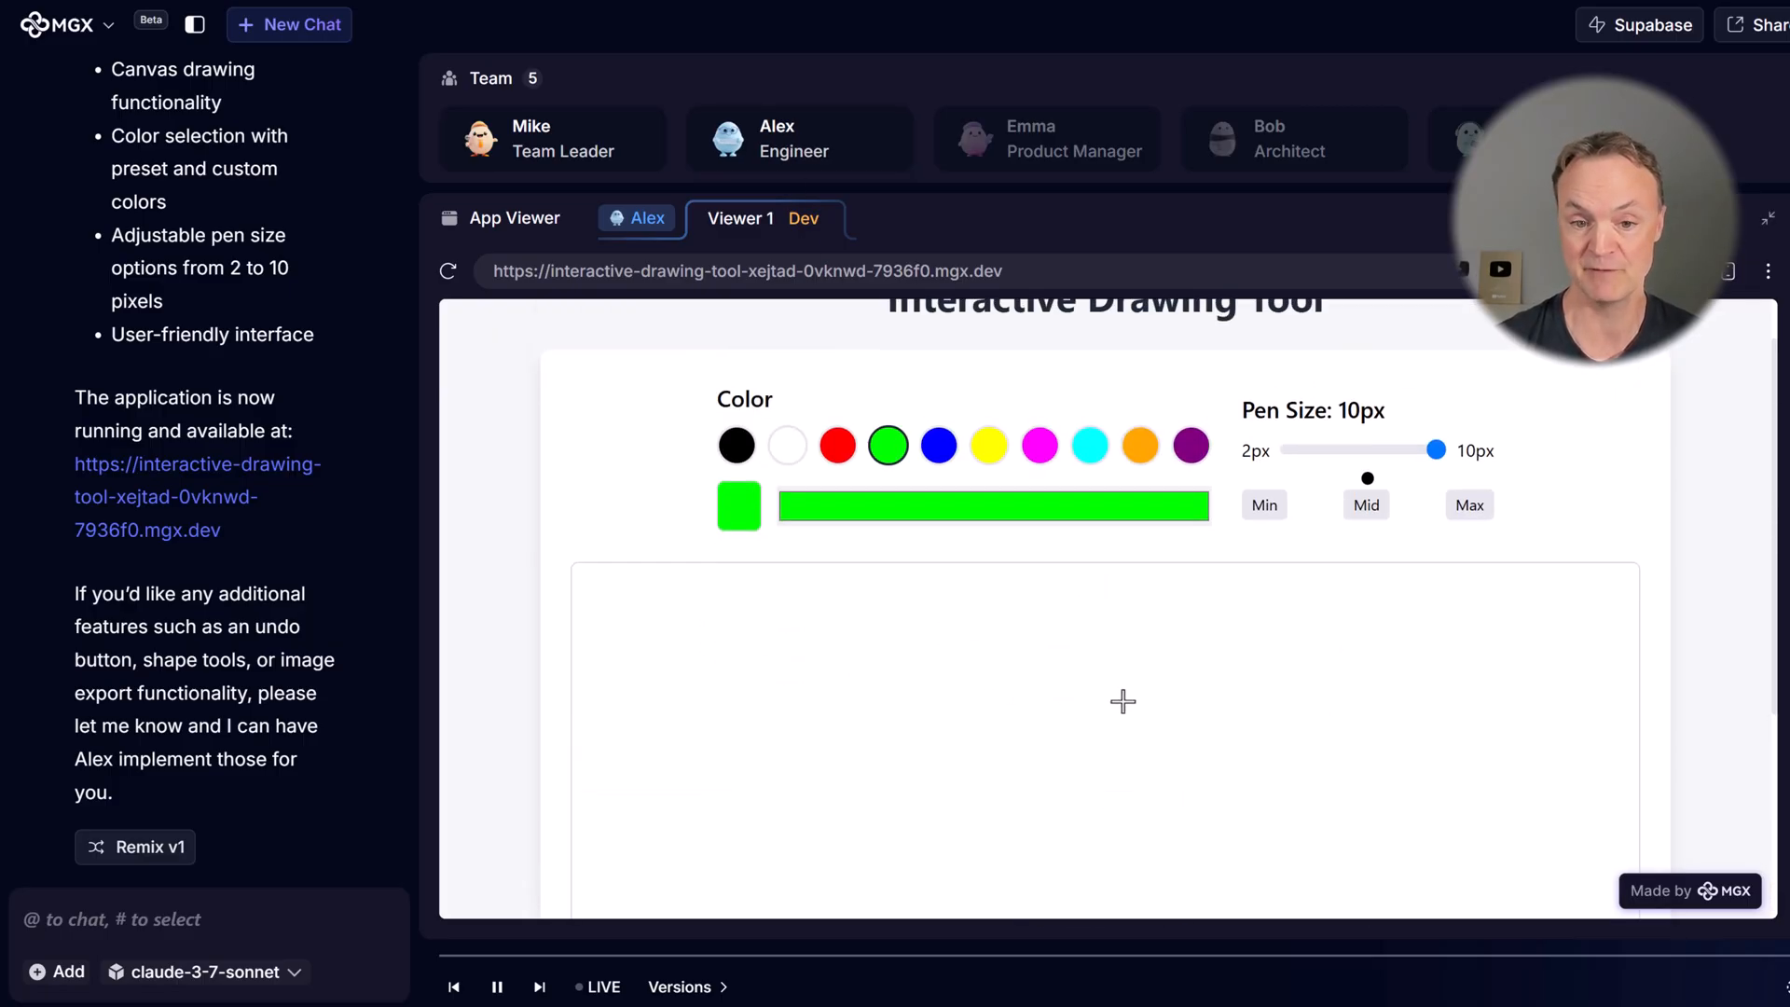
- Clear the canvas and view the Interactive Drawing Tool on its own full page
scroll("up", 3)
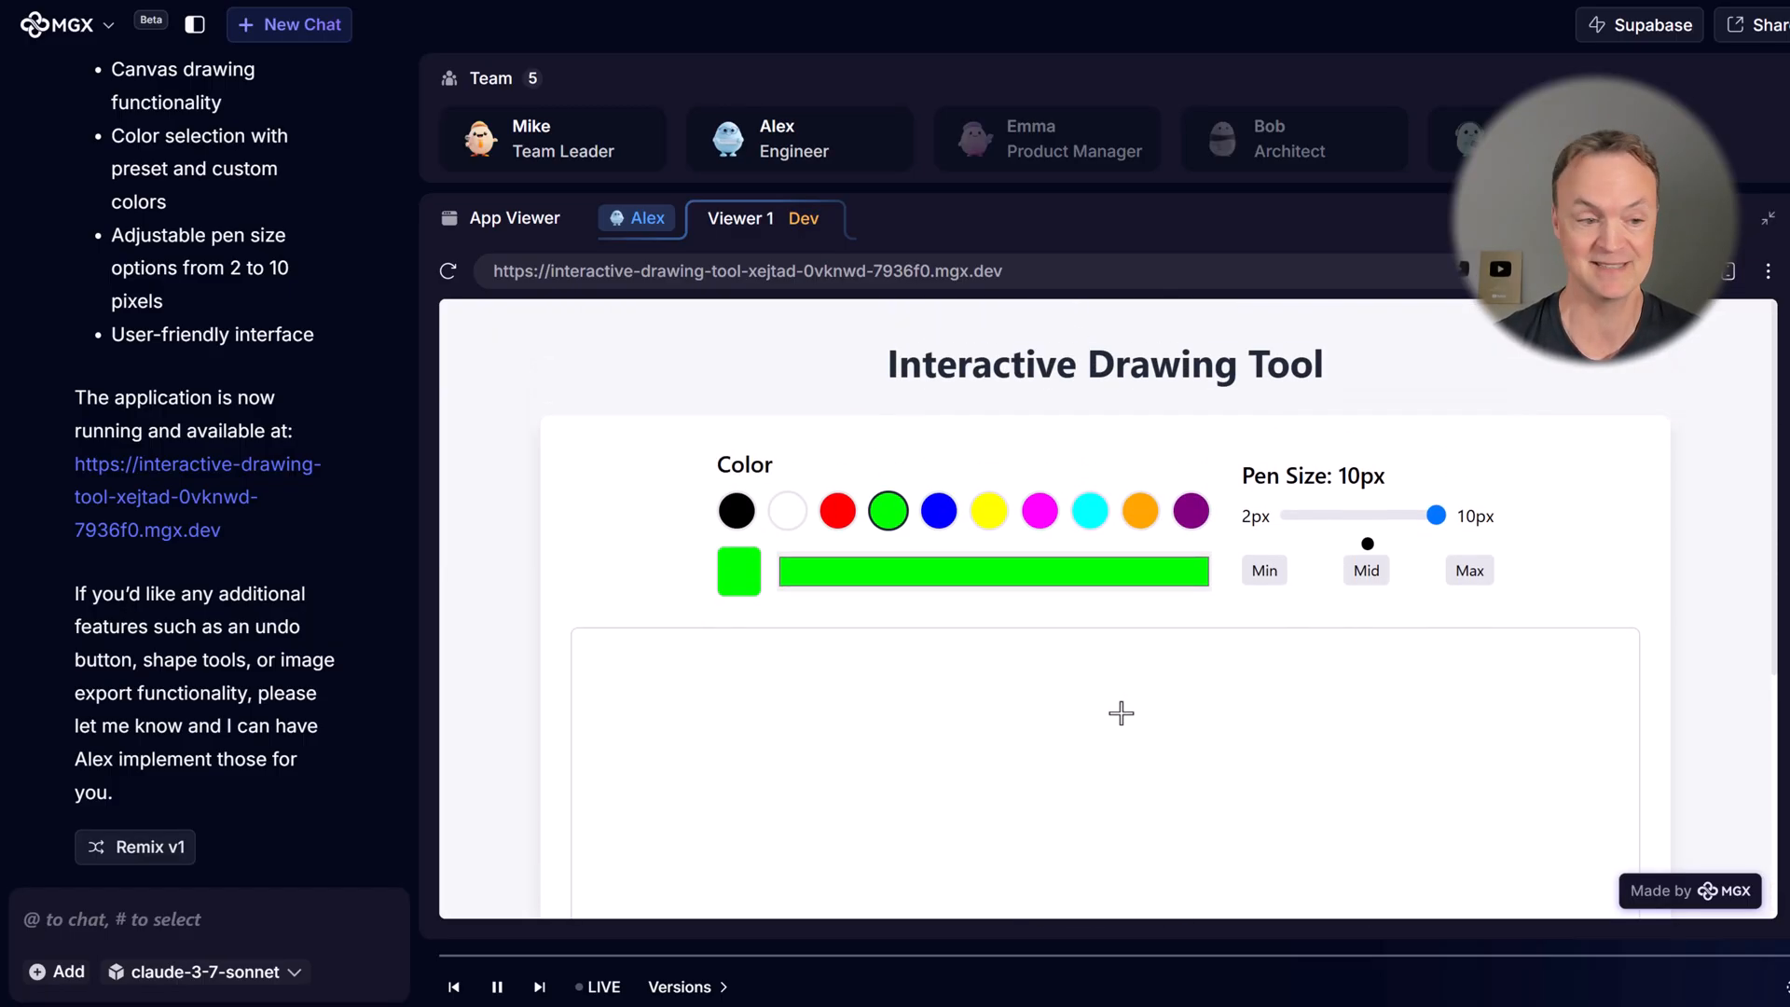
mouse_move(192, 496)
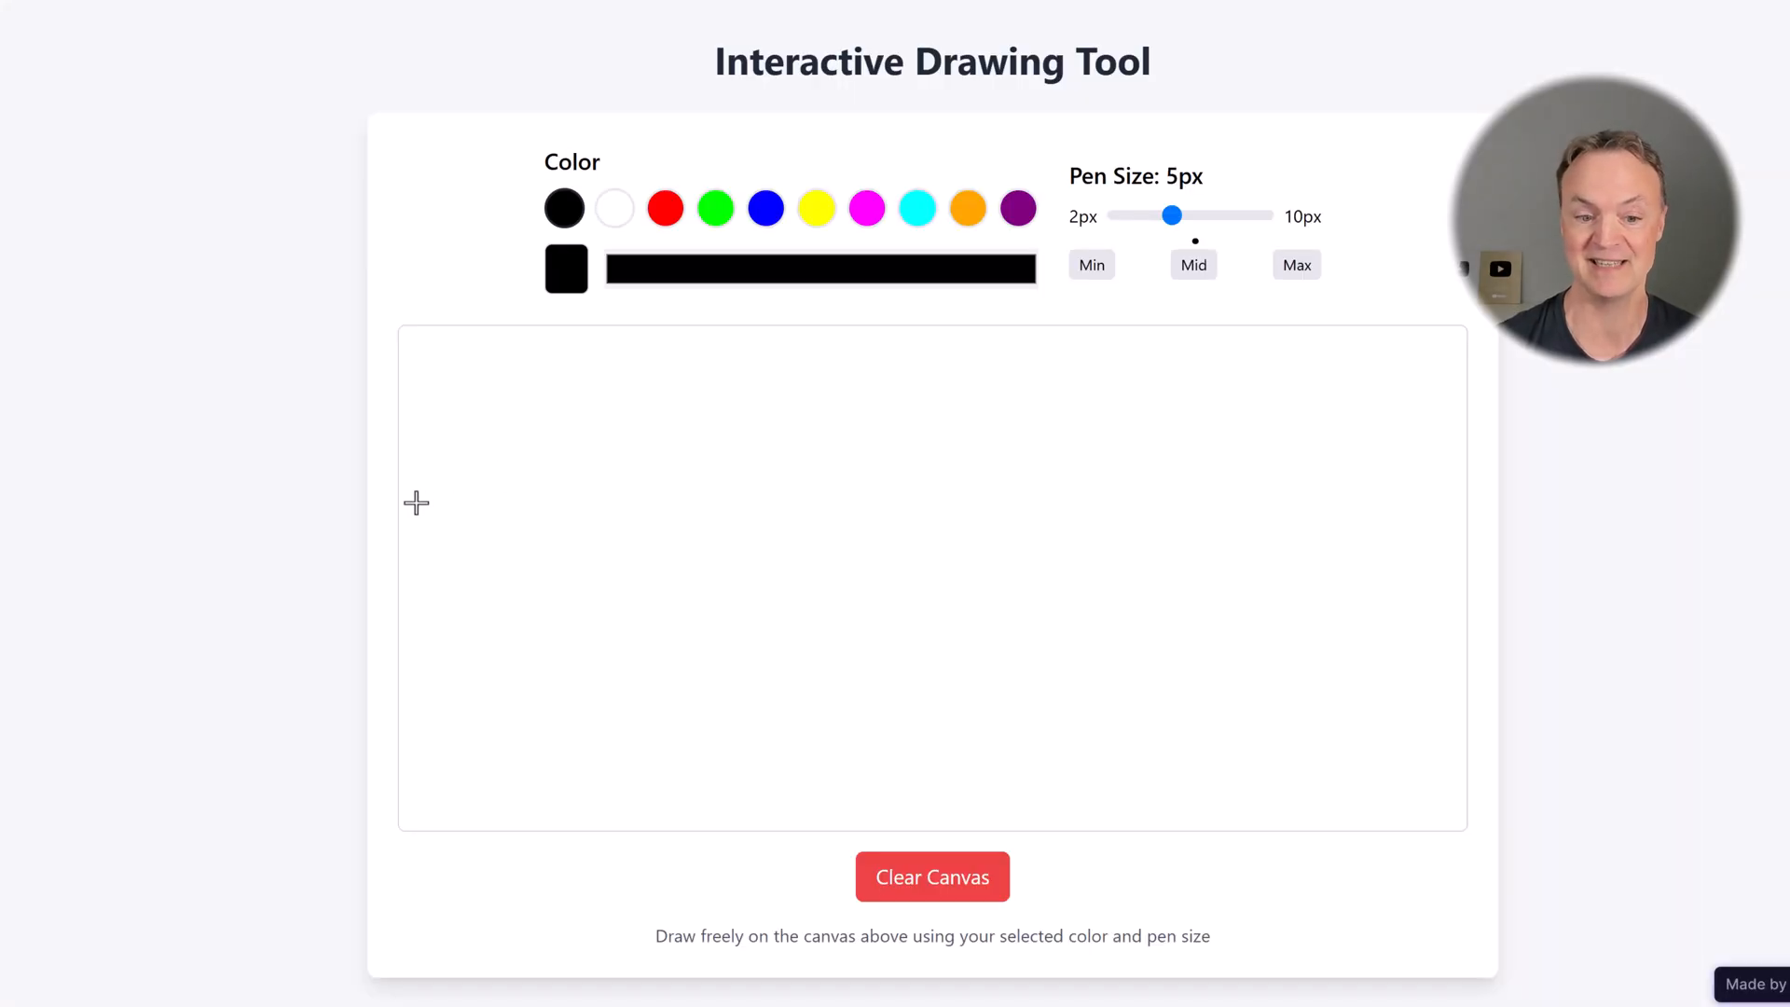
mouse_move(220, 402)
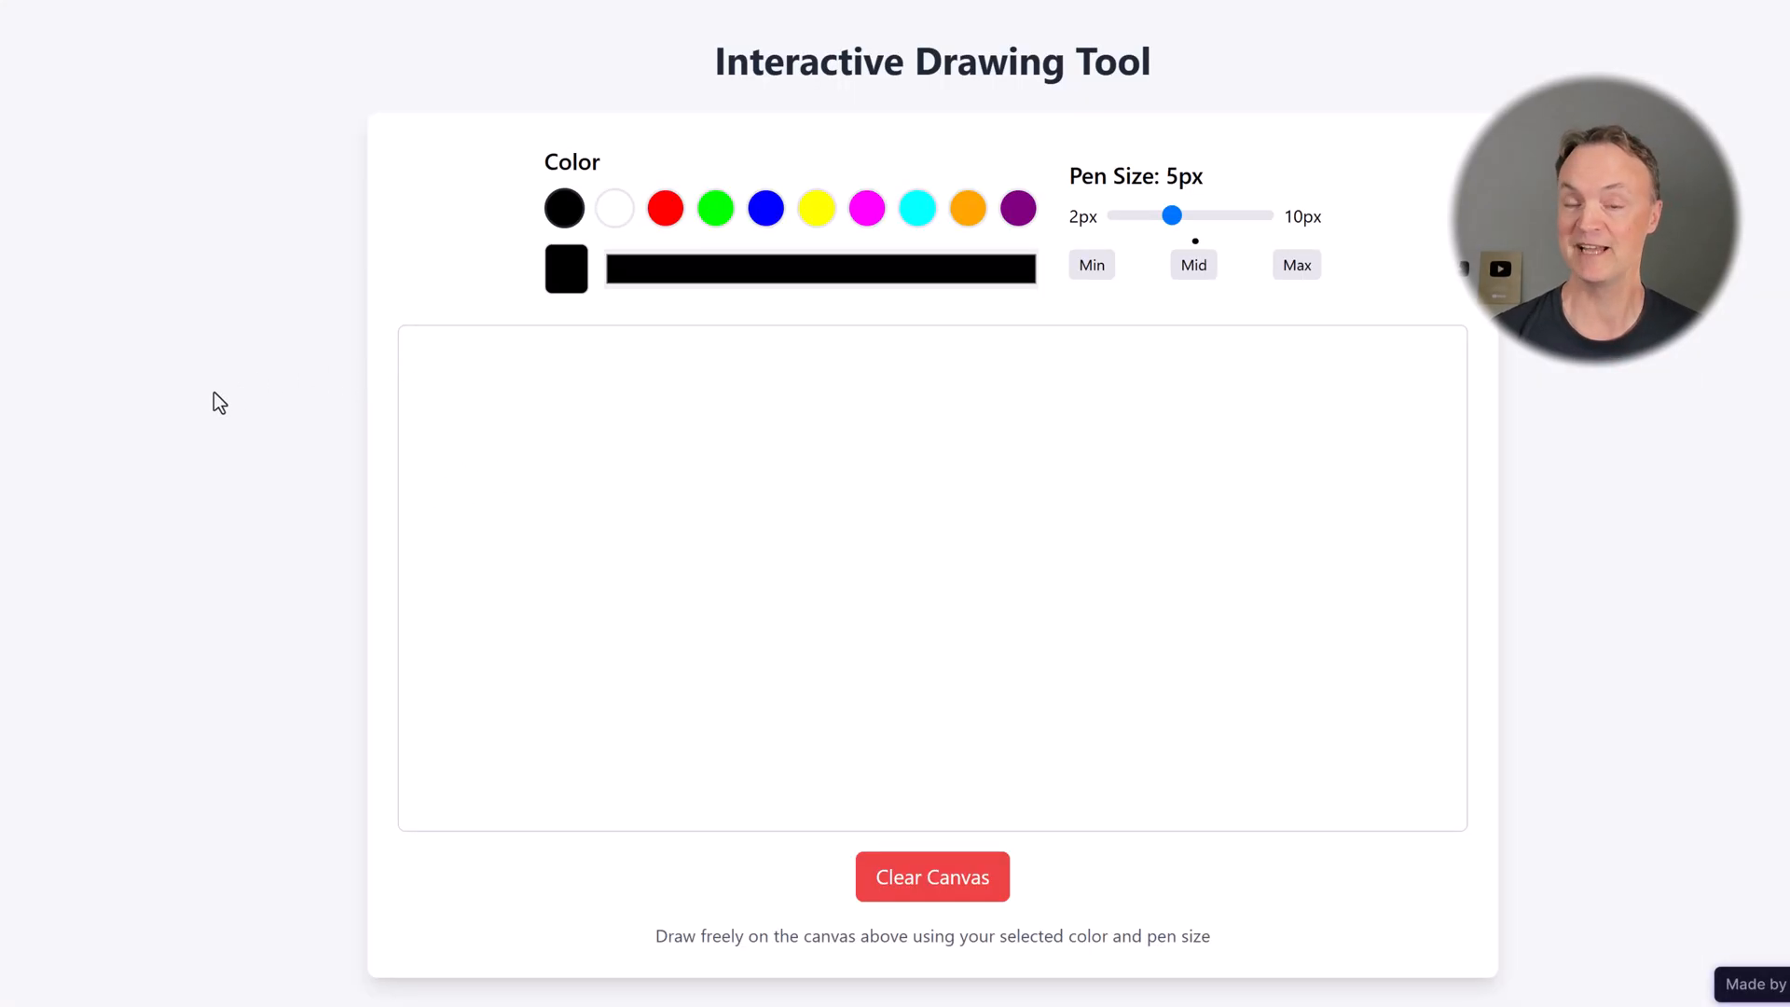